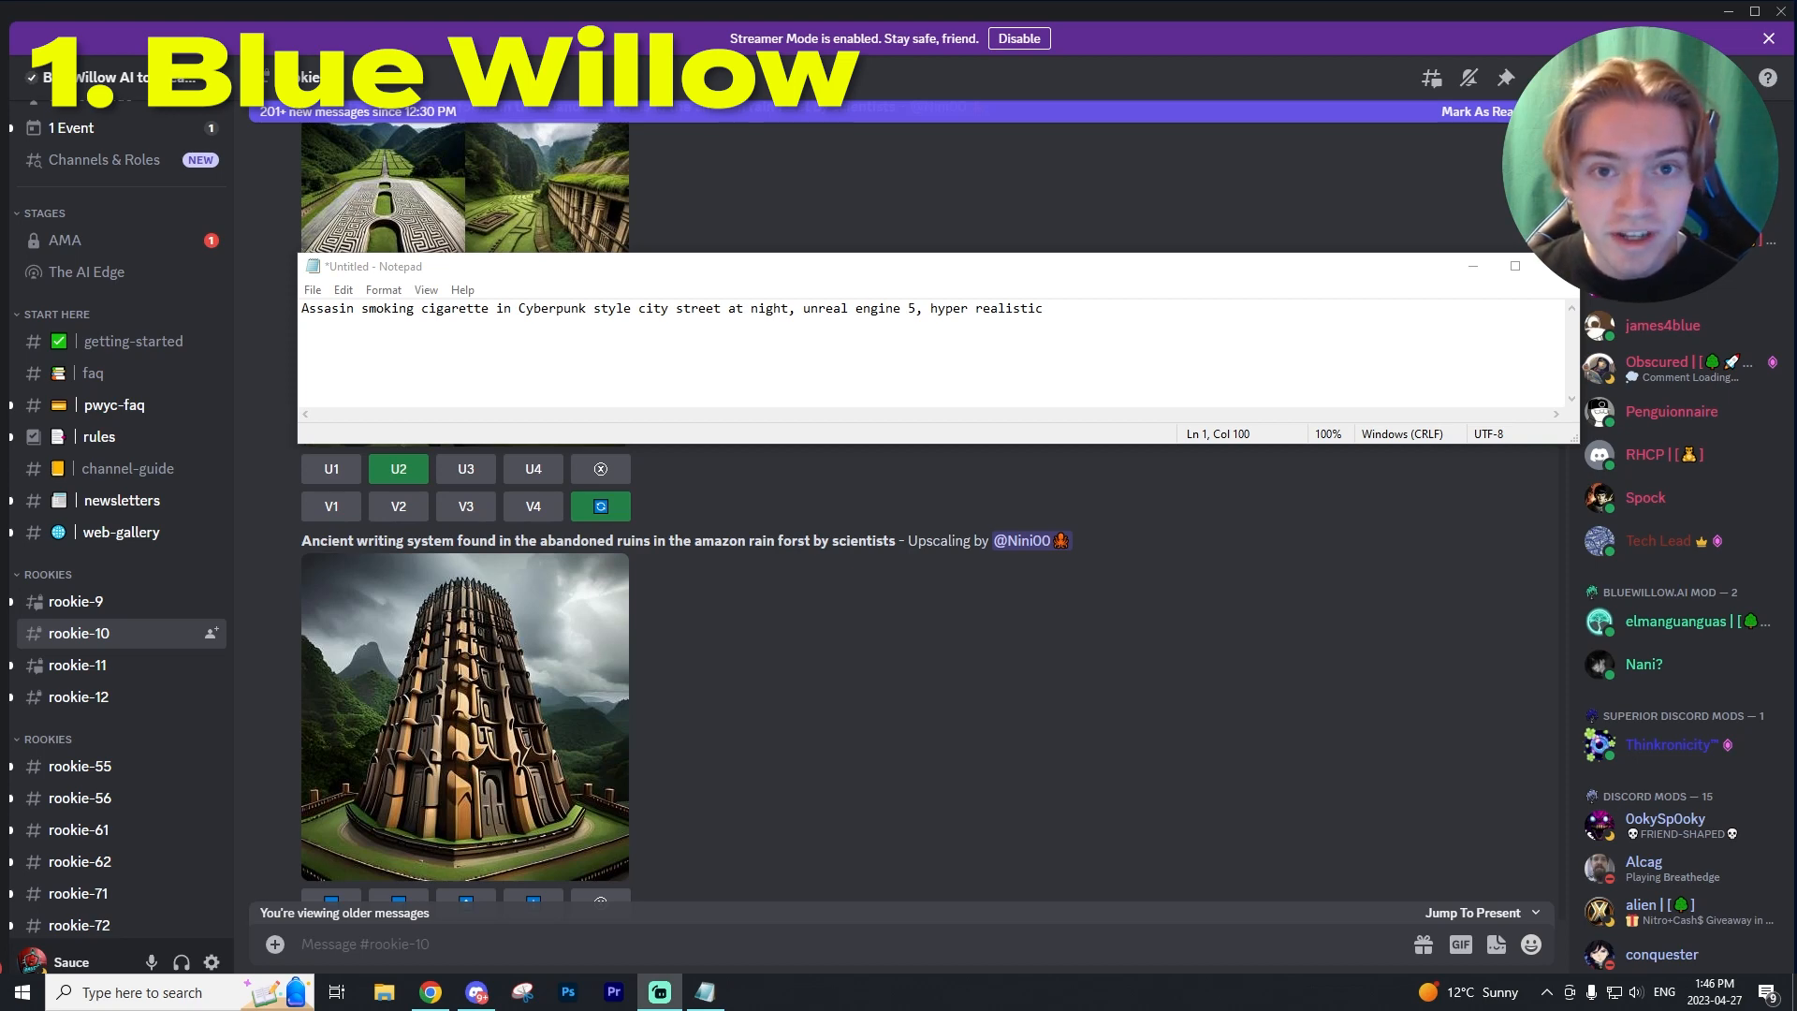
- Move the Notepad window holding the assassin prompt out of view
left_click_drag(724, 308, 1042, 308)
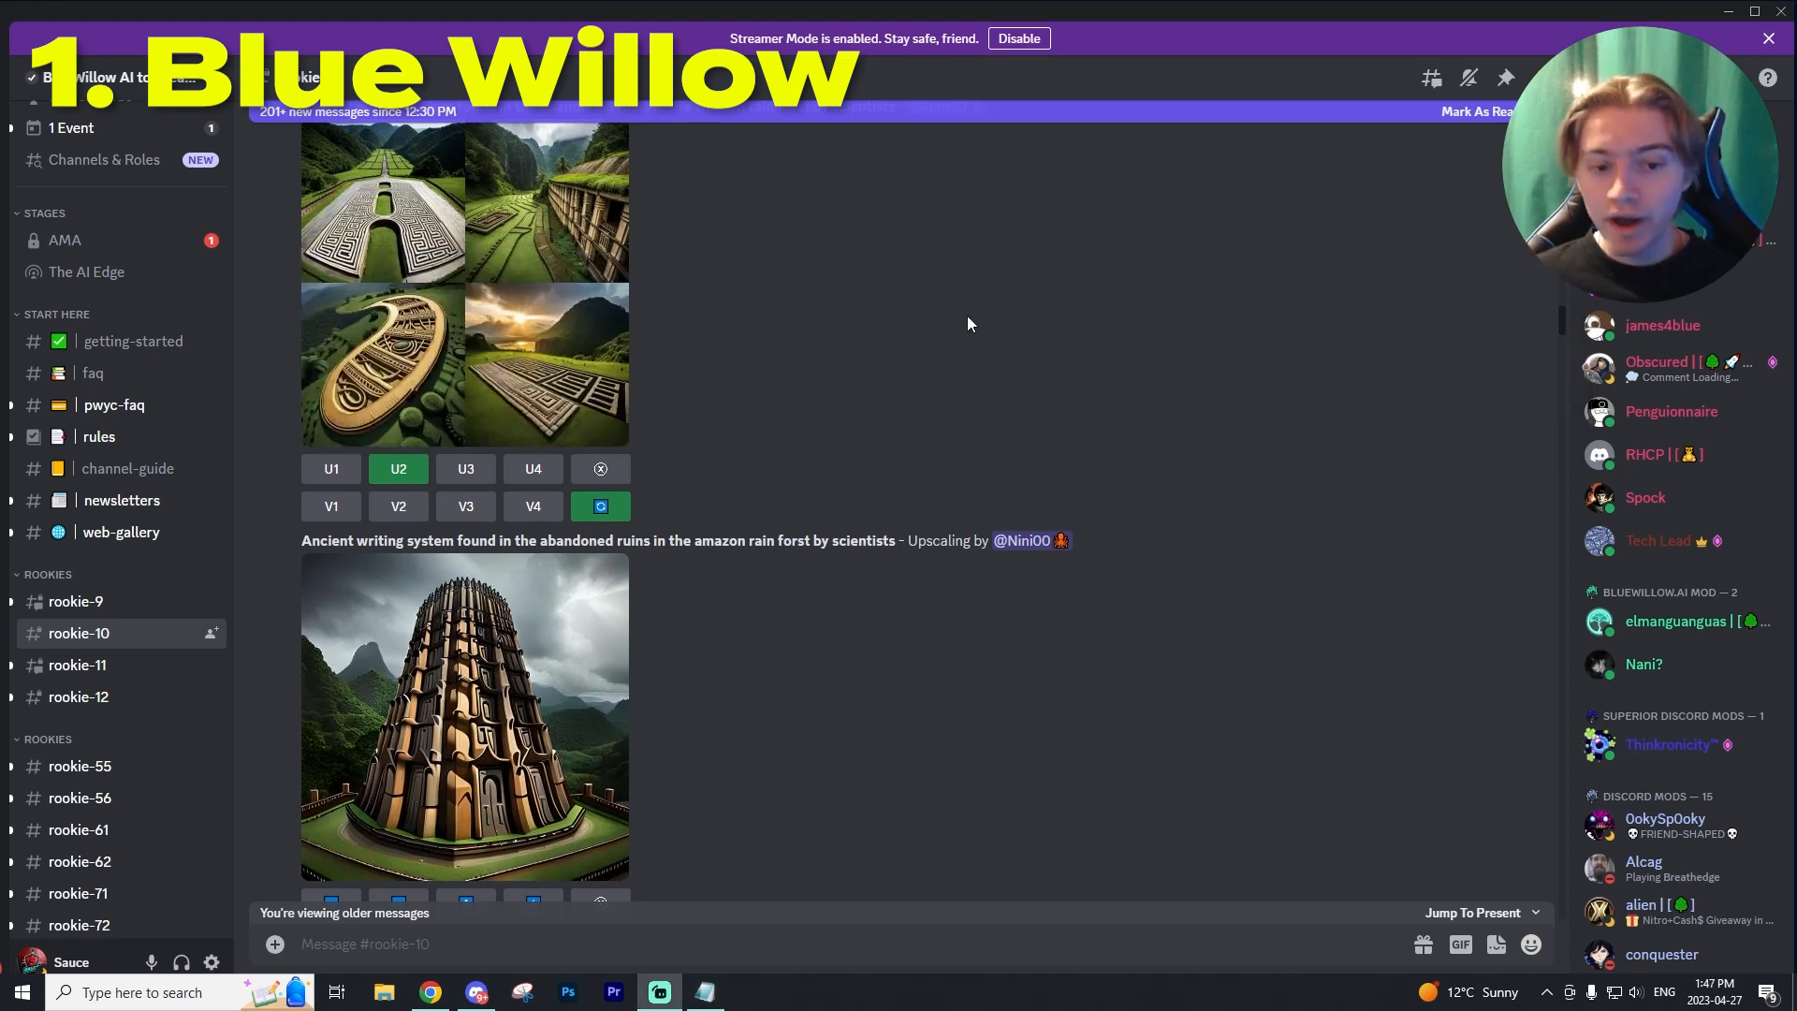
mouse_move(745, 348)
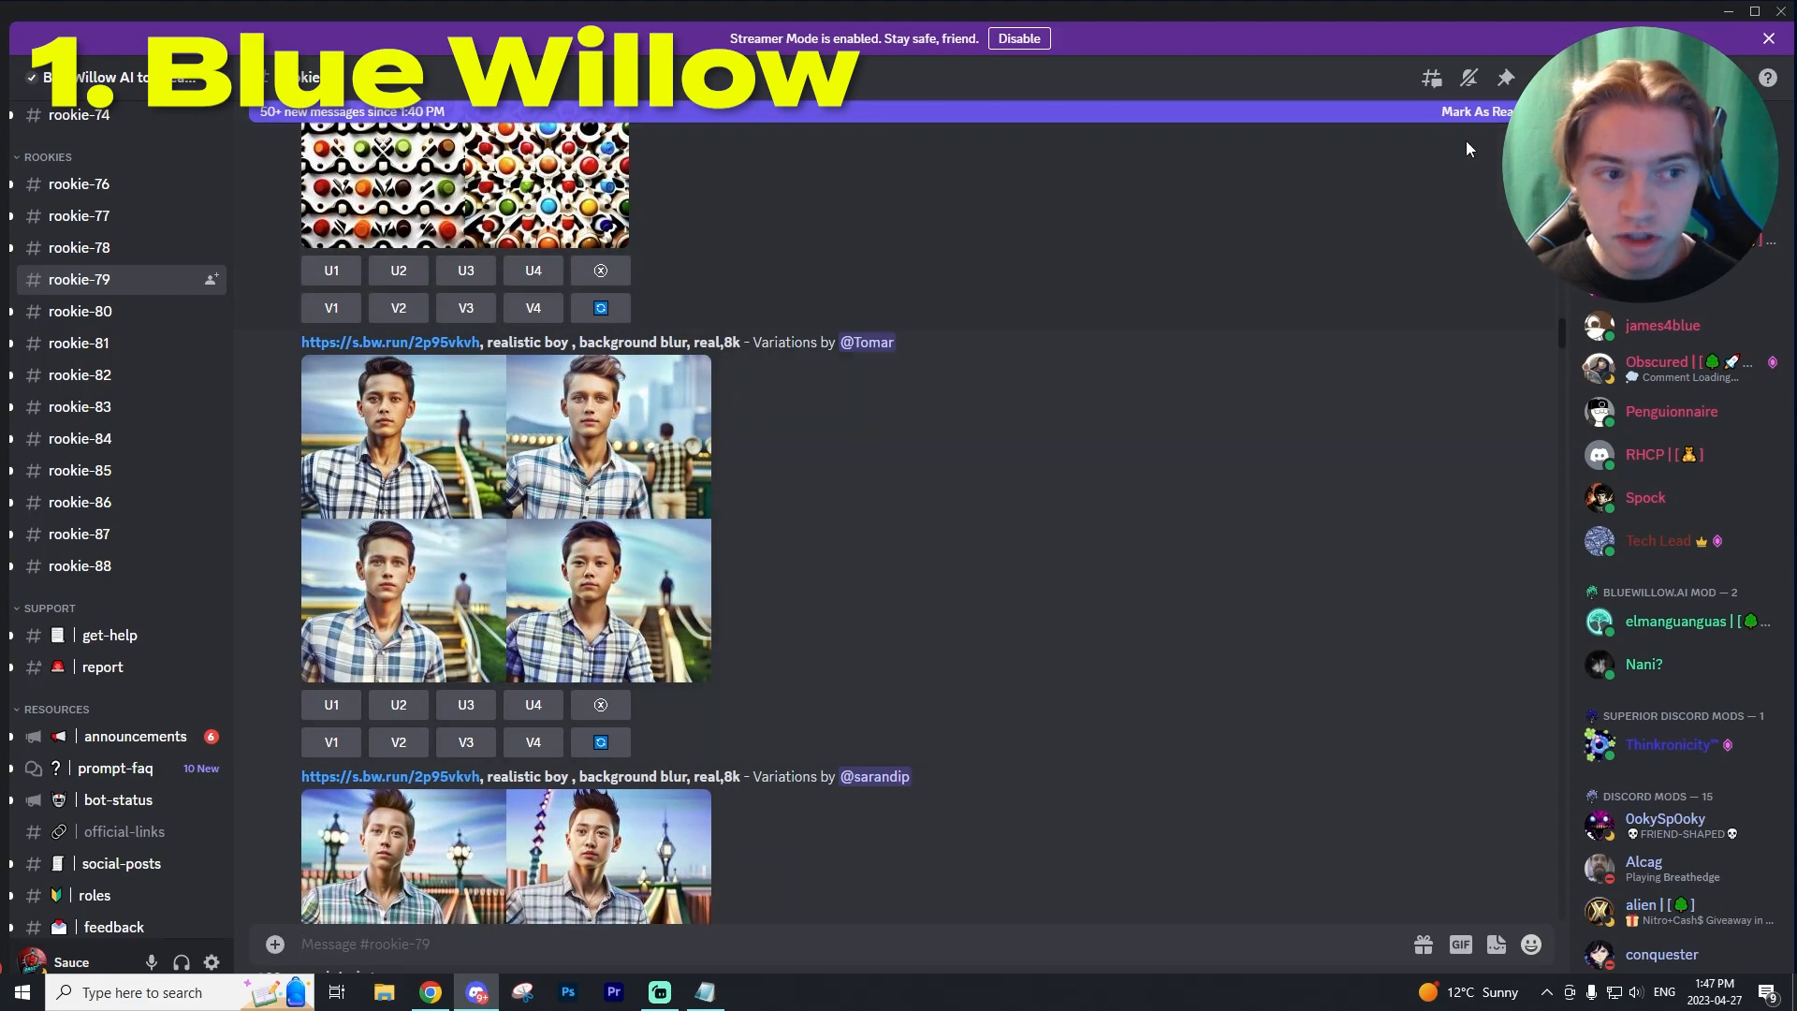
- Submit /imagine with the 'Assasin smoking cigarette in Cyberpunk style city street' prompt
scroll("down", 3)
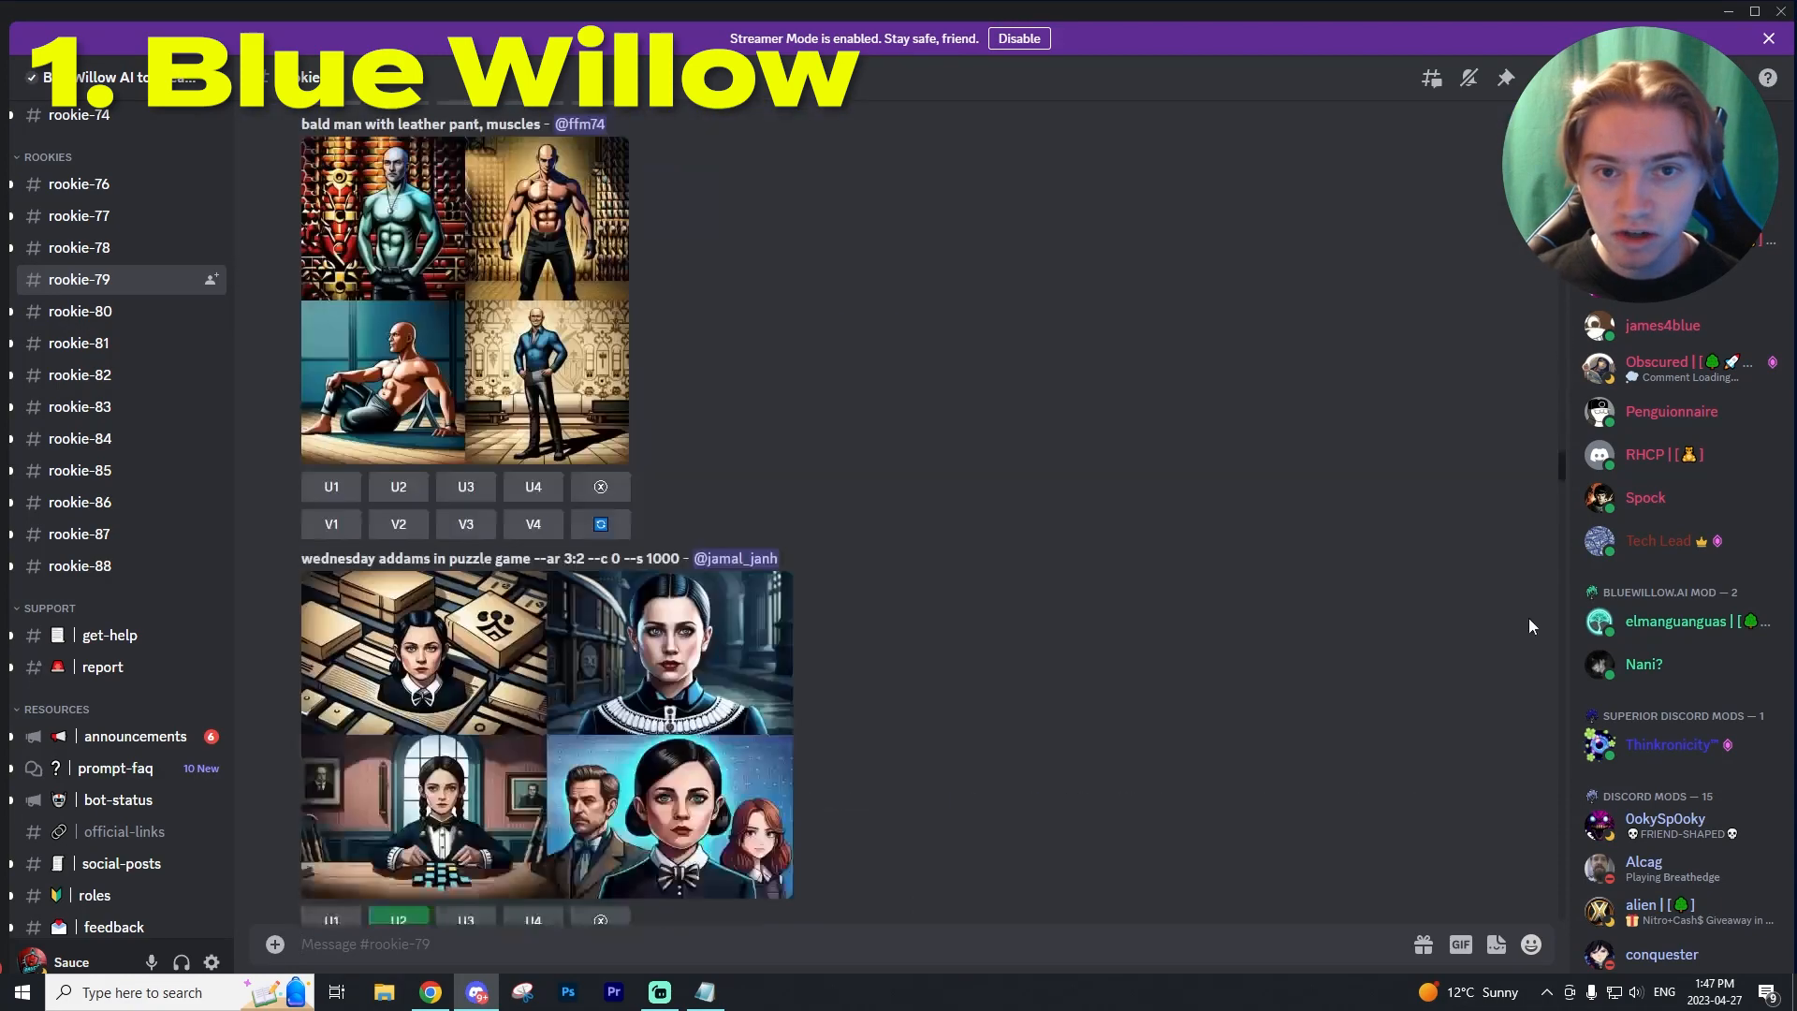
scroll("down", 3)
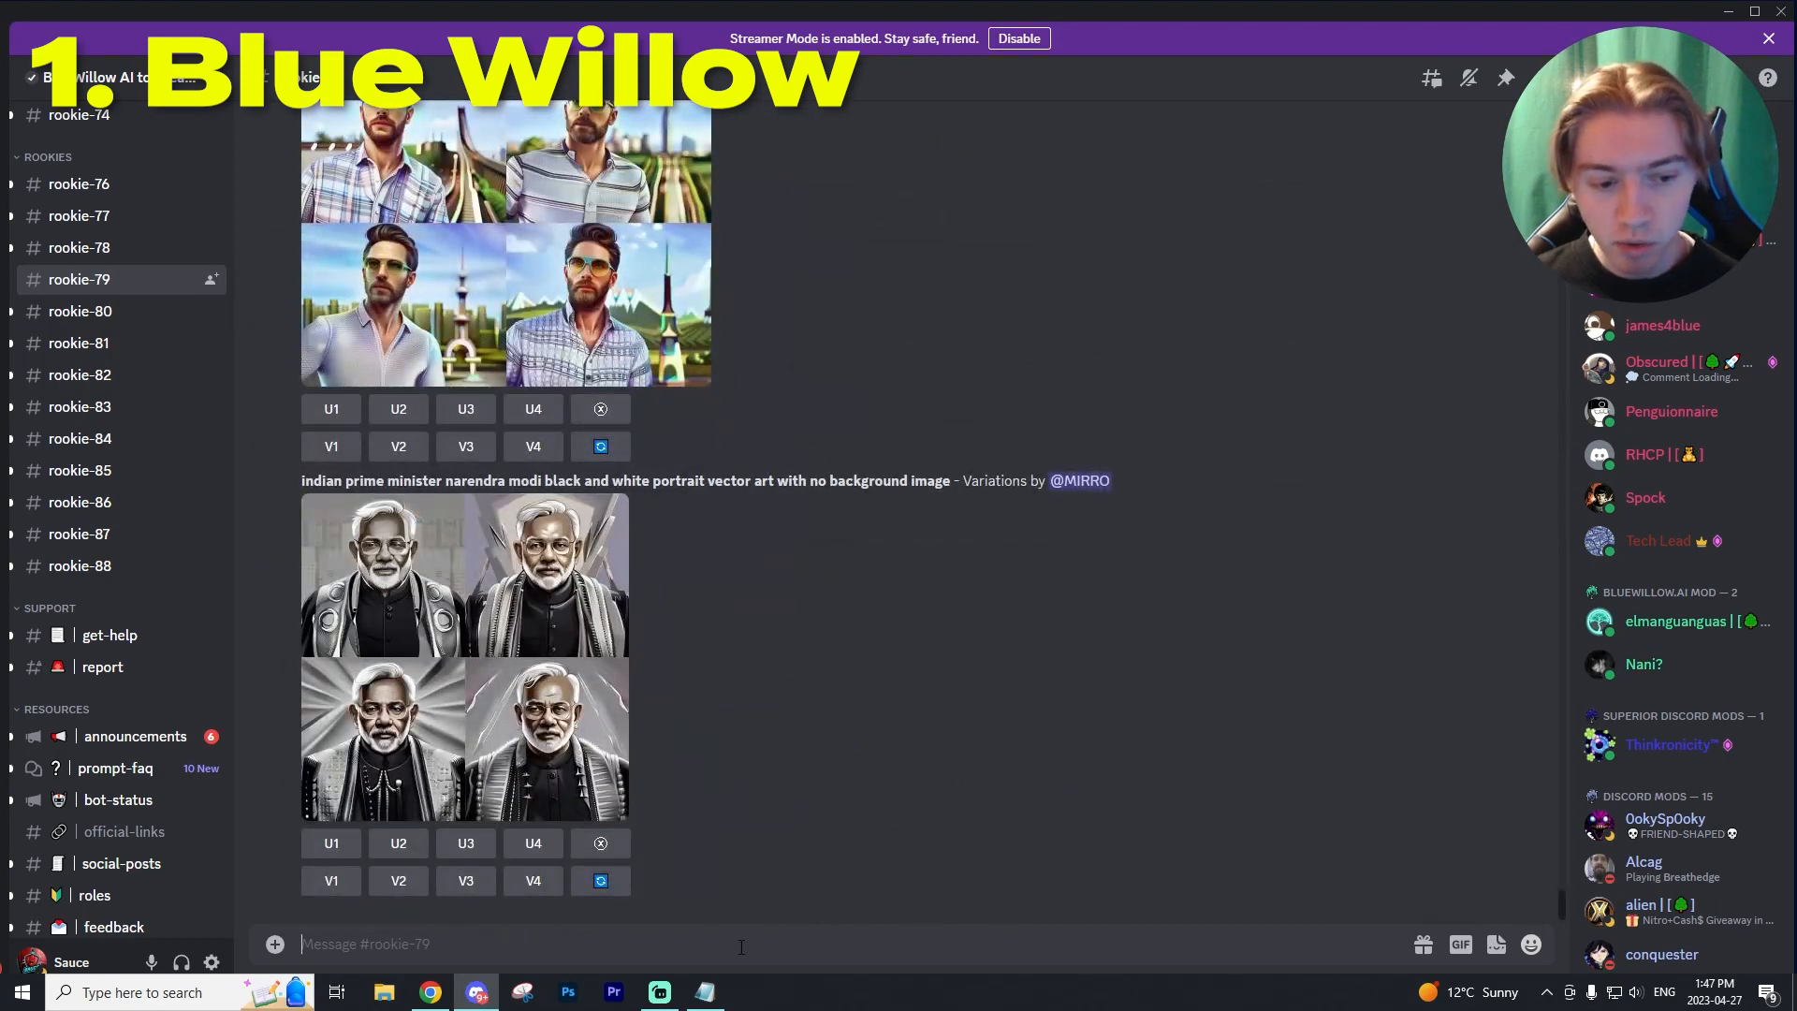
scroll("down", 3)
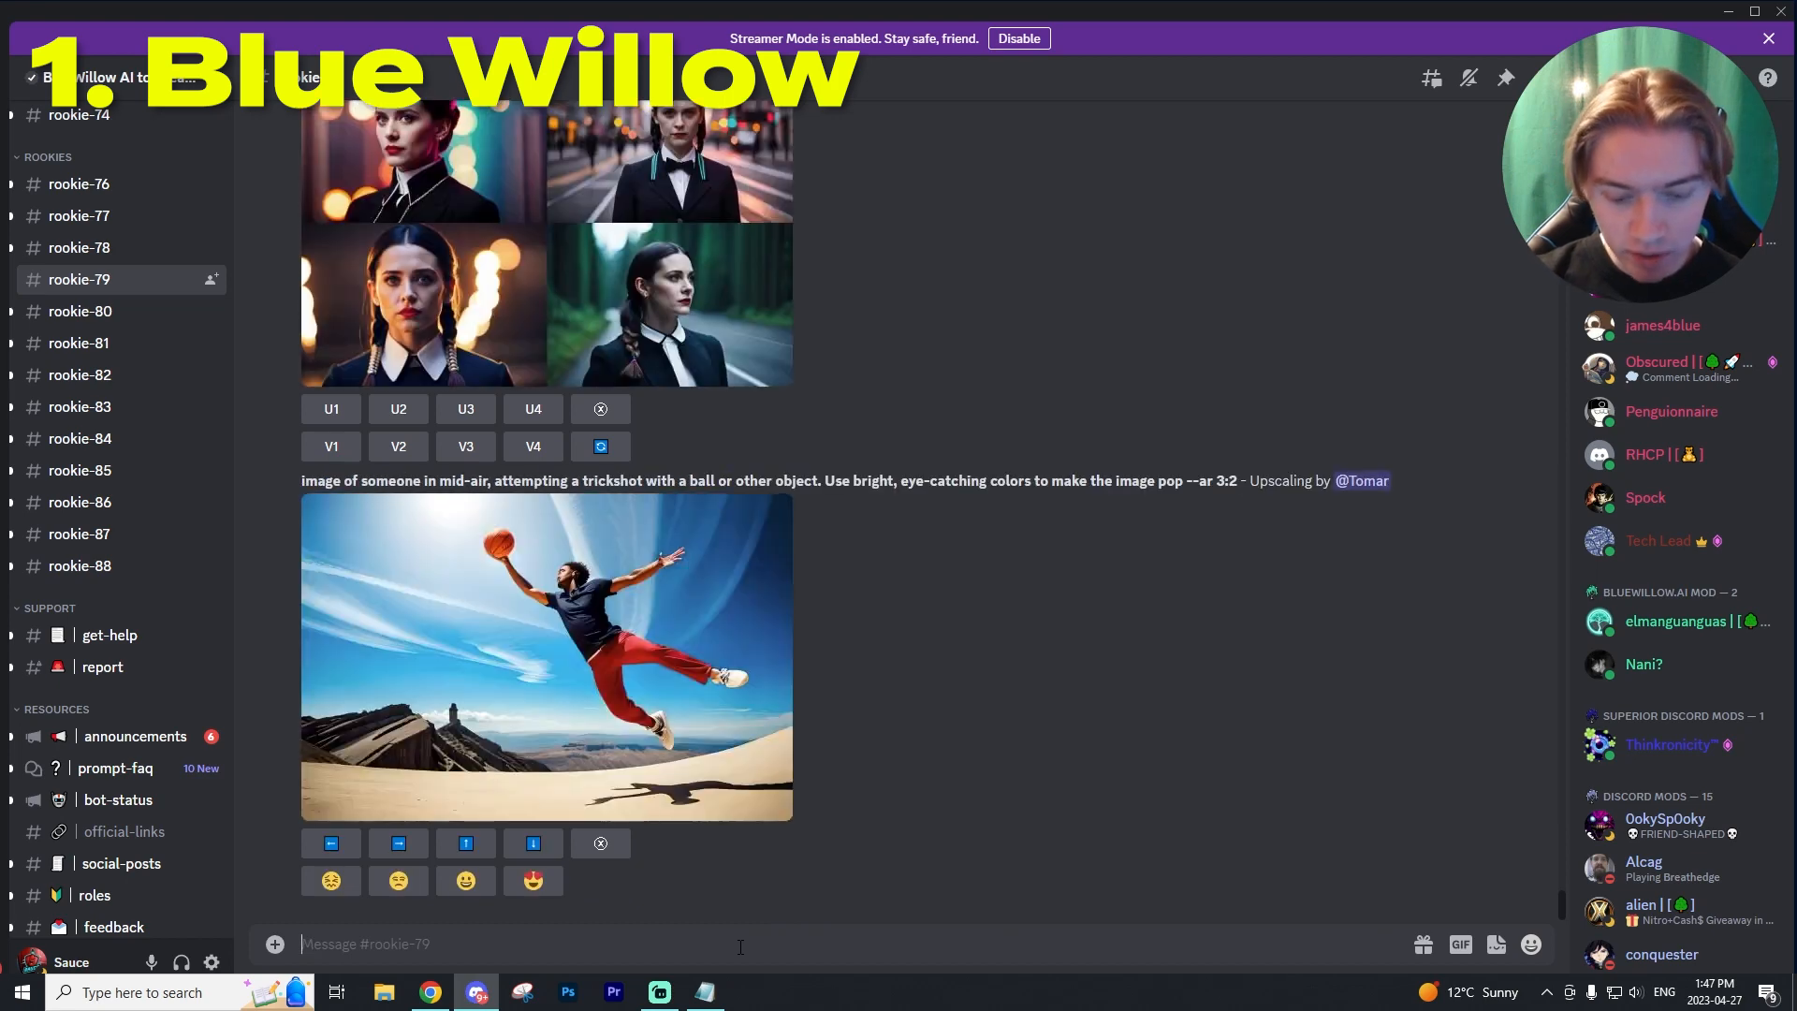
type("/imagine prompt")
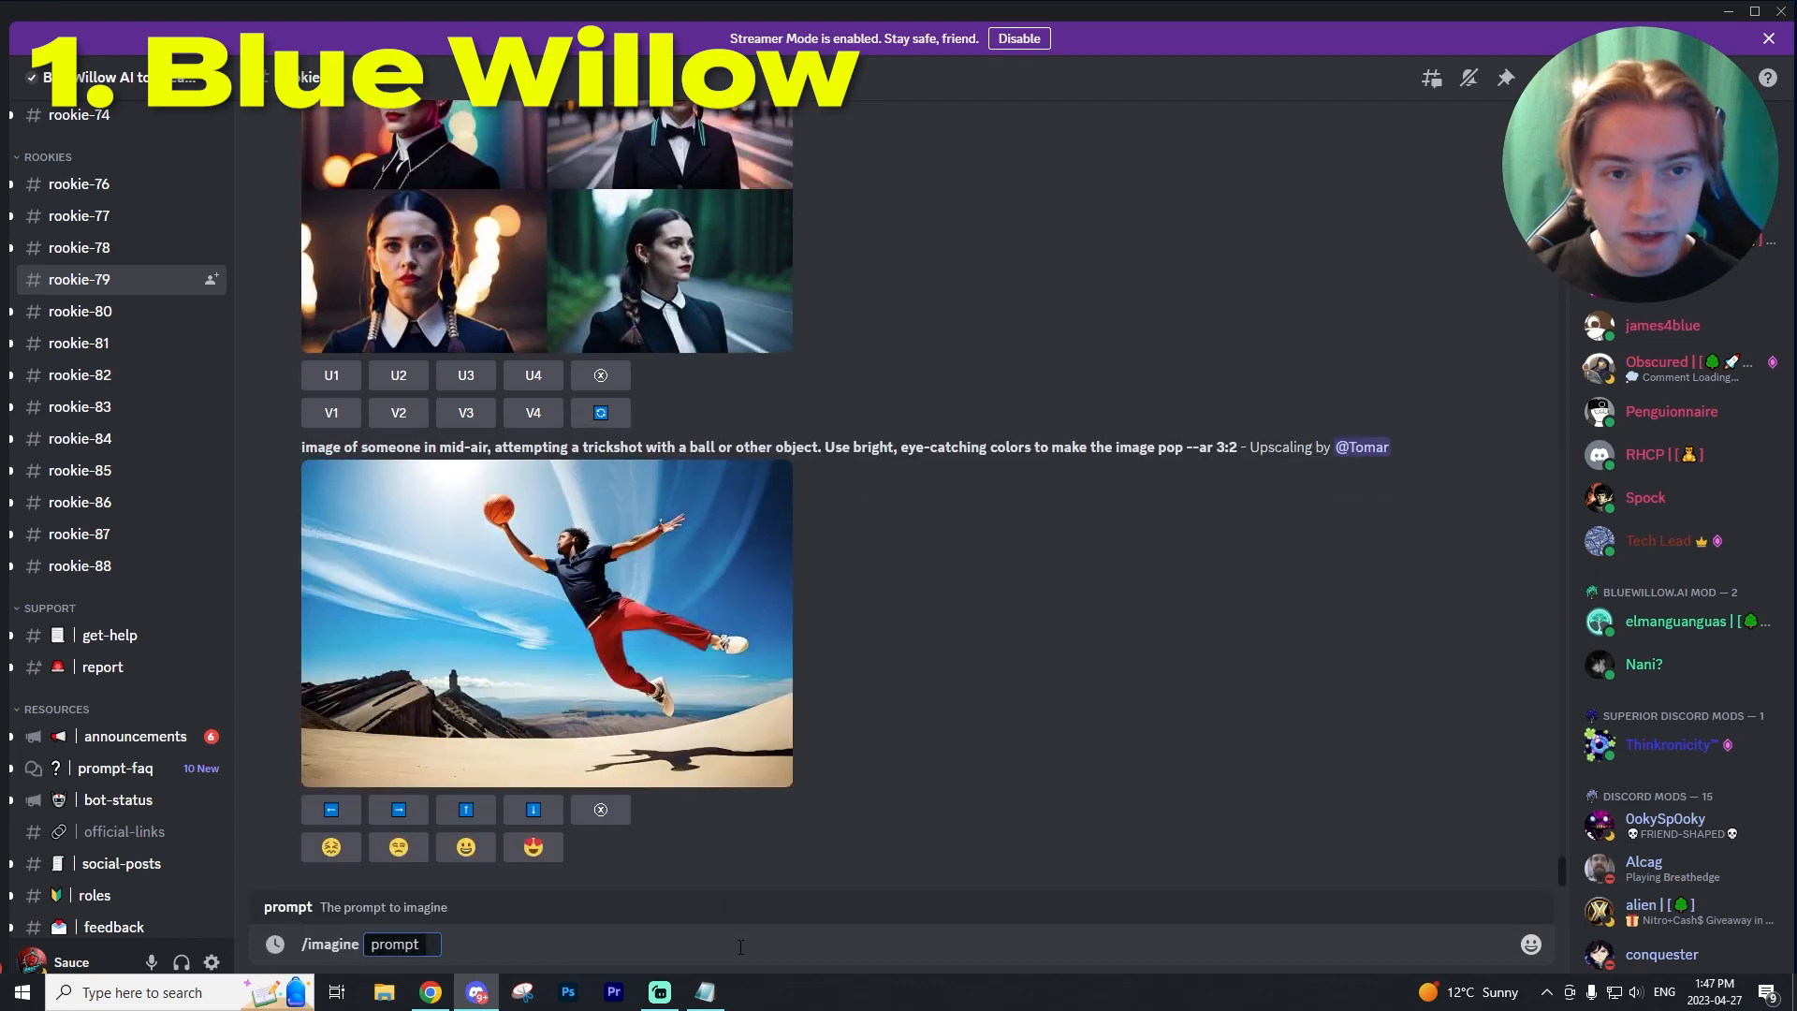
type("Assasin smoking cigarette in Cyberpunk style city street at night, unreal engine 5, hyper realistic")
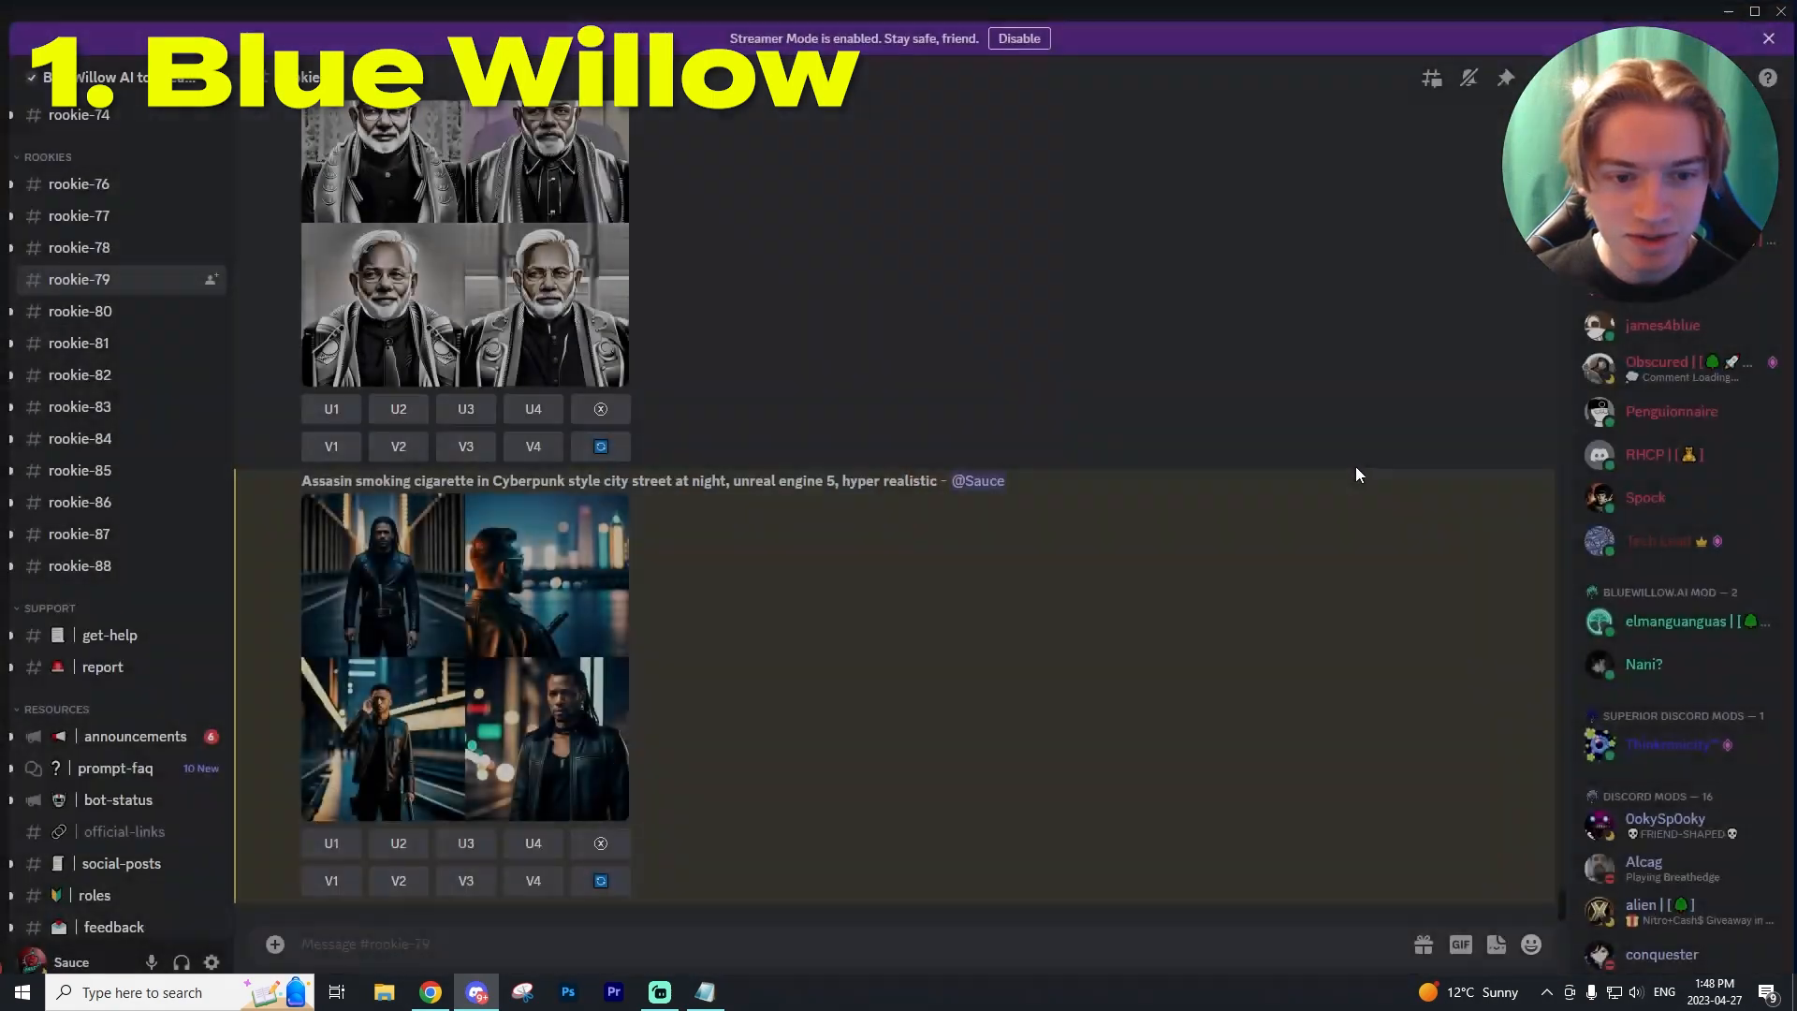
mouse_move(1358, 475)
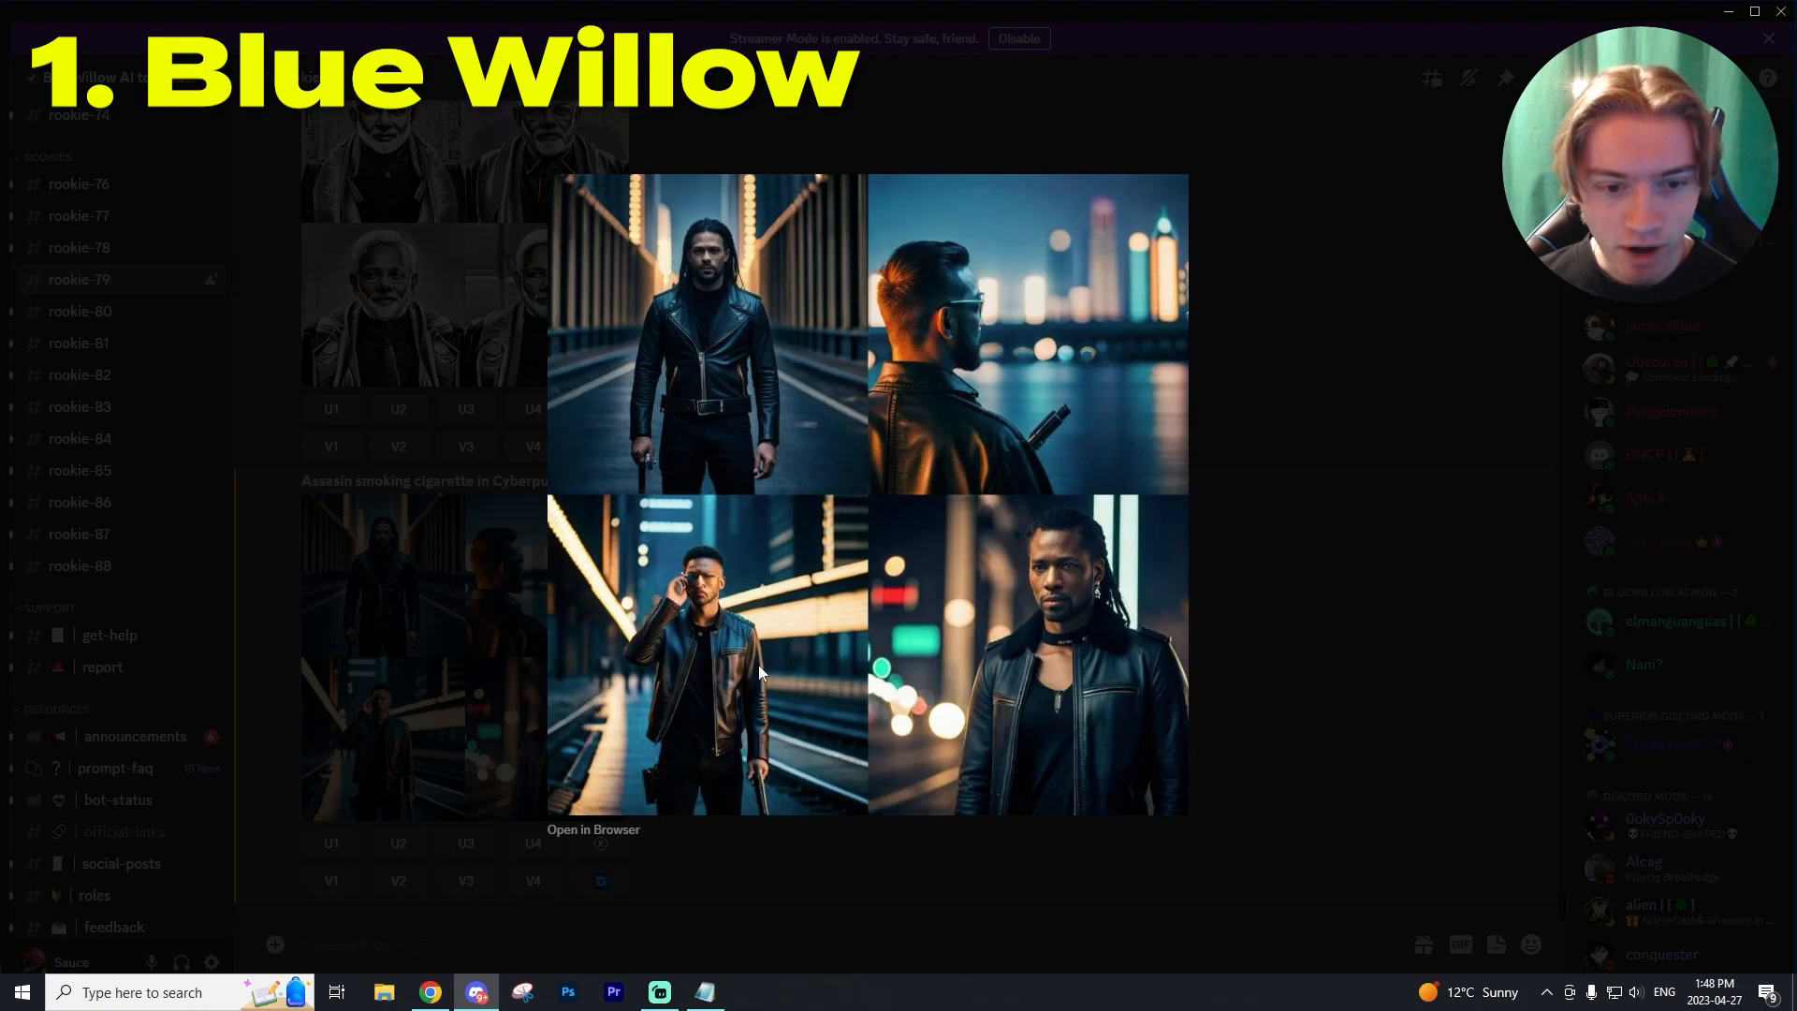
- Scroll down the channel to reach the upscaled third assassin image
scroll("down", 3)
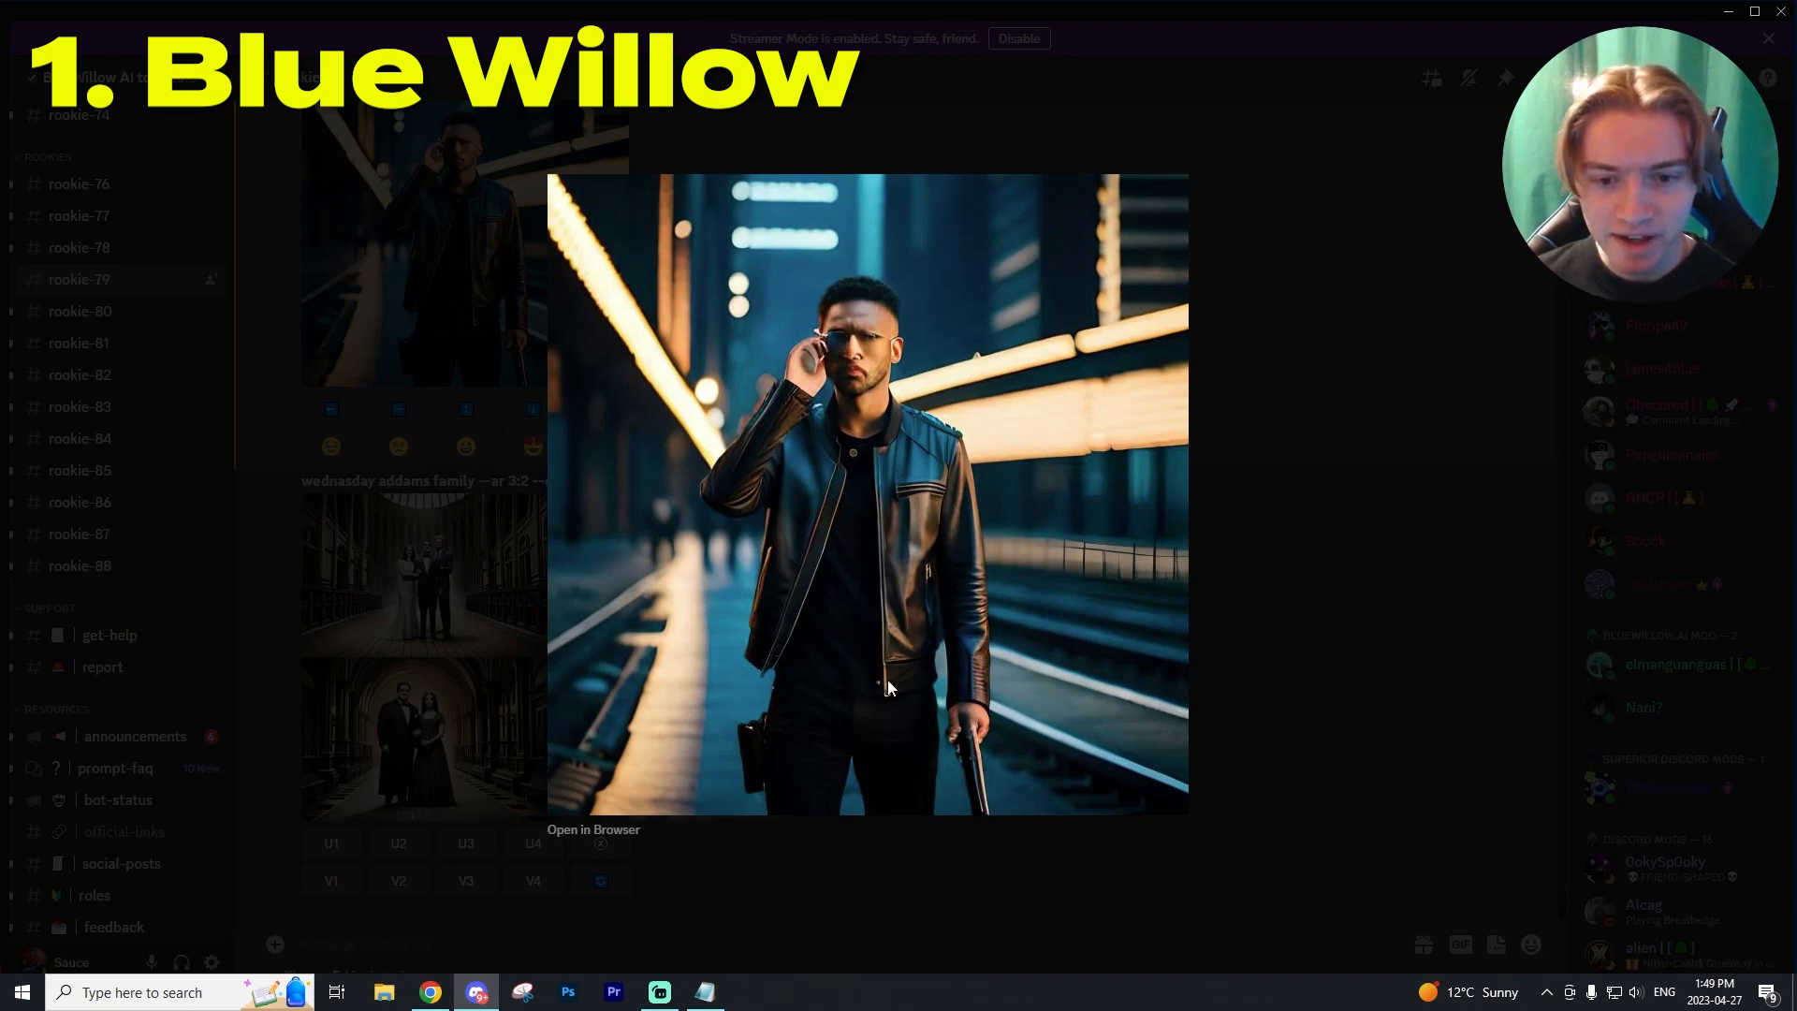
- Close the enlarged image view and scroll down to the variations
left_click(465, 843)
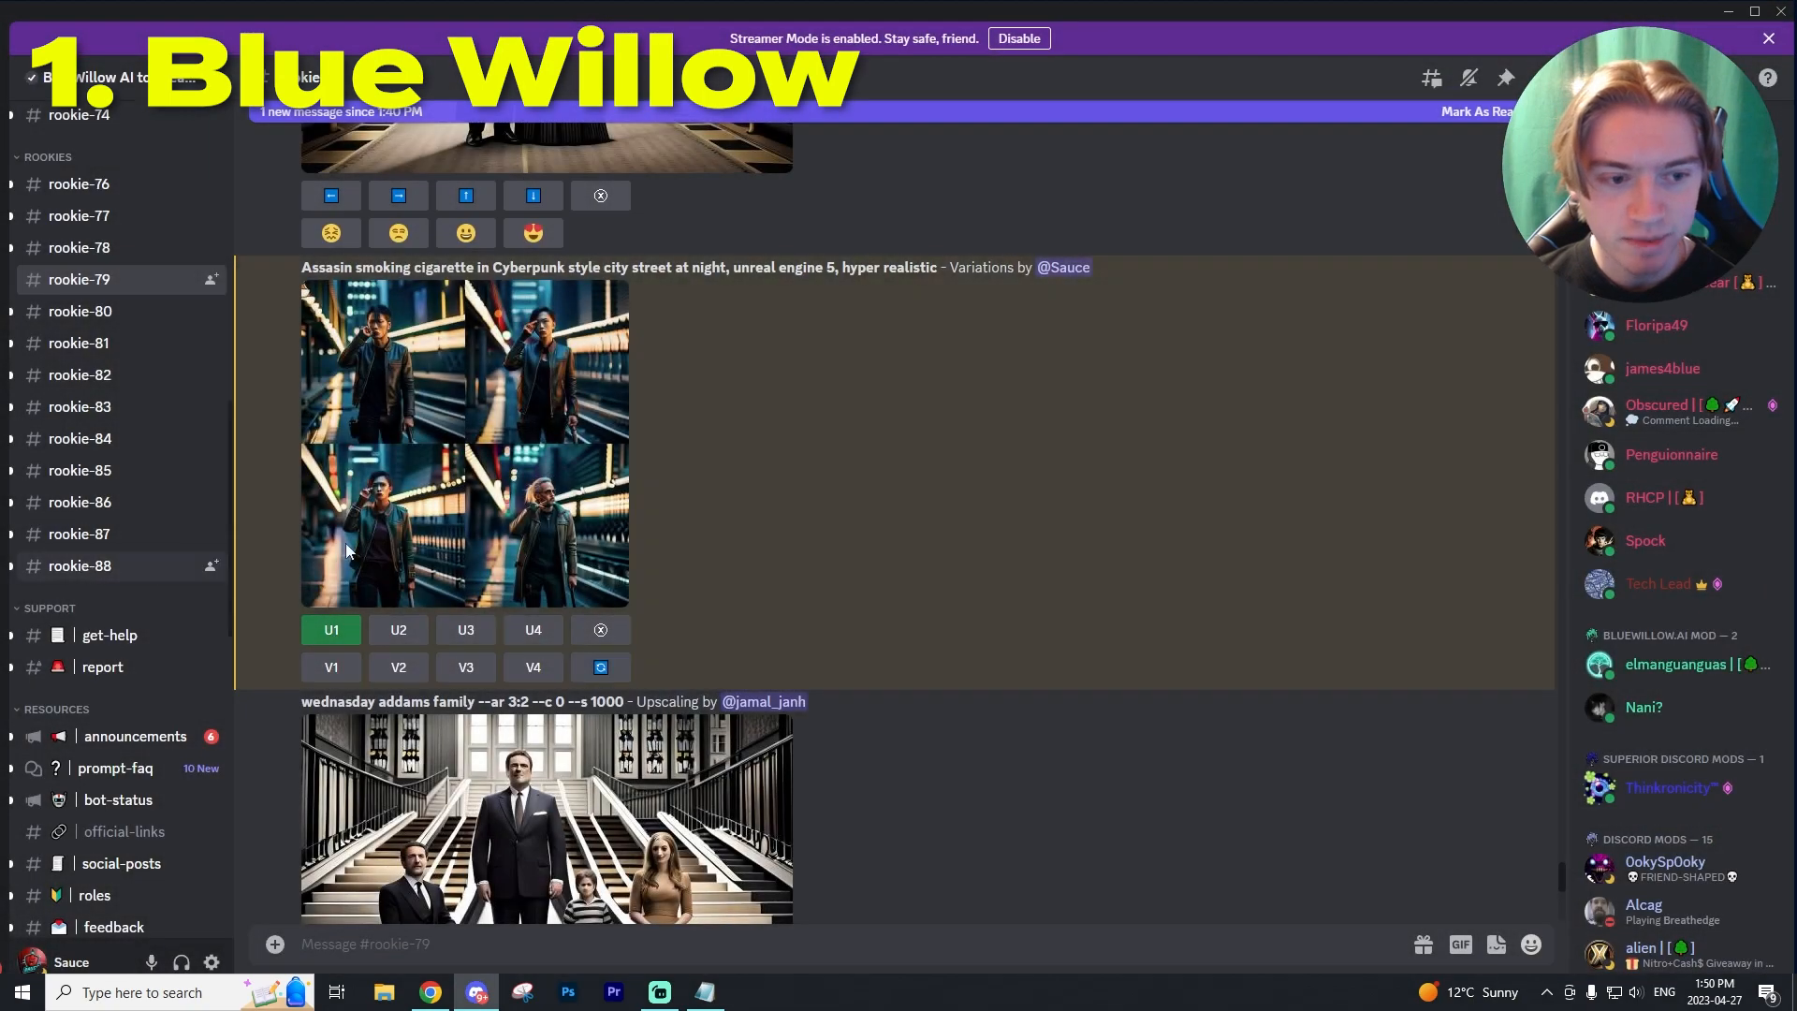
scroll("down", 3)
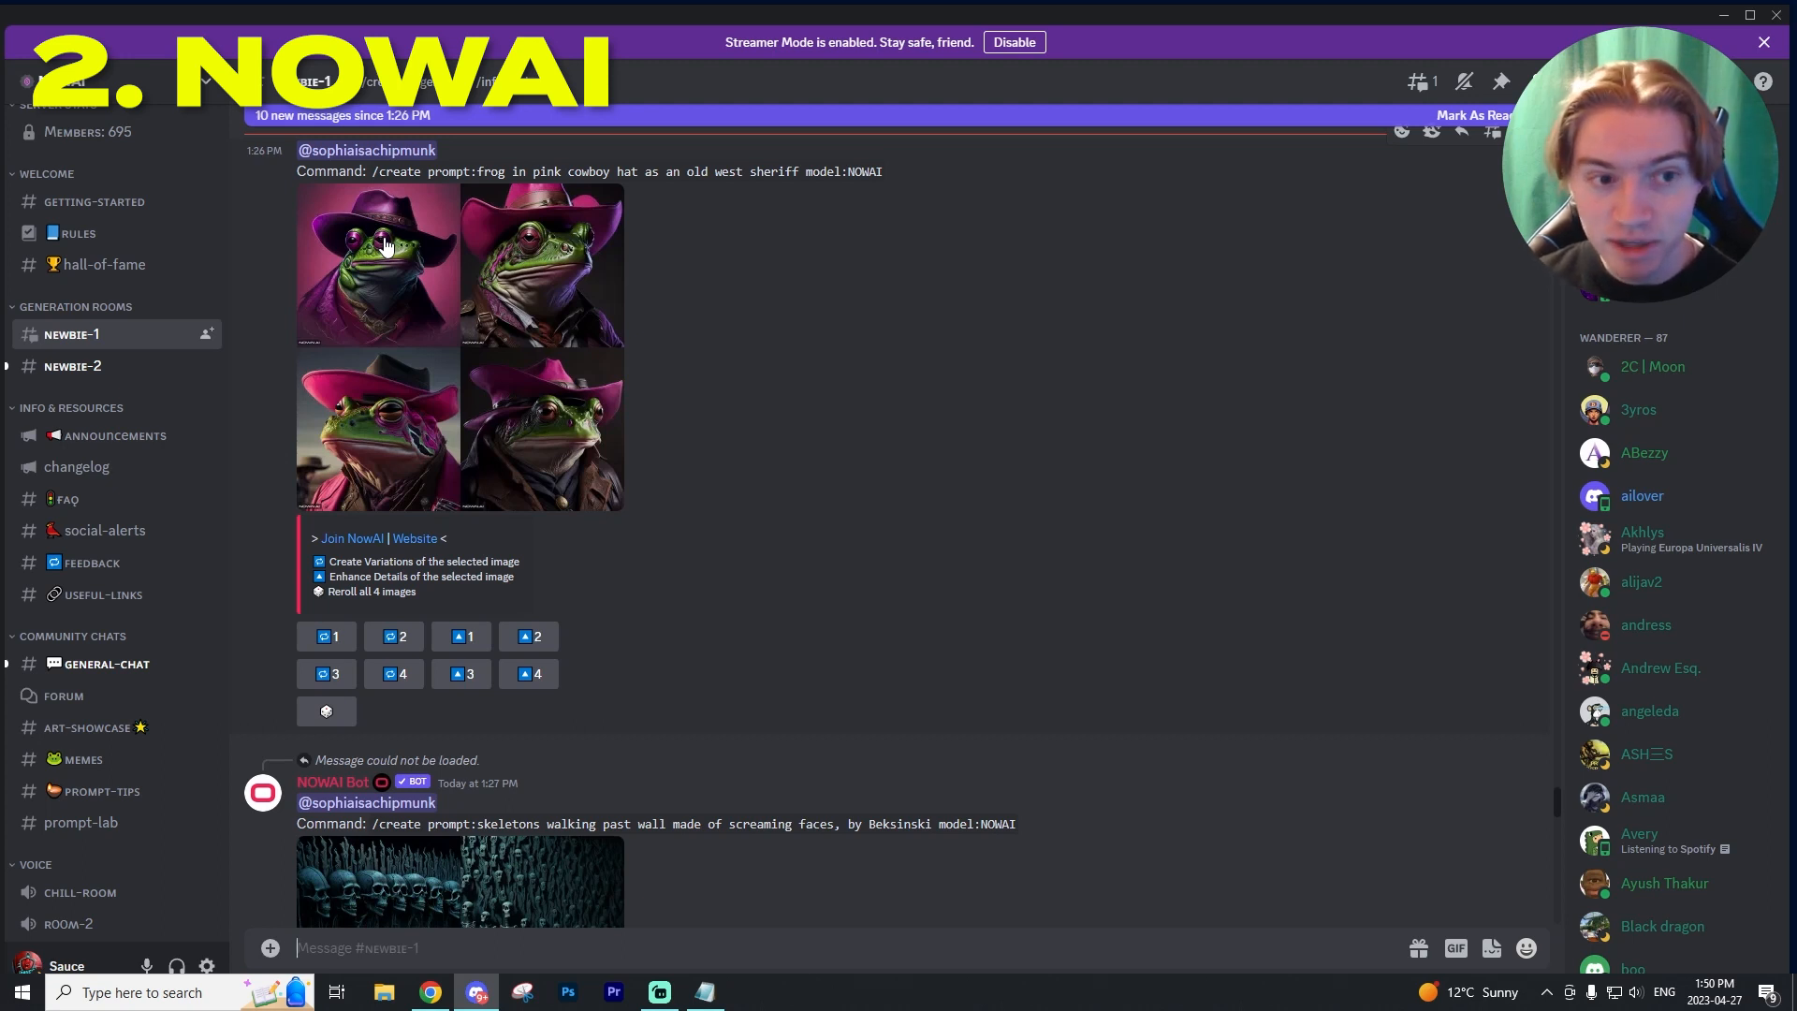
- Open NOWAI's newbie generation channel and begin a slash command for the prompt
left_click(72, 366)
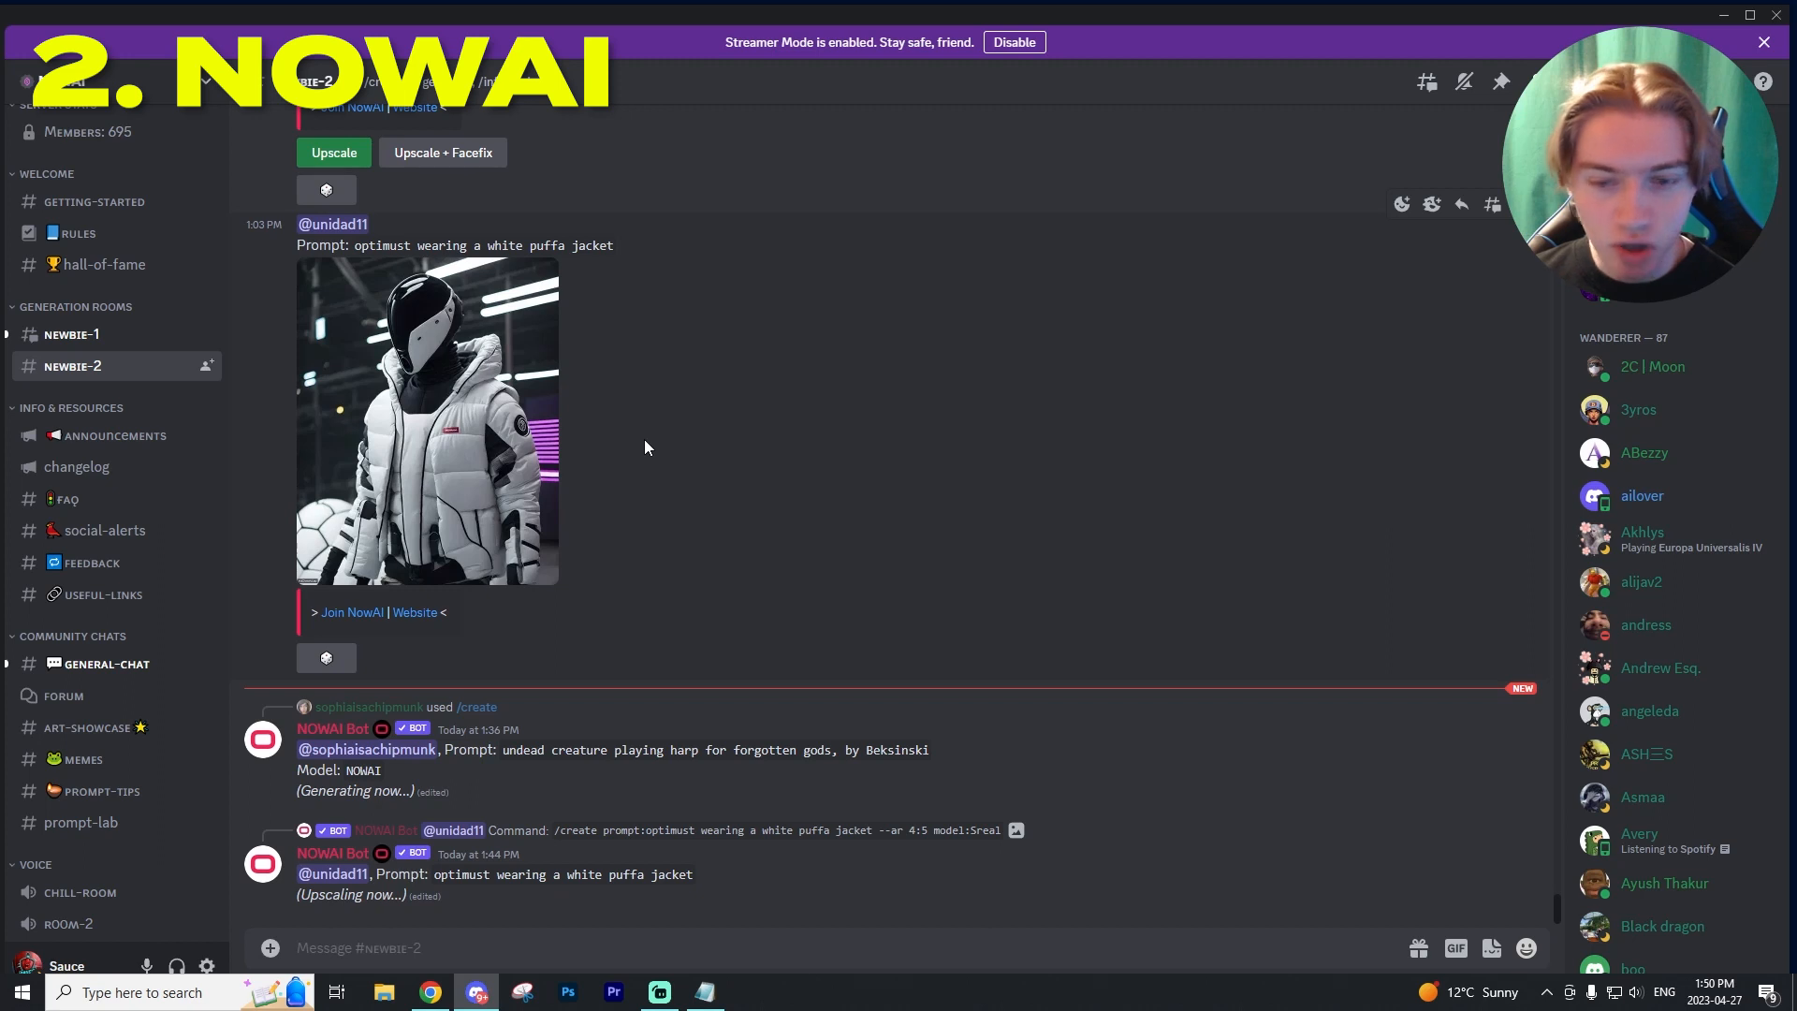
mouse_move(674, 448)
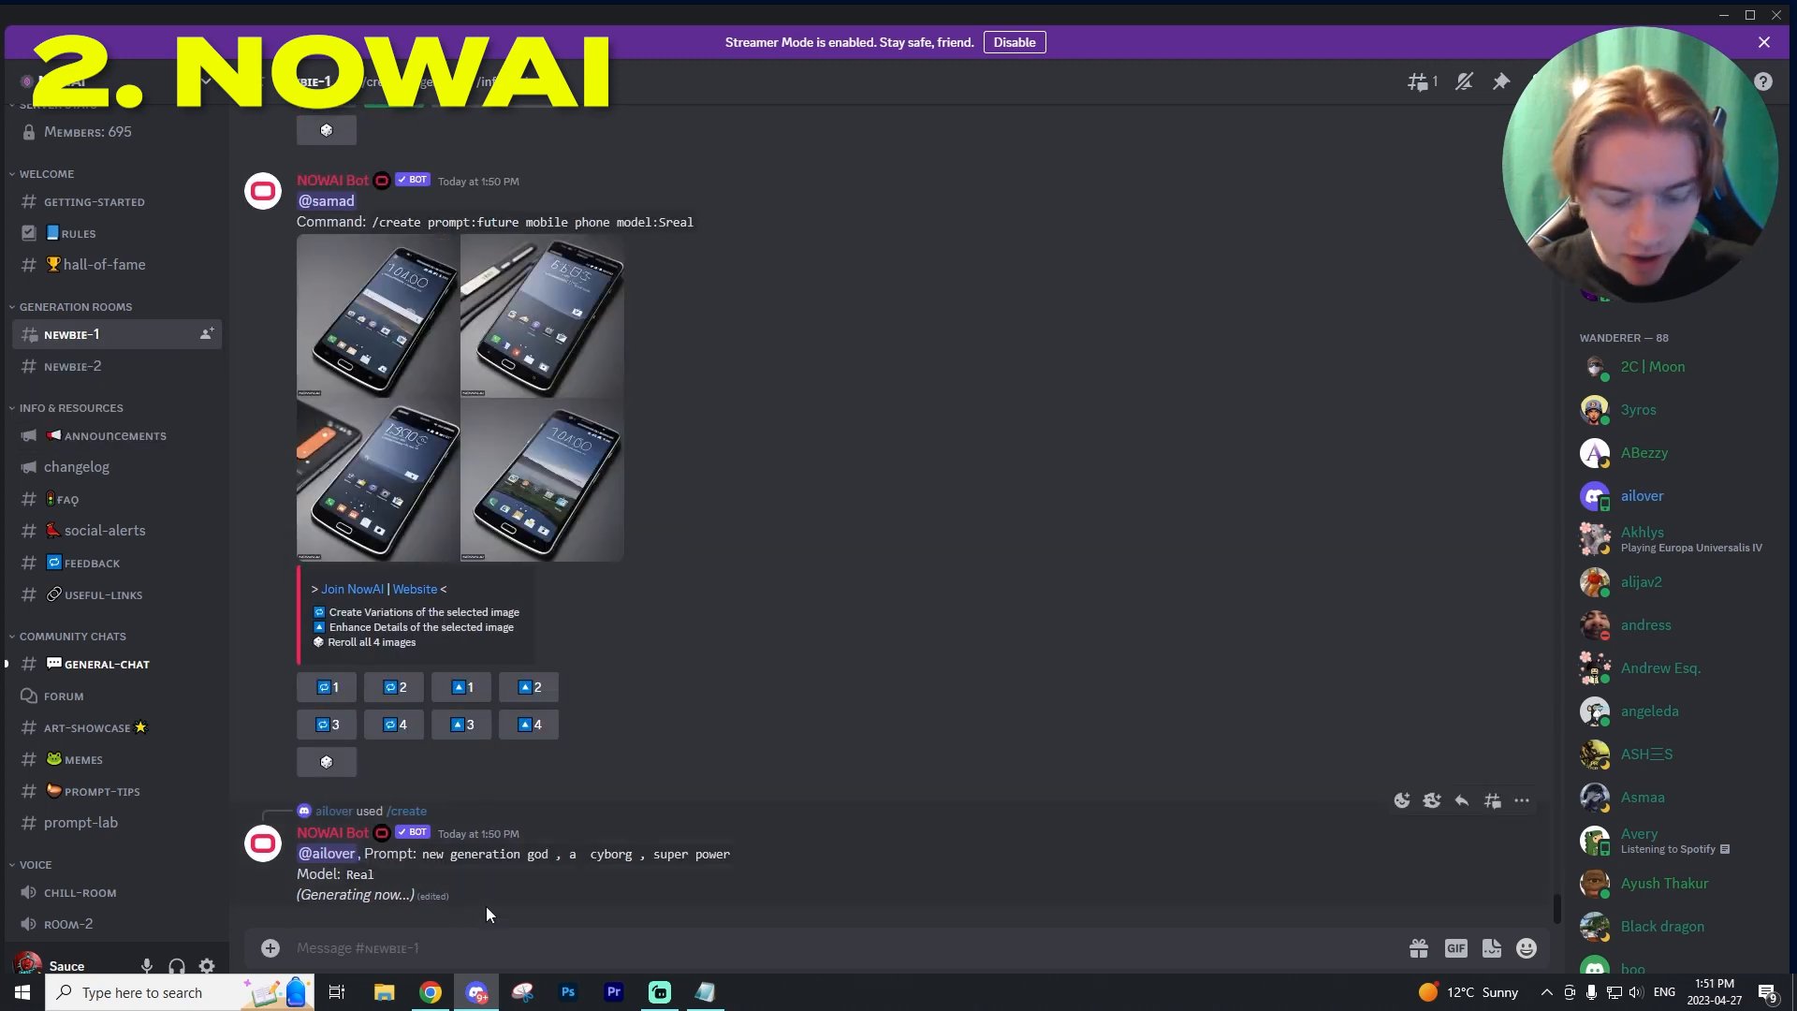
type("/")
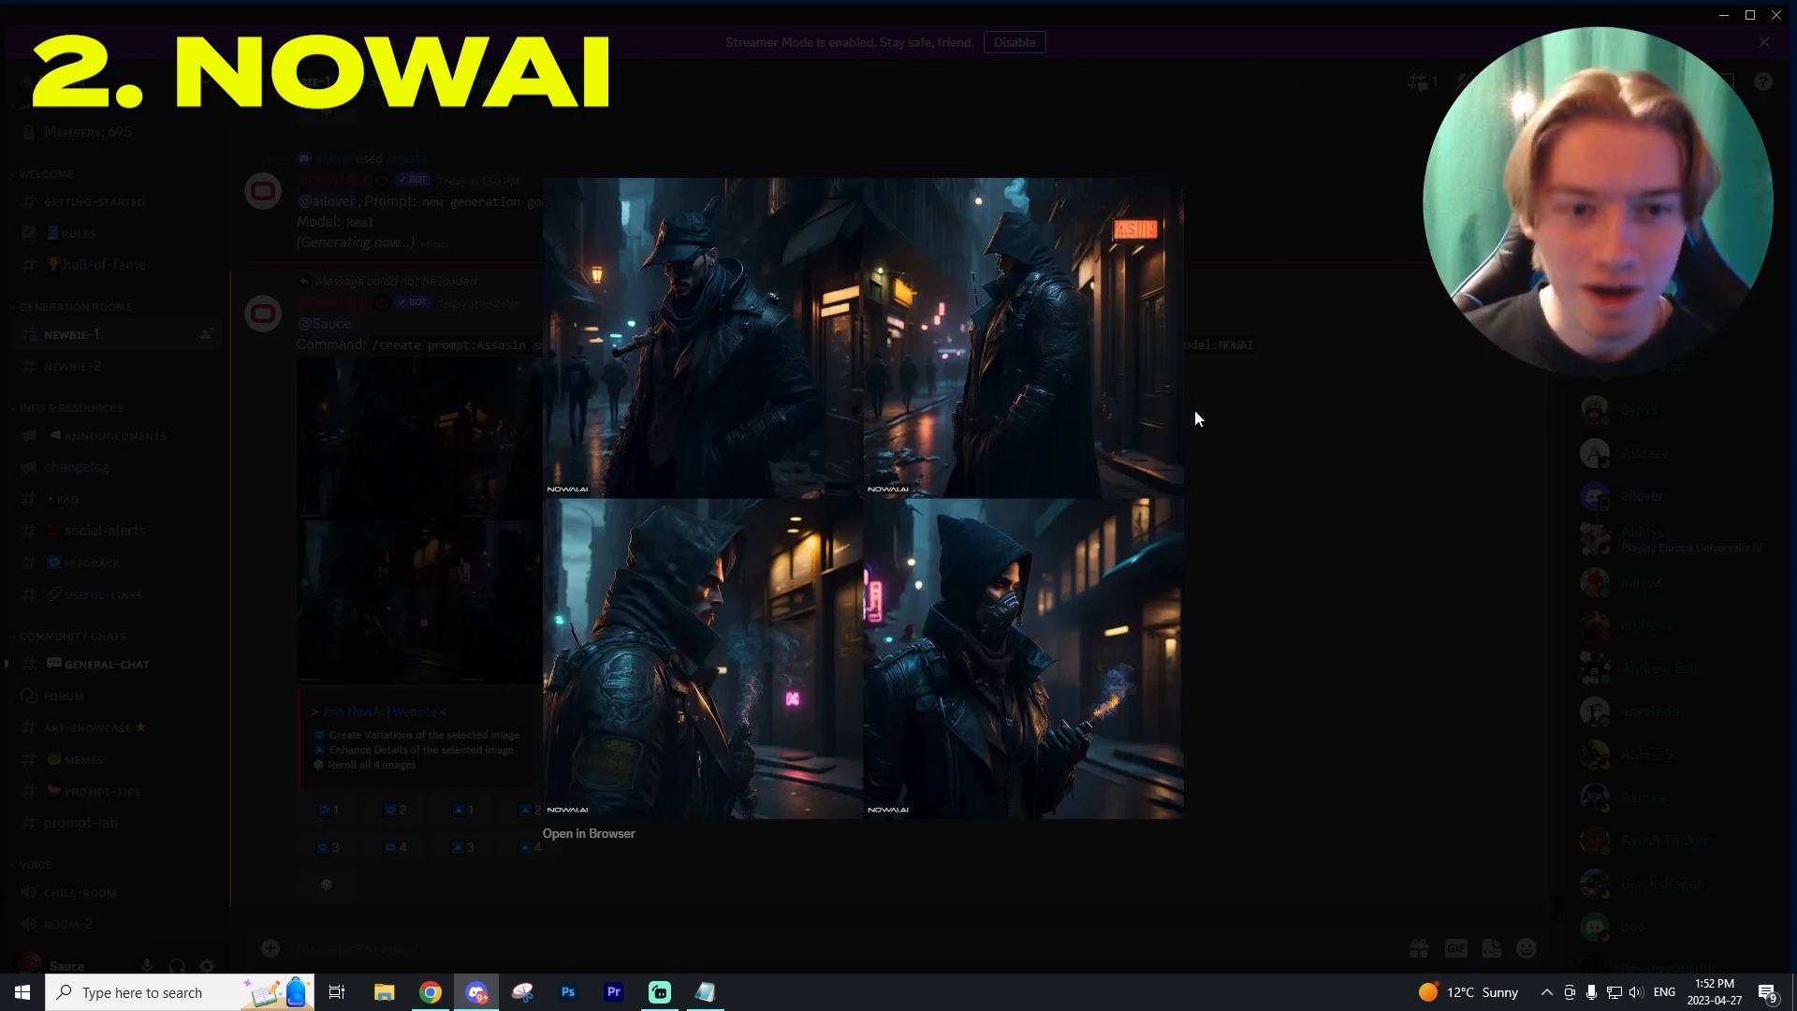
mouse_move(868, 664)
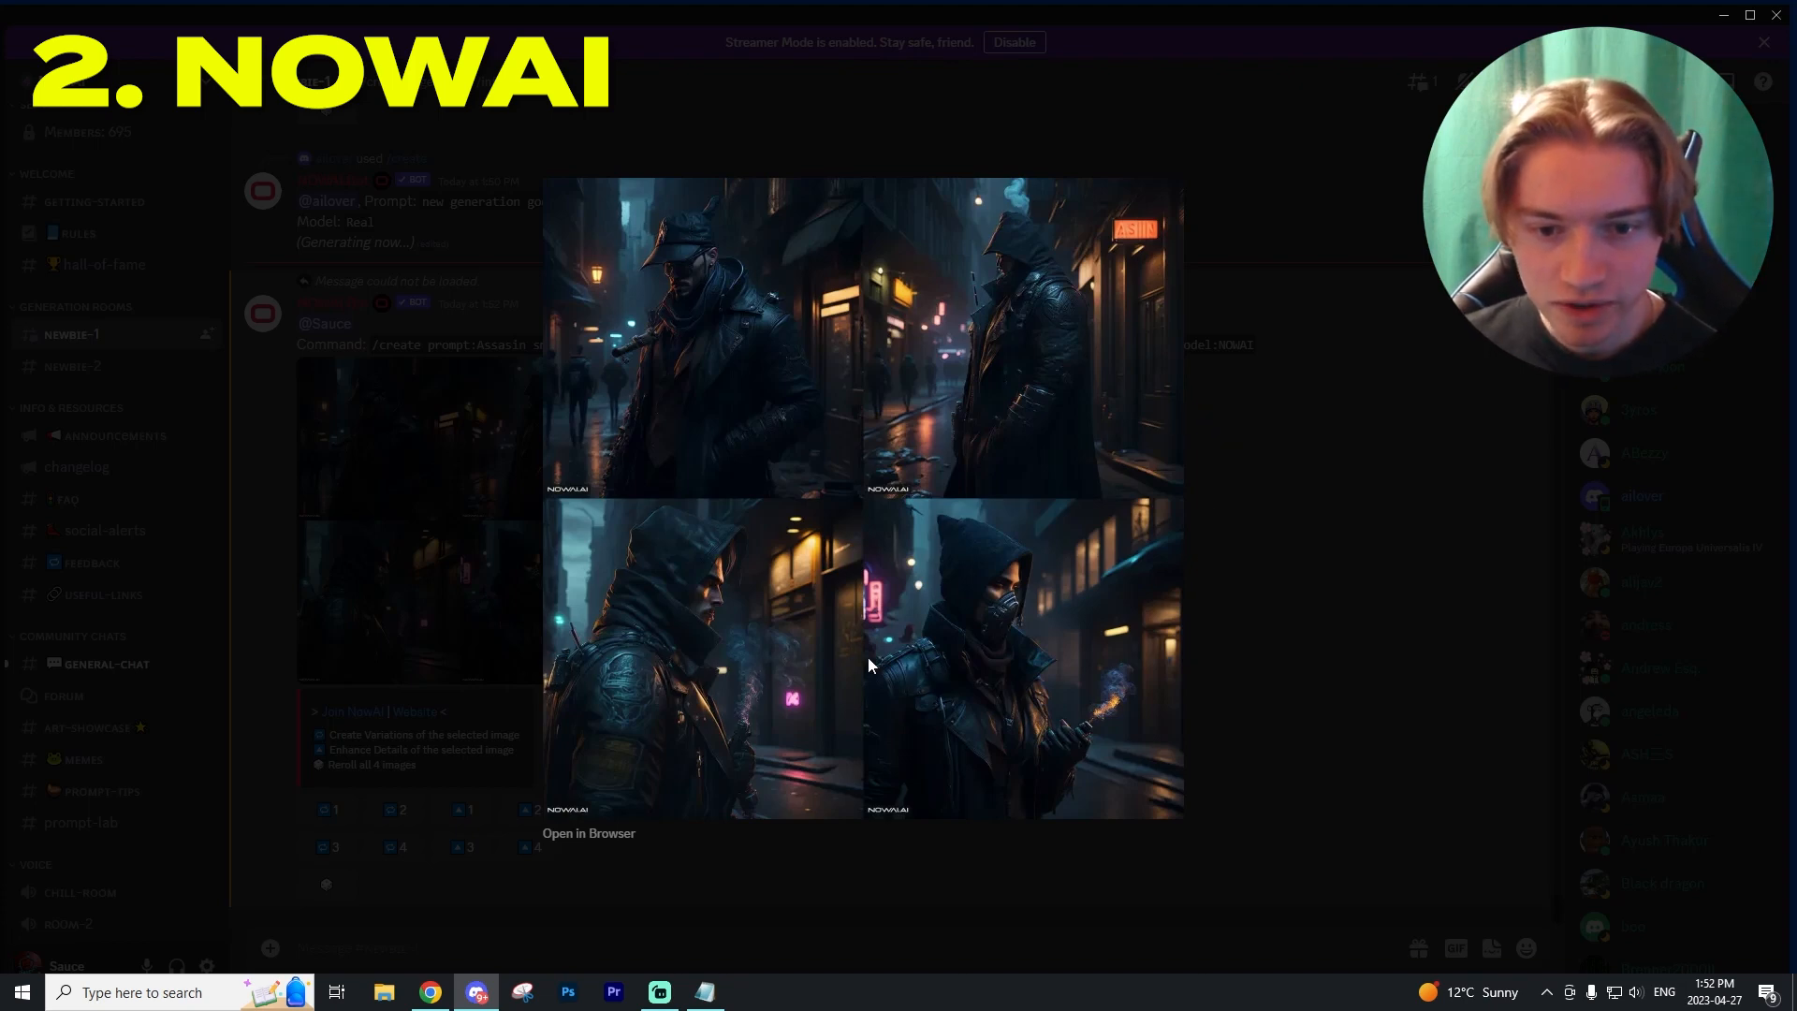
mouse_move(1081, 771)
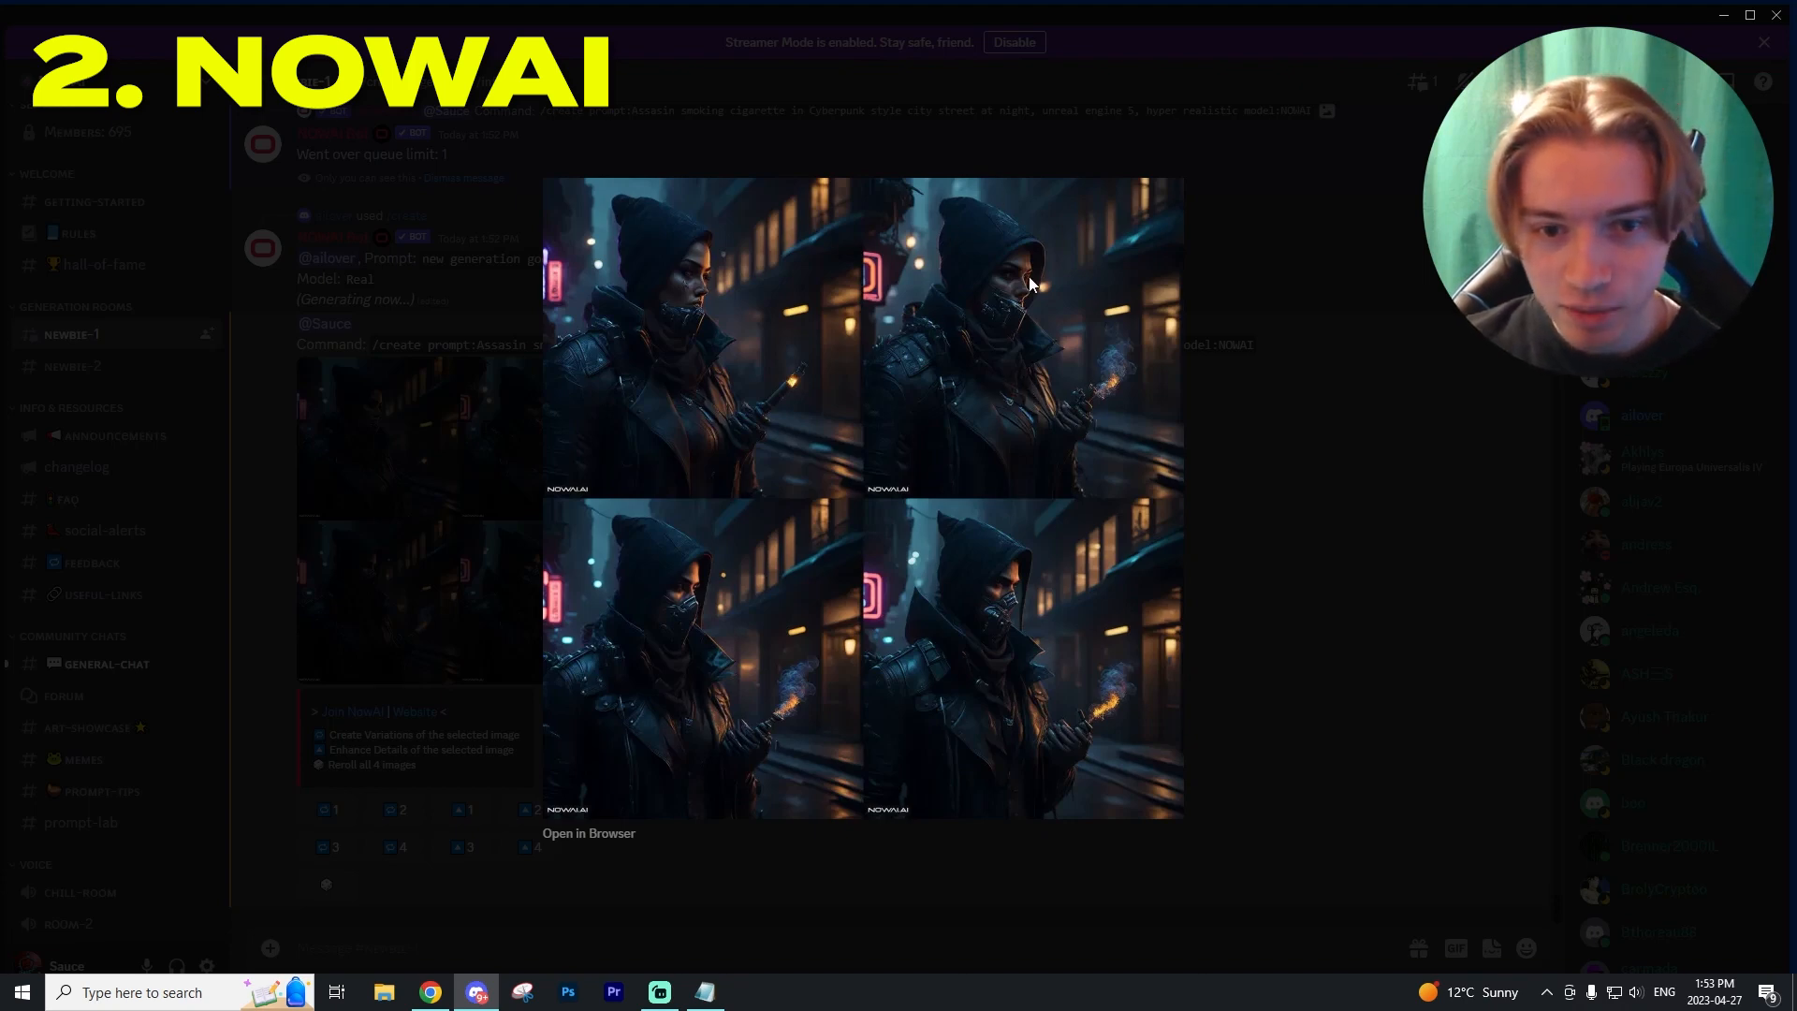
mouse_move(1223, 464)
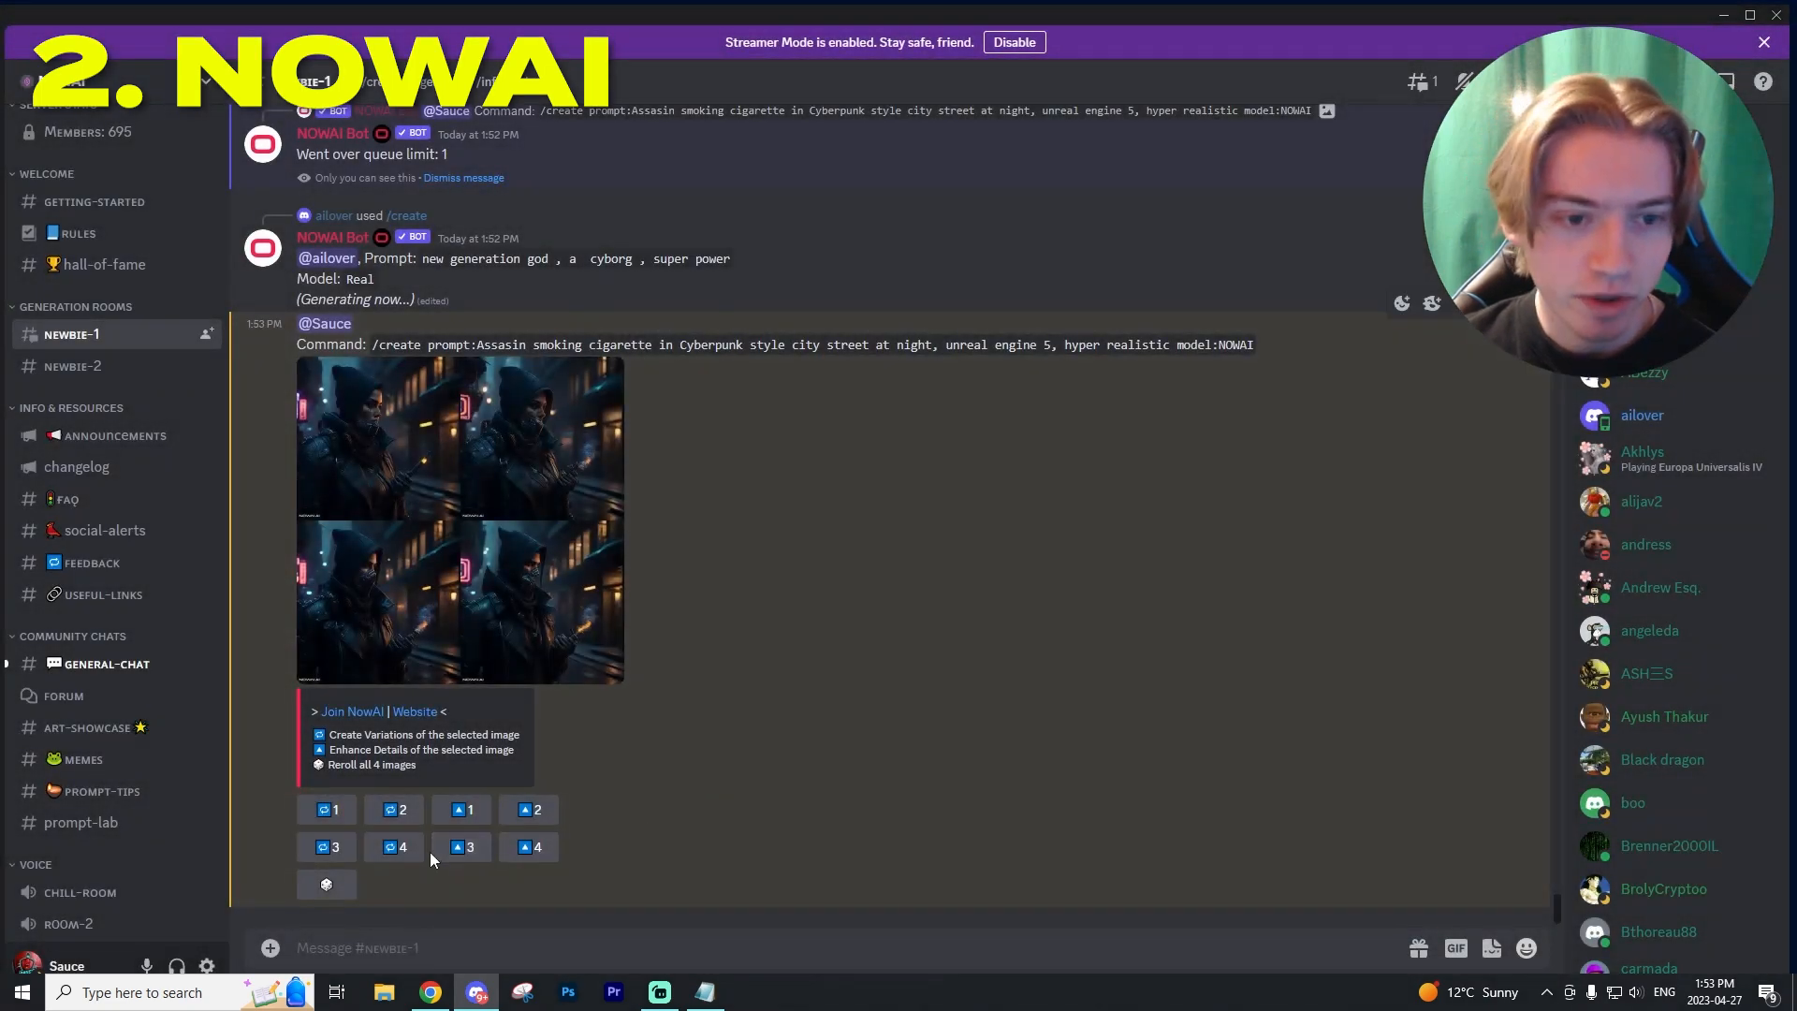
- Open one hooded assassin image on its own and bring up its save options
left_click(528, 809)
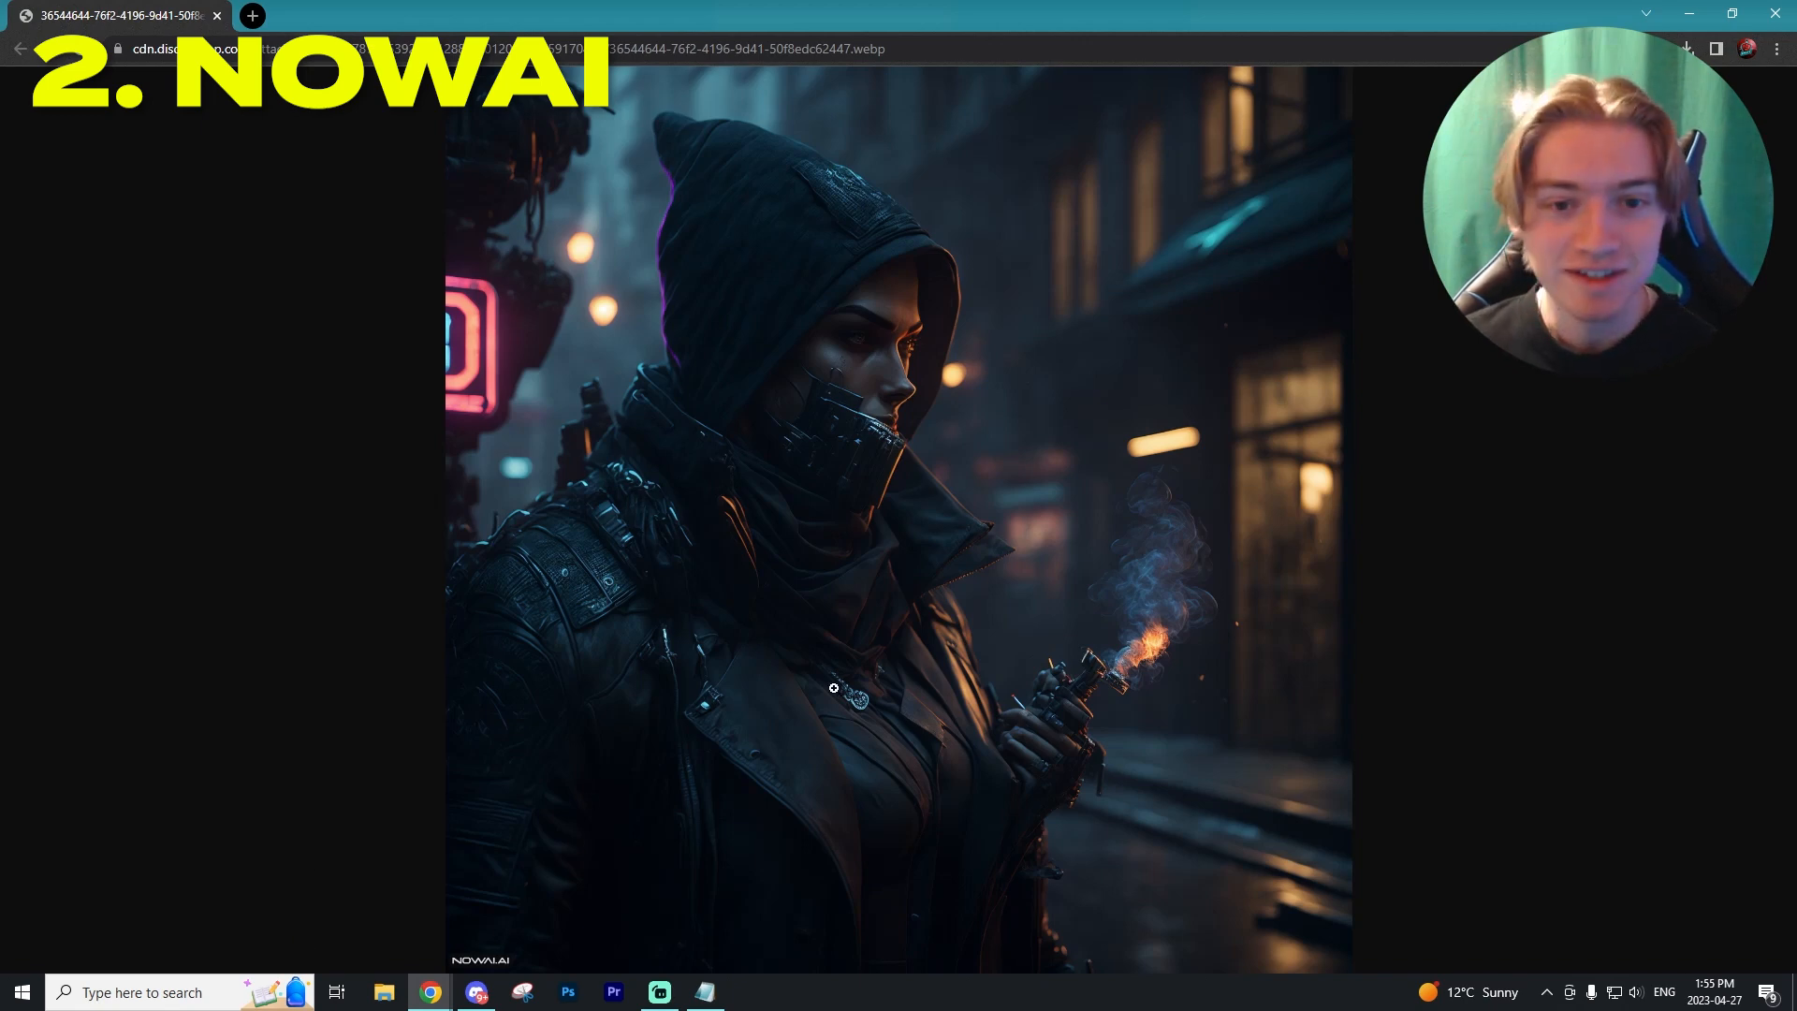
right_click(832, 688)
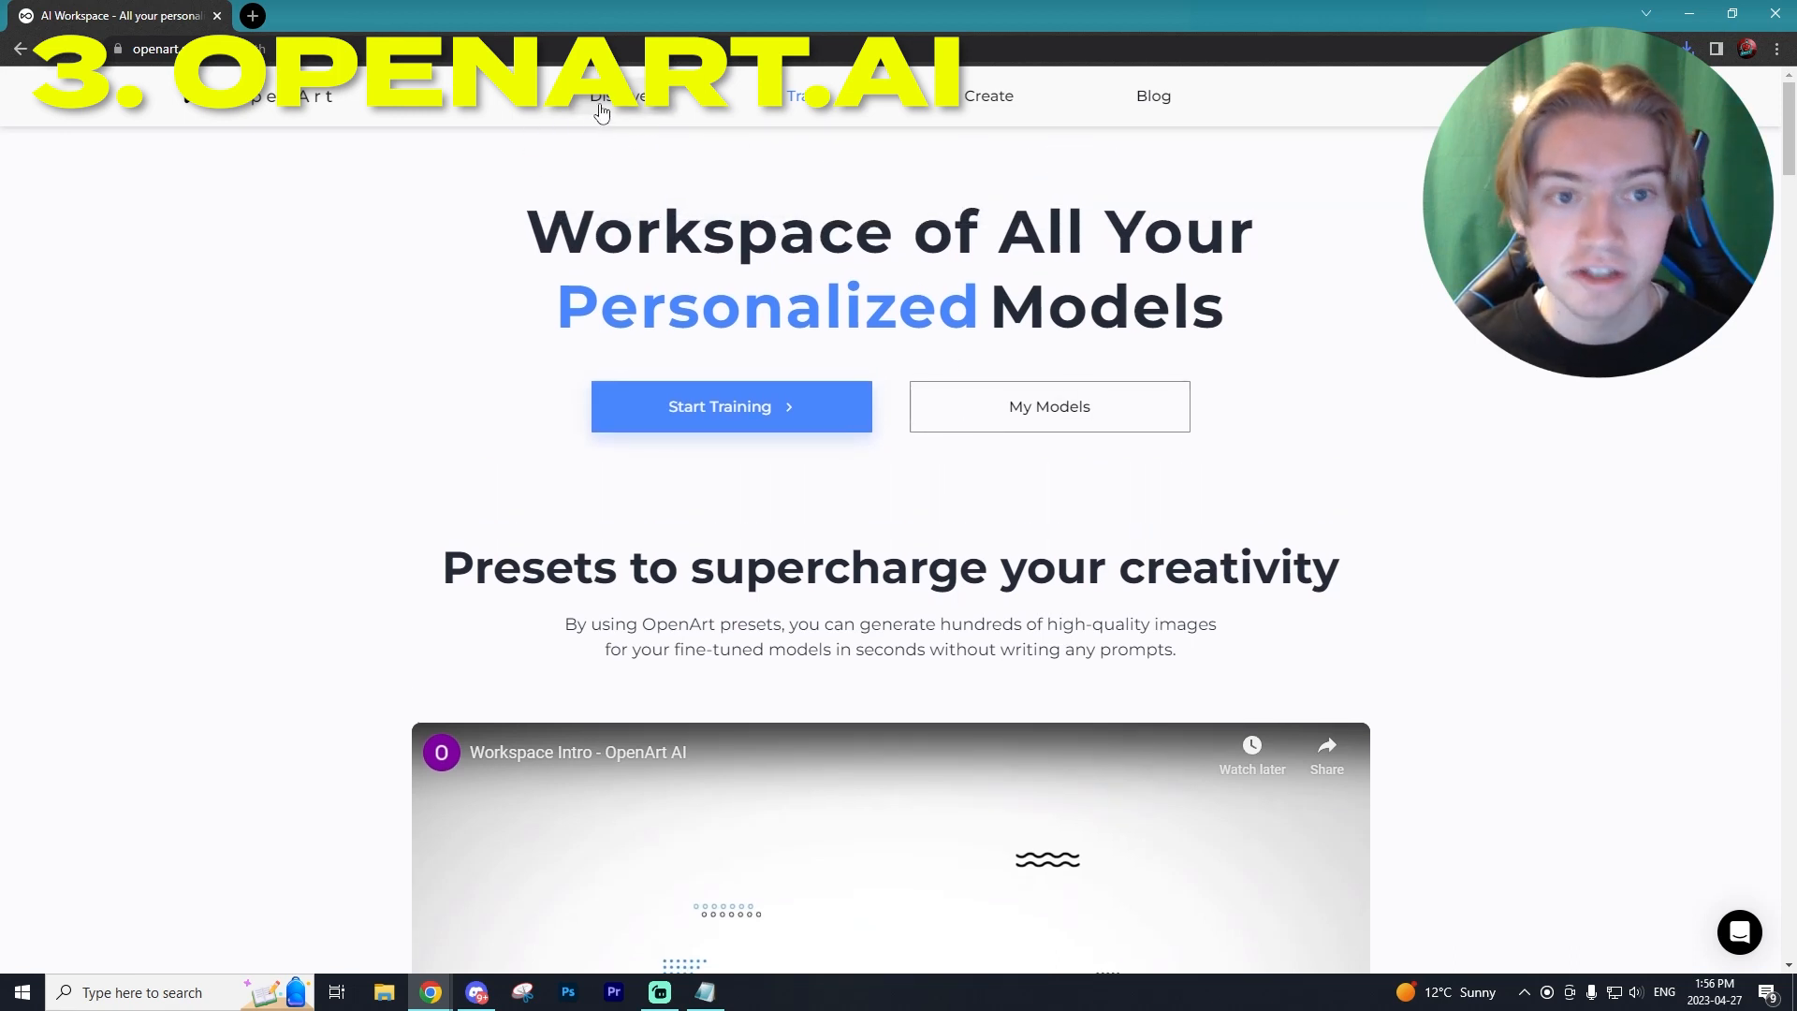
mouse_move(988, 96)
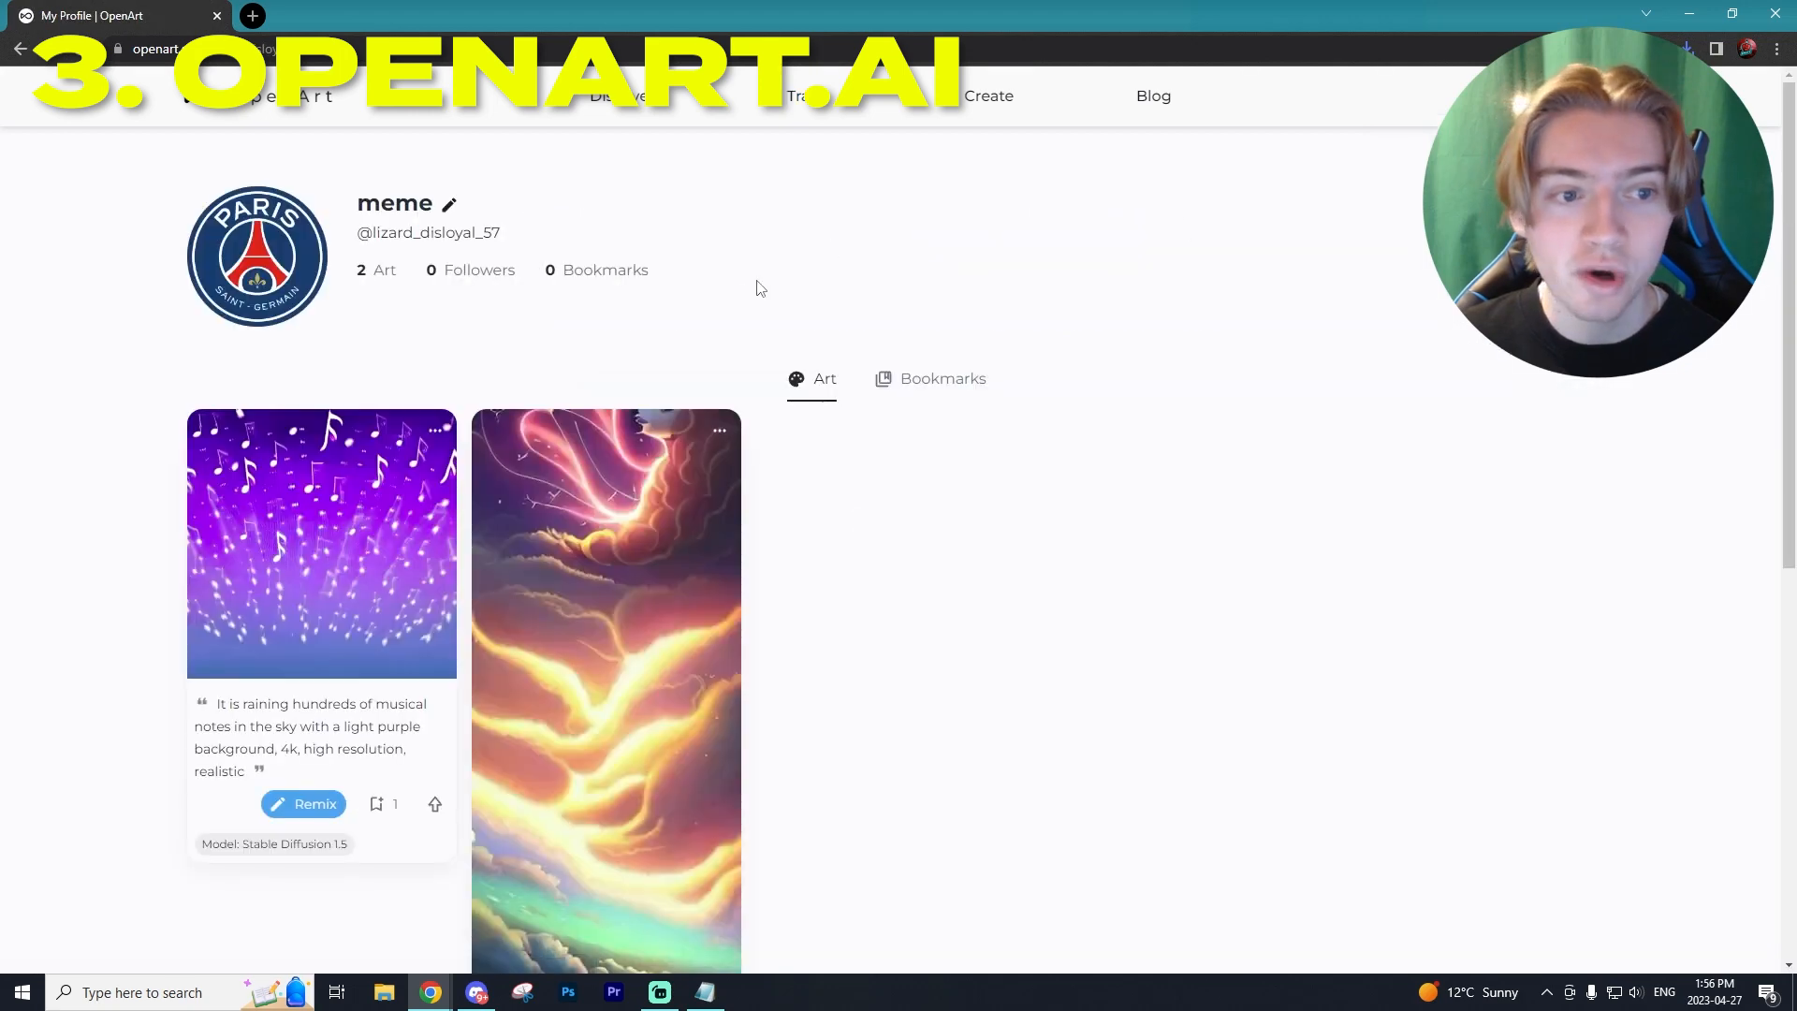
- Browse the Discover feed and the anime king on fire artwork, then go to Create
left_click(989, 95)
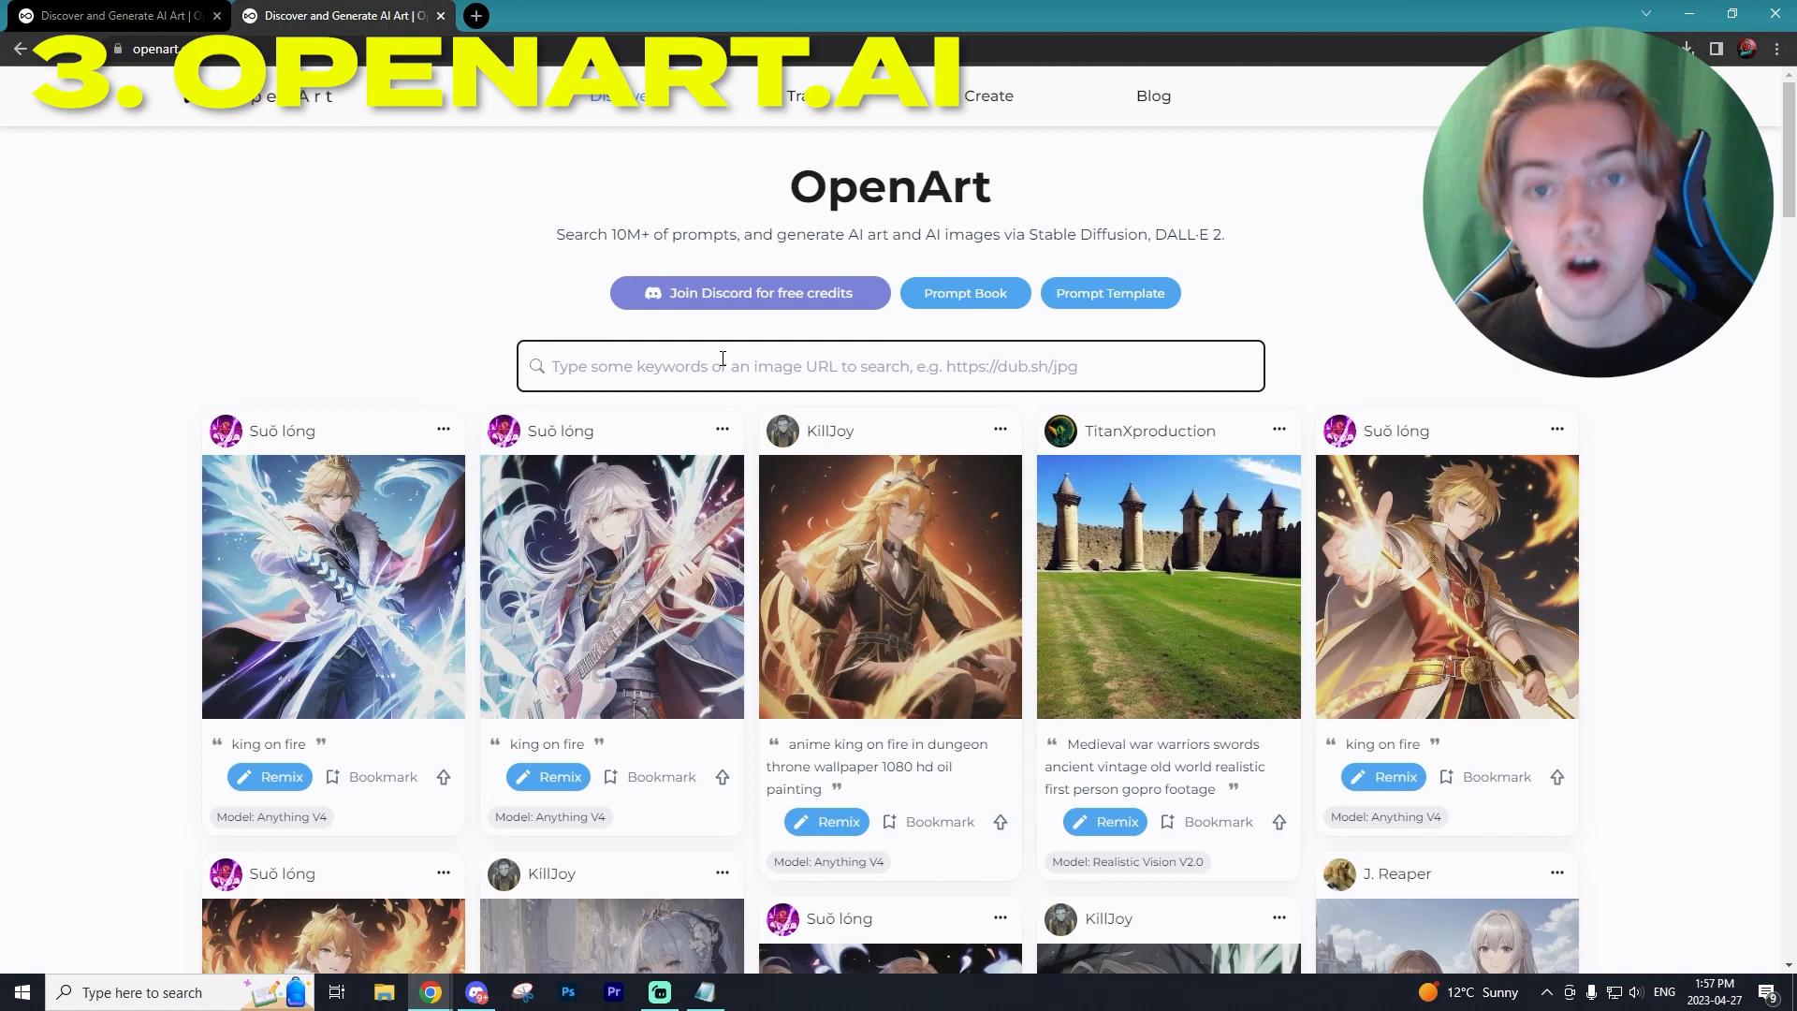
scroll("down", 3)
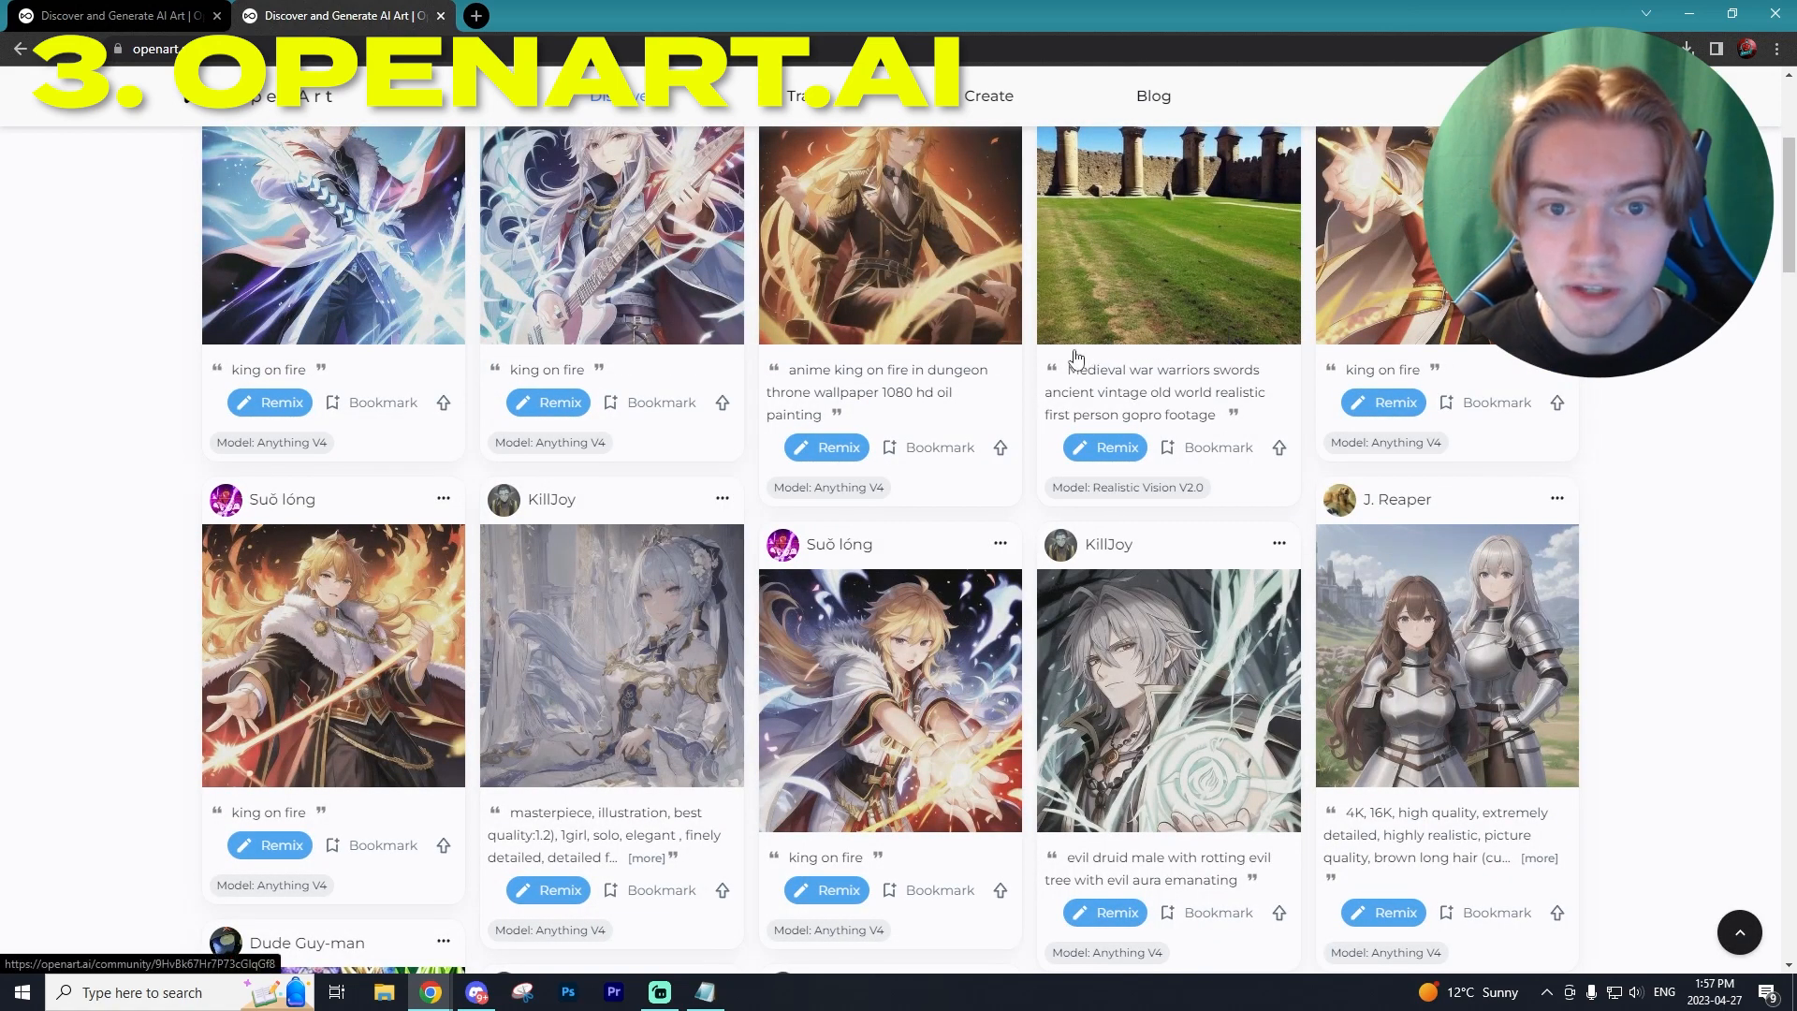
left_click(888, 235)
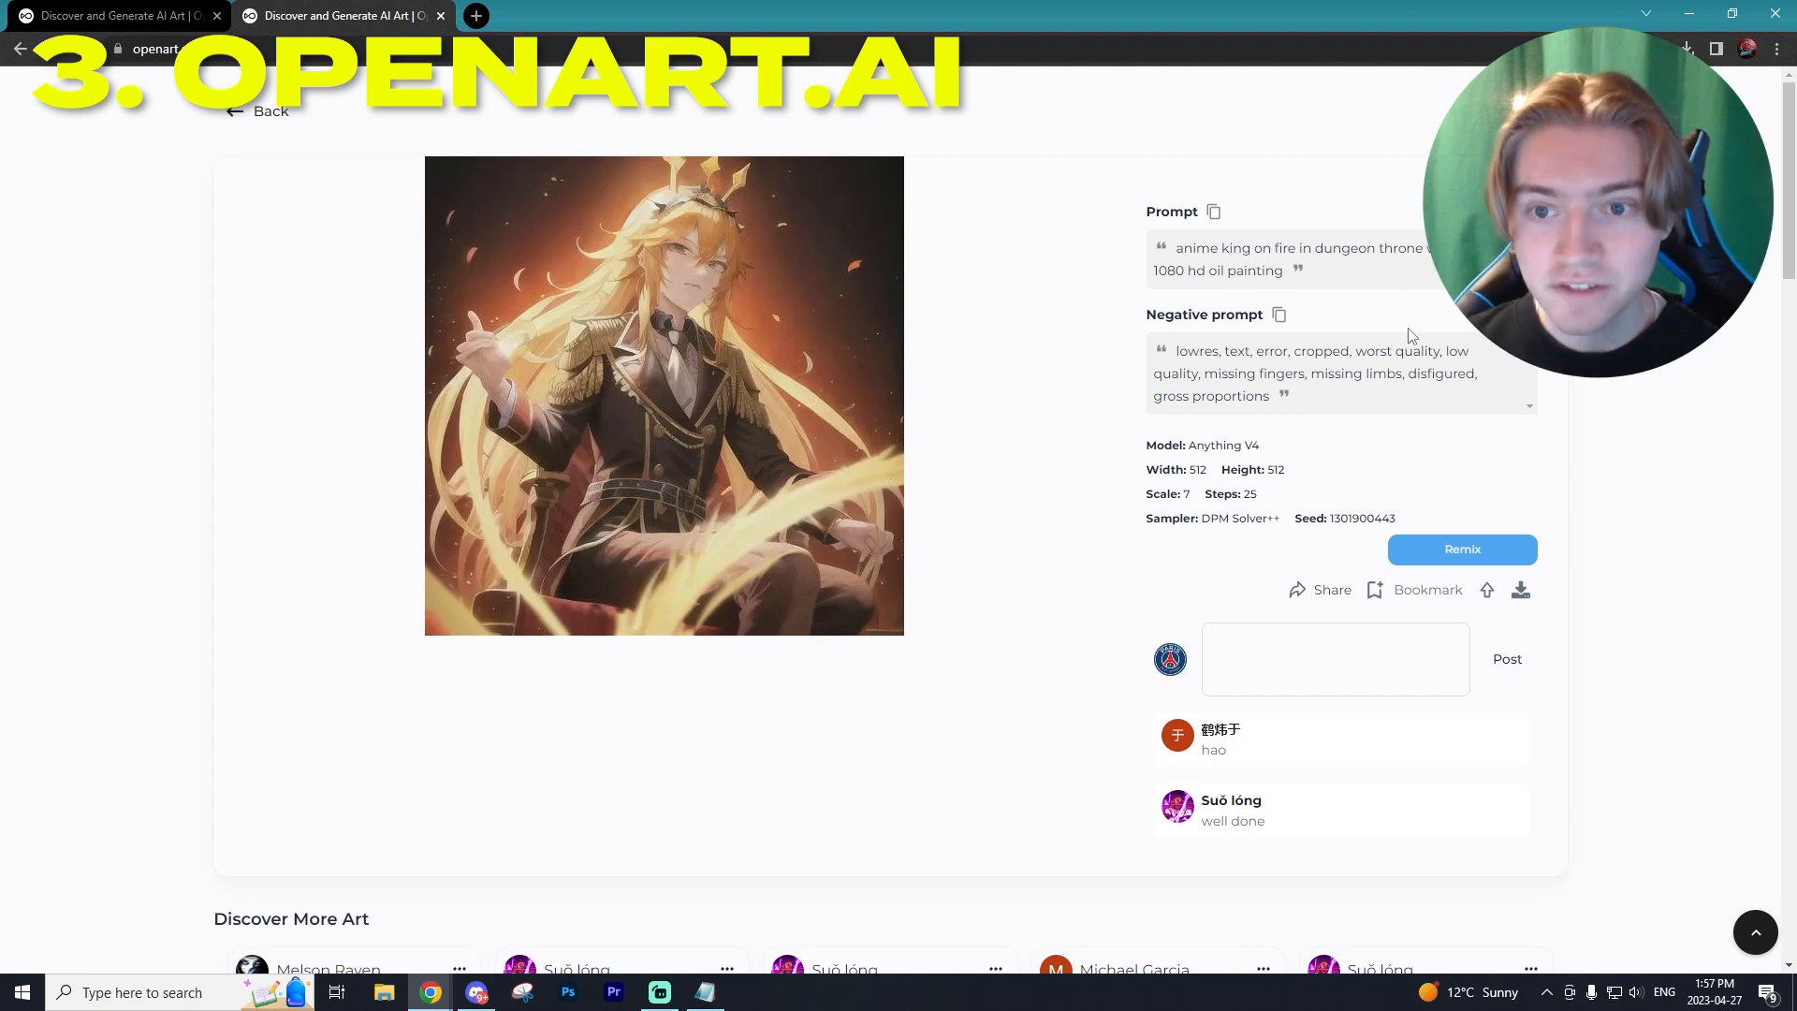
left_click(1461, 549)
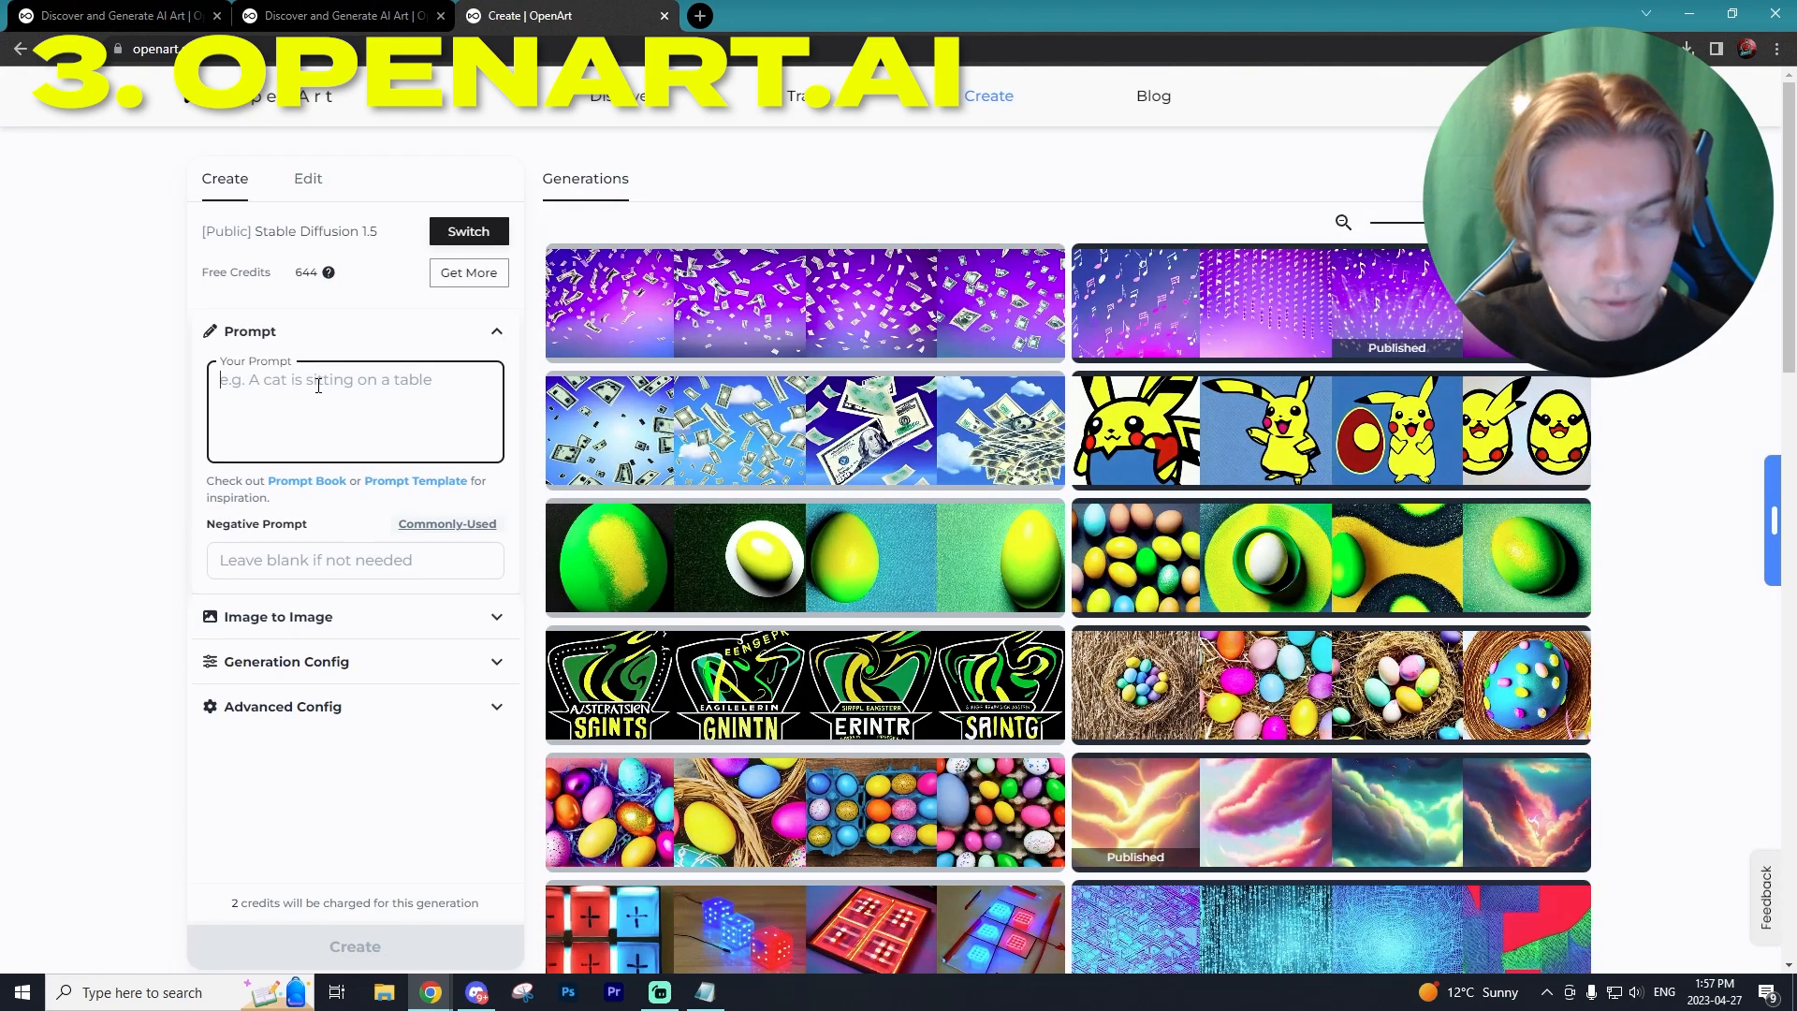
- Enter the cyberpunk assassin smoking prompt and correct the spelling of 'Assassin'
type("Assassin smoking cigarette in Cyberpunk style city street at night, unreal engine 5, hyper realistic")
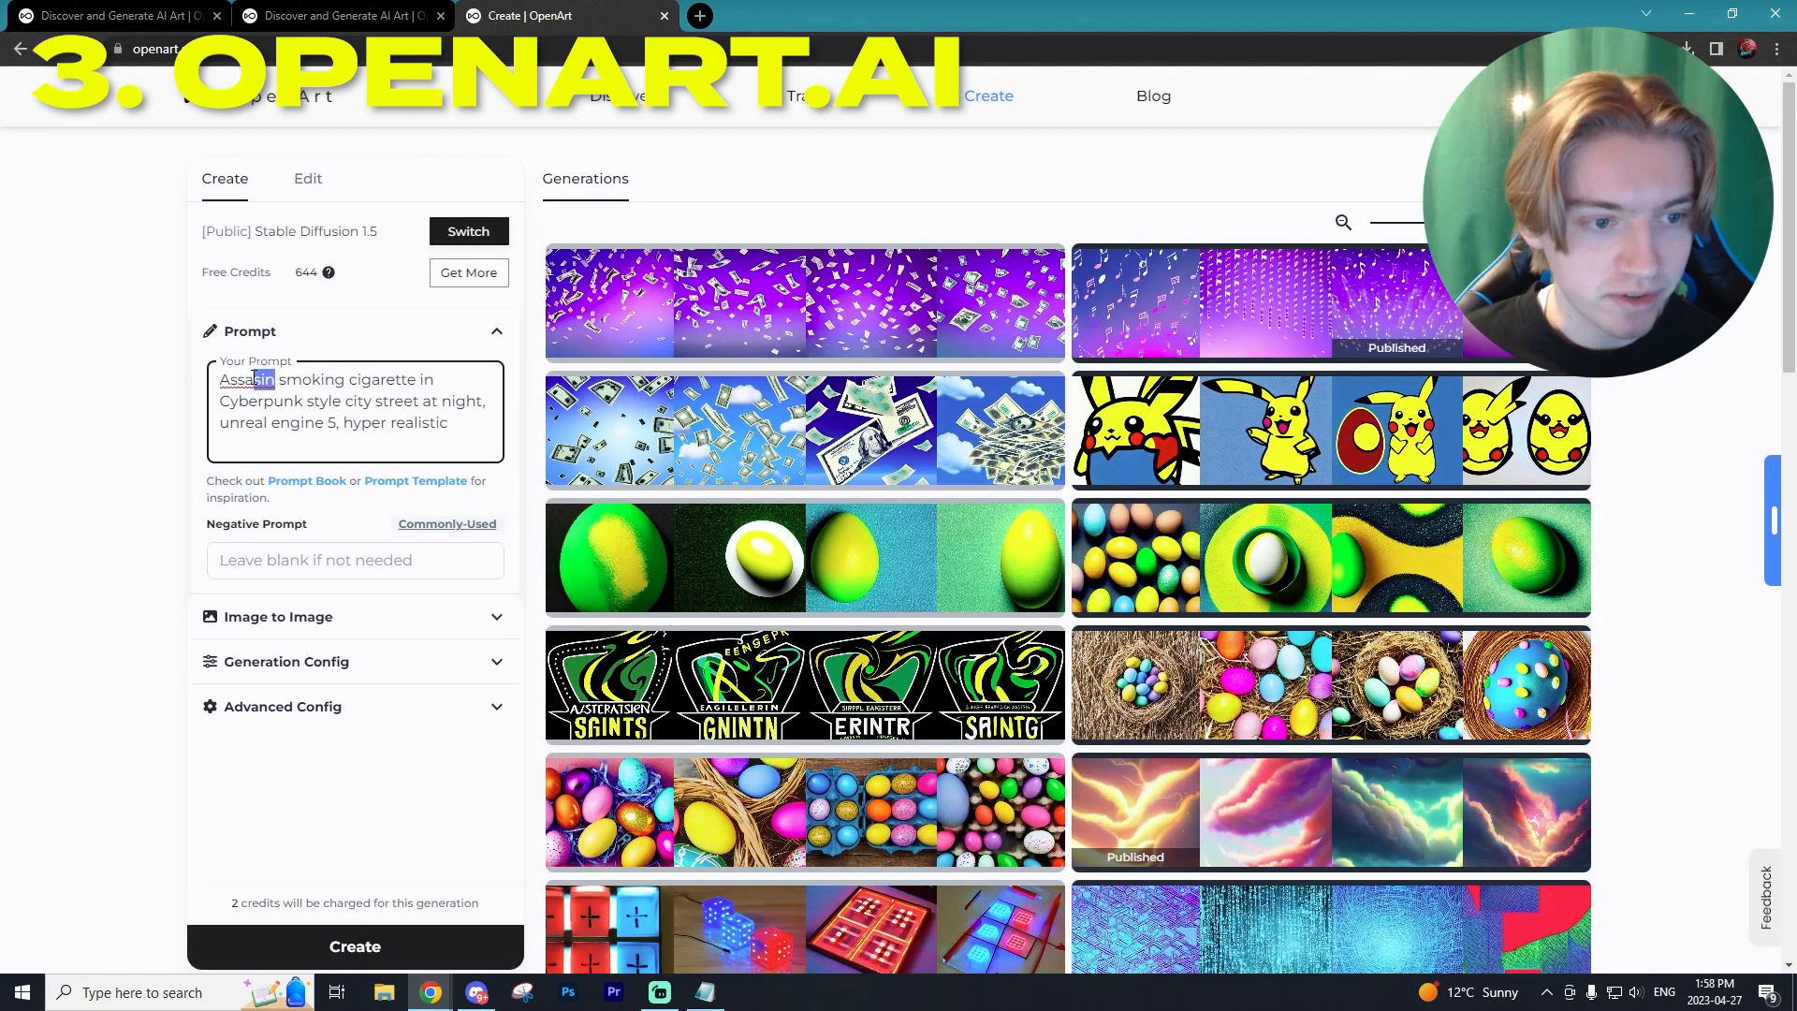
double_click(246, 379)
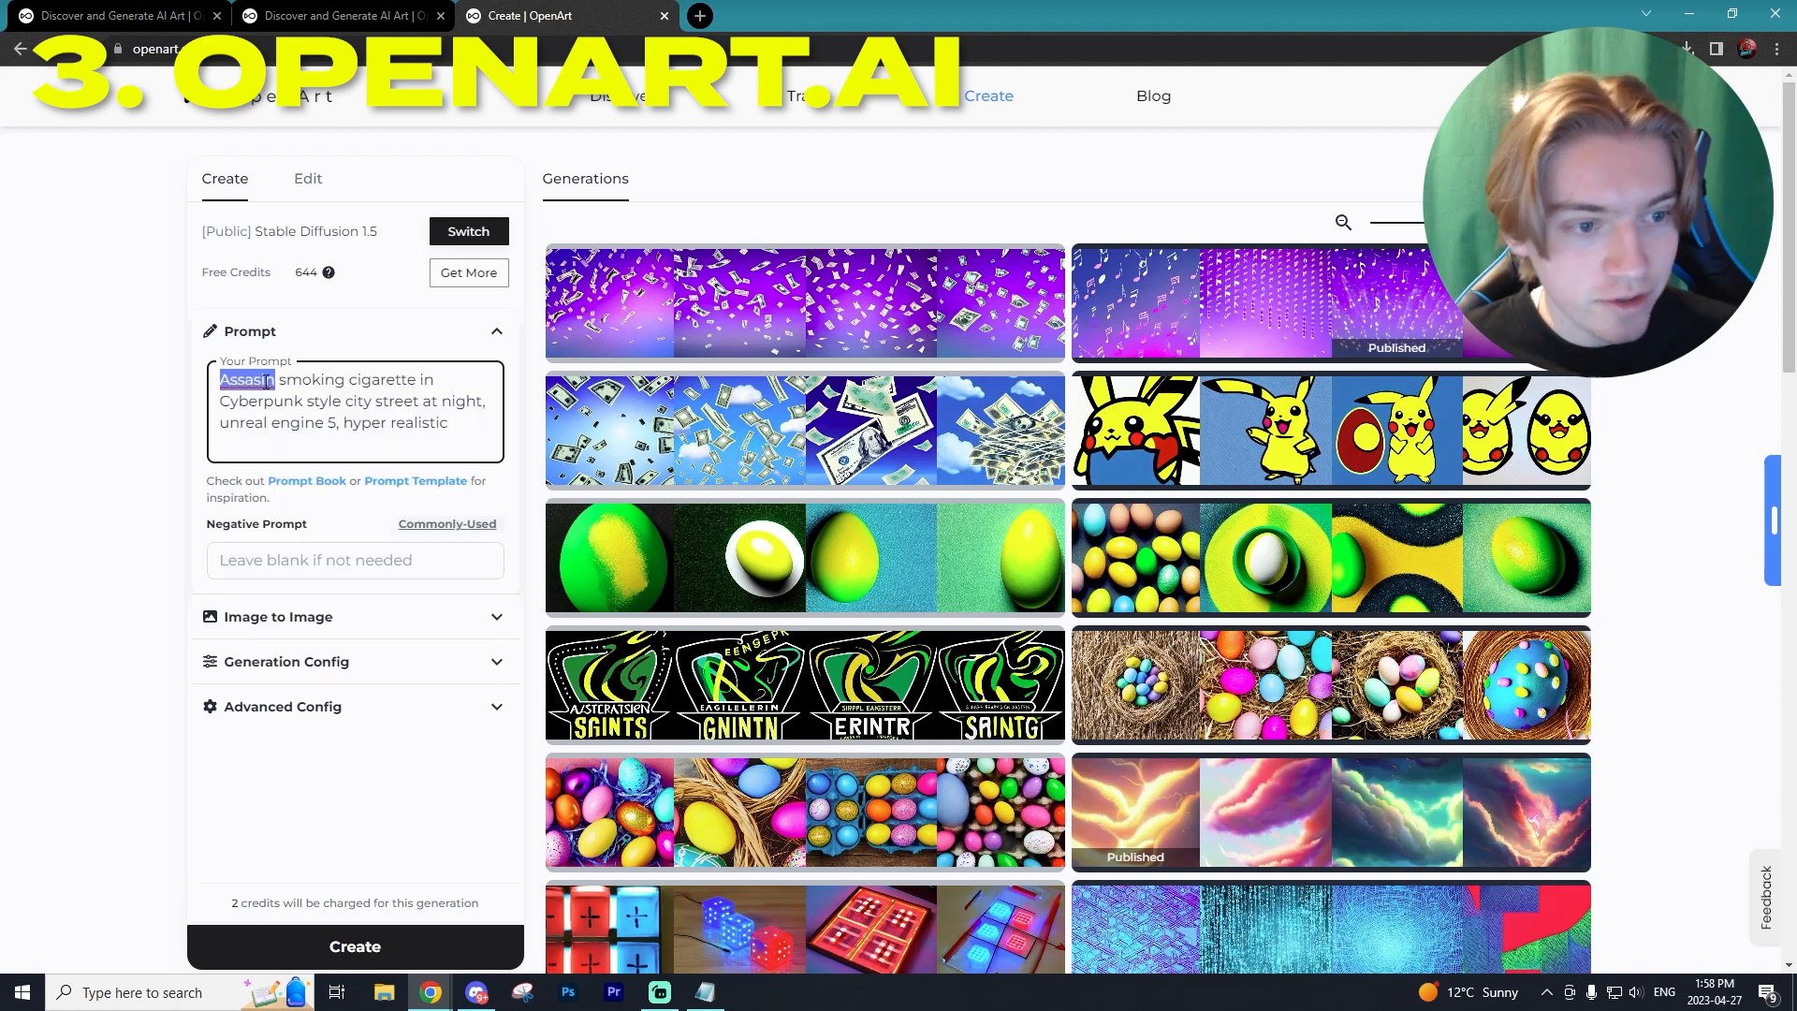
left_click(298, 395)
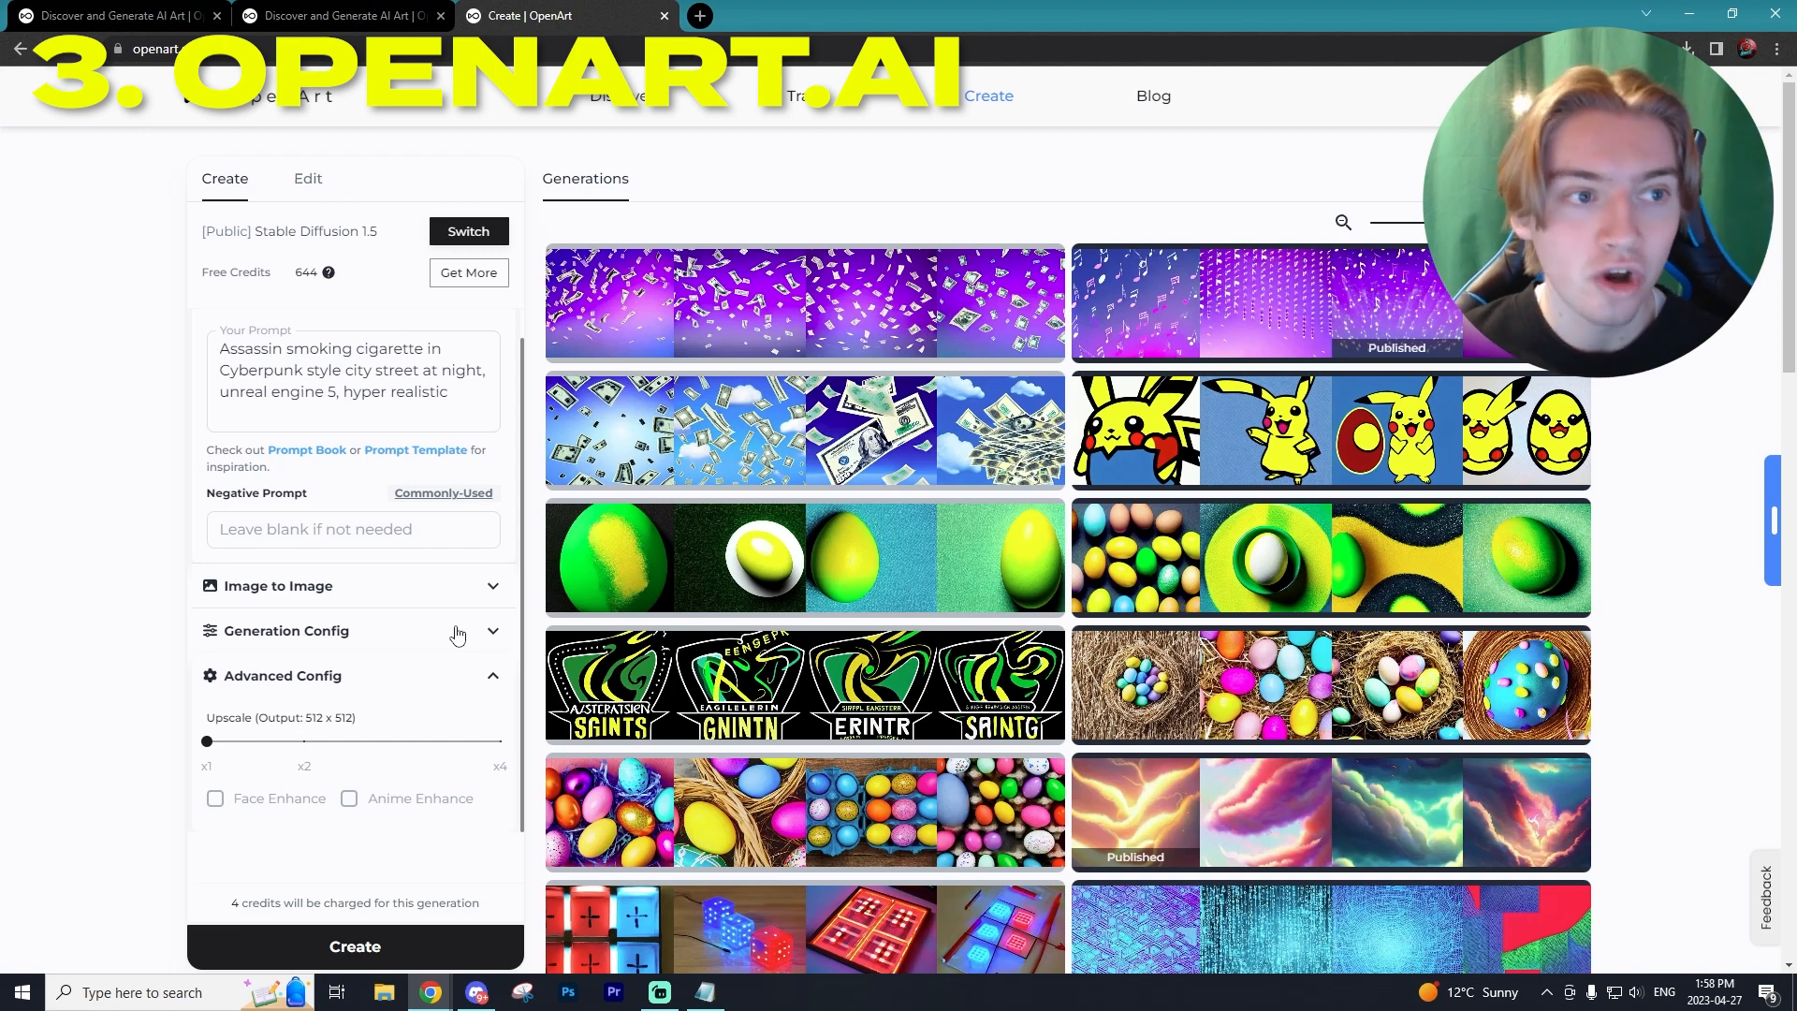
- Test the upscale, height and width sliders, restore width 512, and start generating
left_click_drag(206, 741, 303, 740)
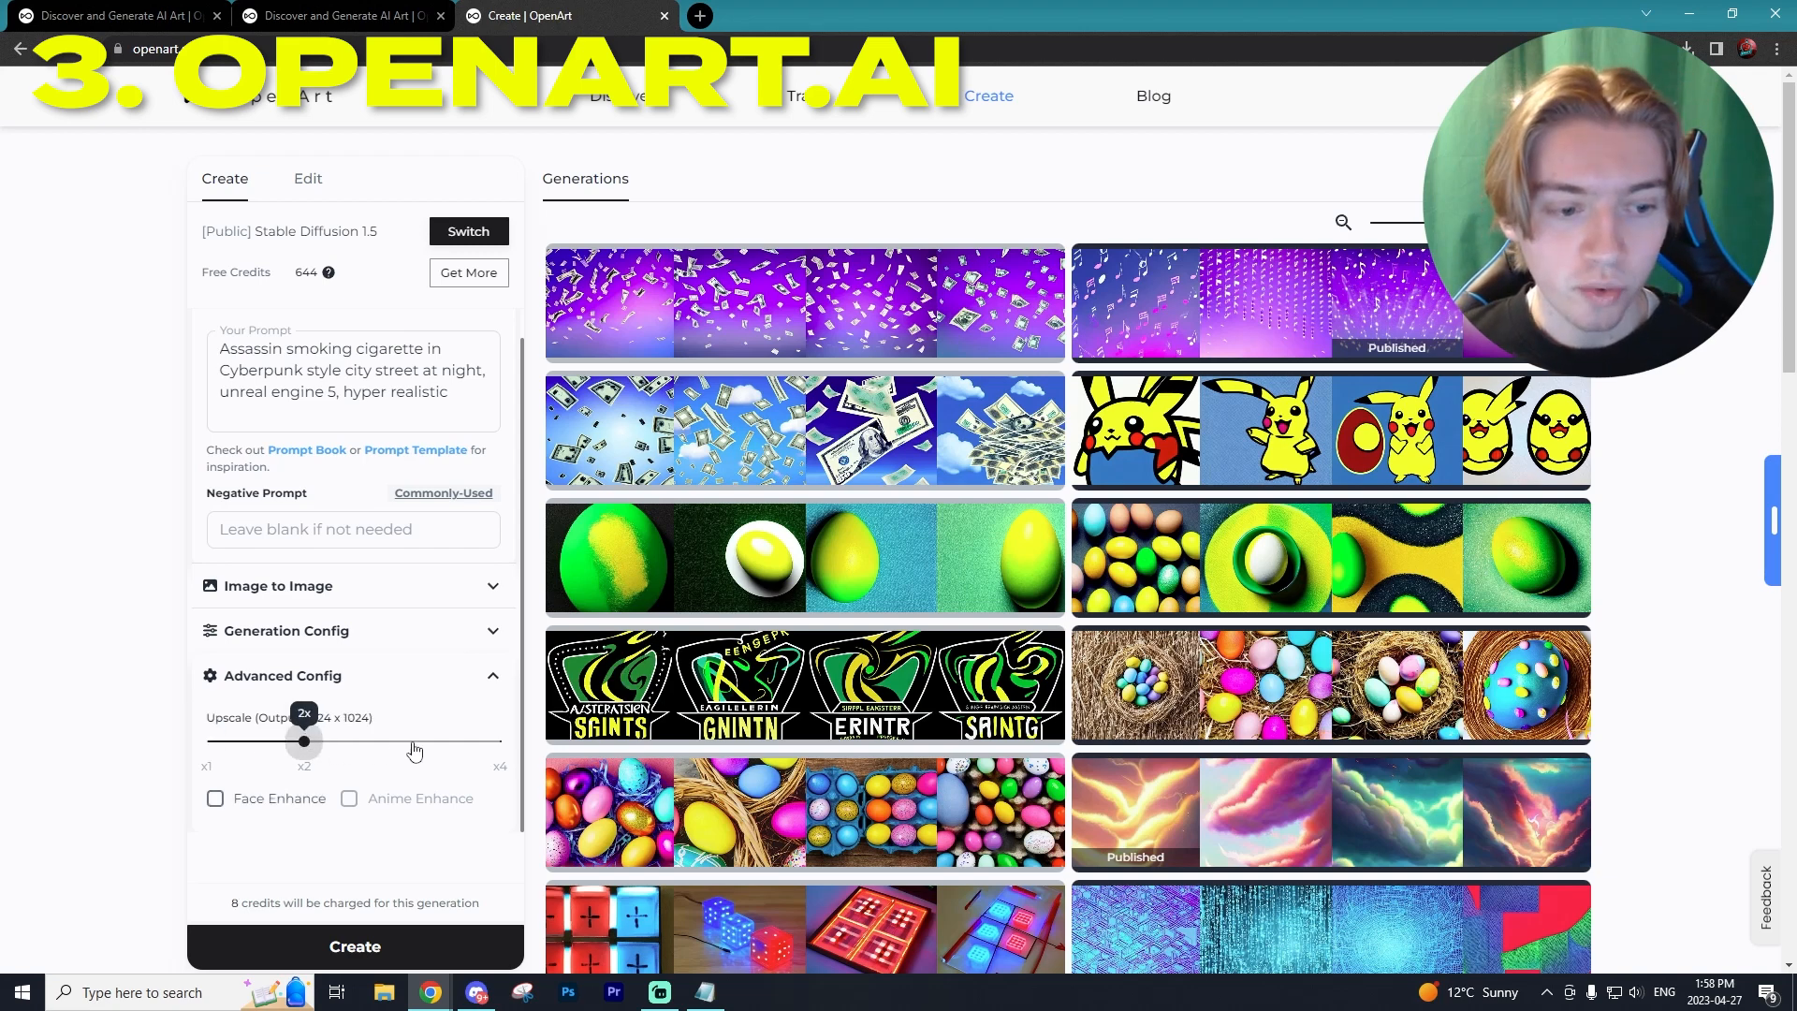
left_click_drag(303, 741, 499, 742)
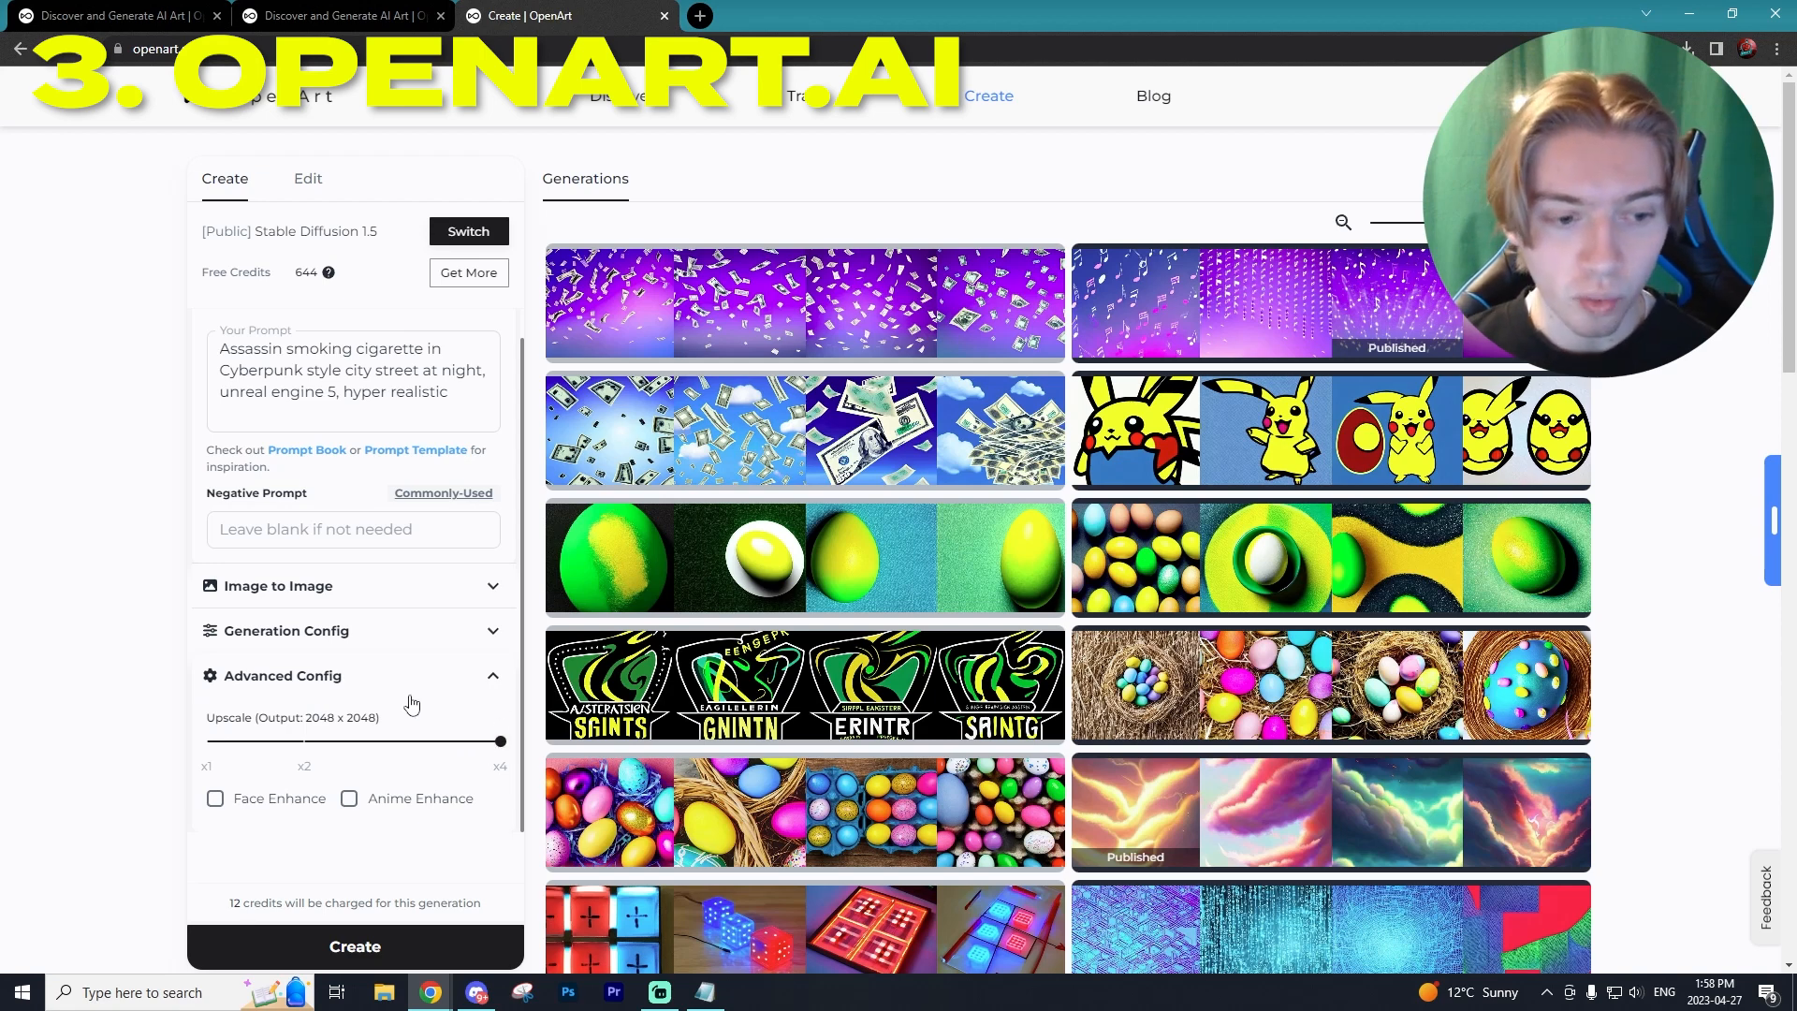
left_click_drag(498, 740, 206, 740)
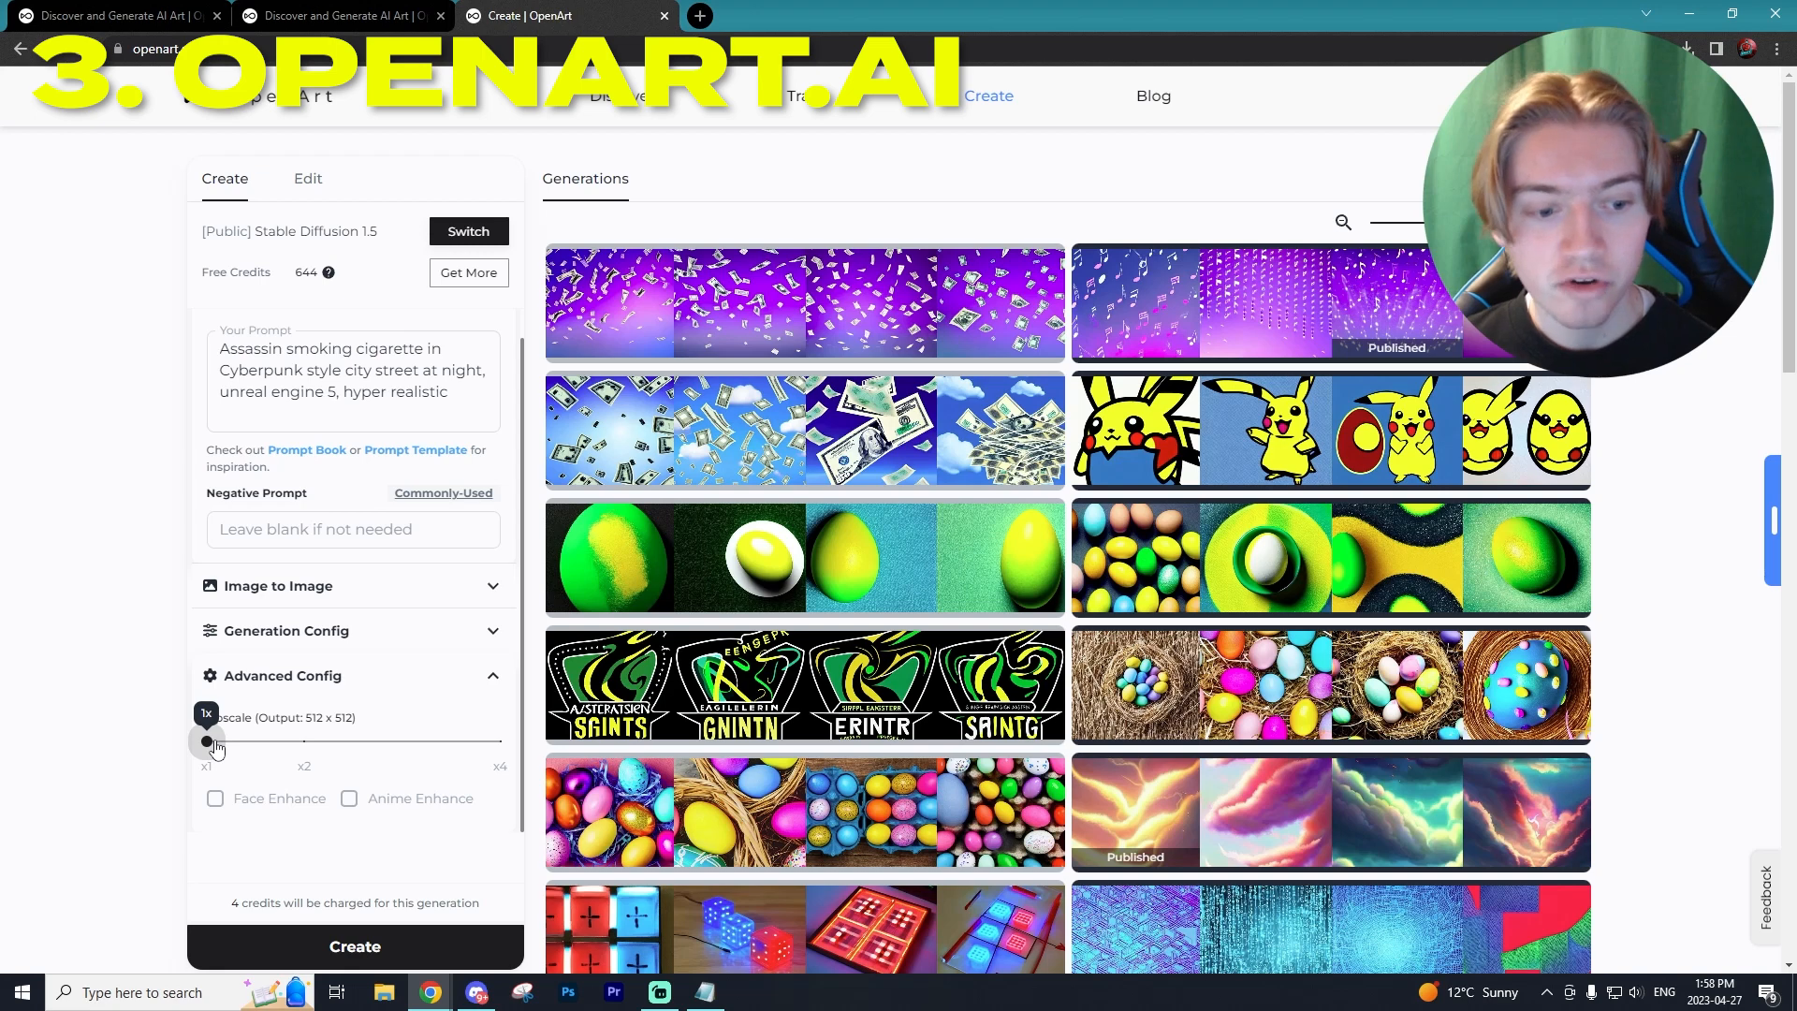
left_click_drag(205, 741, 499, 741)
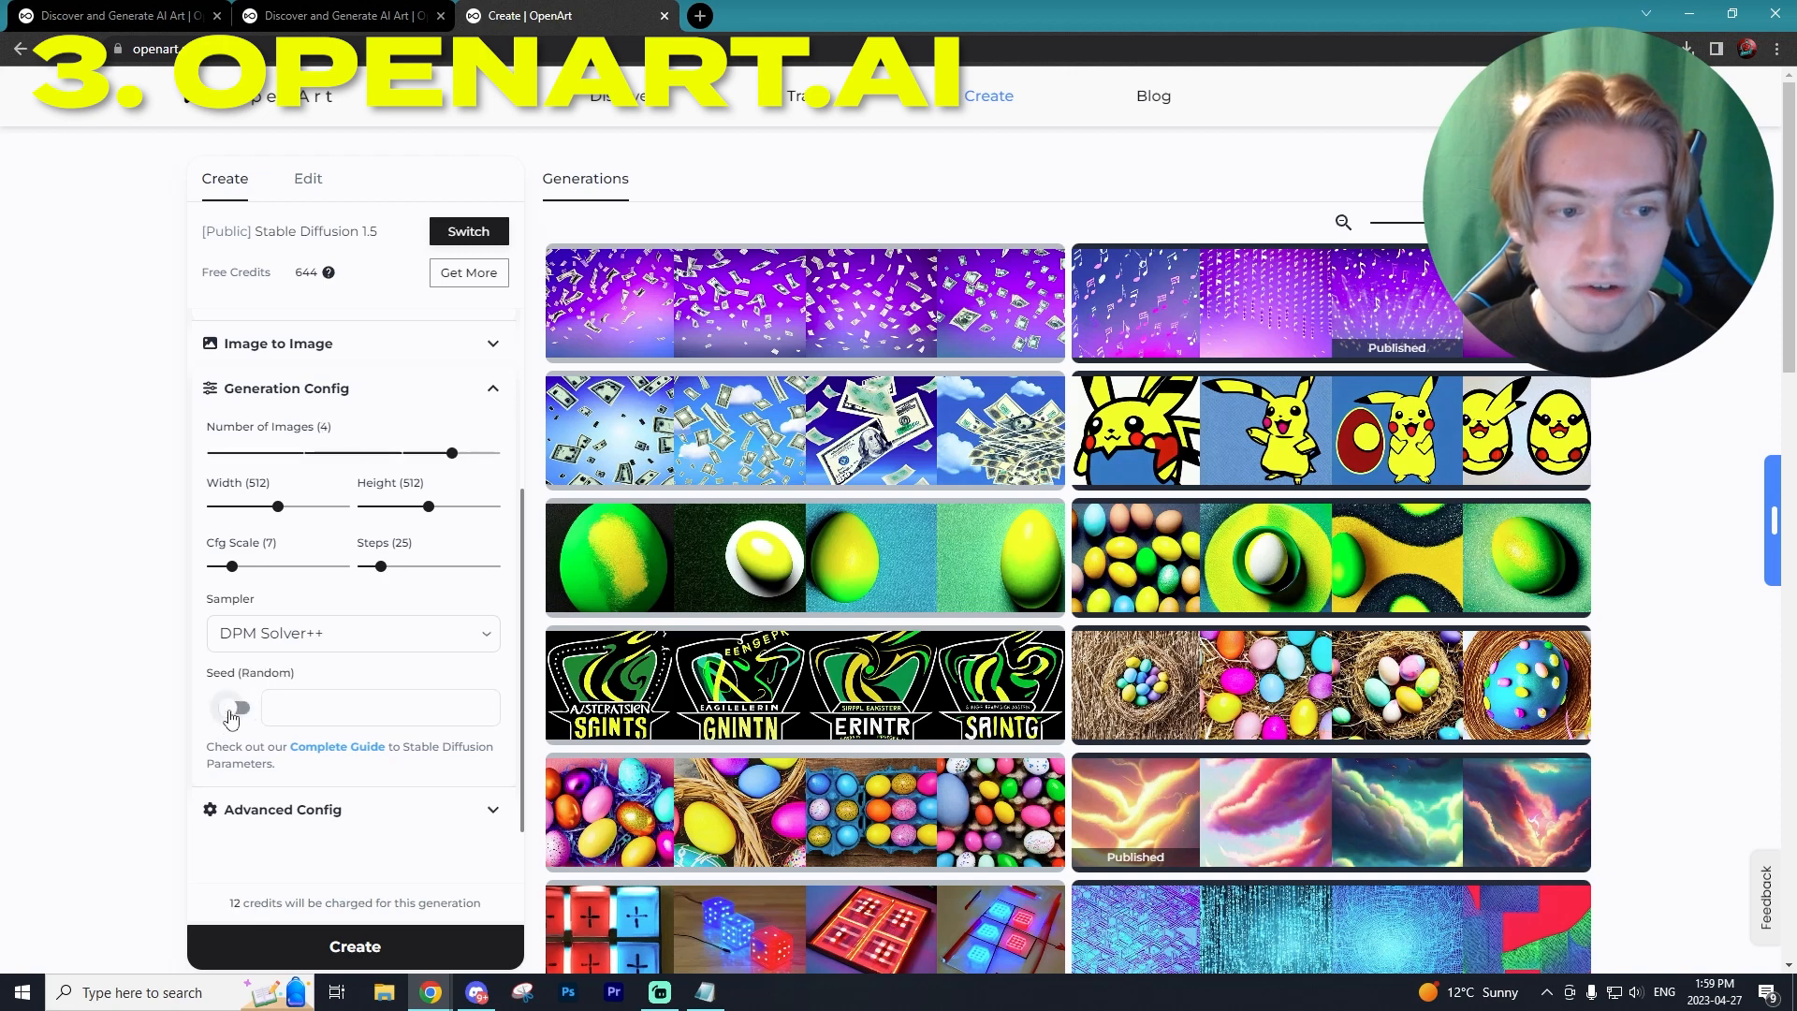
left_click_drag(452, 453, 499, 453)
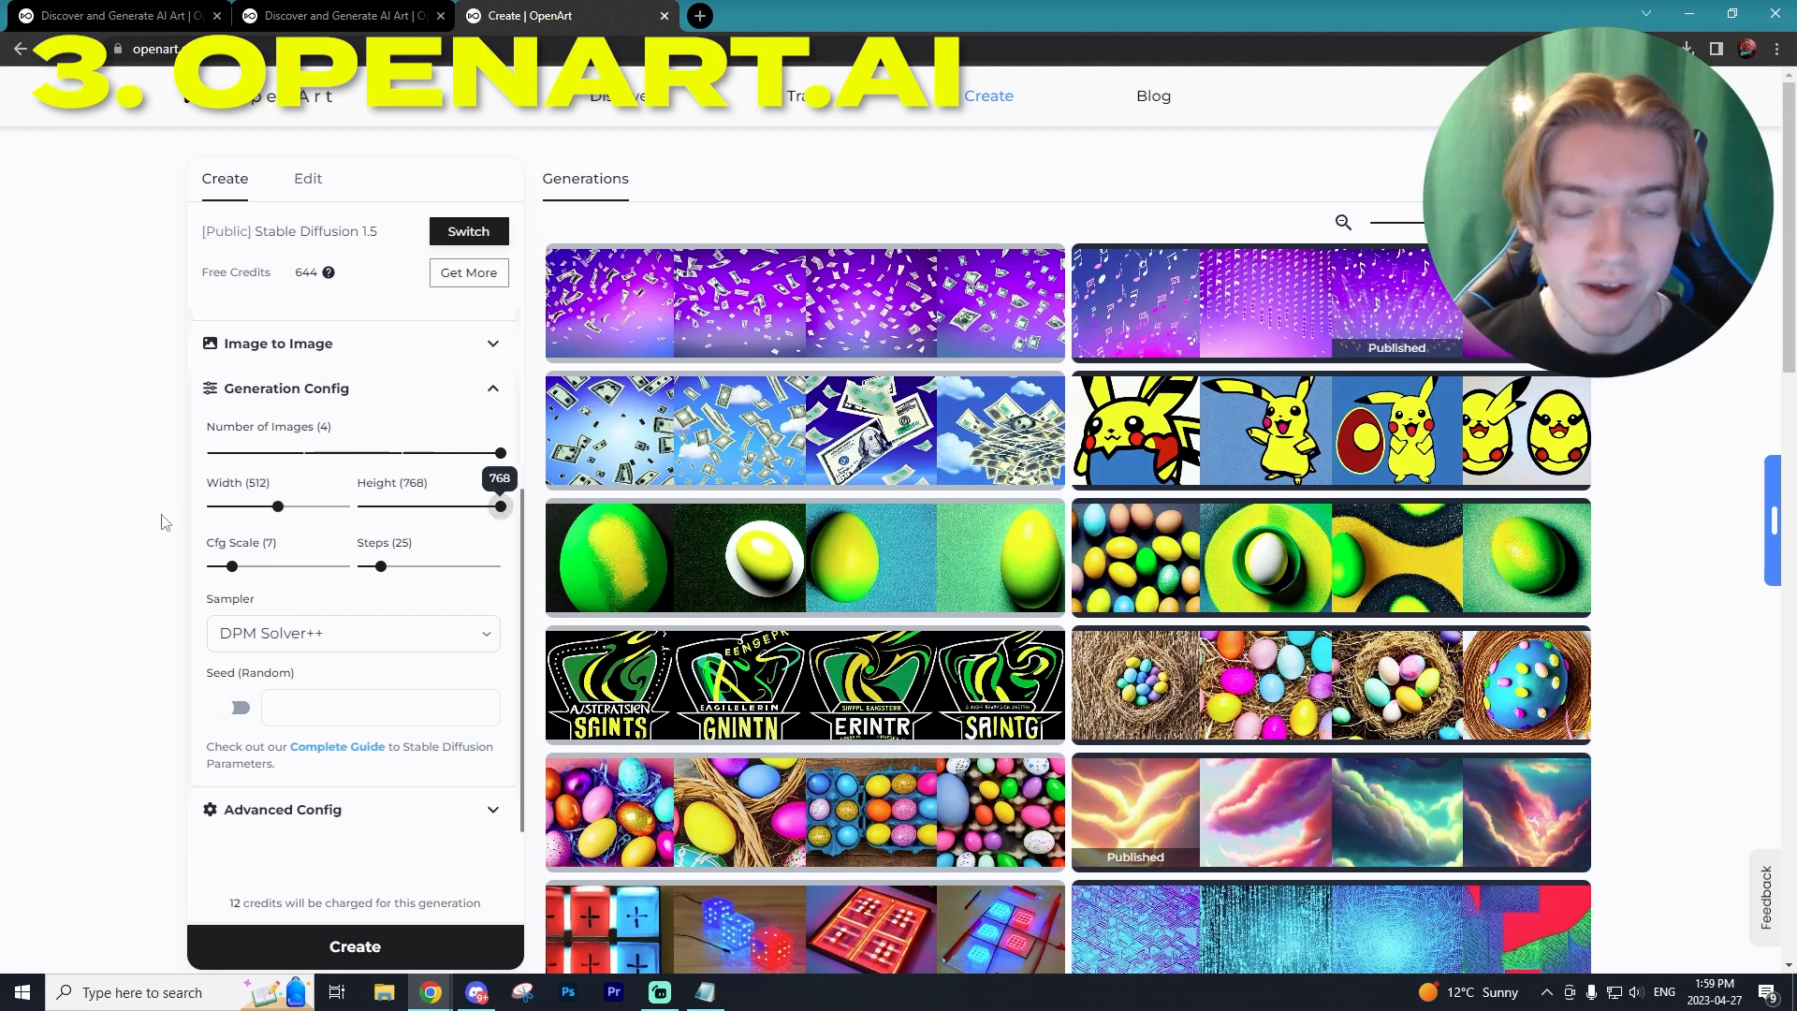
left_click_drag(276, 507, 254, 507)
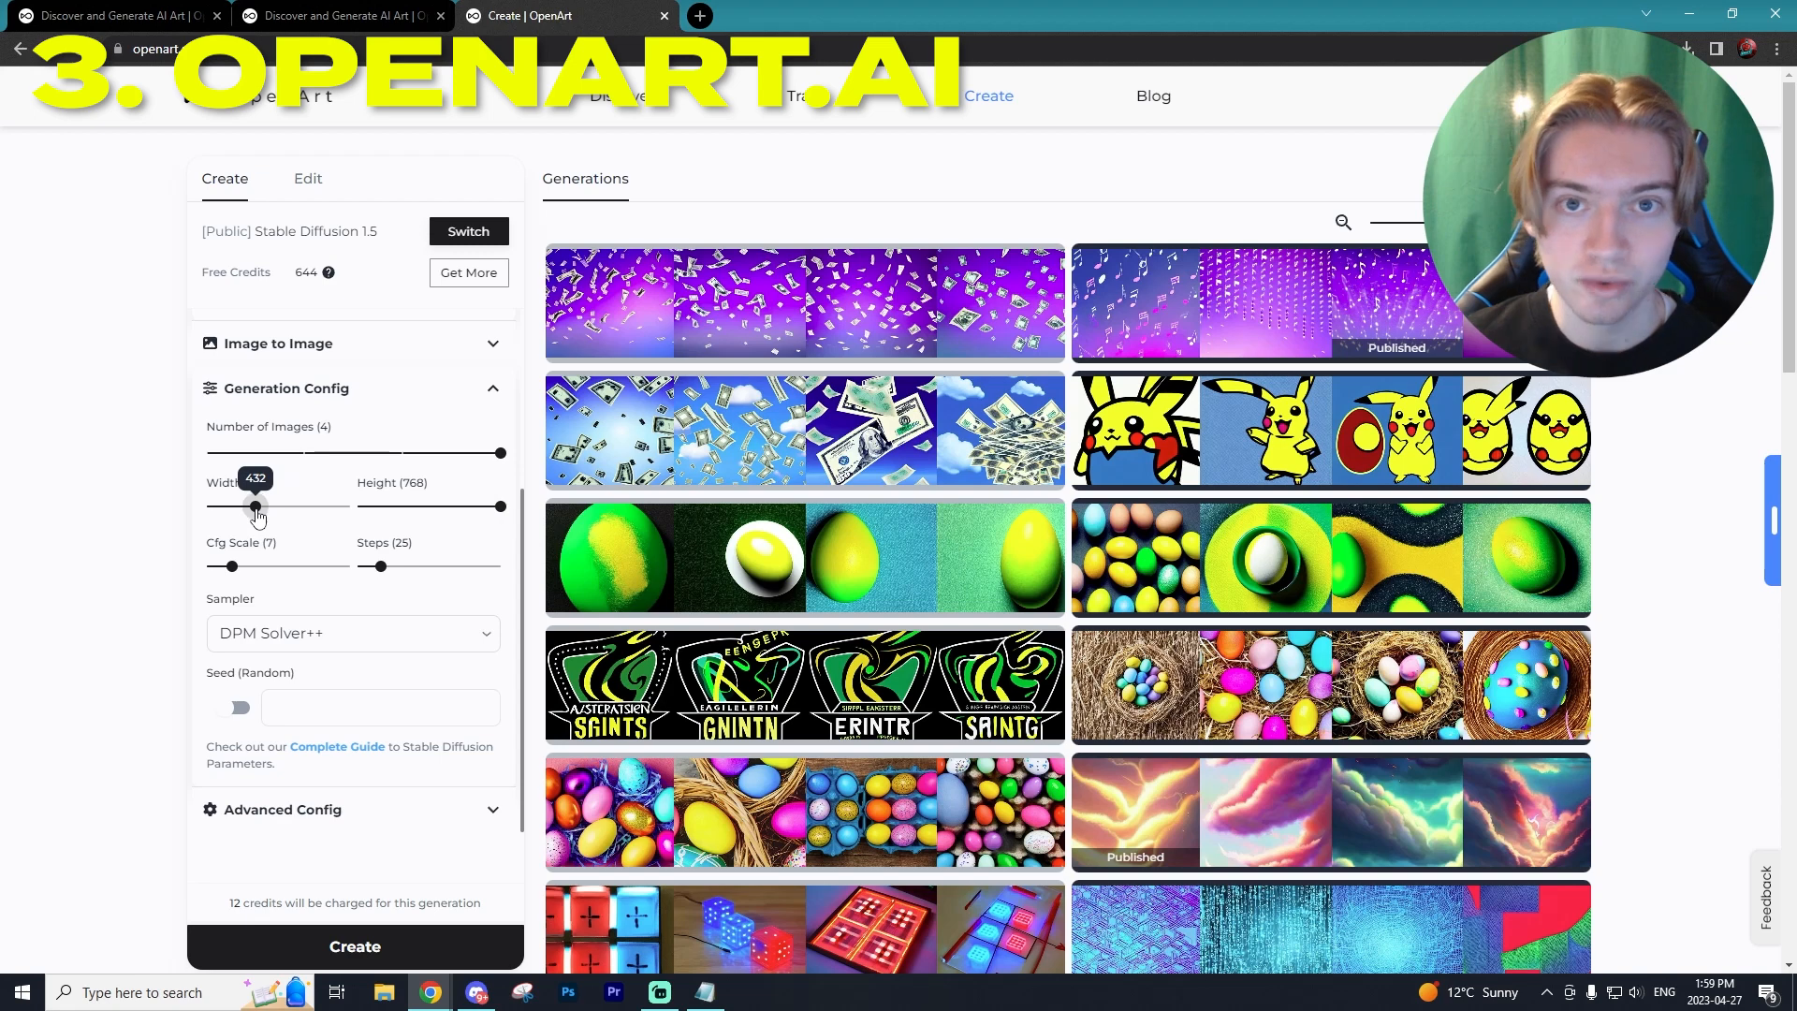
left_click_drag(254, 506, 281, 506)
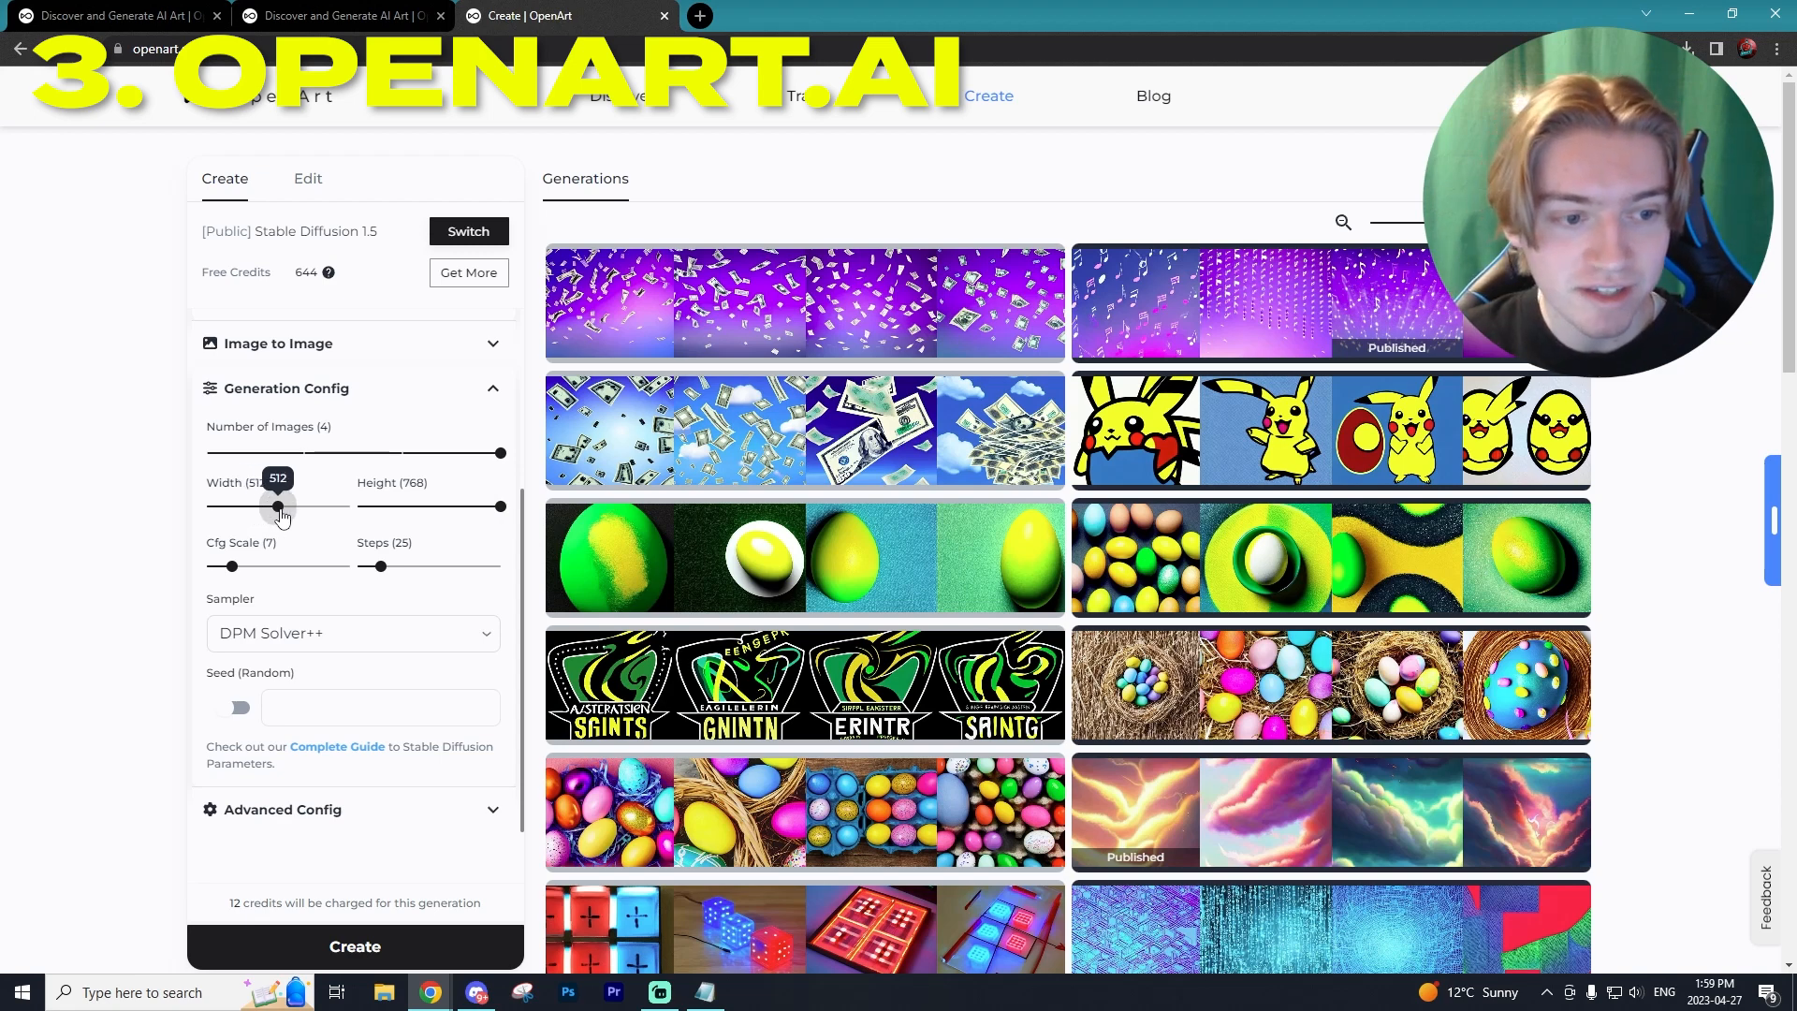
scroll("down", 3)
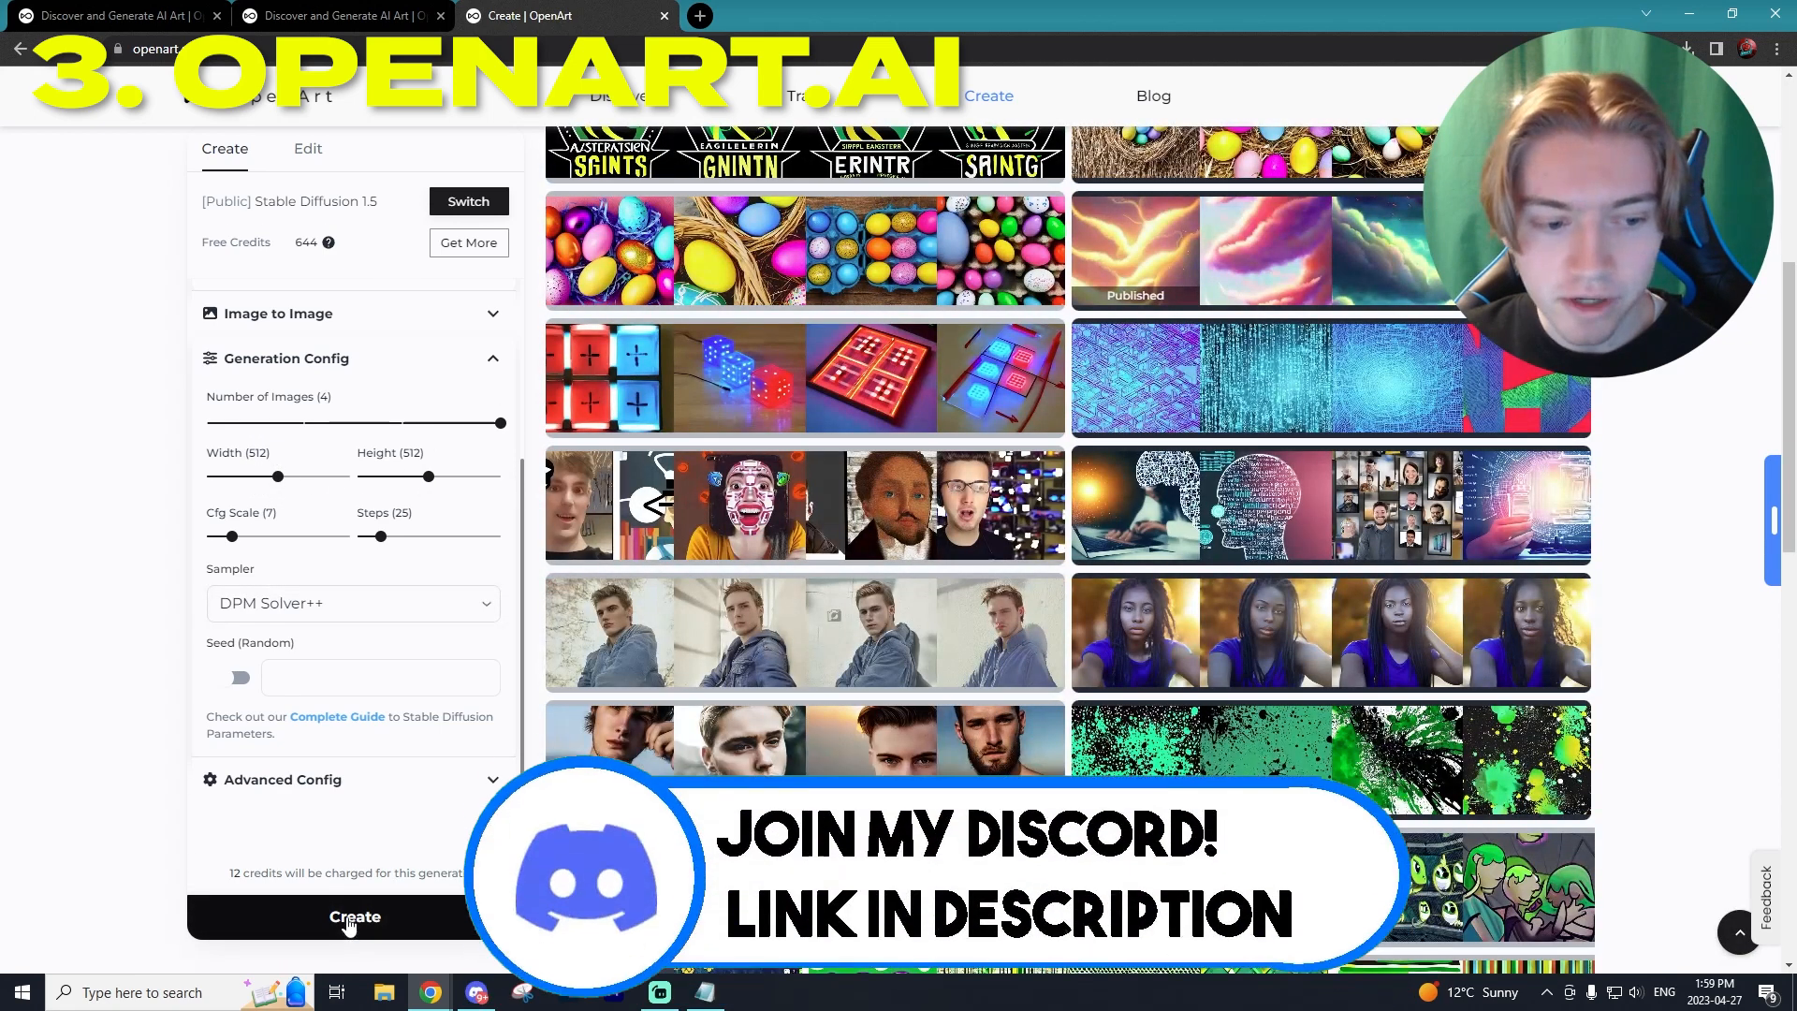
left_click(353, 917)
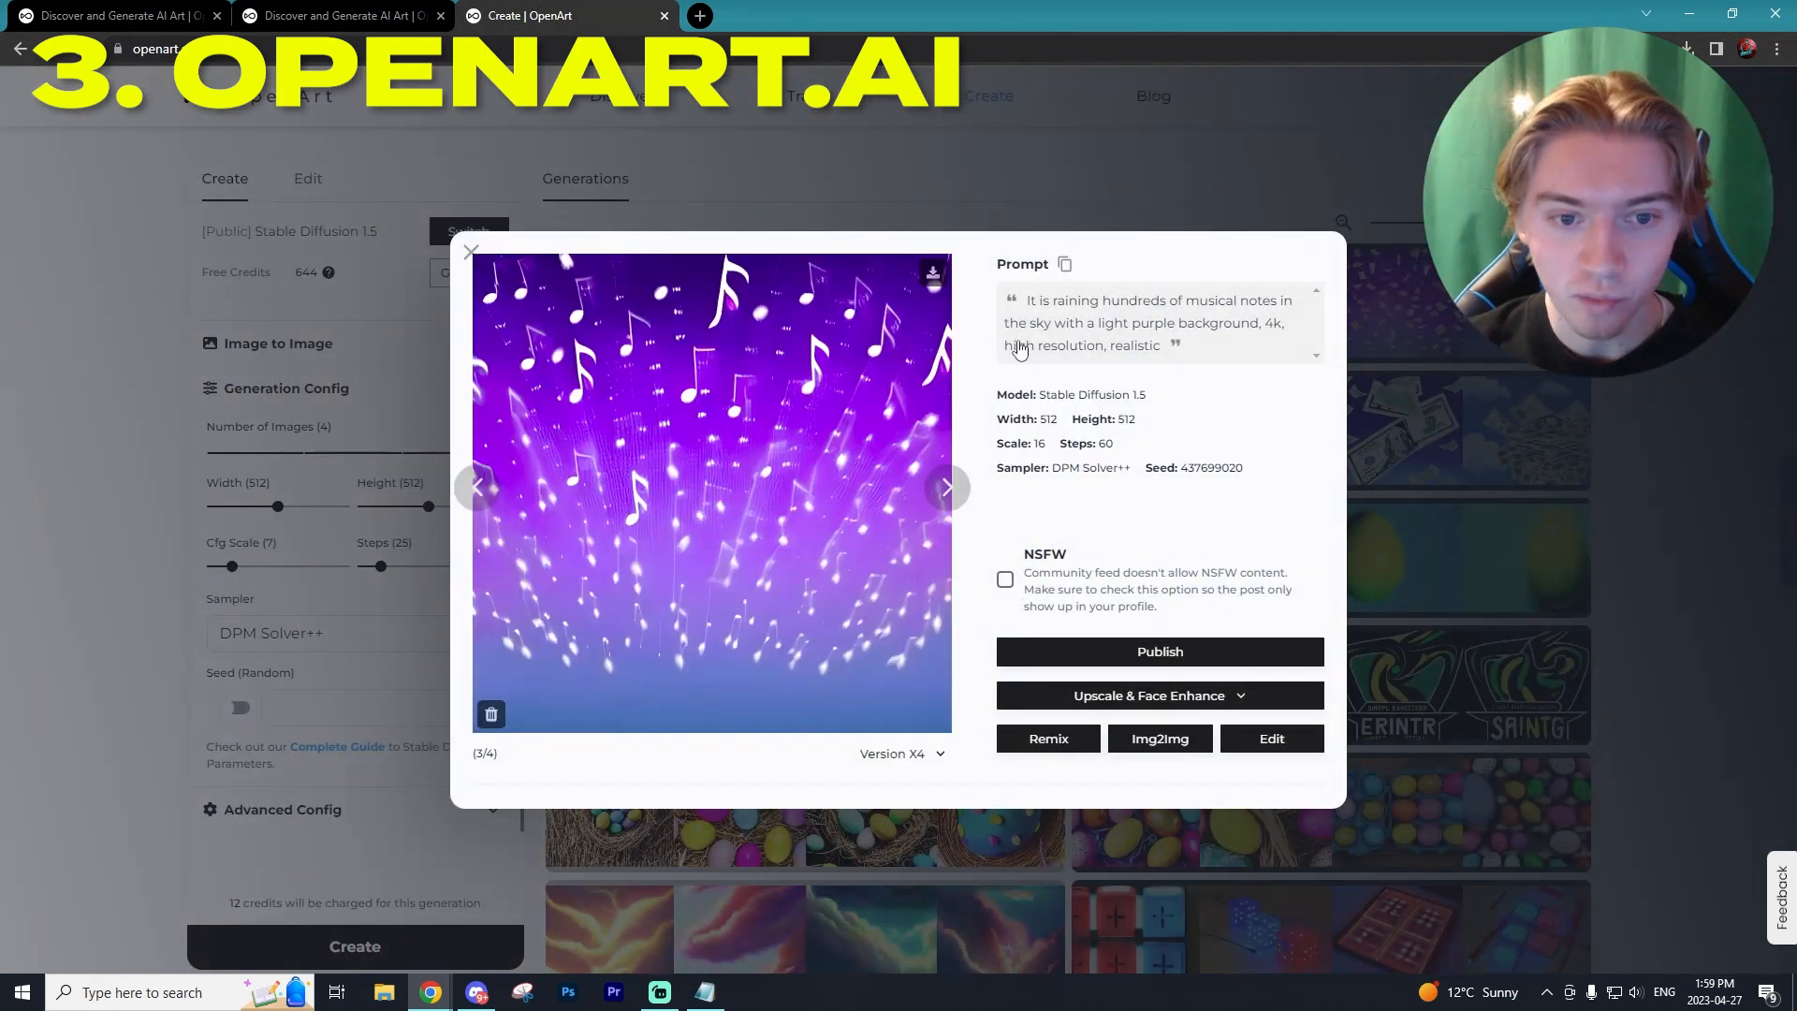
mouse_move(1353, 477)
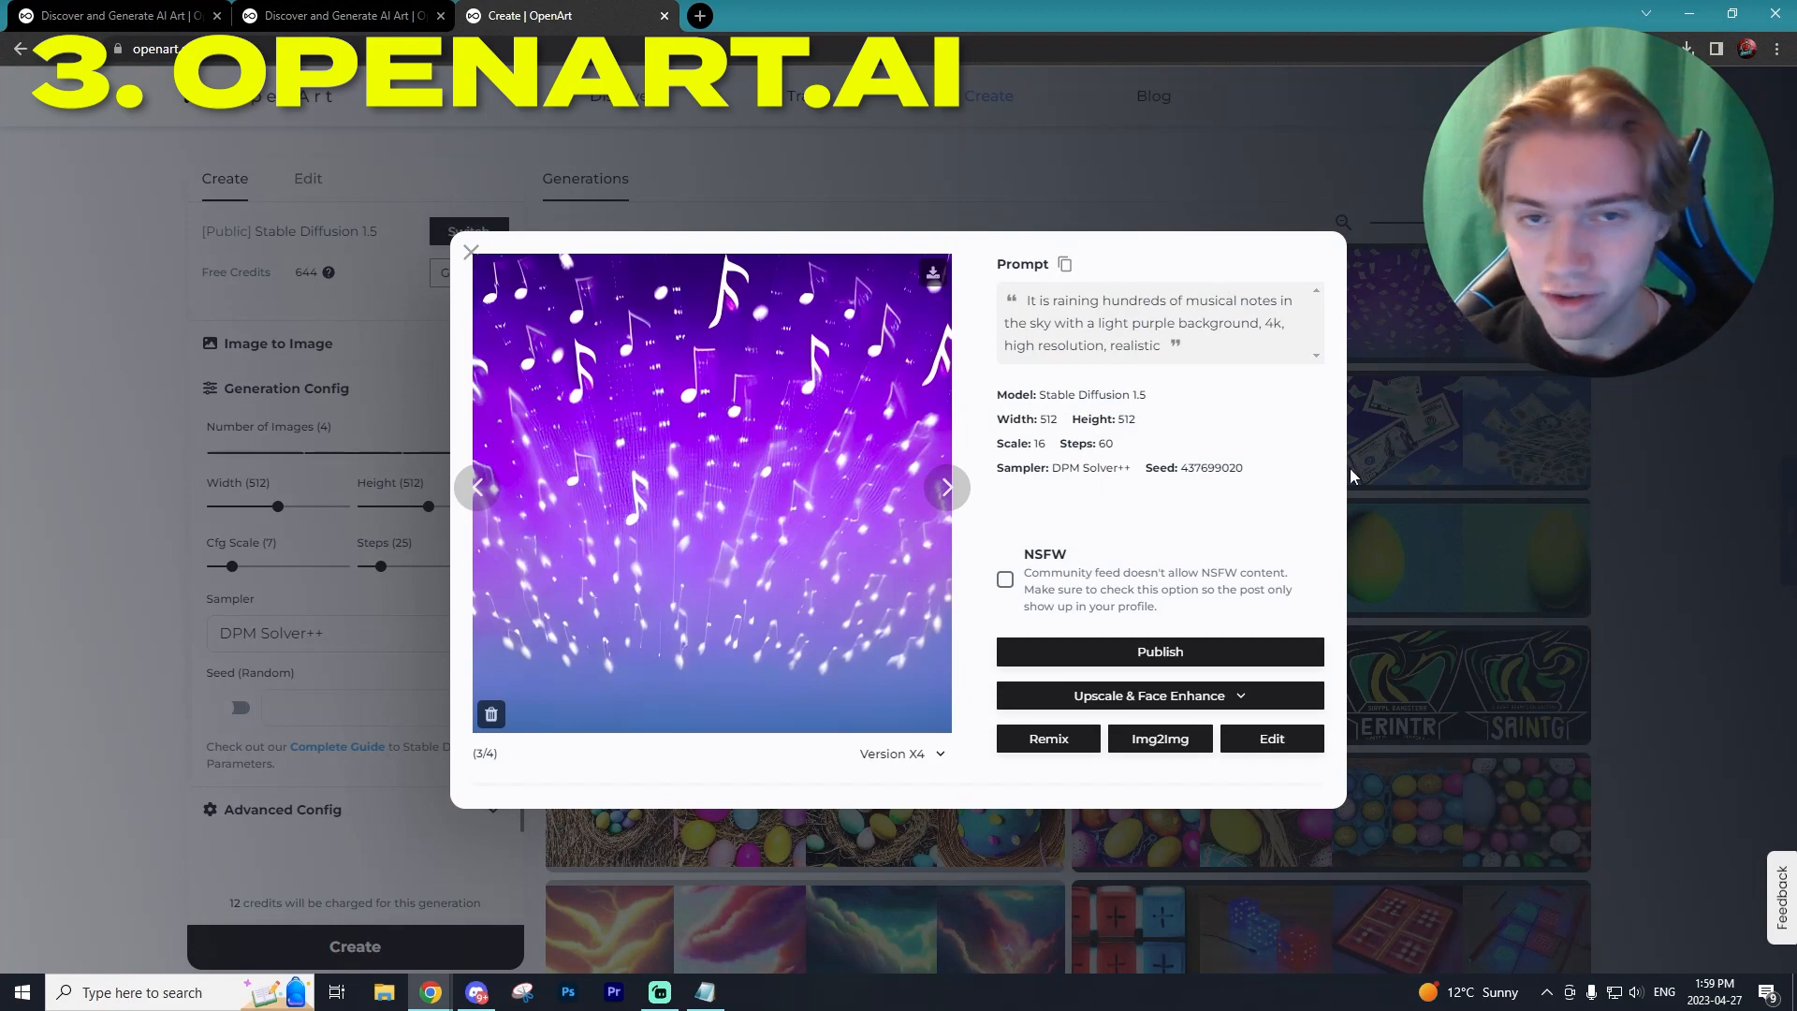
- Step through the four generated assassin images to image 4/4 and download it
left_click(470, 251)
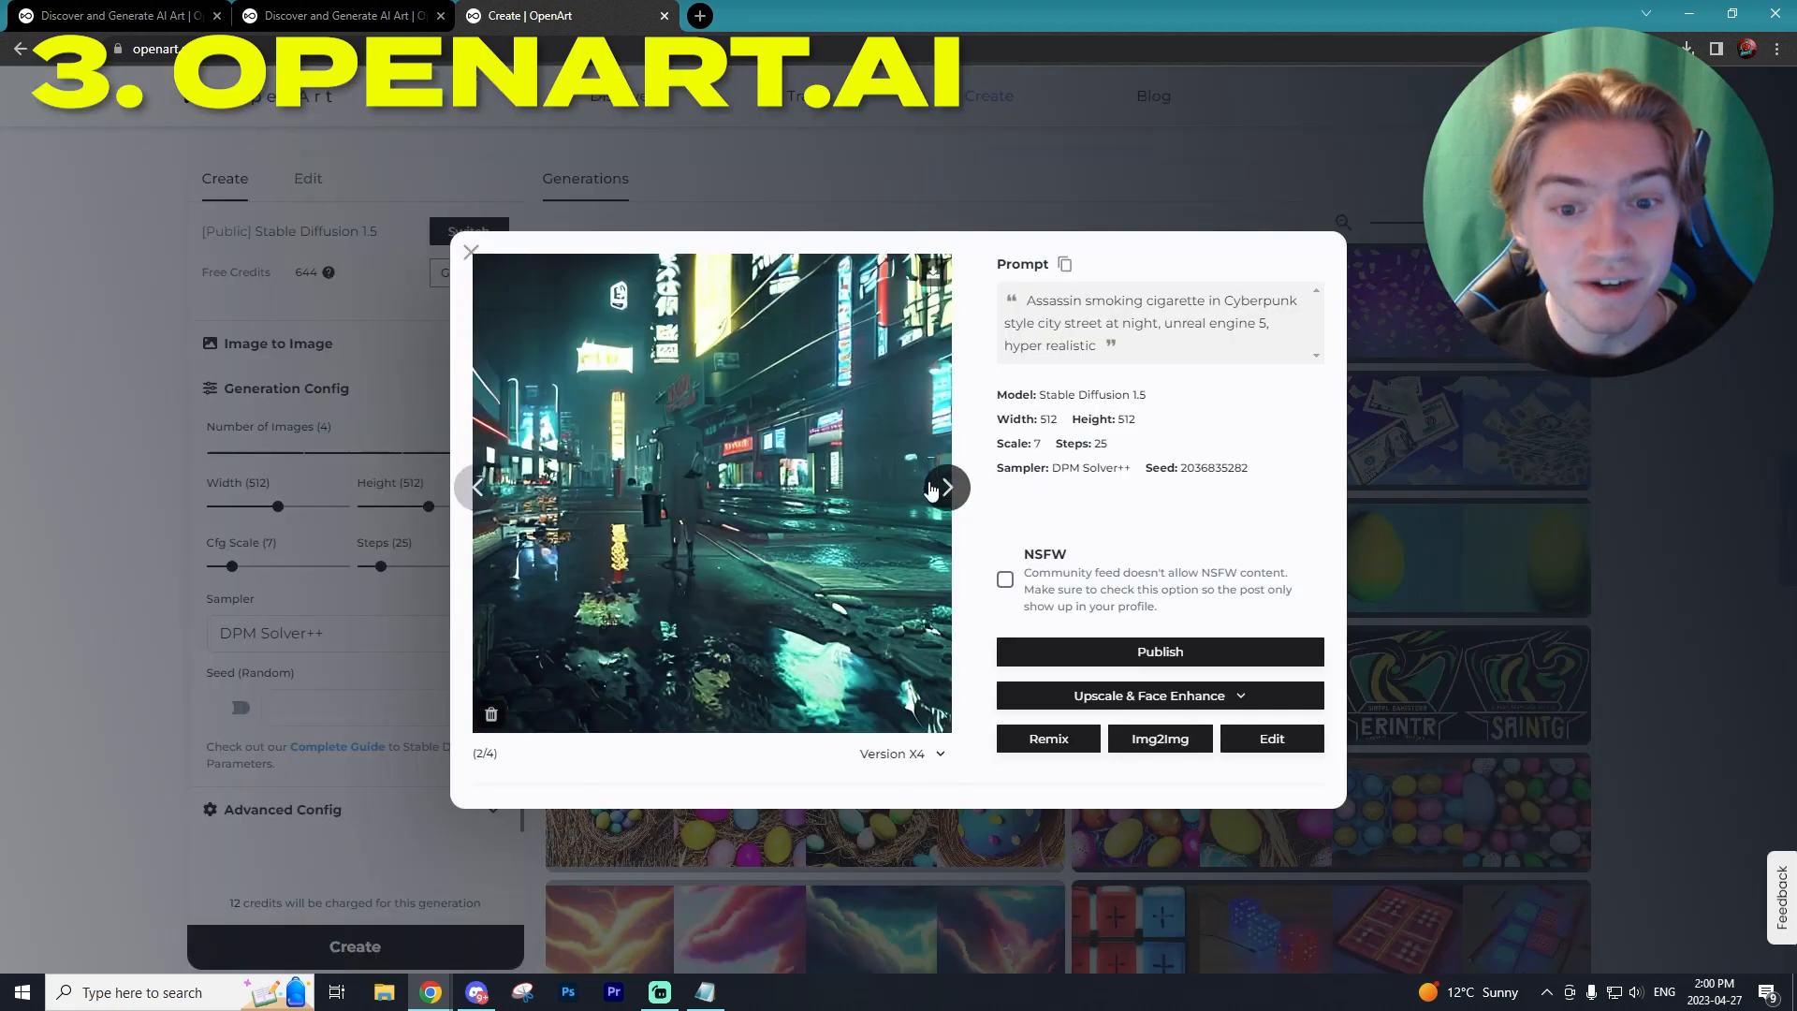
left_click(943, 487)
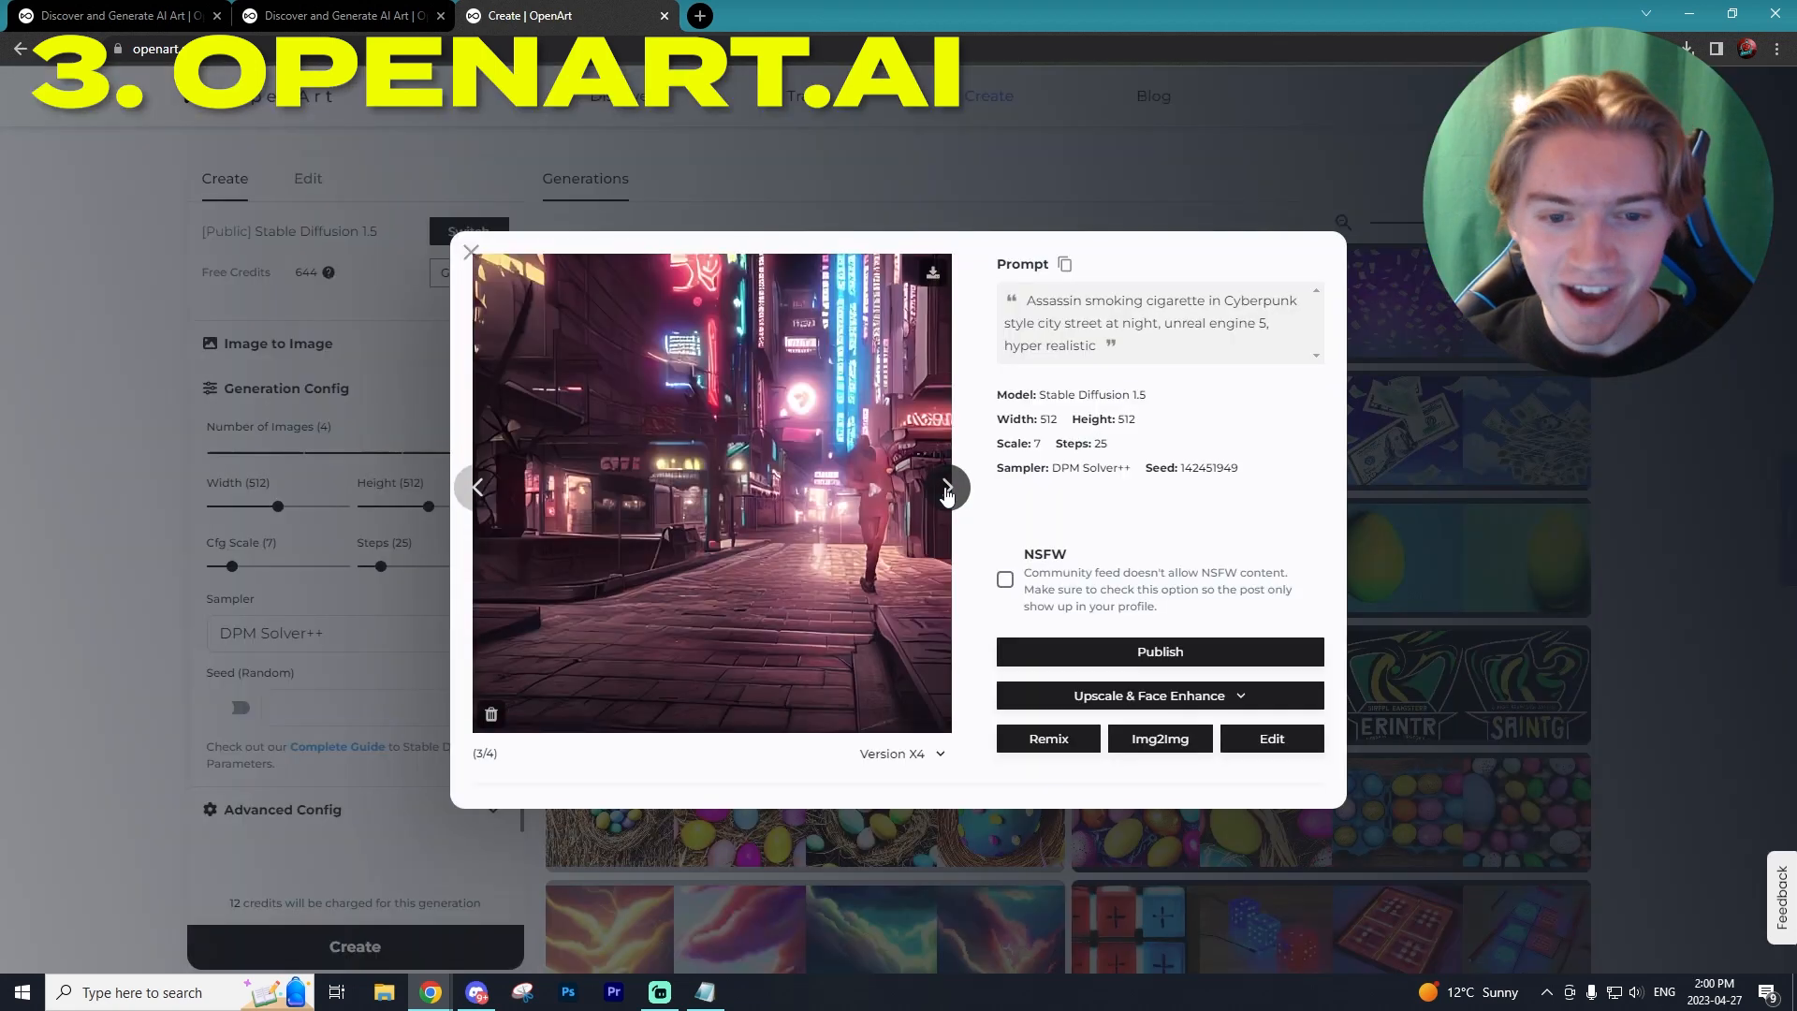
left_click(477, 487)
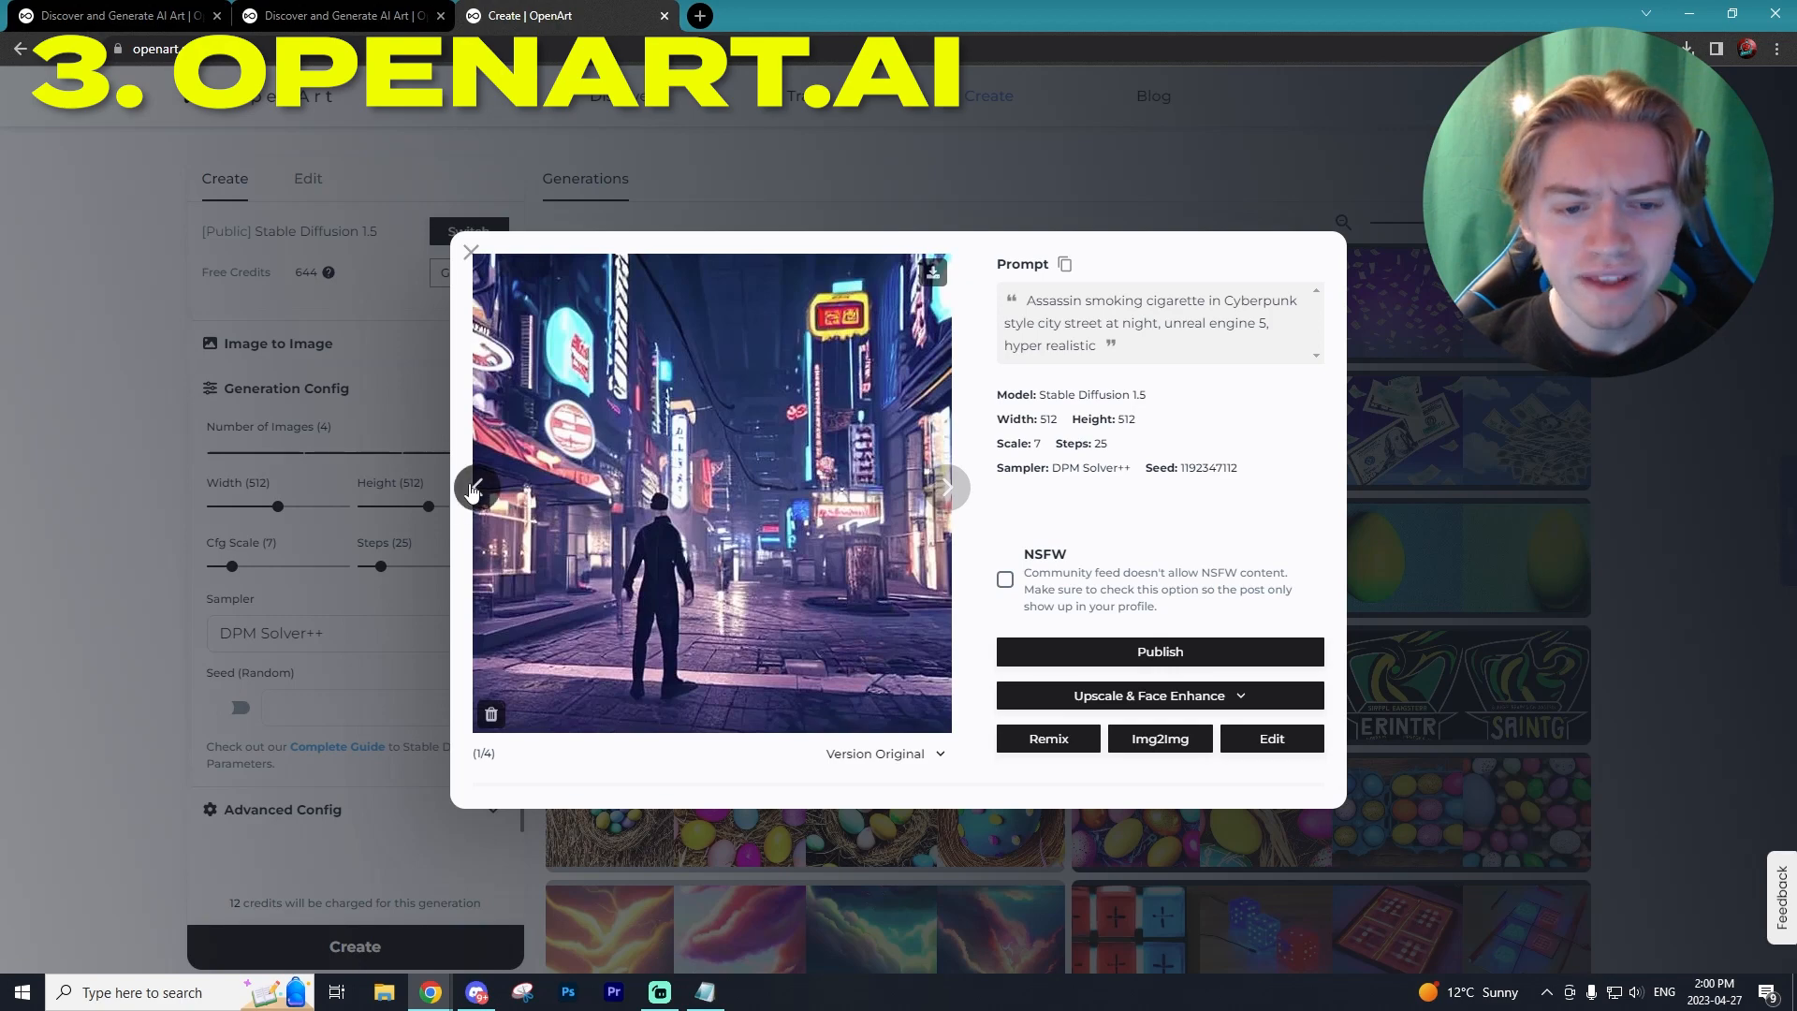
left_click(470, 251)
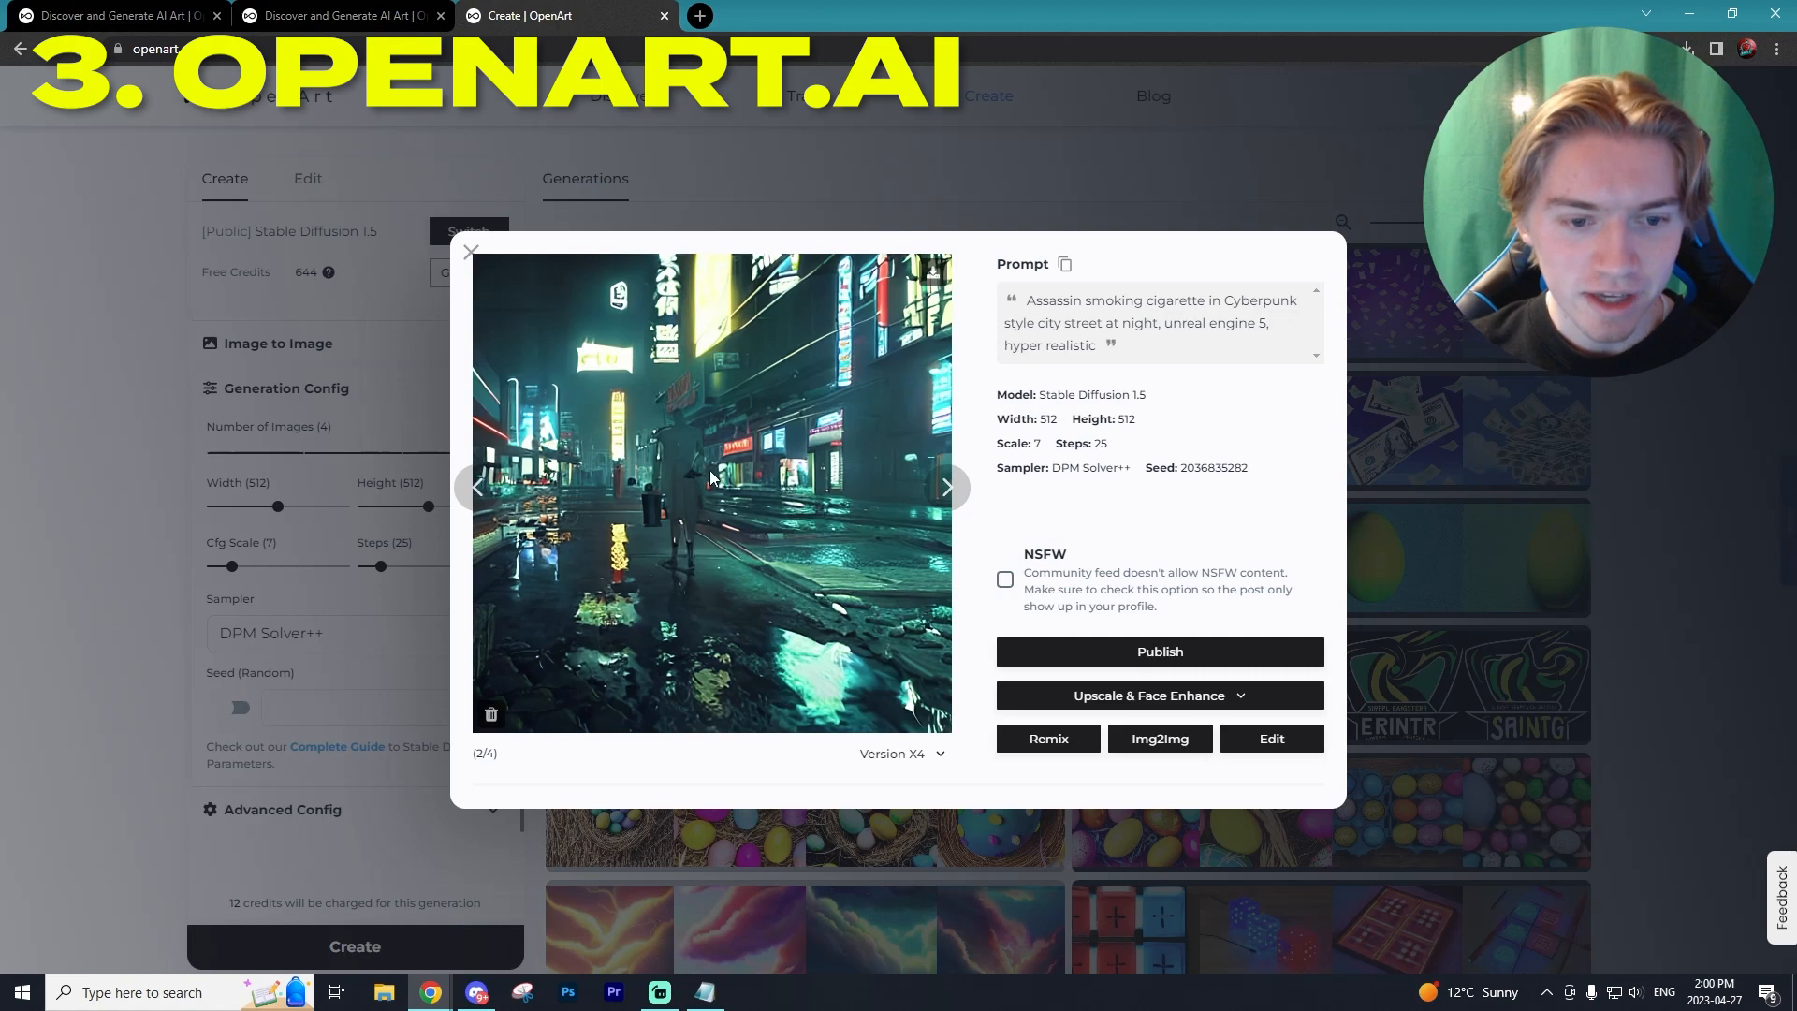
left_click(946, 486)
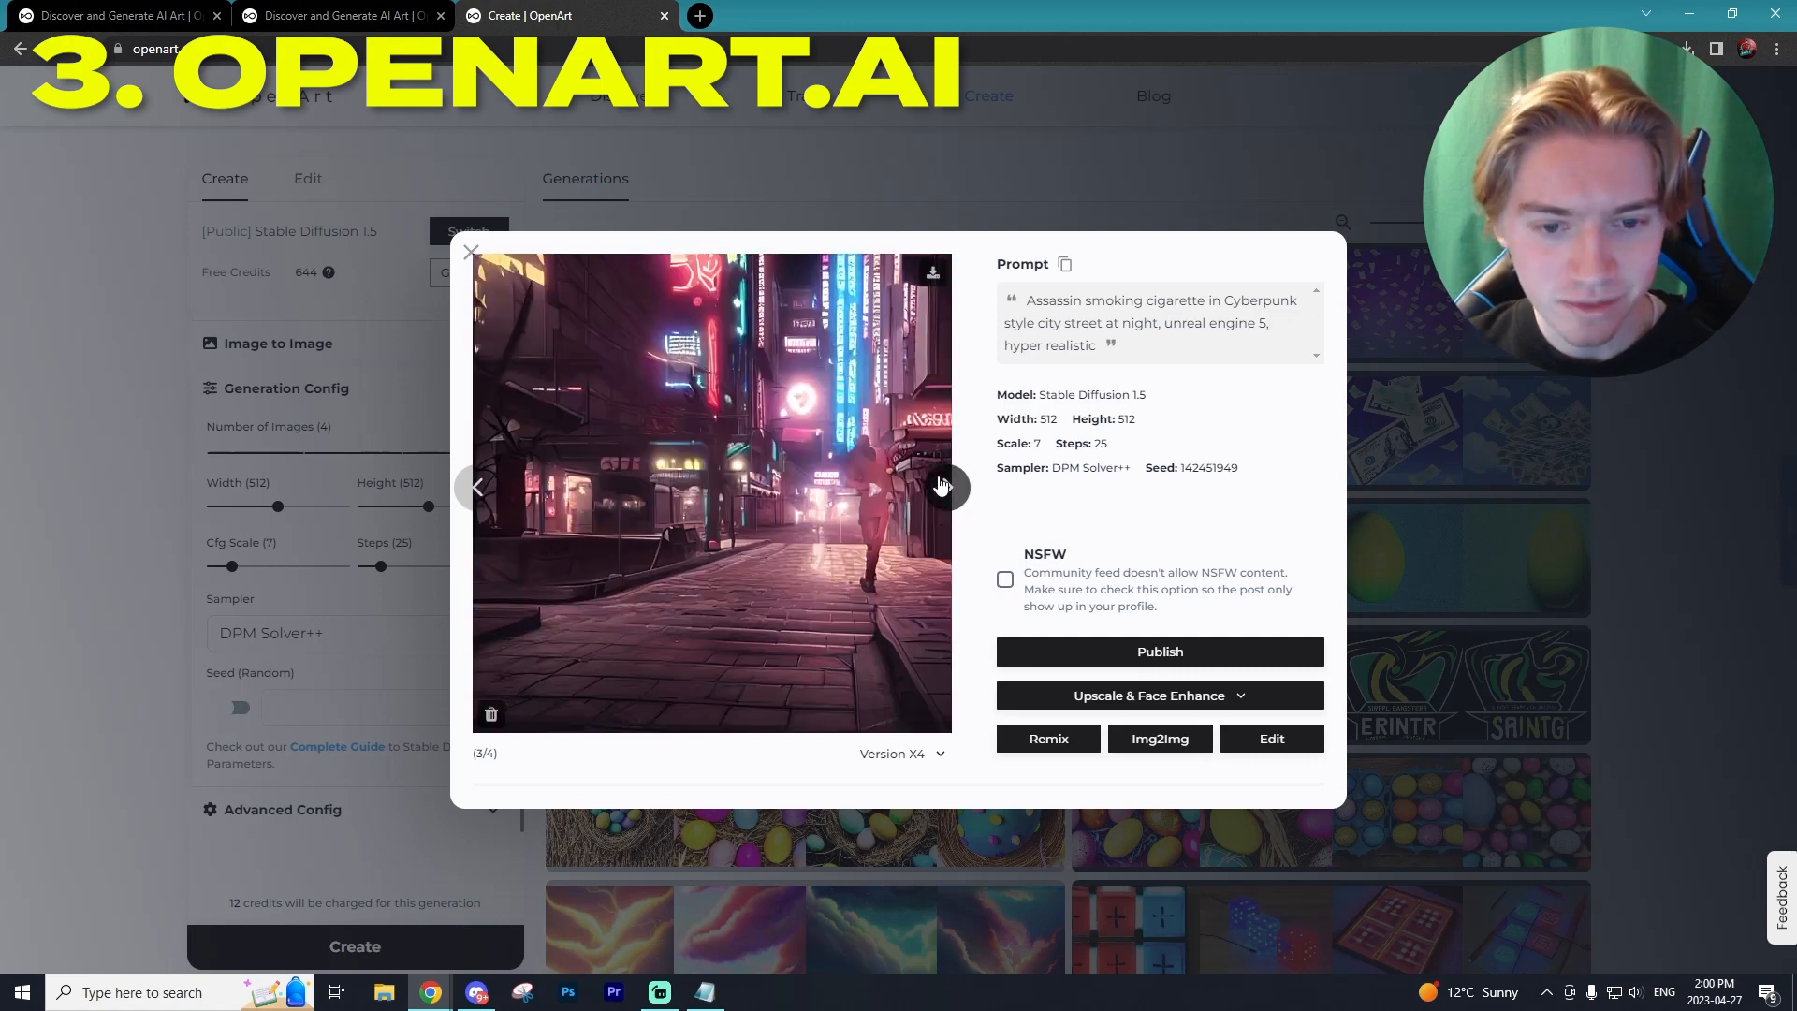
left_click(946, 486)
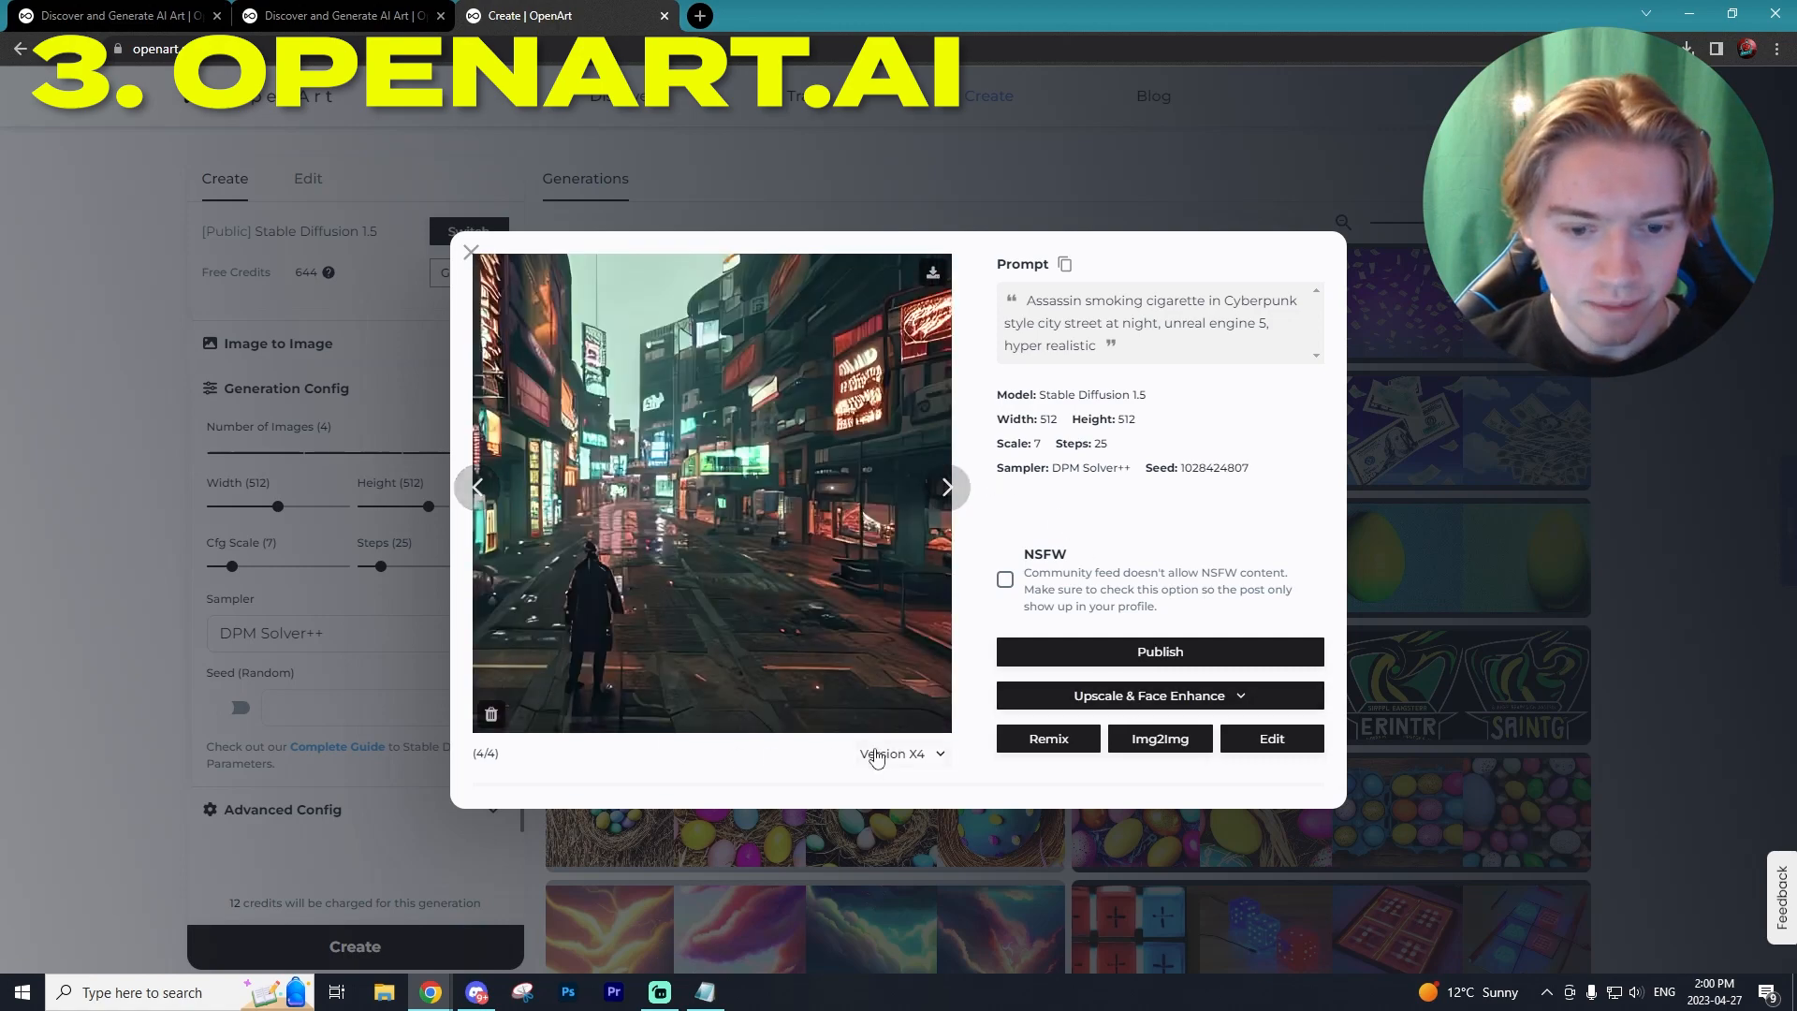
left_click(946, 486)
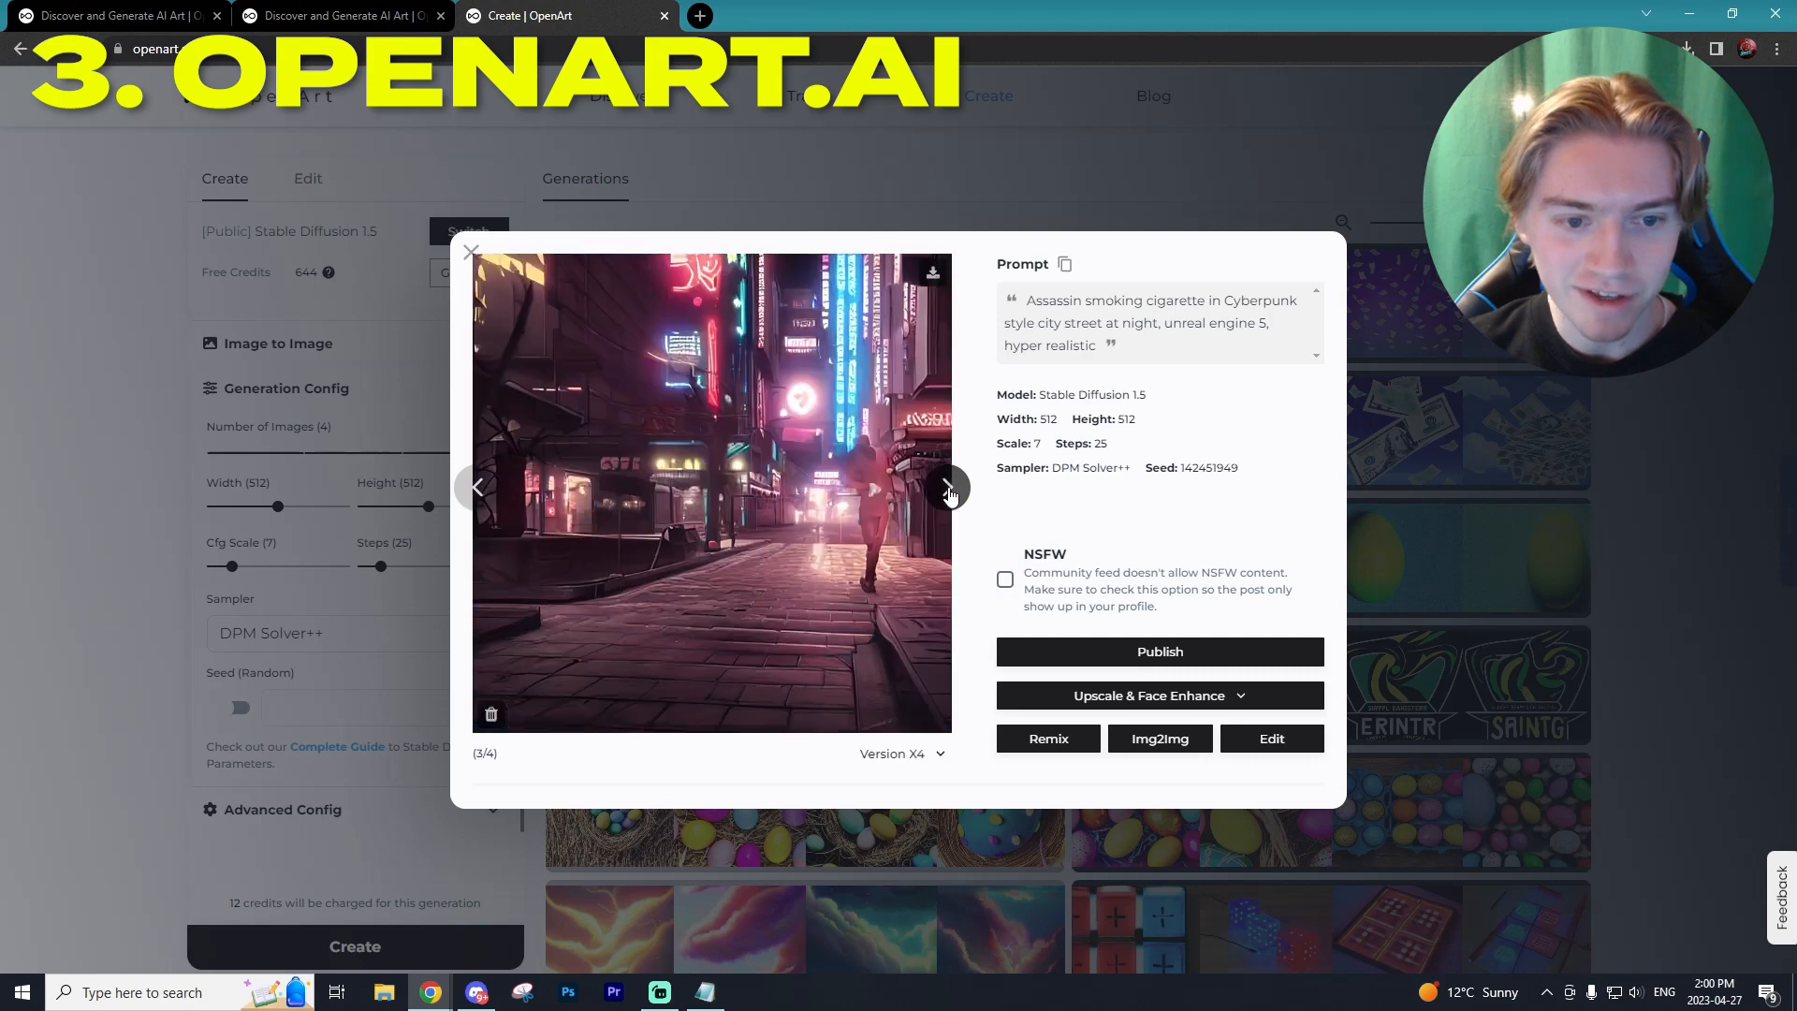
left_click(949, 487)
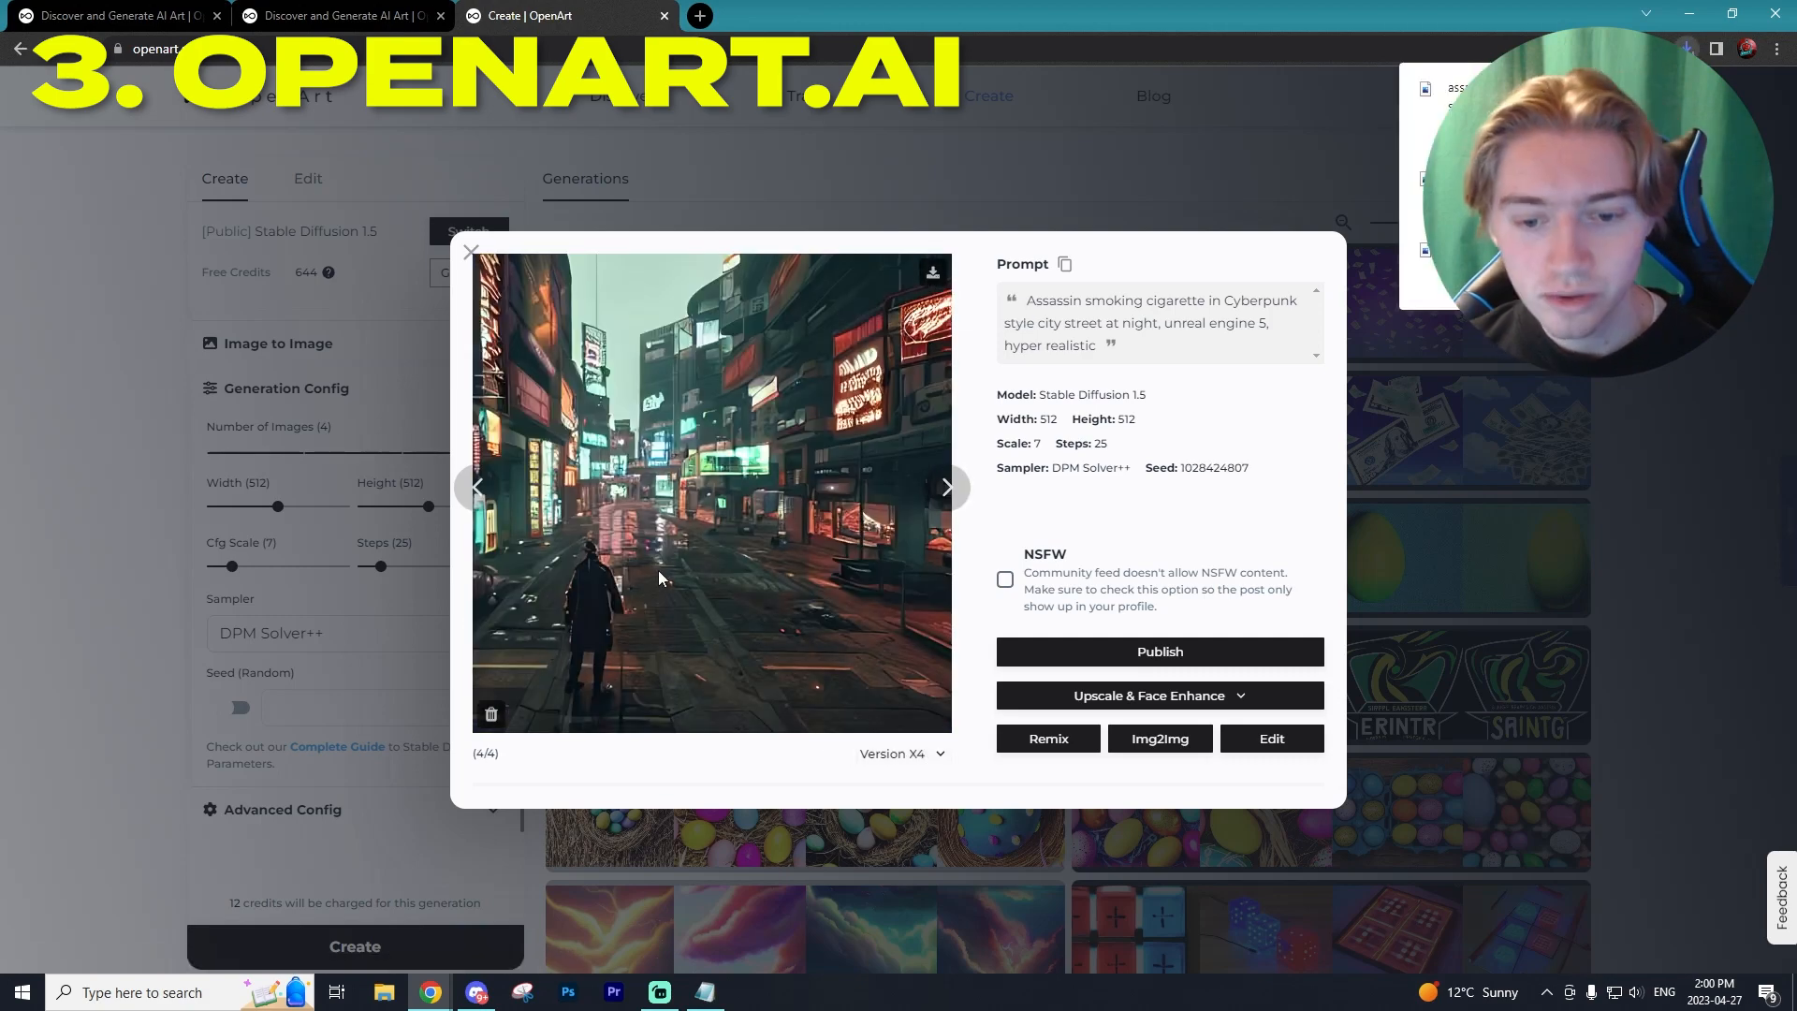
mouse_move(888, 485)
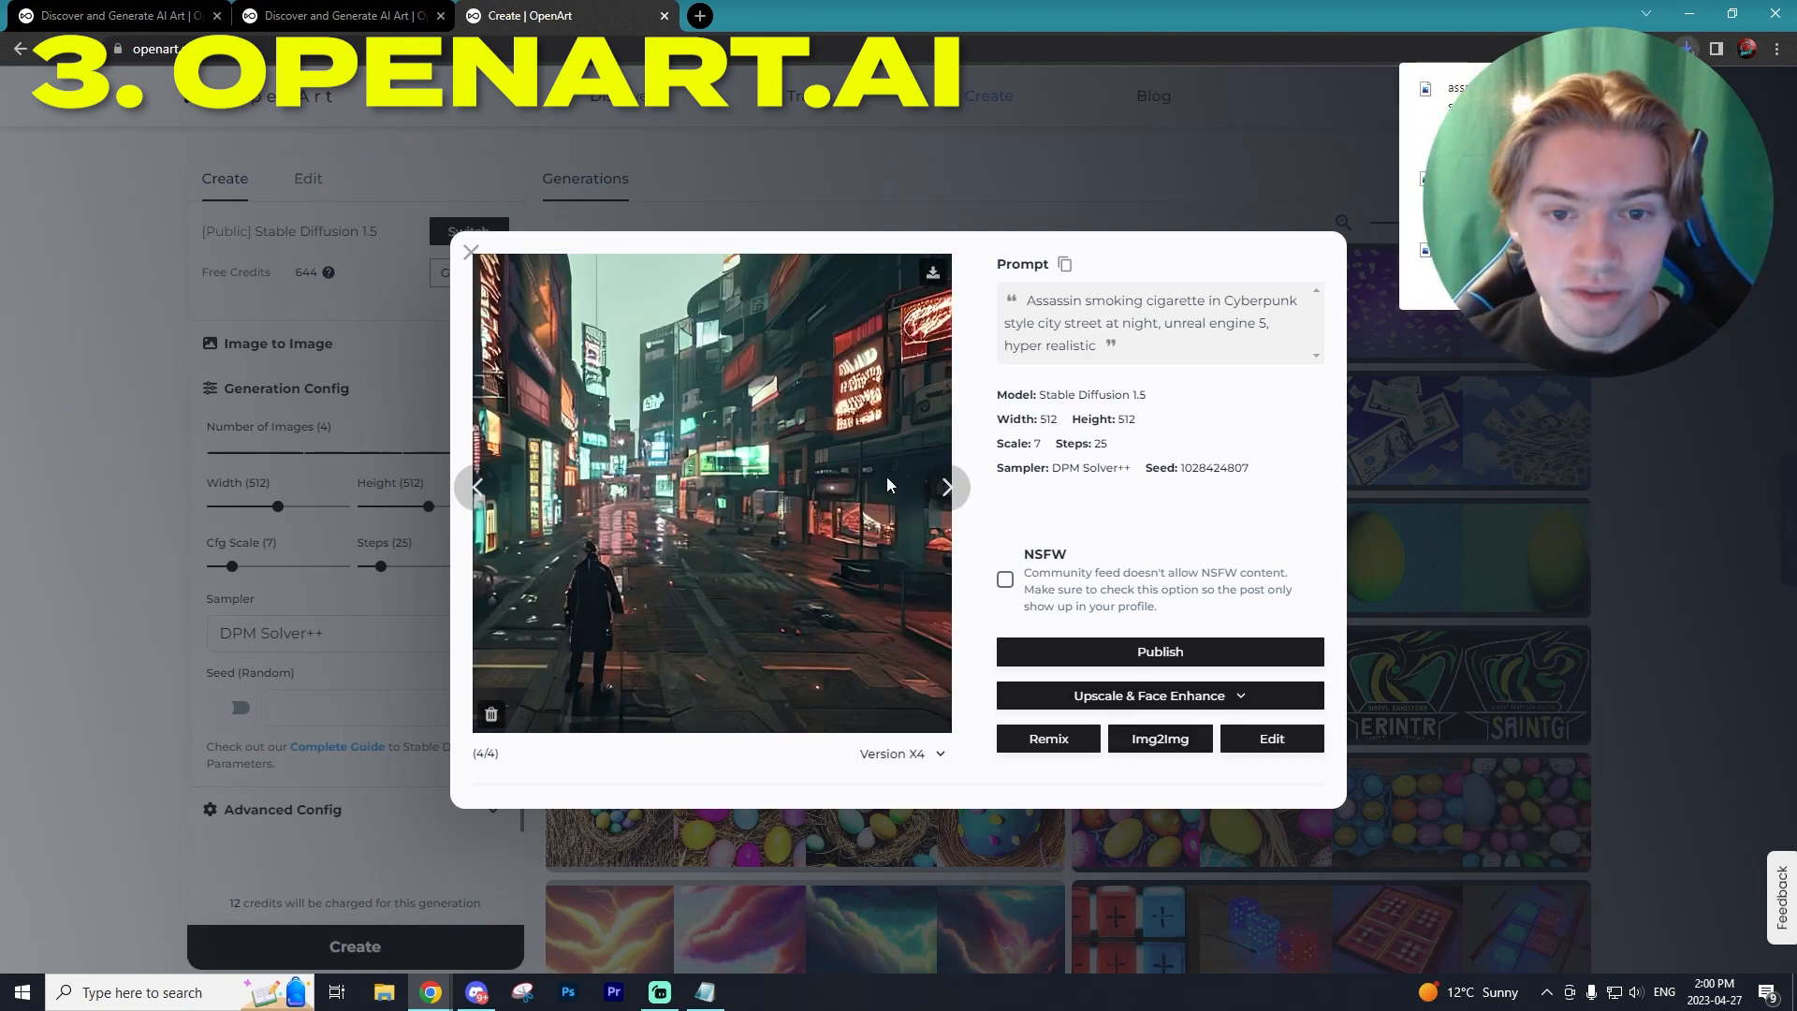
left_click(471, 251)
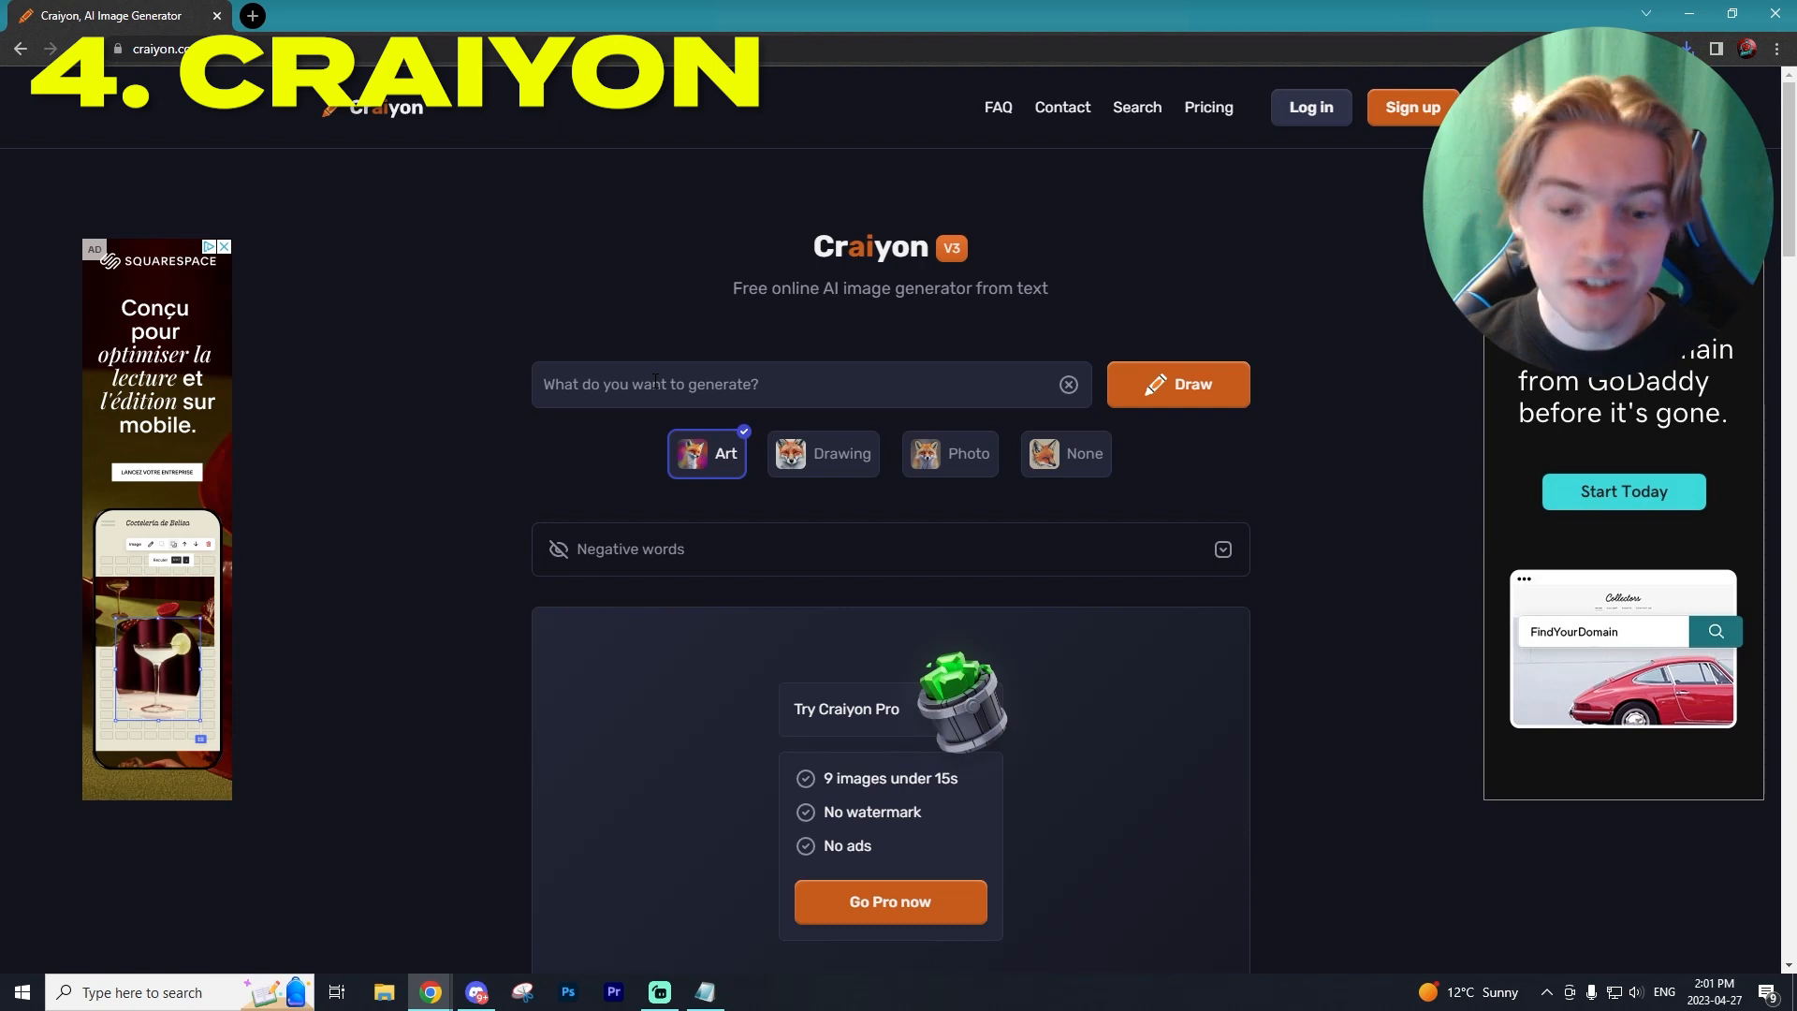
- Submit the Assassin prompt in Art style, open the best result, and start Upscale
type("Assassin")
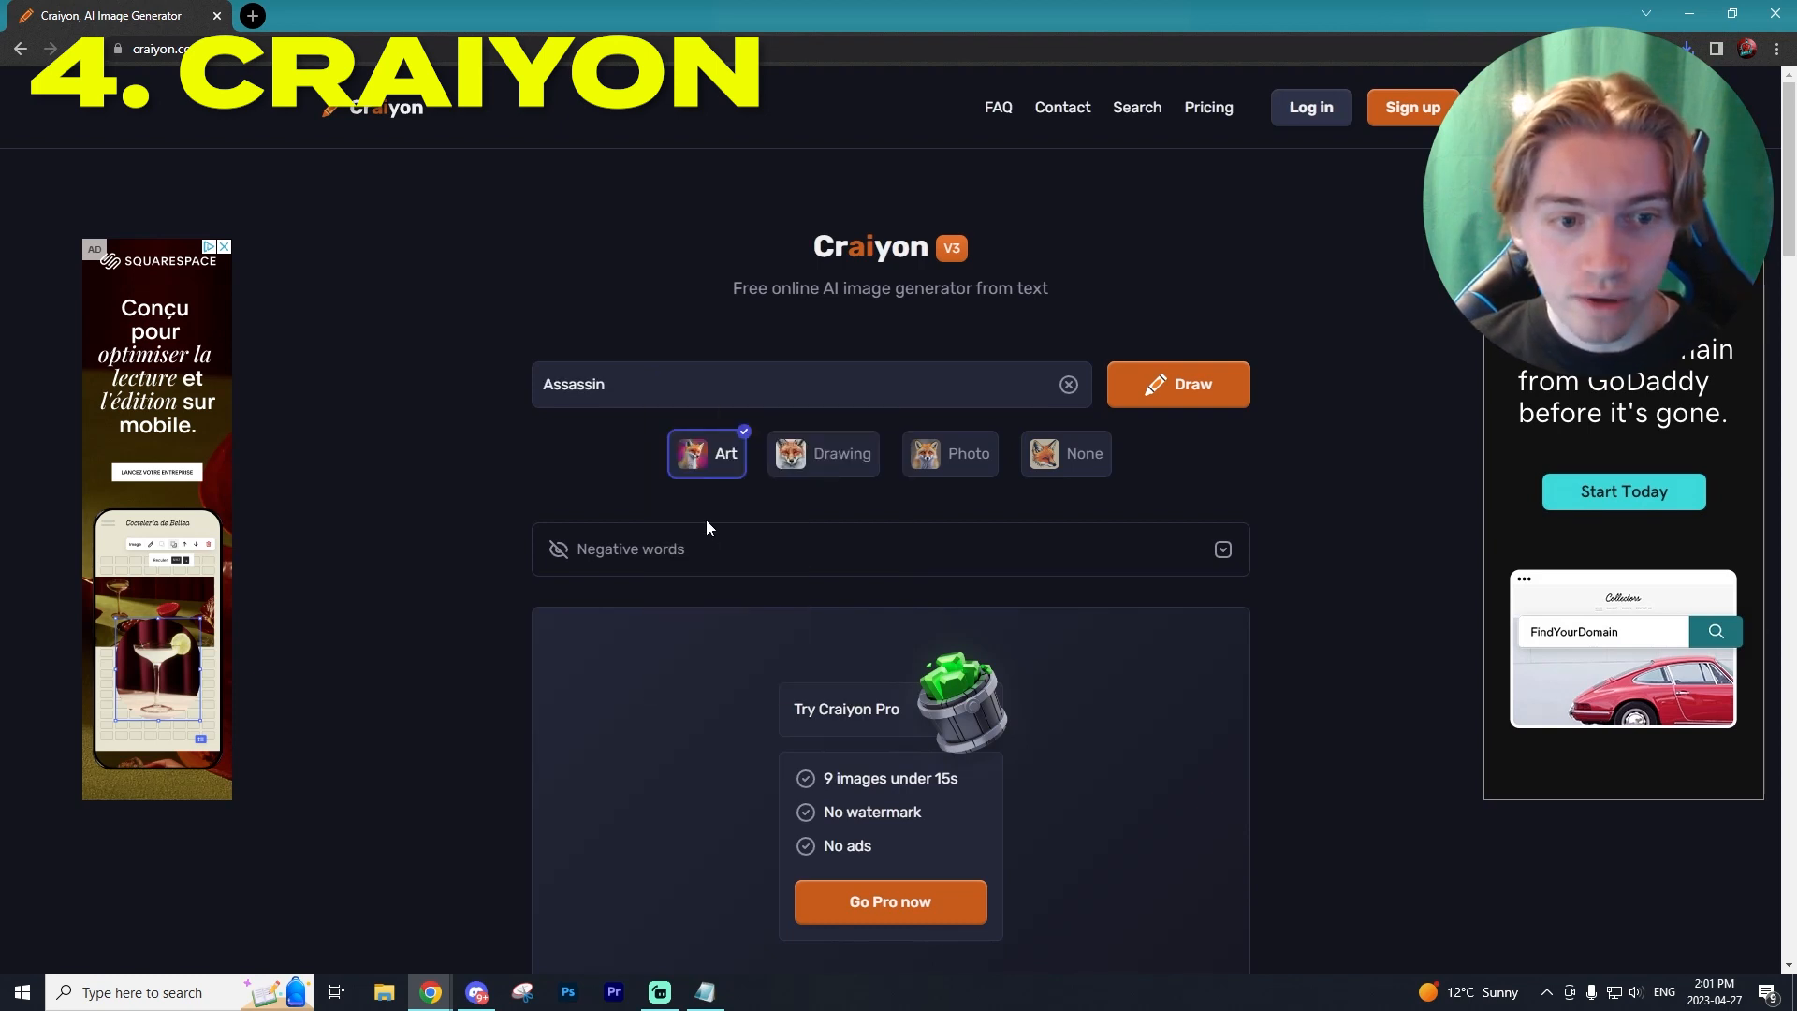
left_click(704, 992)
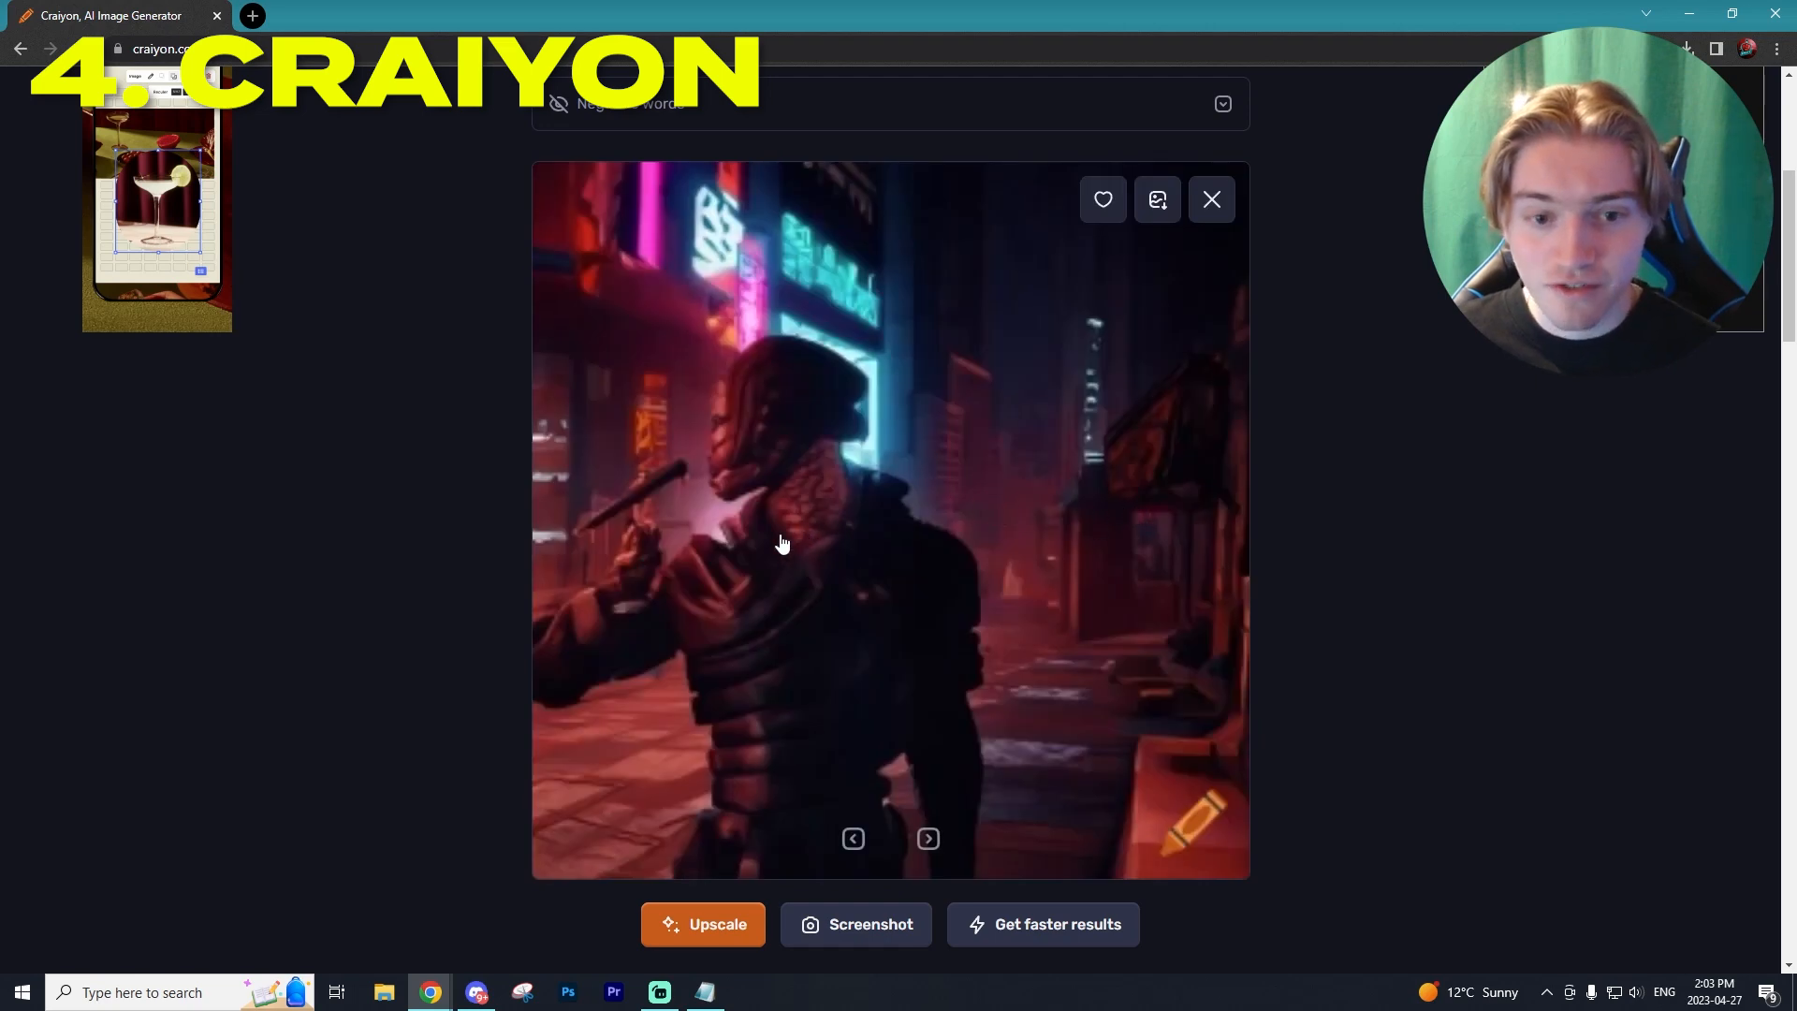
left_click(927, 837)
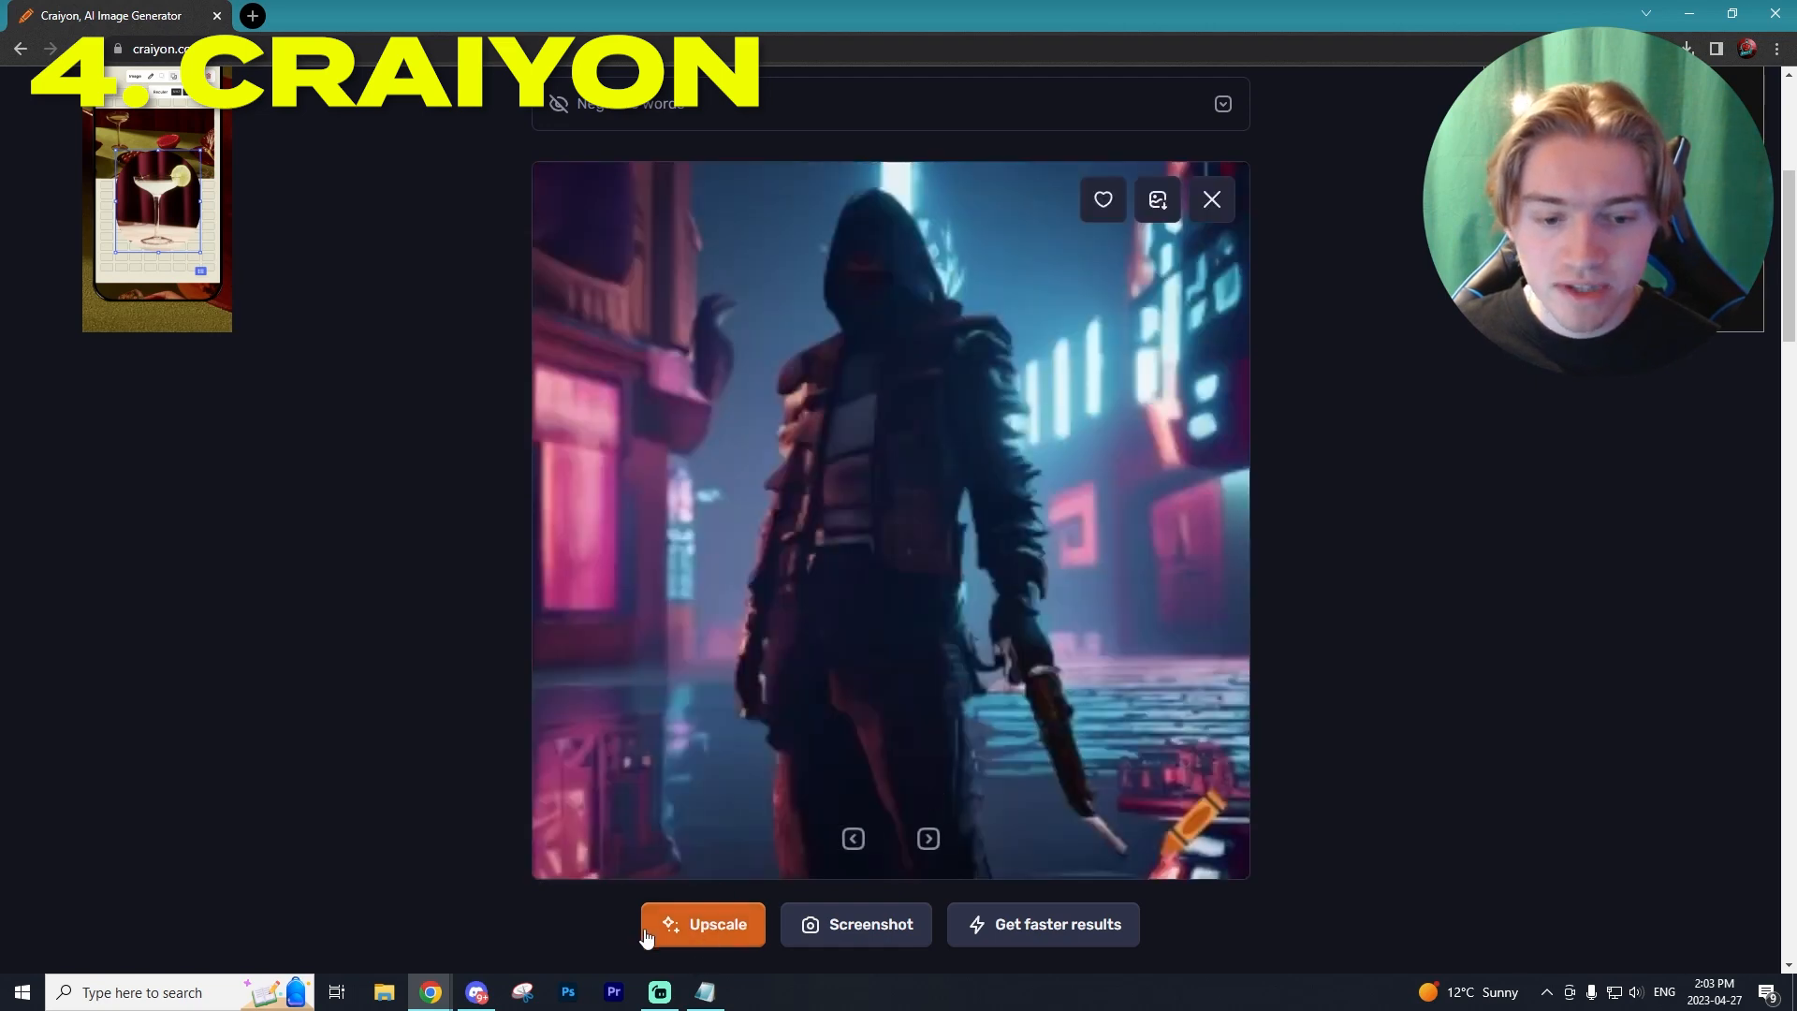
left_click(703, 924)
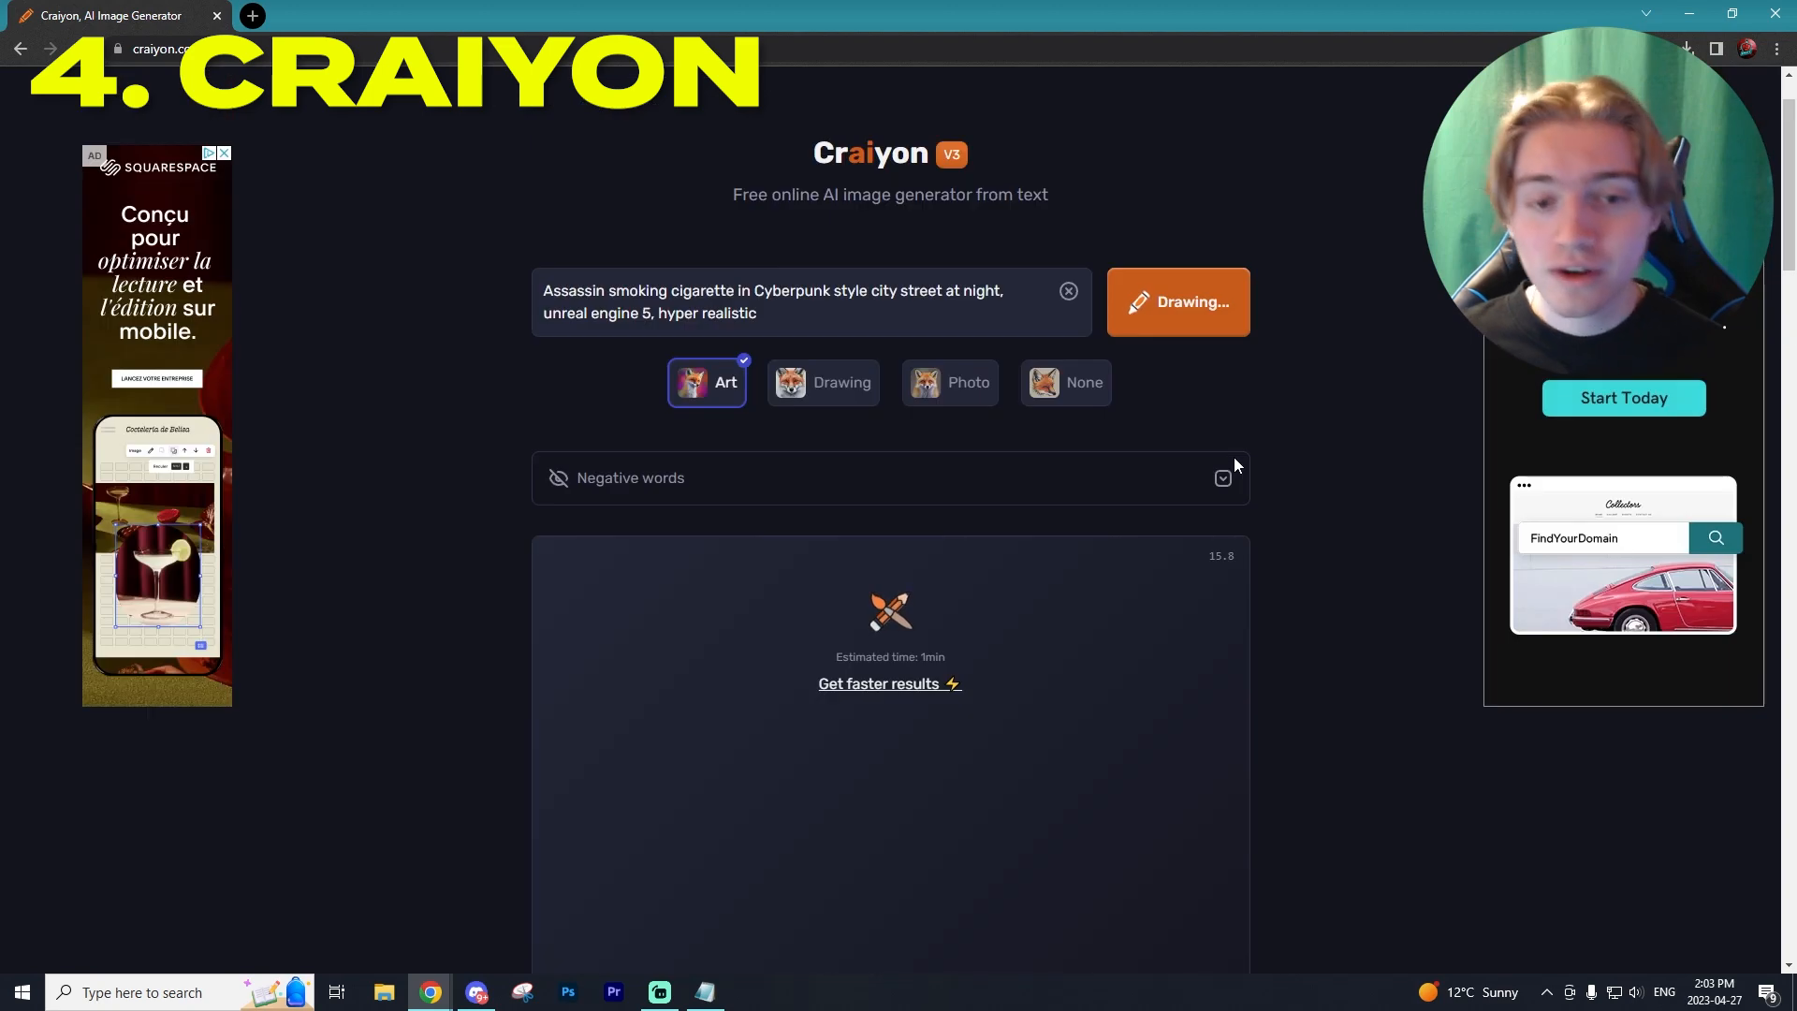
- Scroll the Craiyon page while it processes, then view the upscaled Art-style hooded assassin
scroll("down", 3)
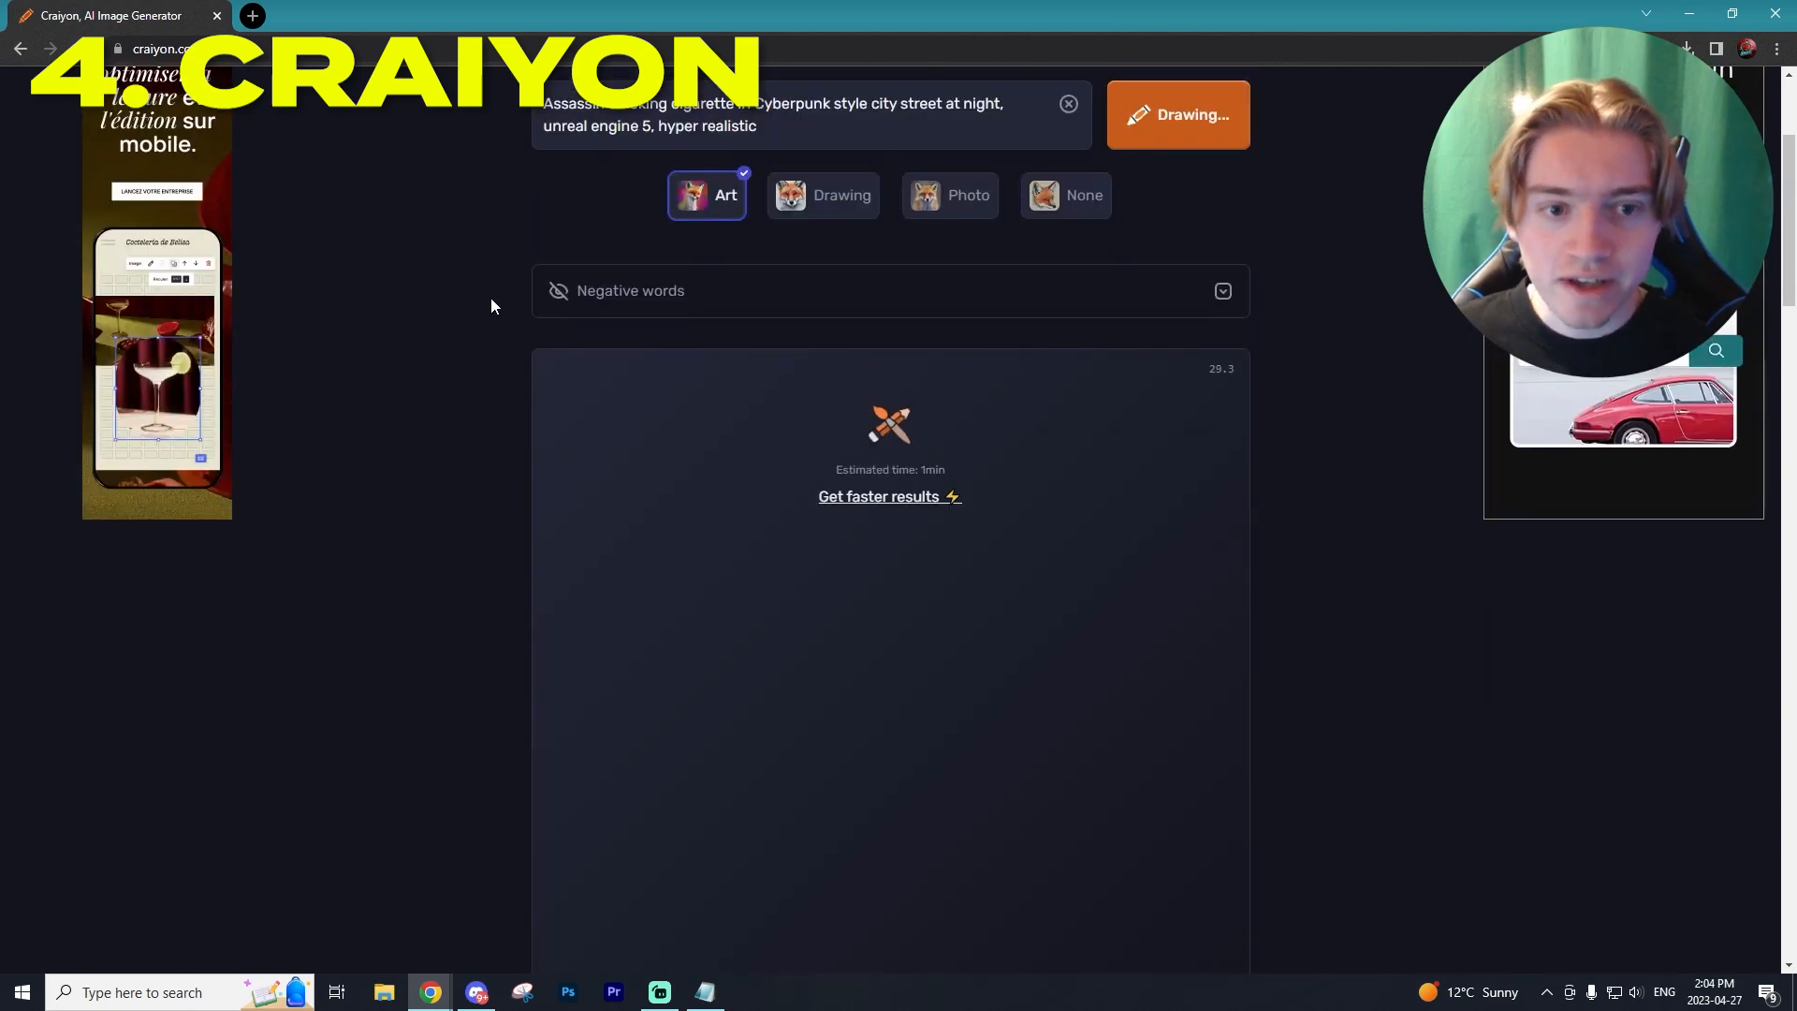
scroll("down", 3)
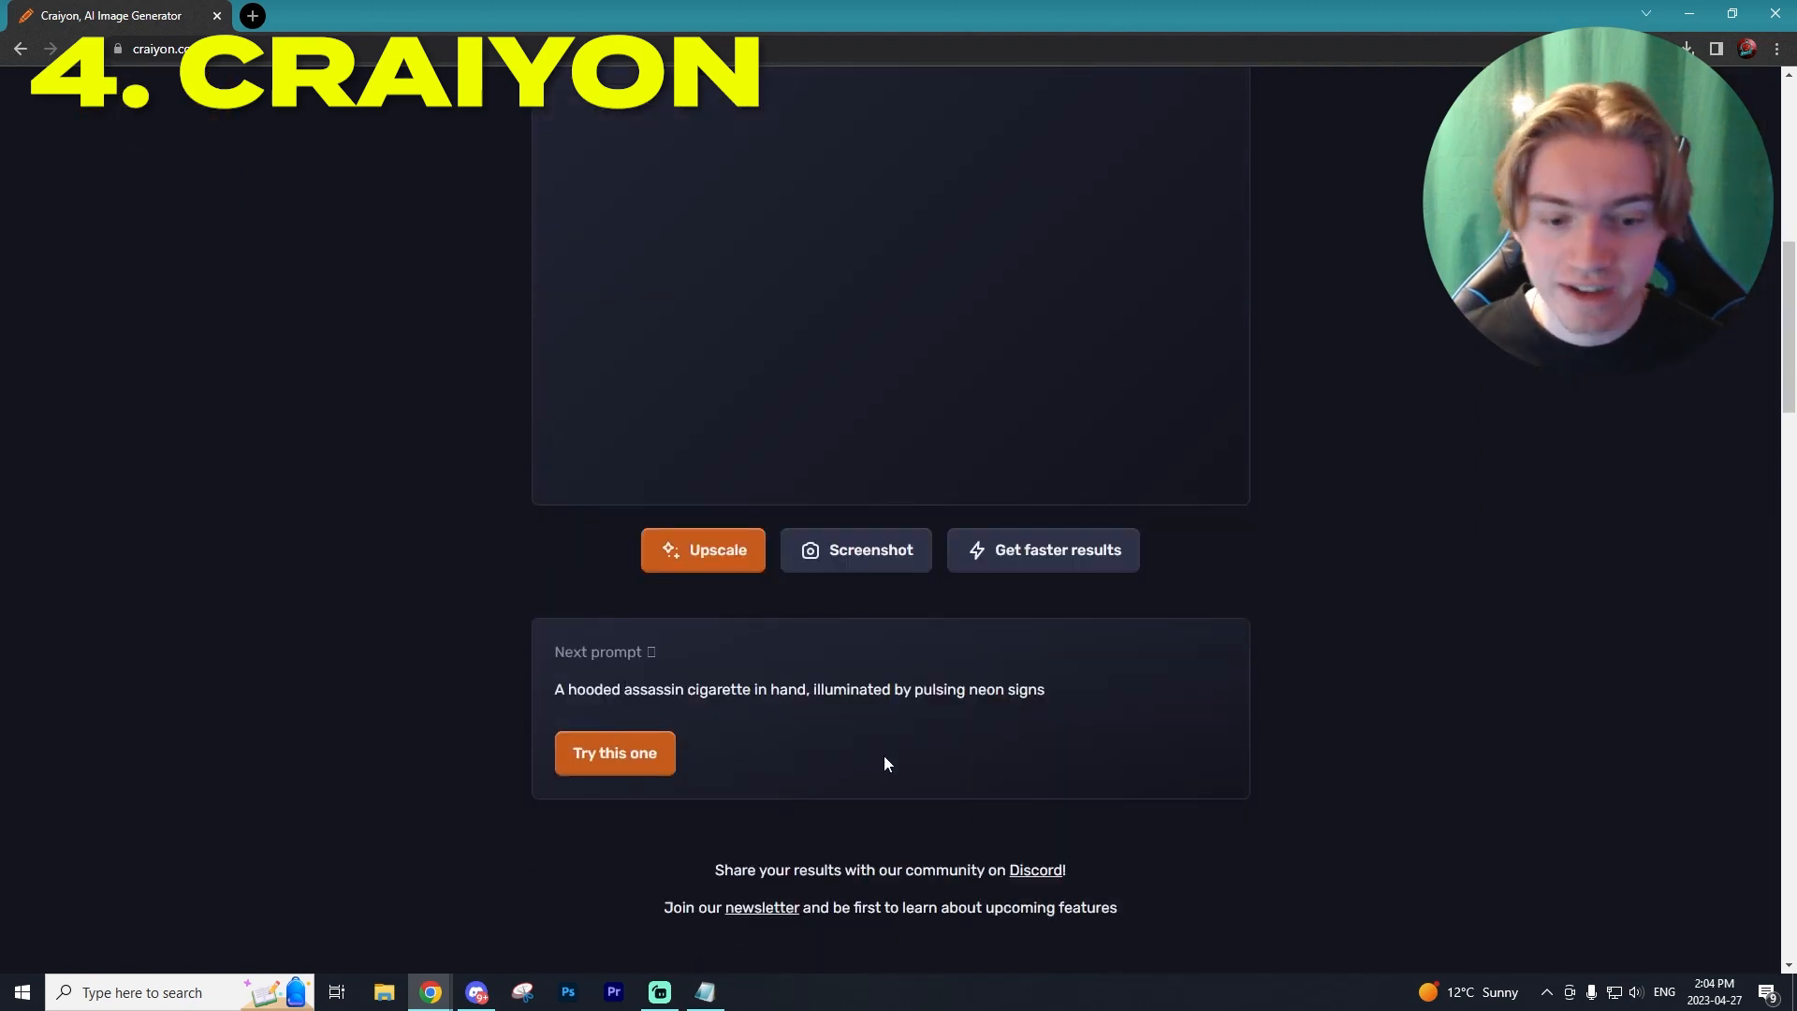
left_click_drag(554, 689, 645, 689)
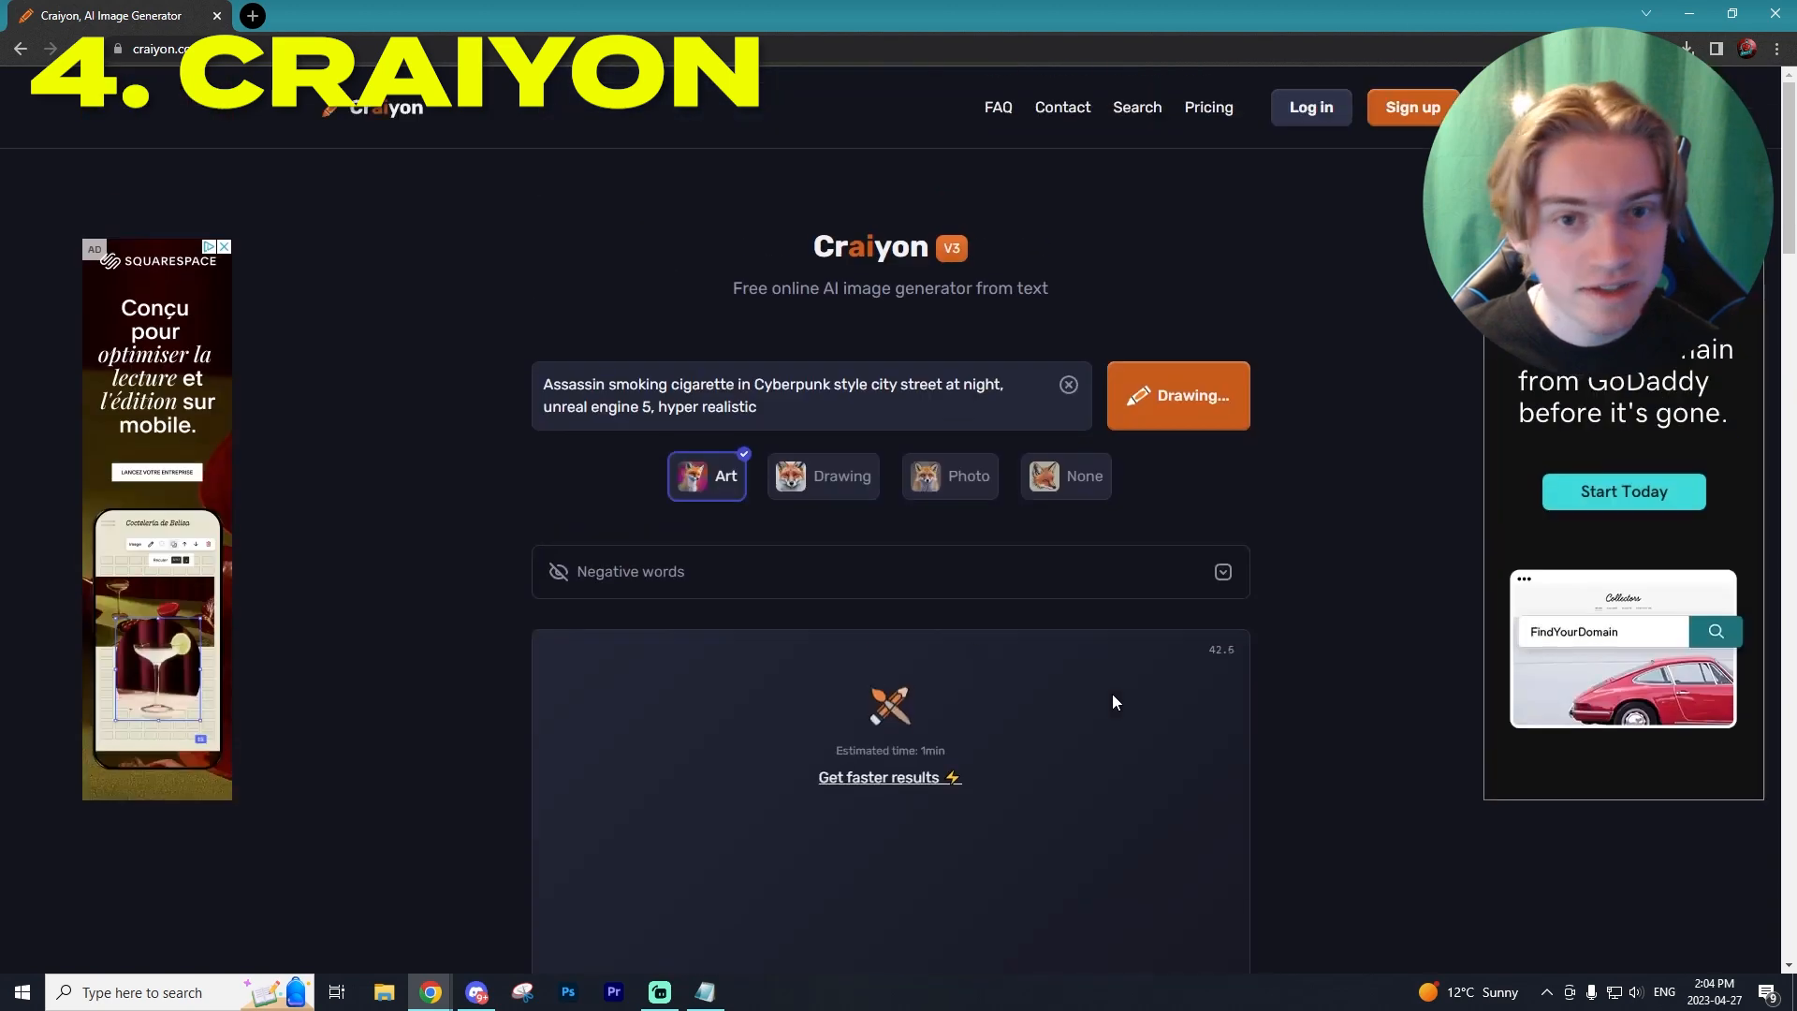
mouse_move(971, 652)
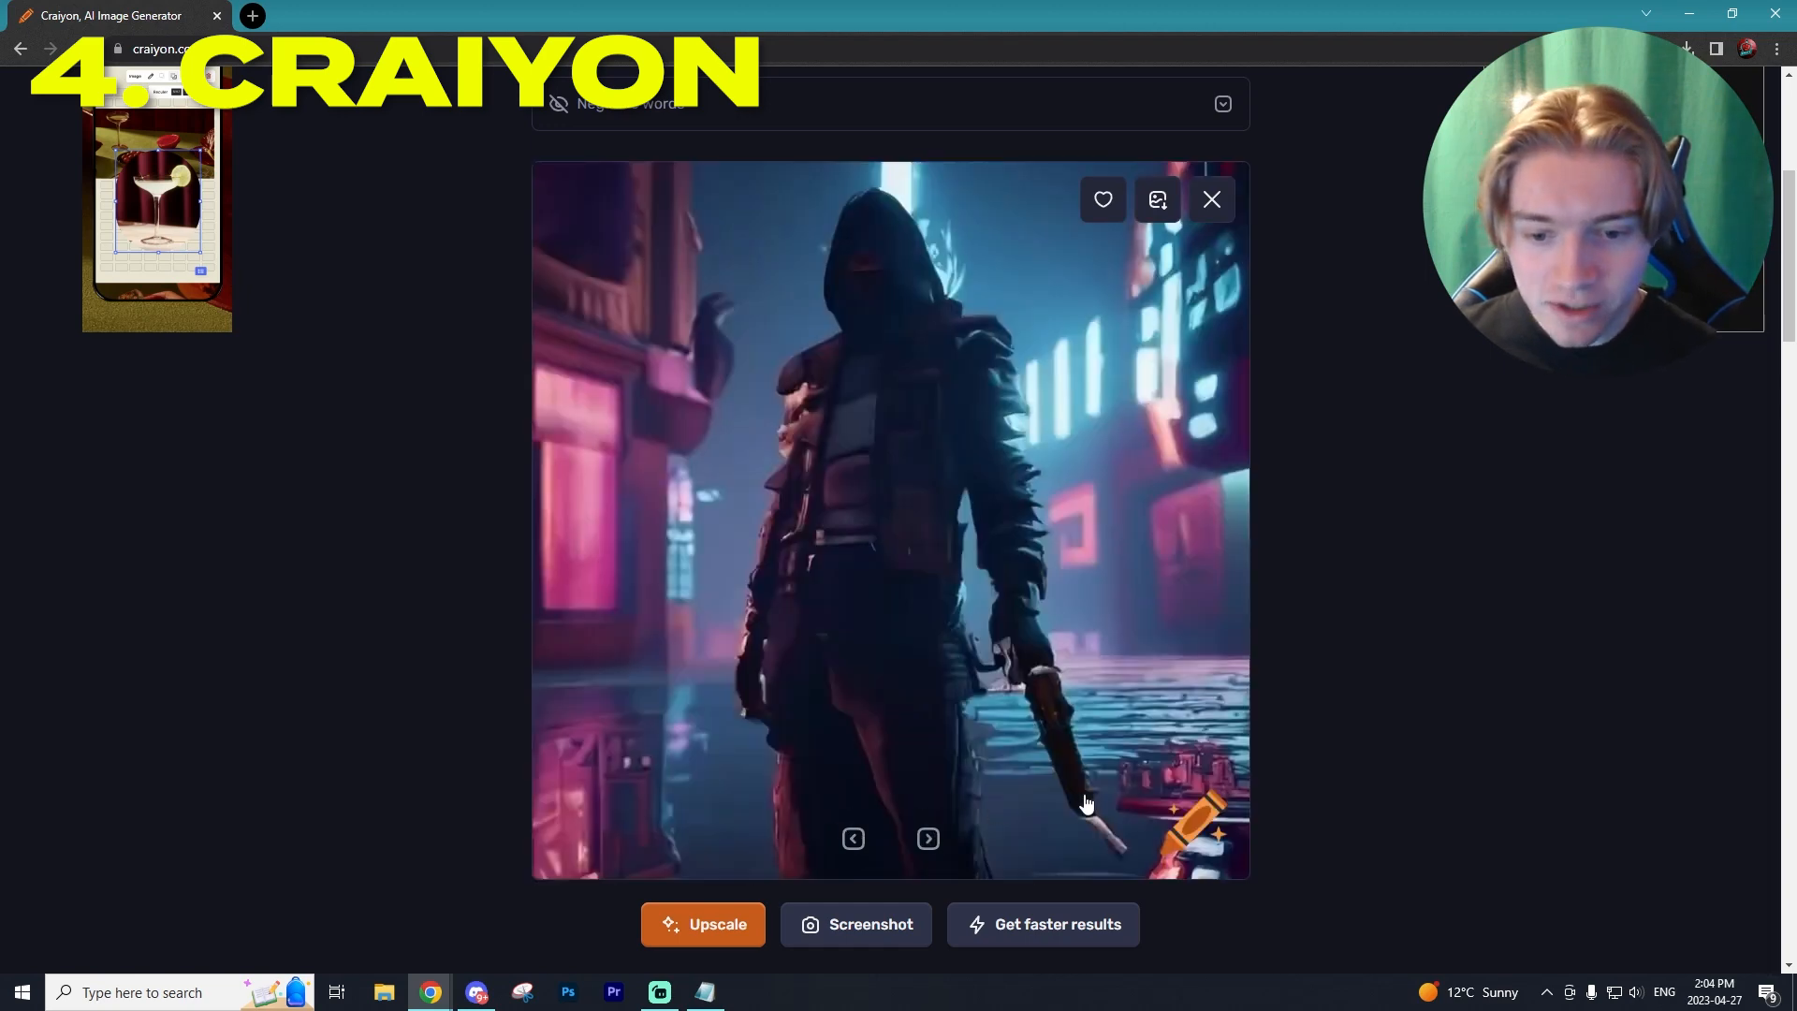
mouse_move(1106, 853)
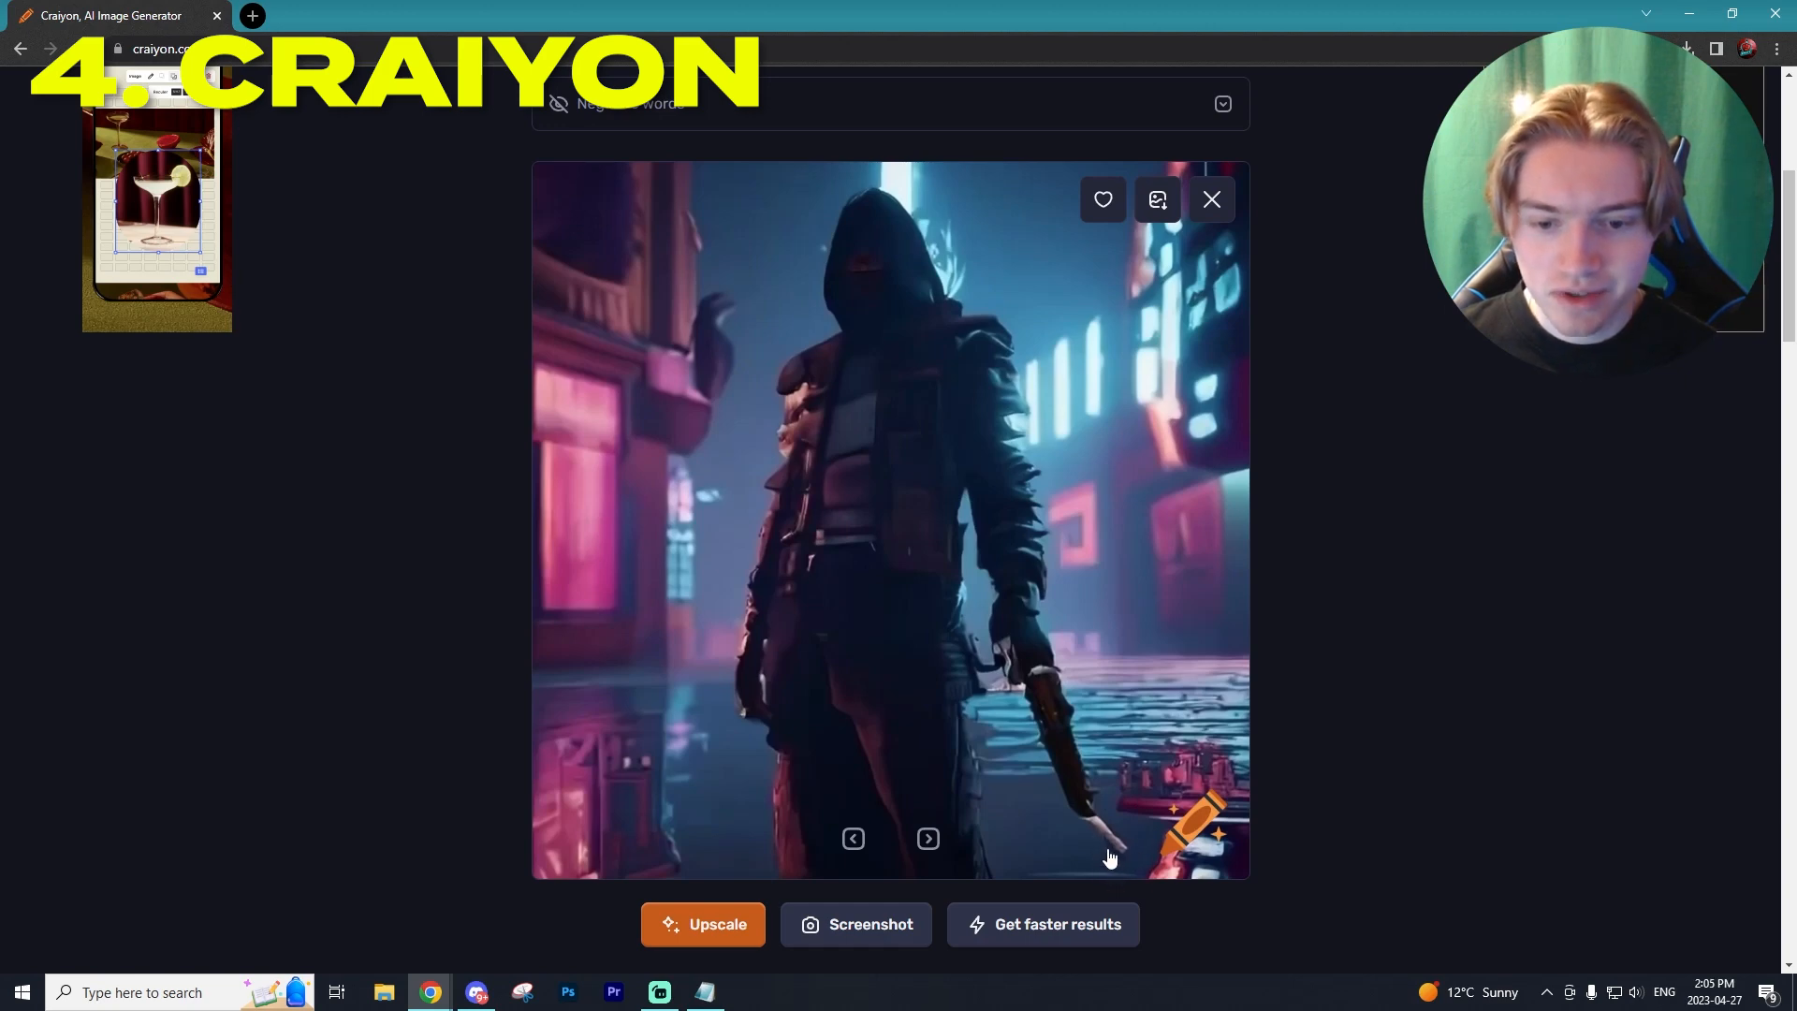
mouse_move(1029, 798)
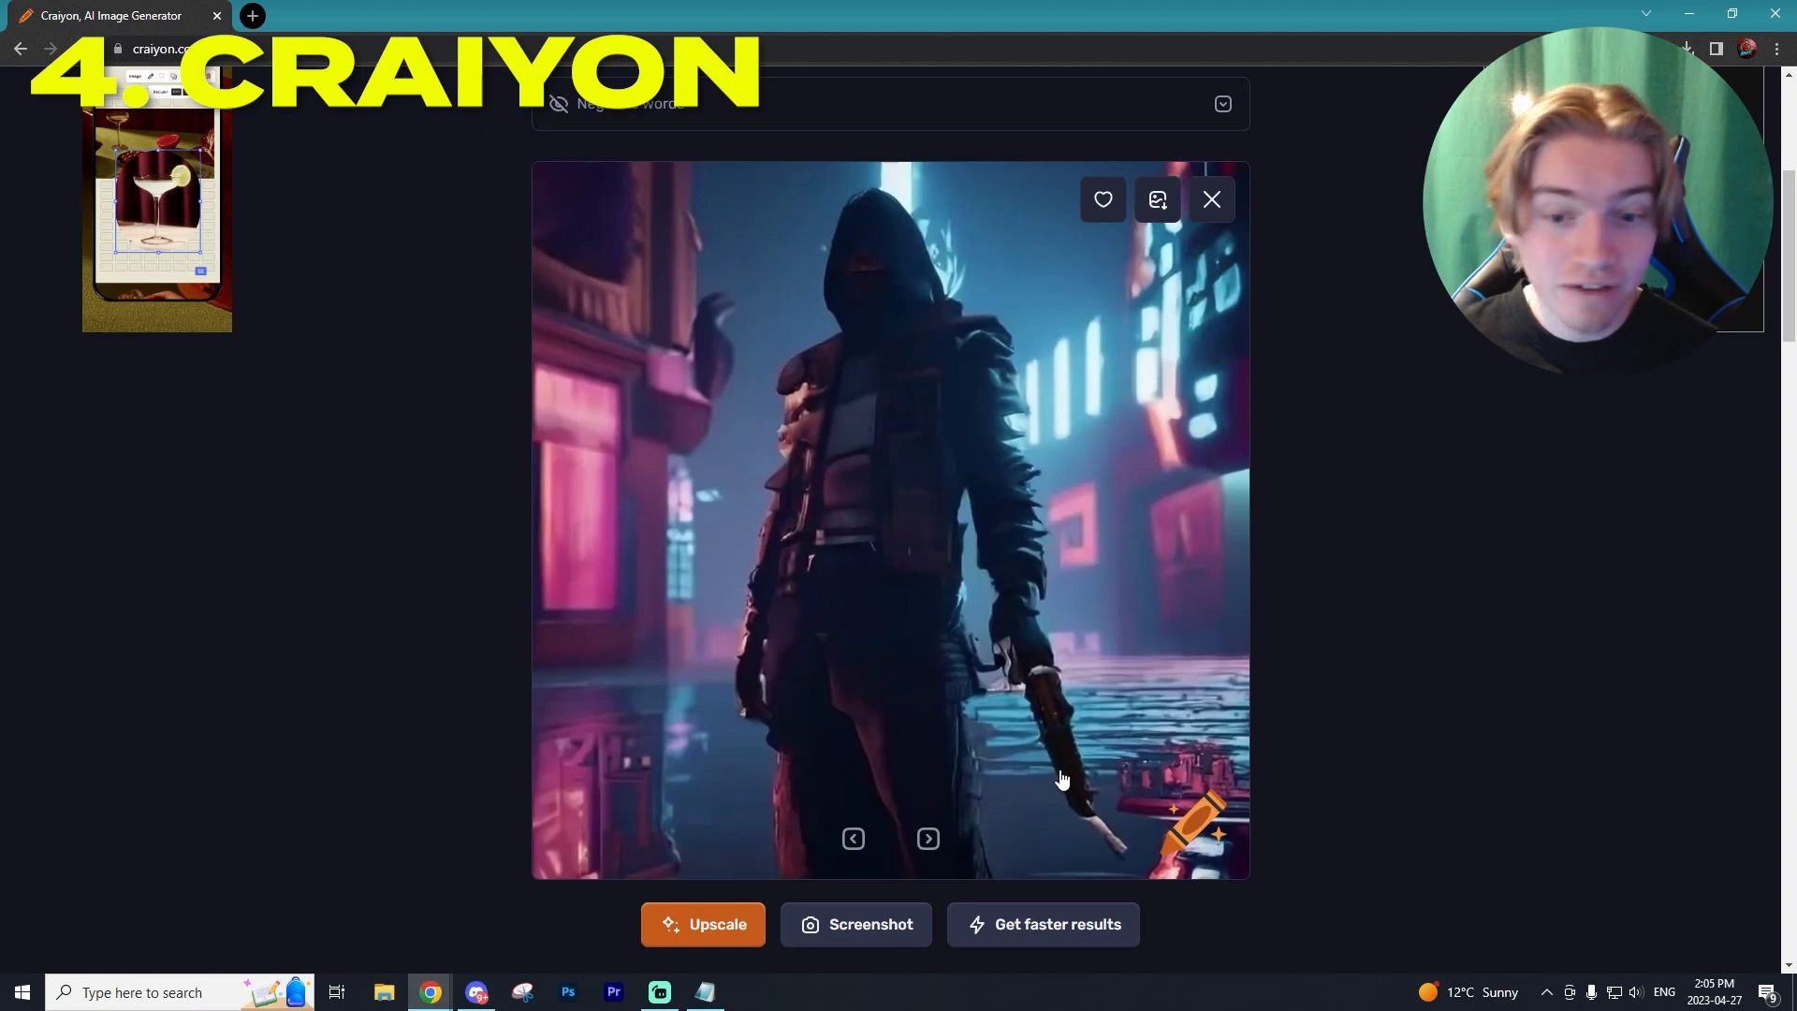
mouse_move(933, 724)
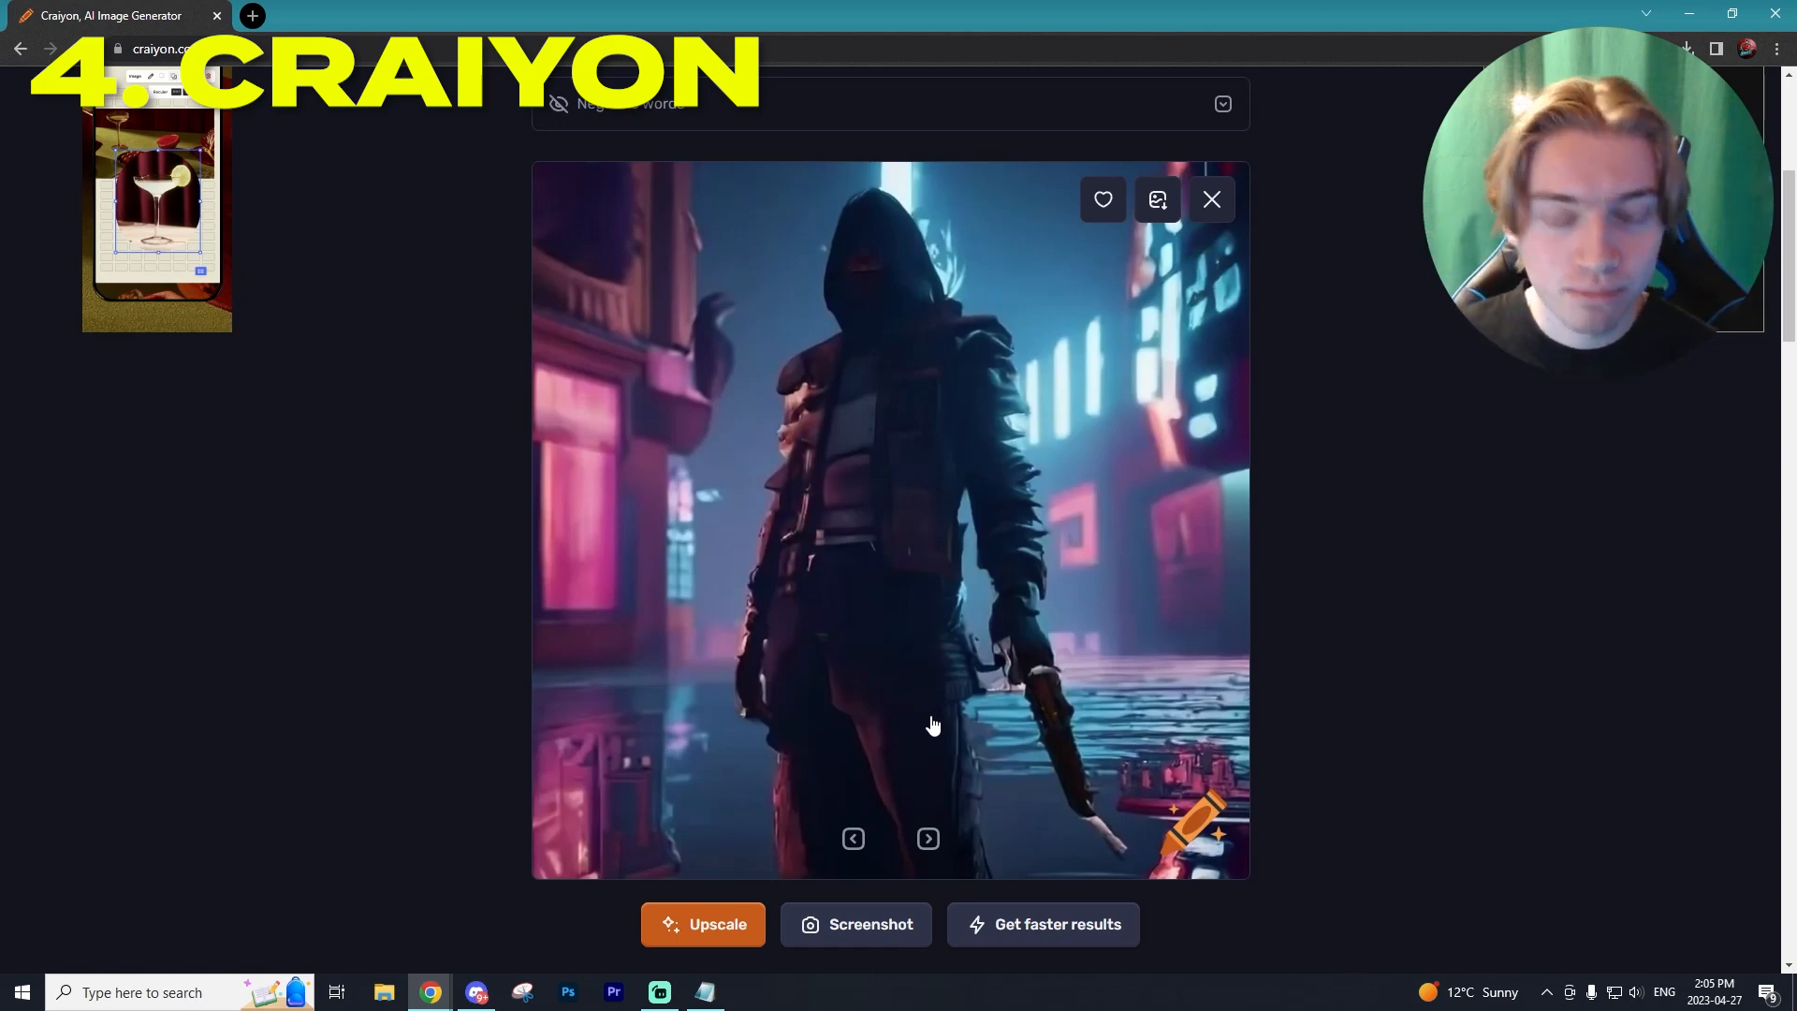
scroll("down", 3)
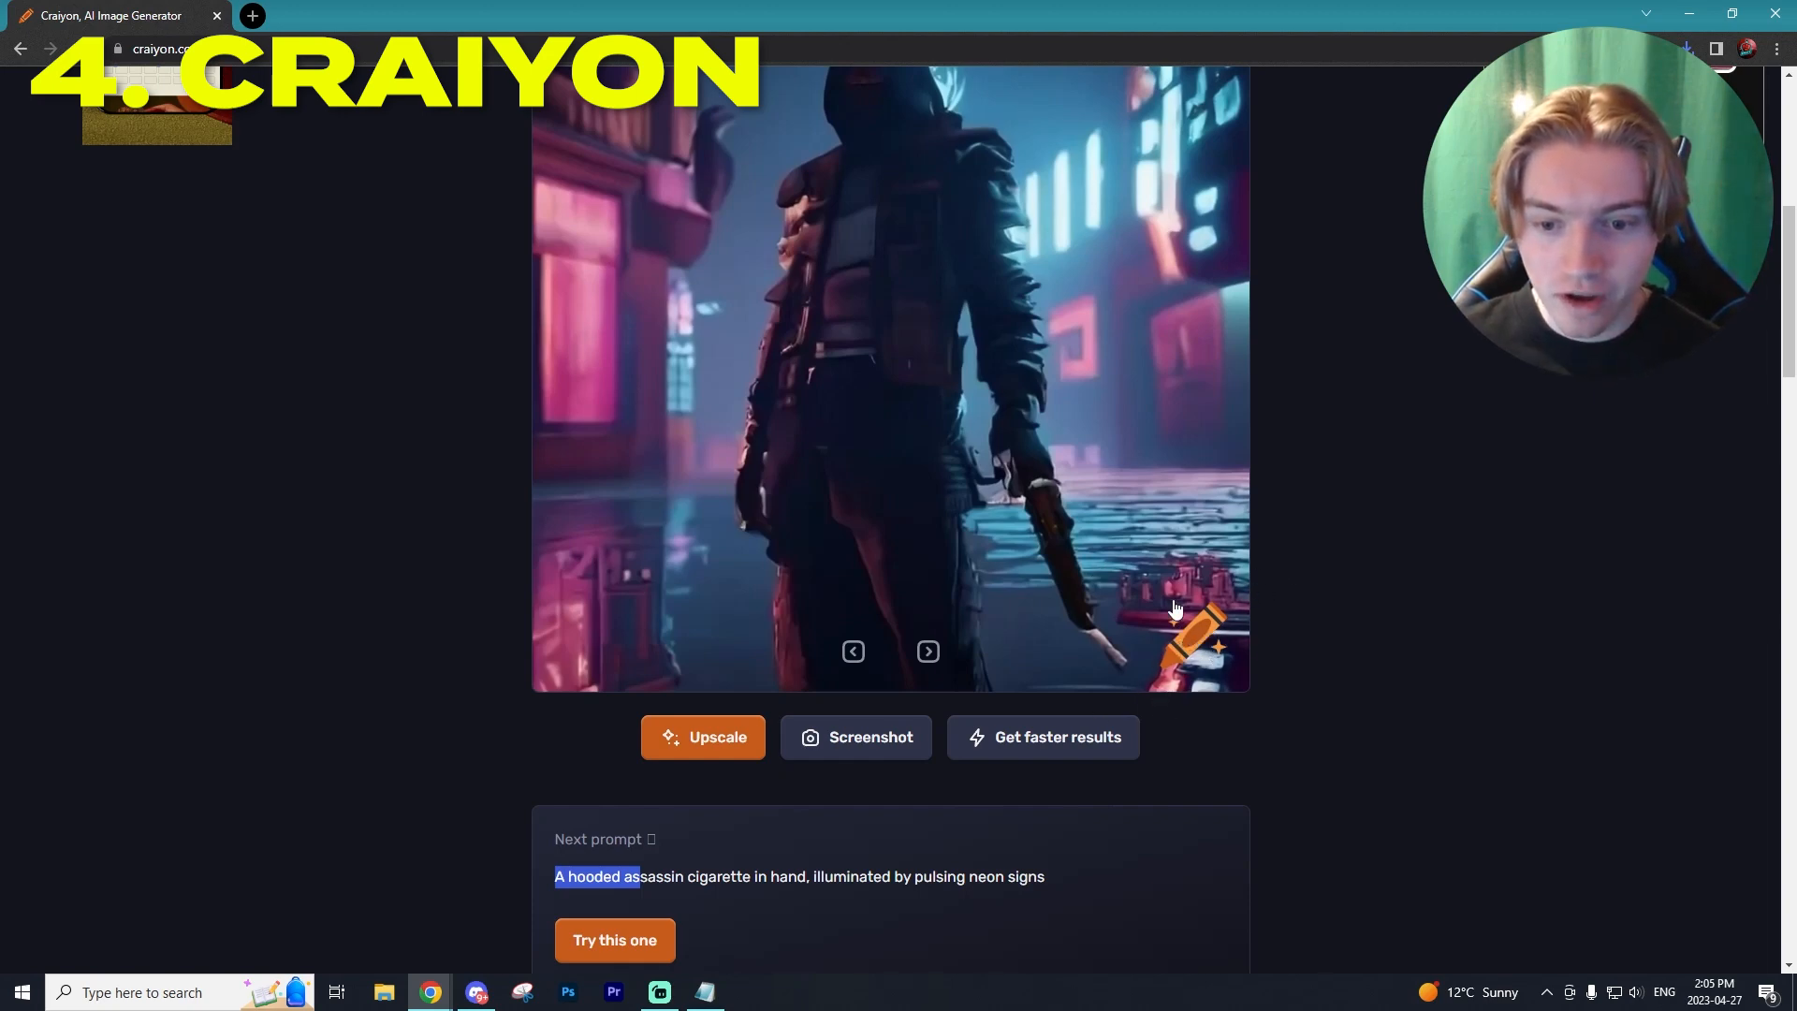
mouse_move(1121, 627)
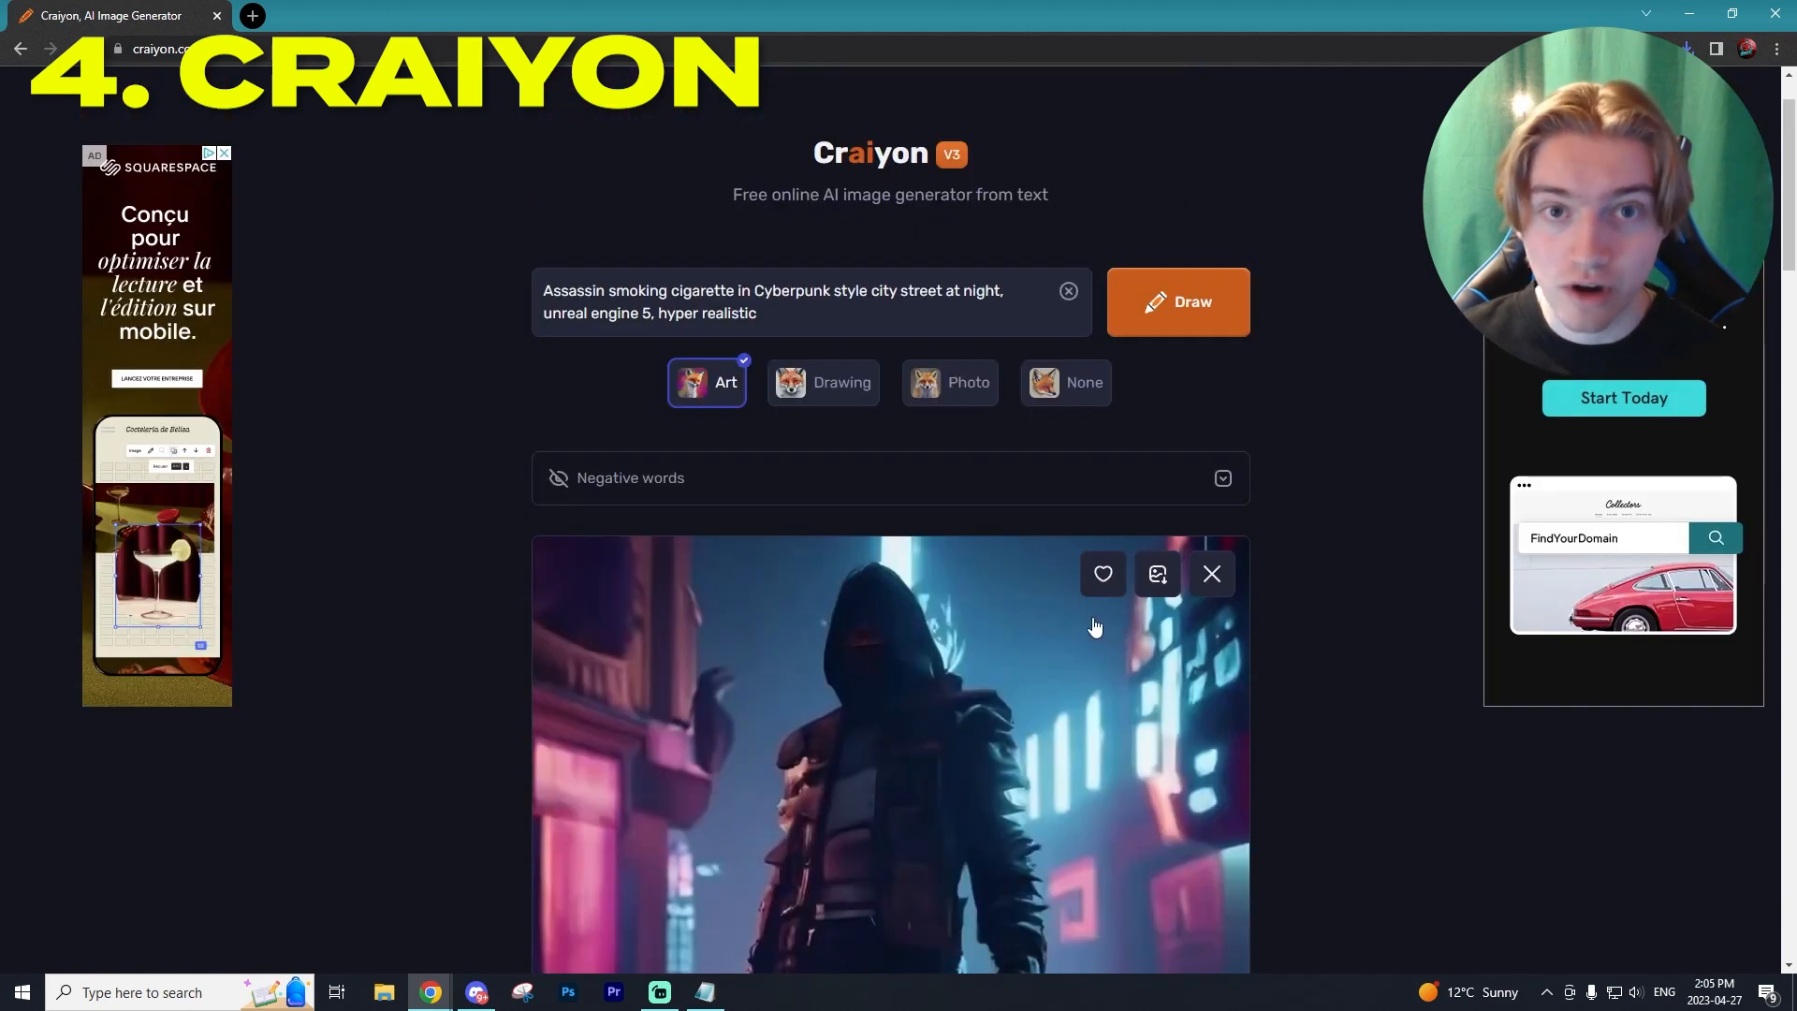
- Draw the assassin prompt in Photo style, then enlarge and close the second result
left_click(966, 382)
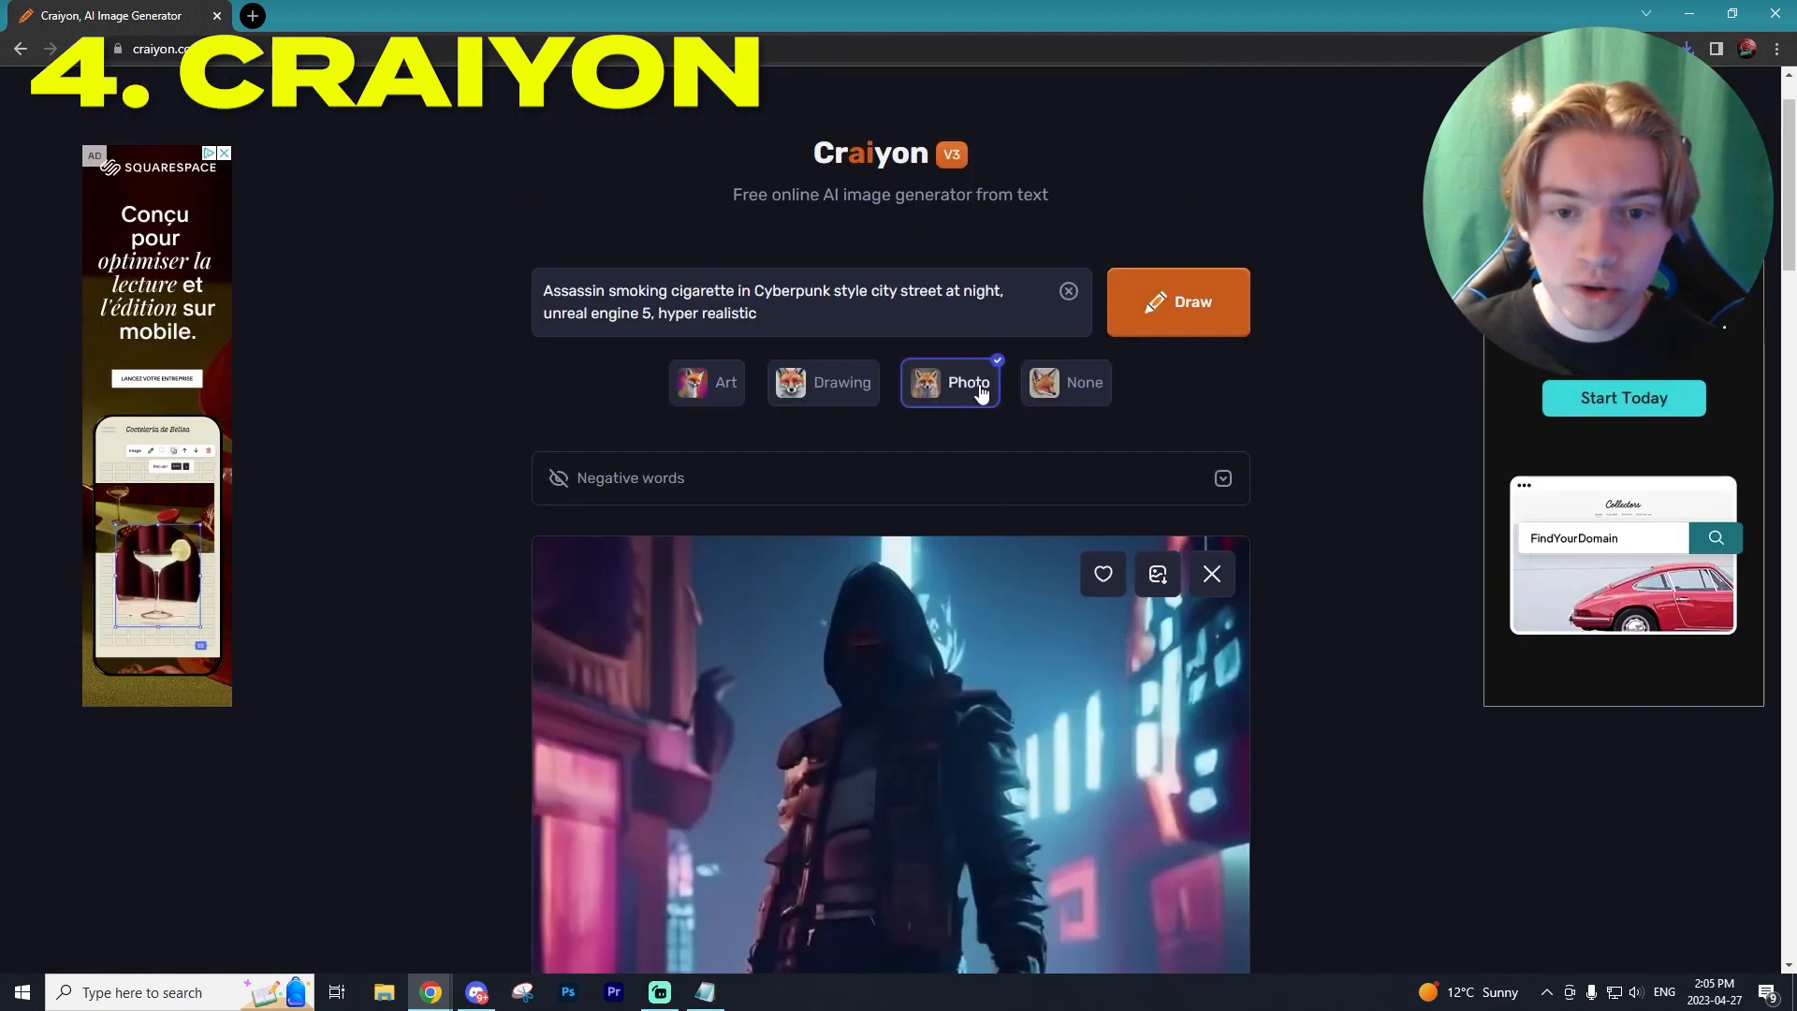
left_click(1177, 301)
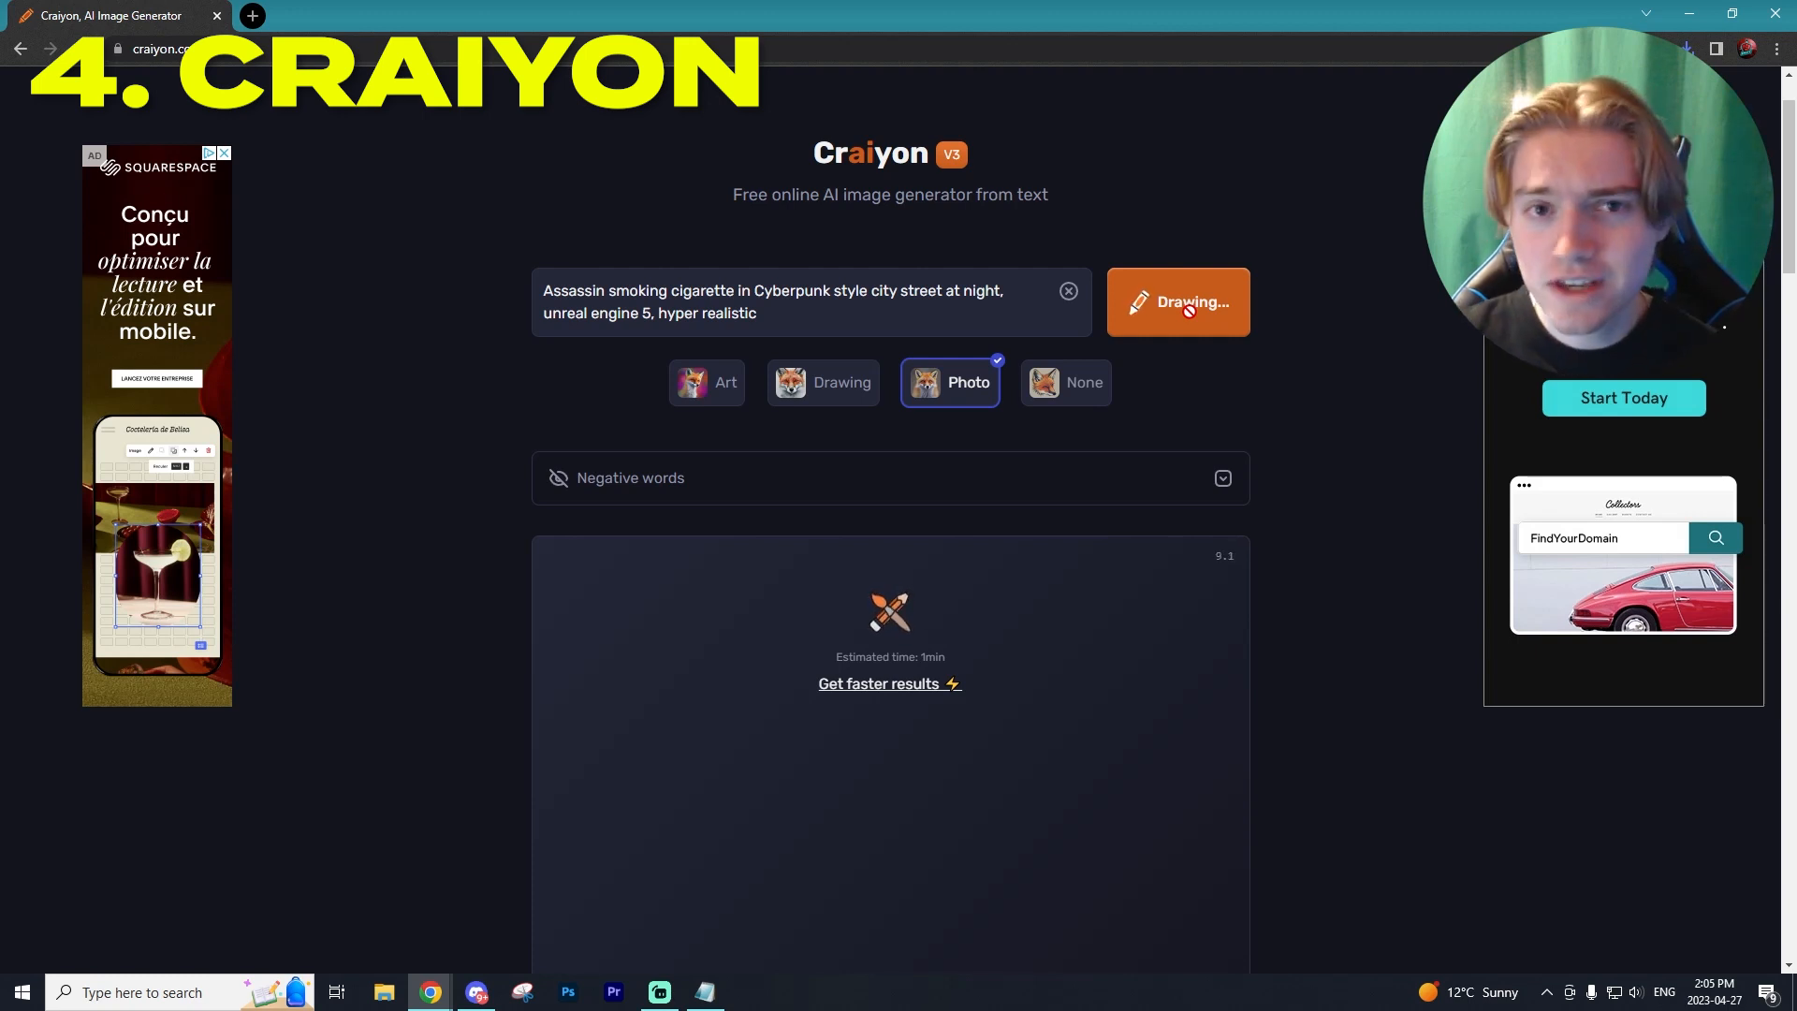
mouse_move(769, 412)
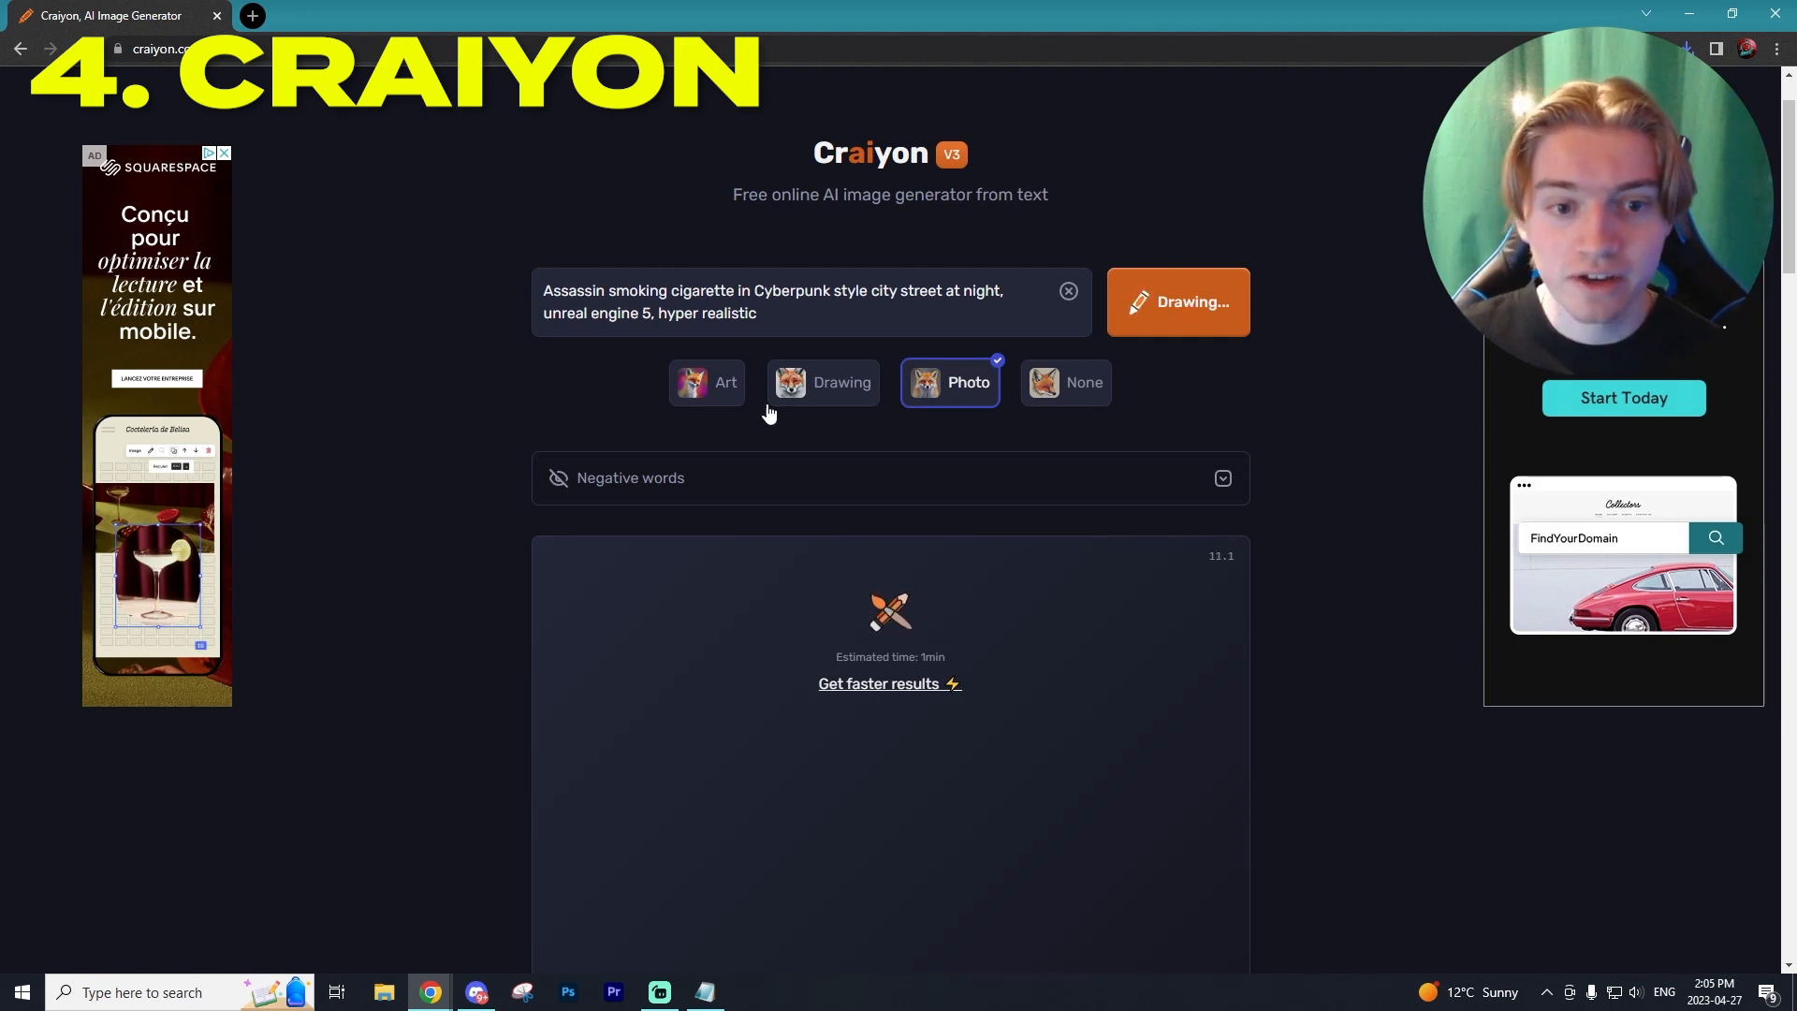
mouse_move(1001, 479)
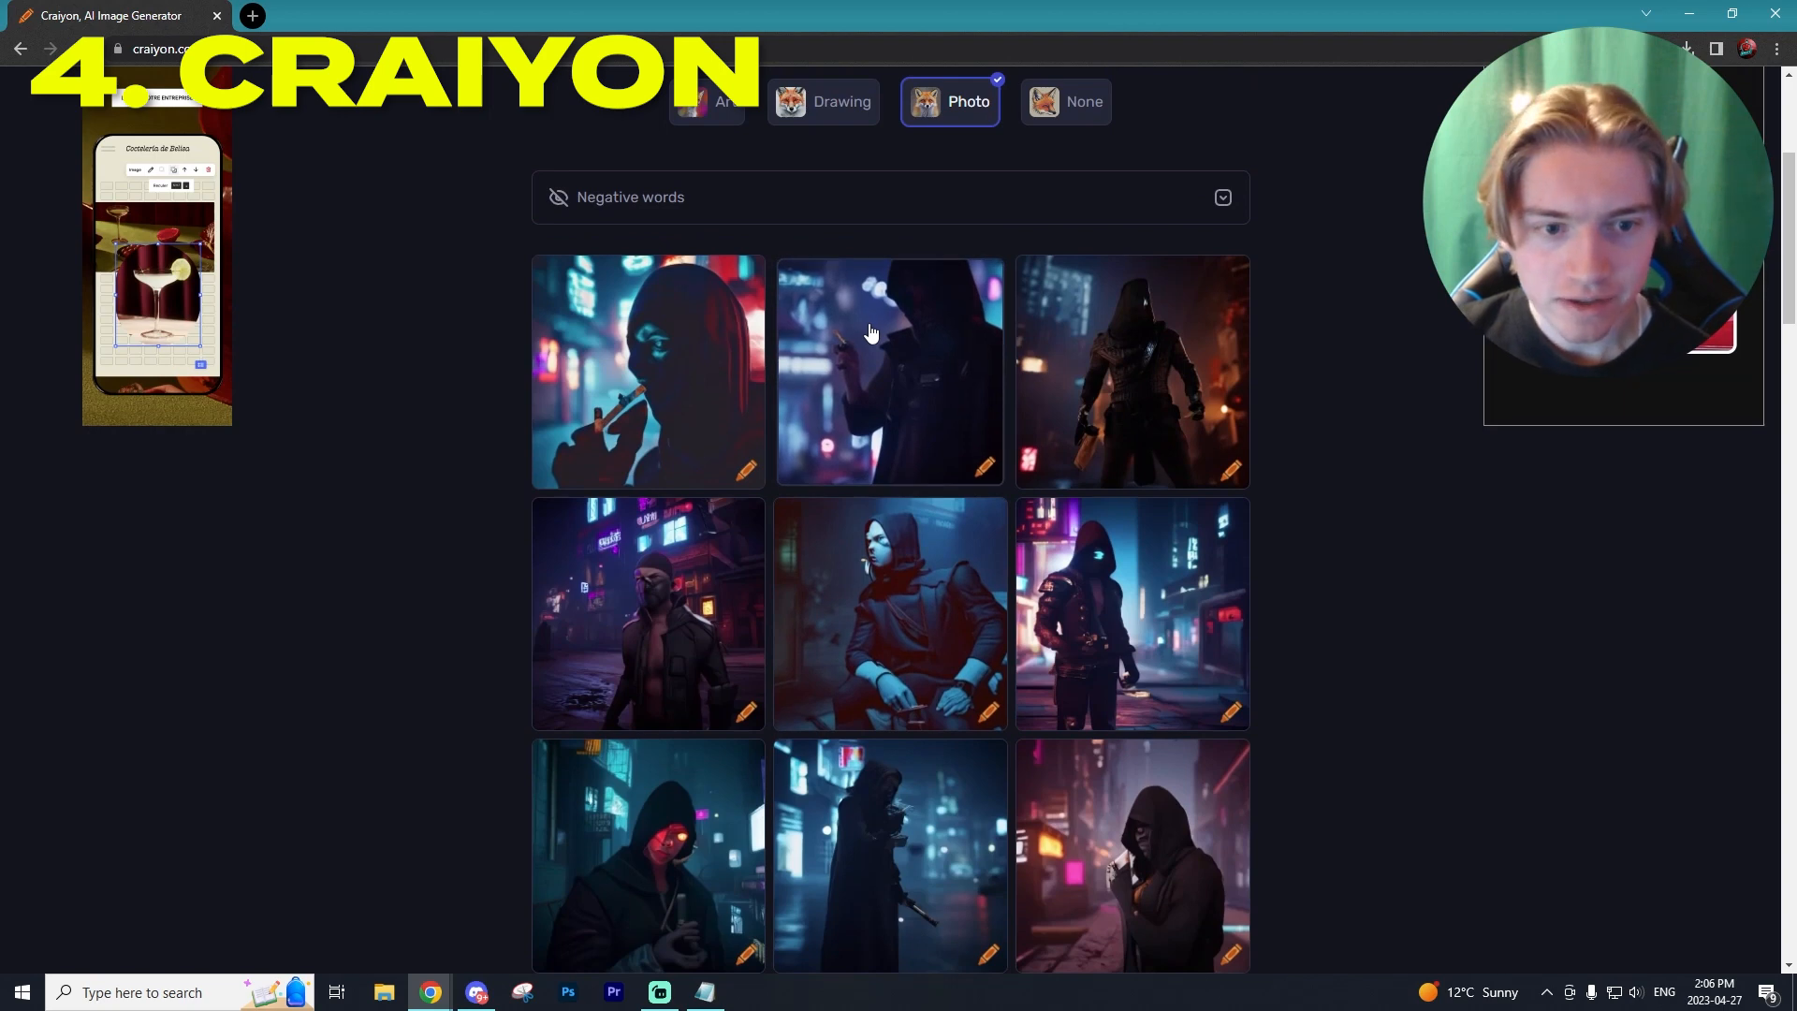
left_click(888, 371)
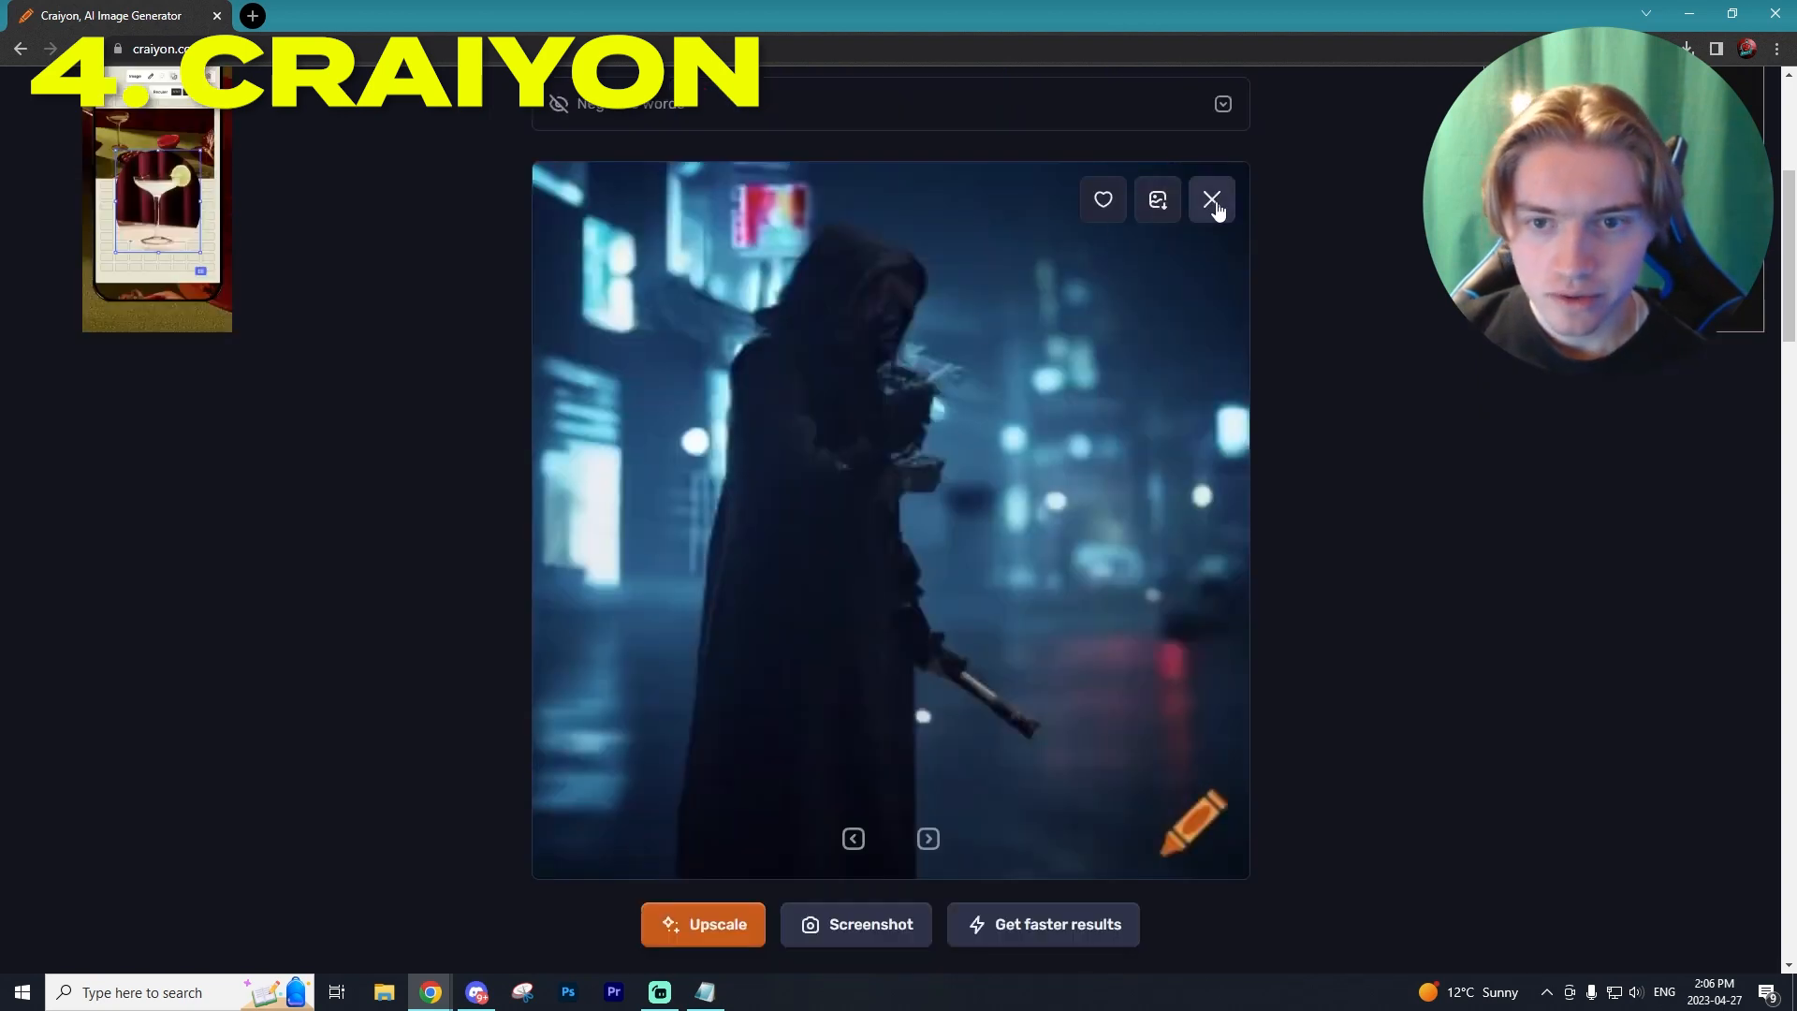
left_click(927, 838)
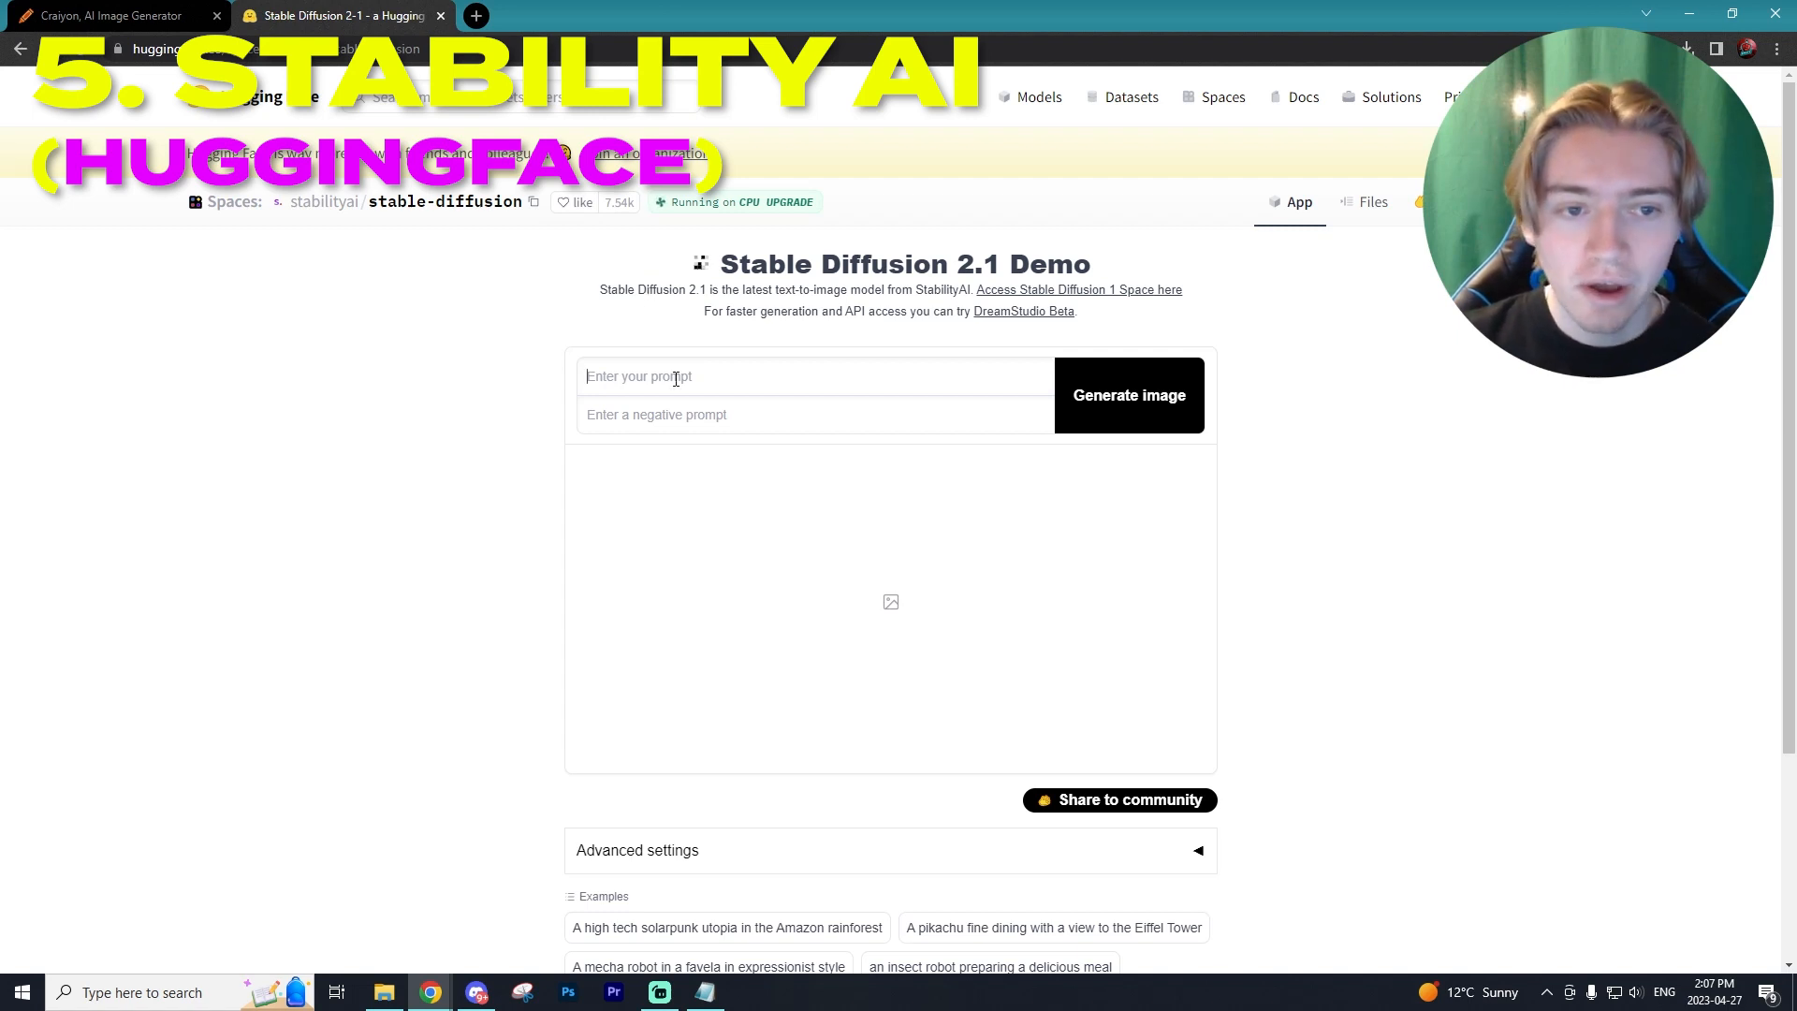
- Paste the cyberpunk assassin smoking prompt into Stable Diffusion 2.1 and generate images
type("cigarette in Cyberpunk style city street at night, unreal engine 5, hyper realistic")
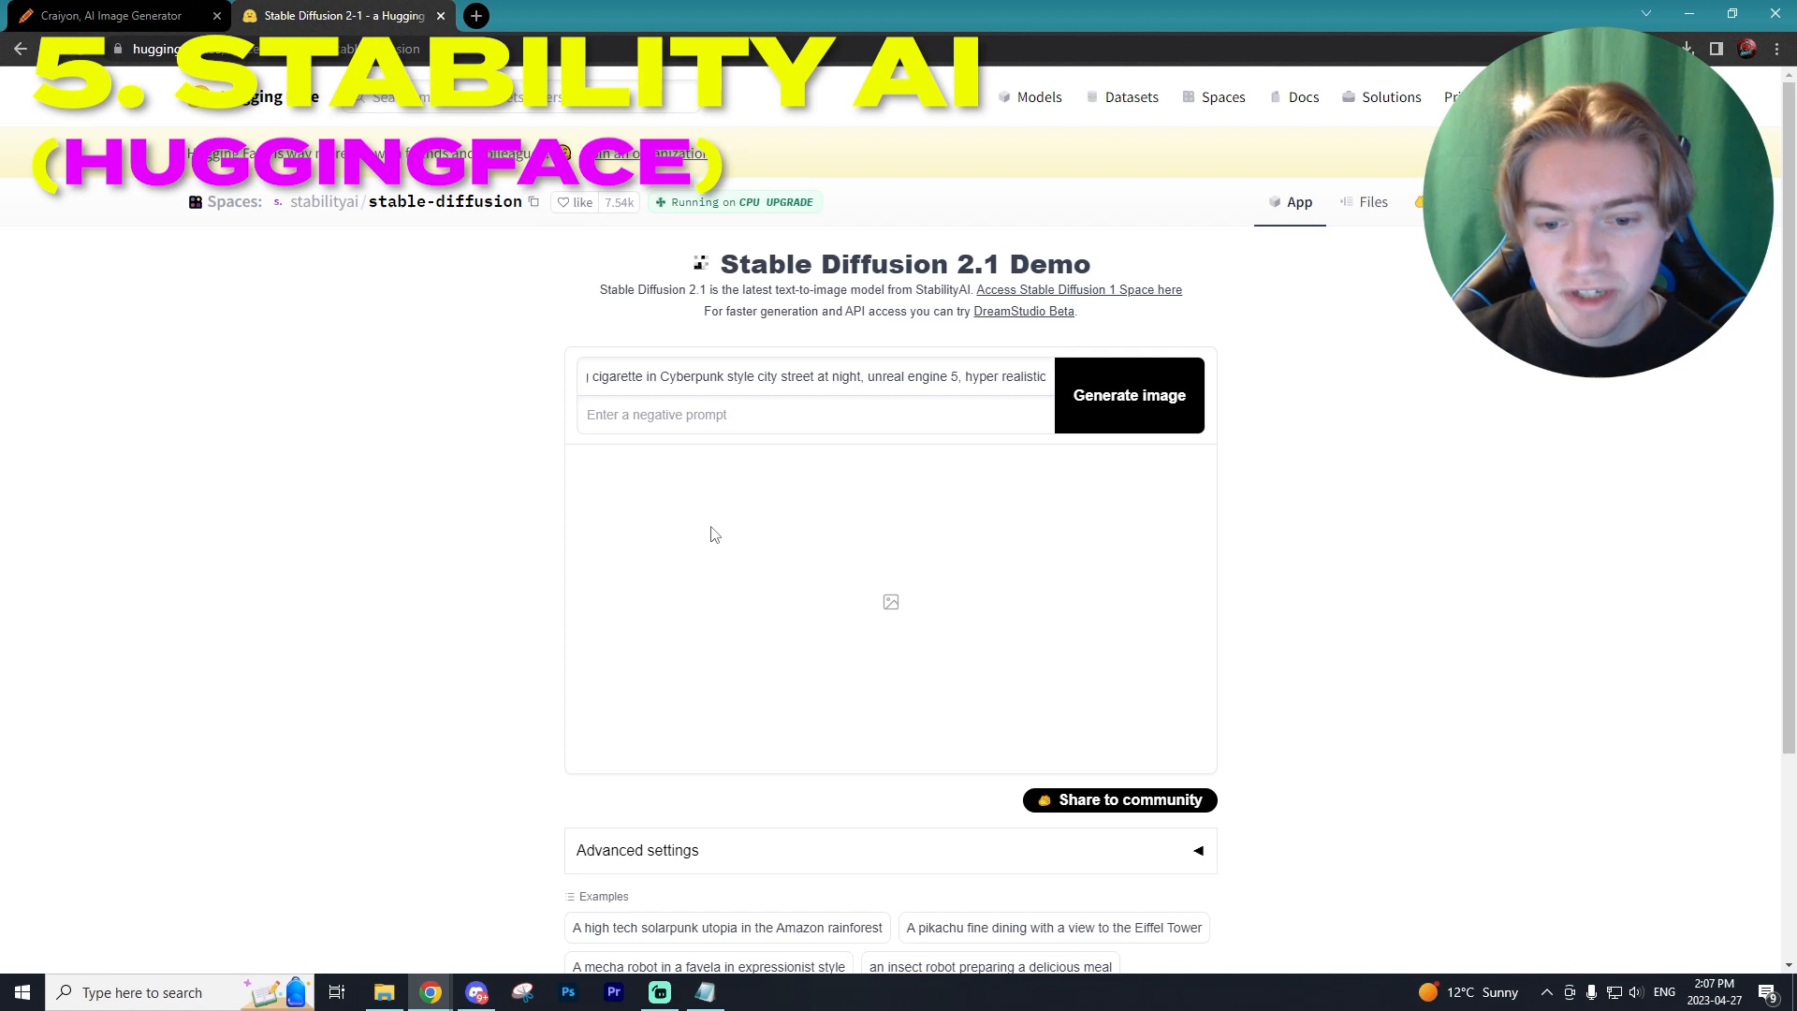
left_click(1127, 394)
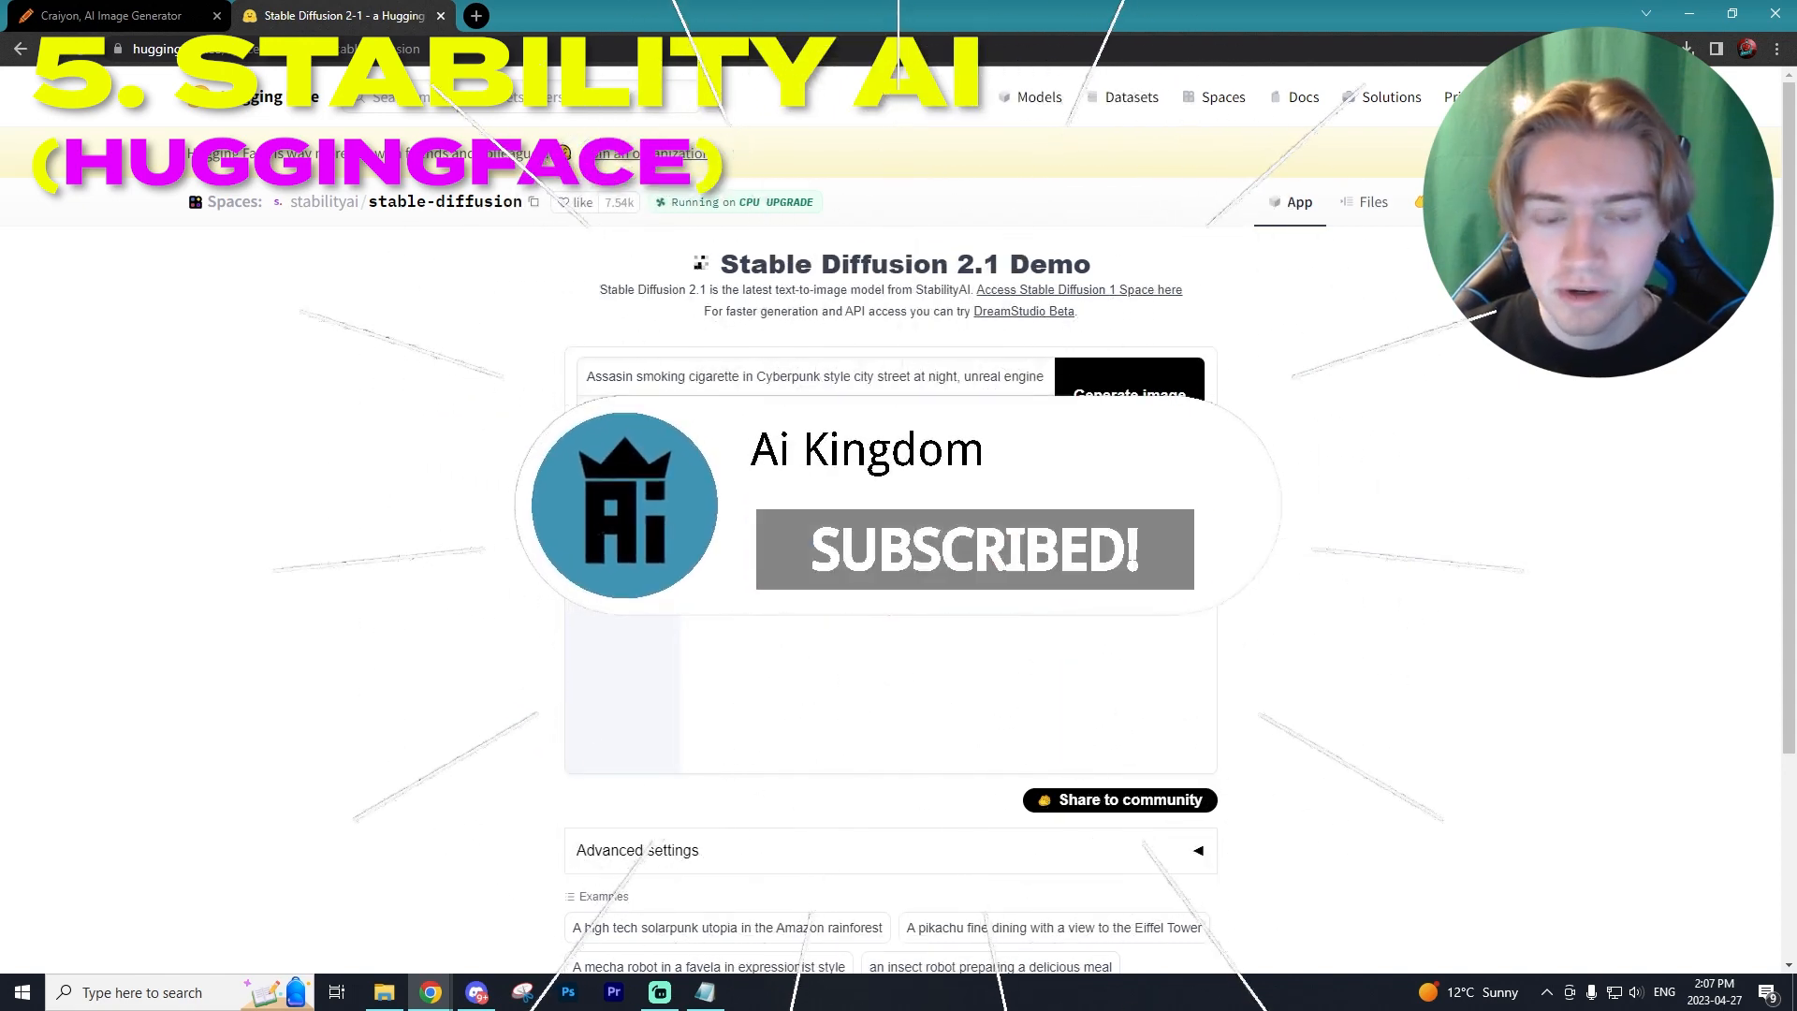
left_click(1127, 394)
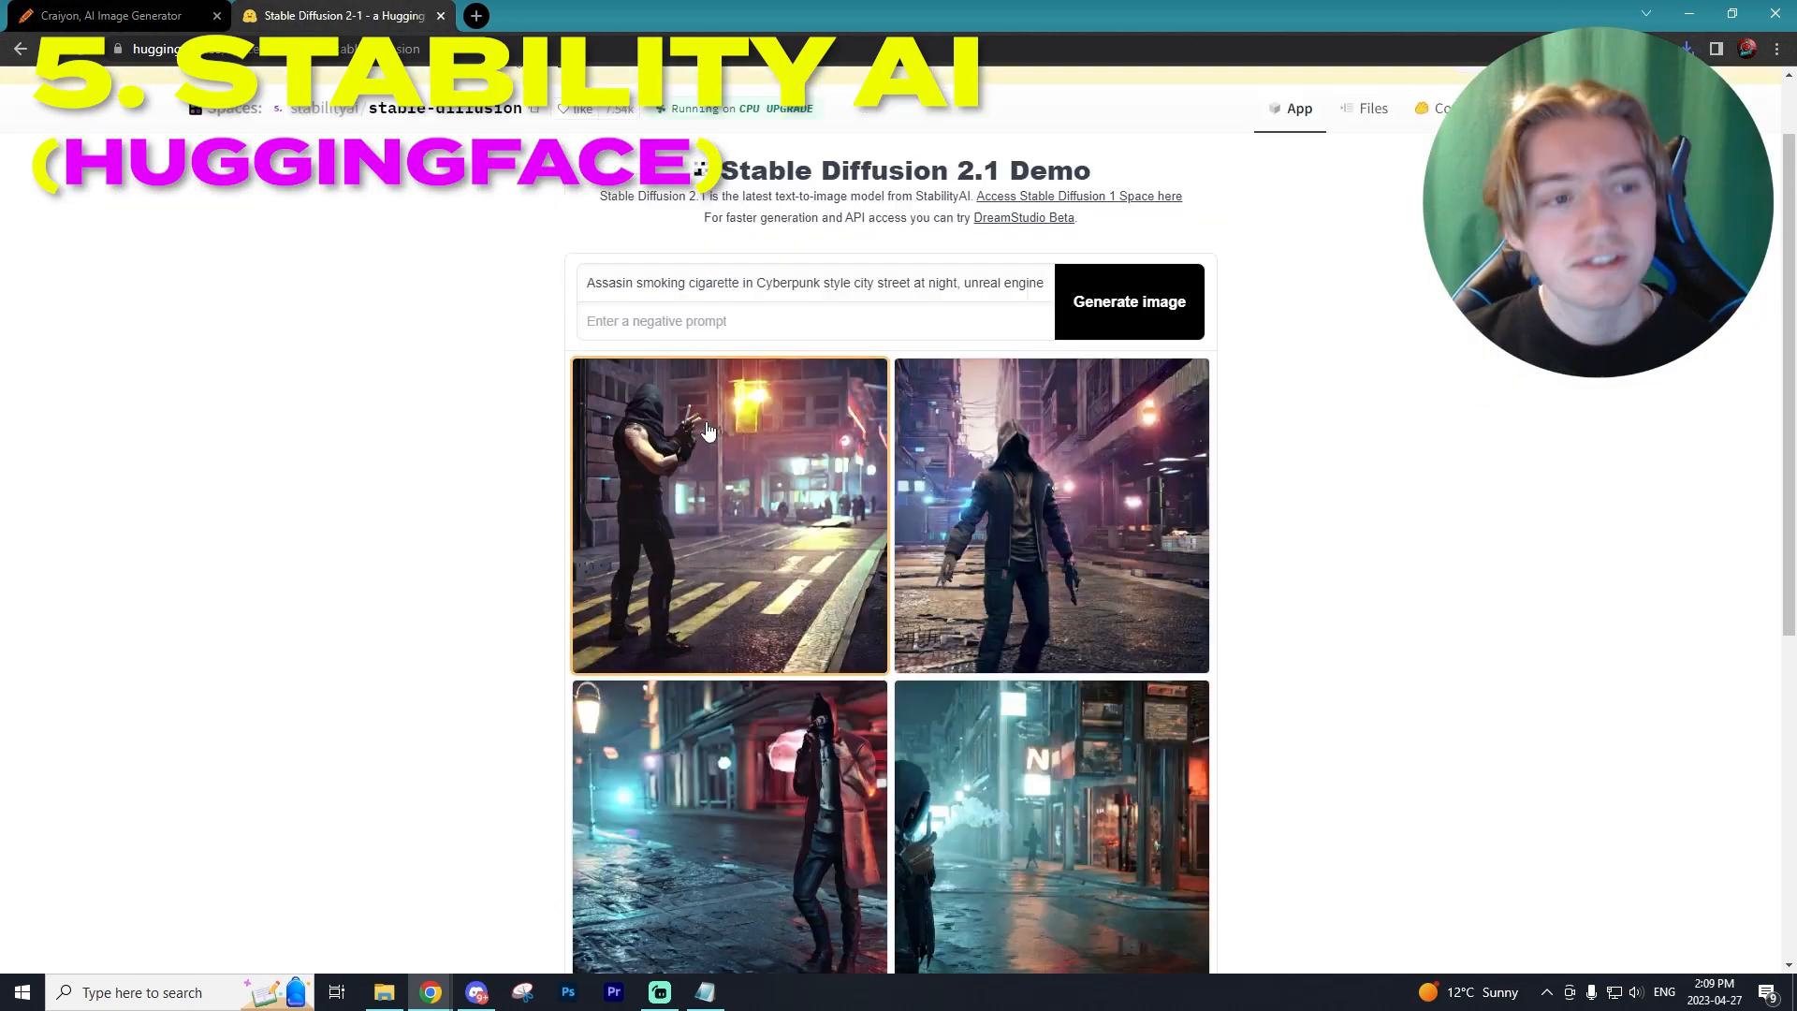
- View each Stable Diffusion result enlarged, then open save options for the street-walking assassin
left_click(728, 515)
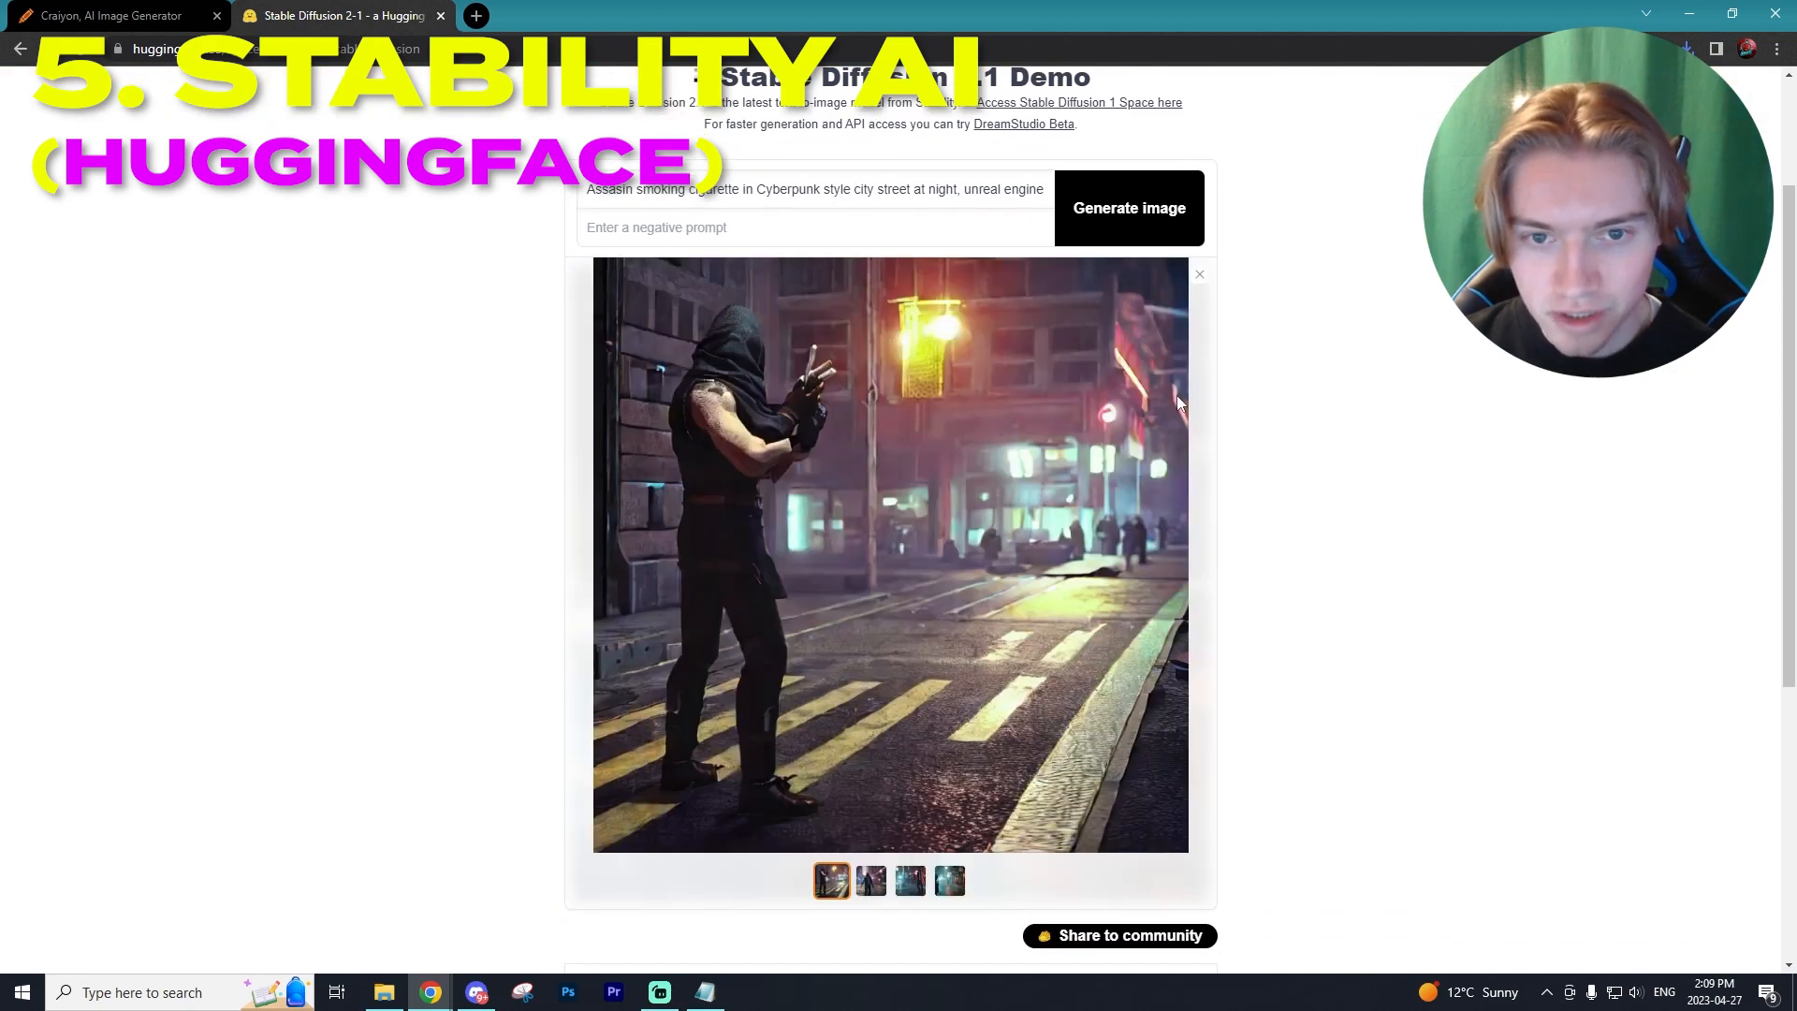
left_click(869, 880)
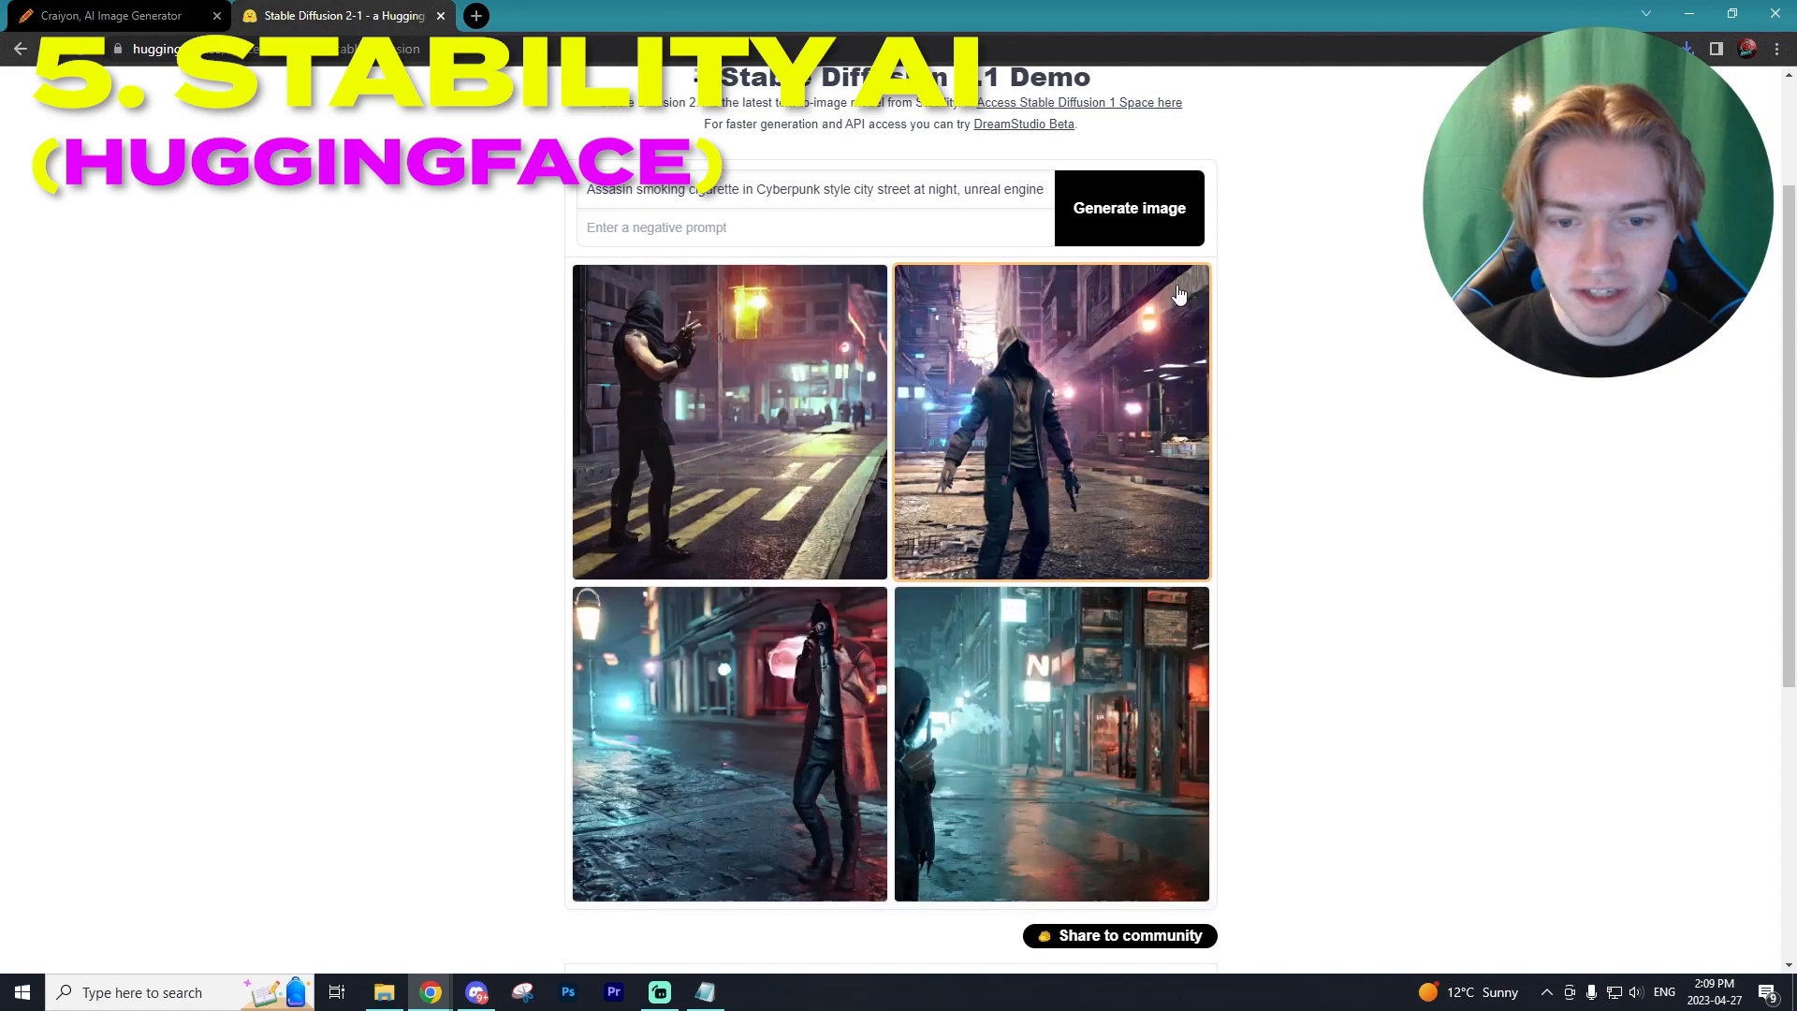
left_click(728, 420)
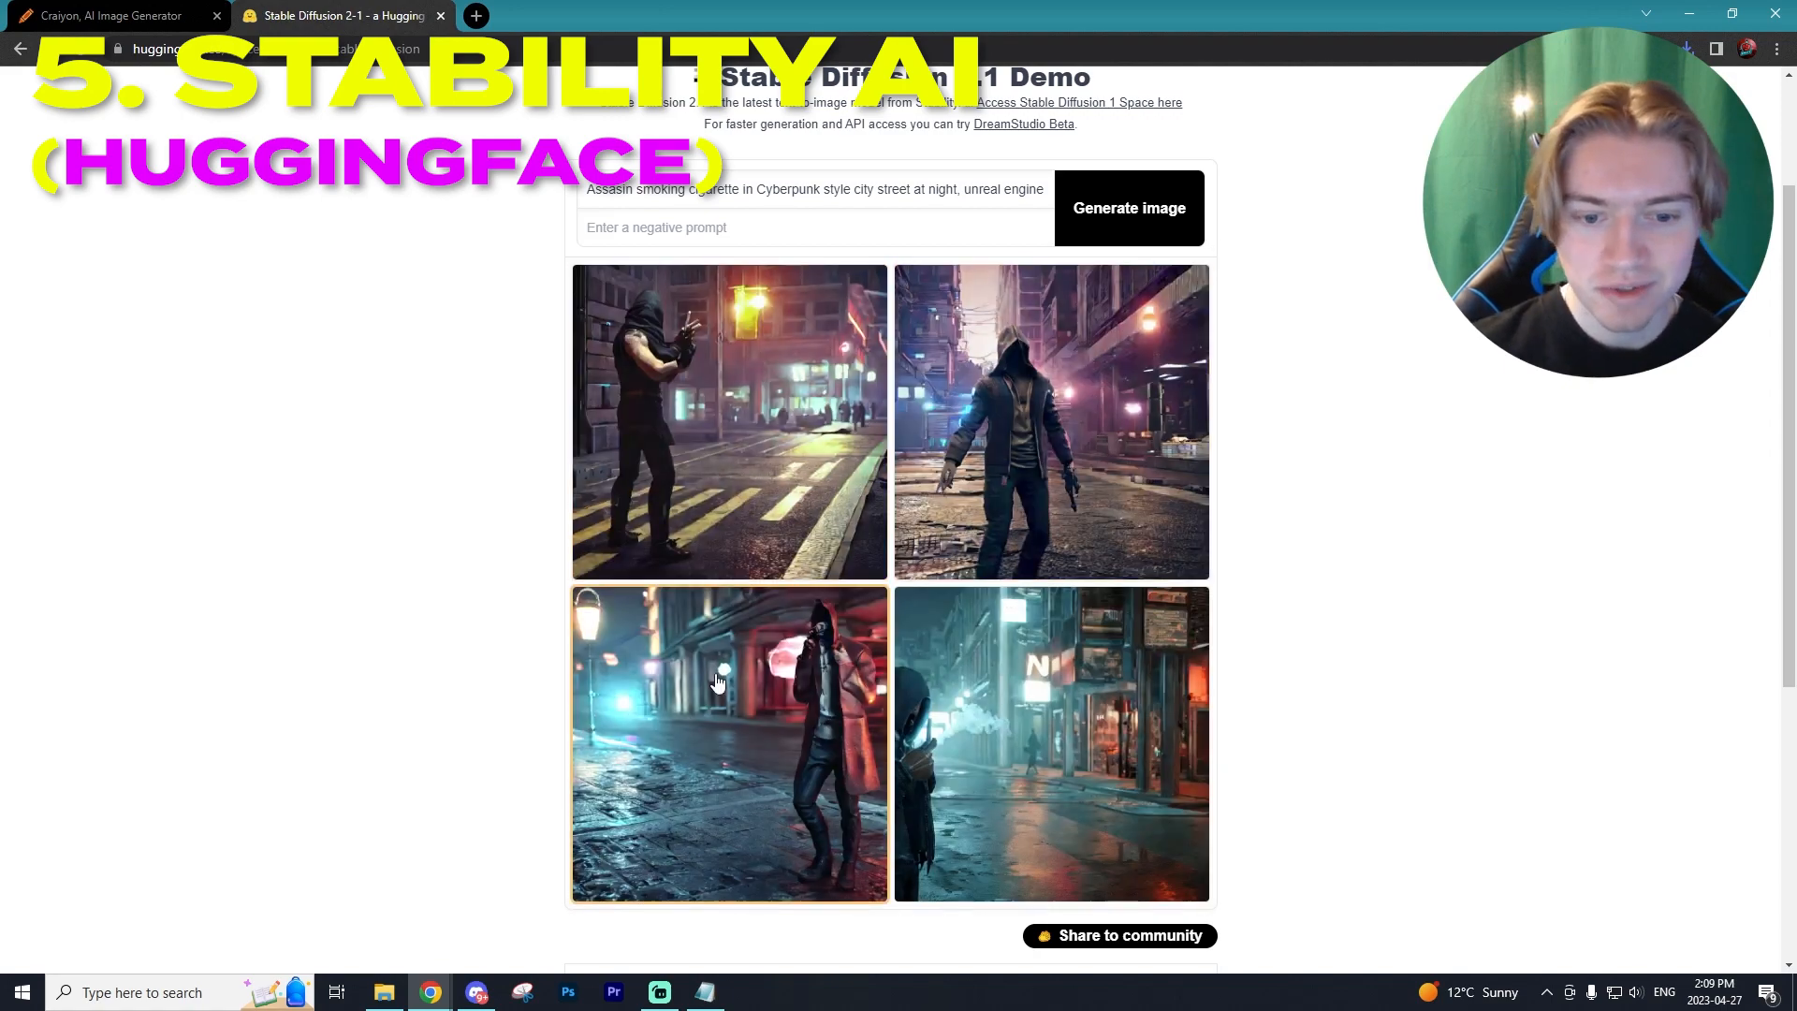
left_click(728, 742)
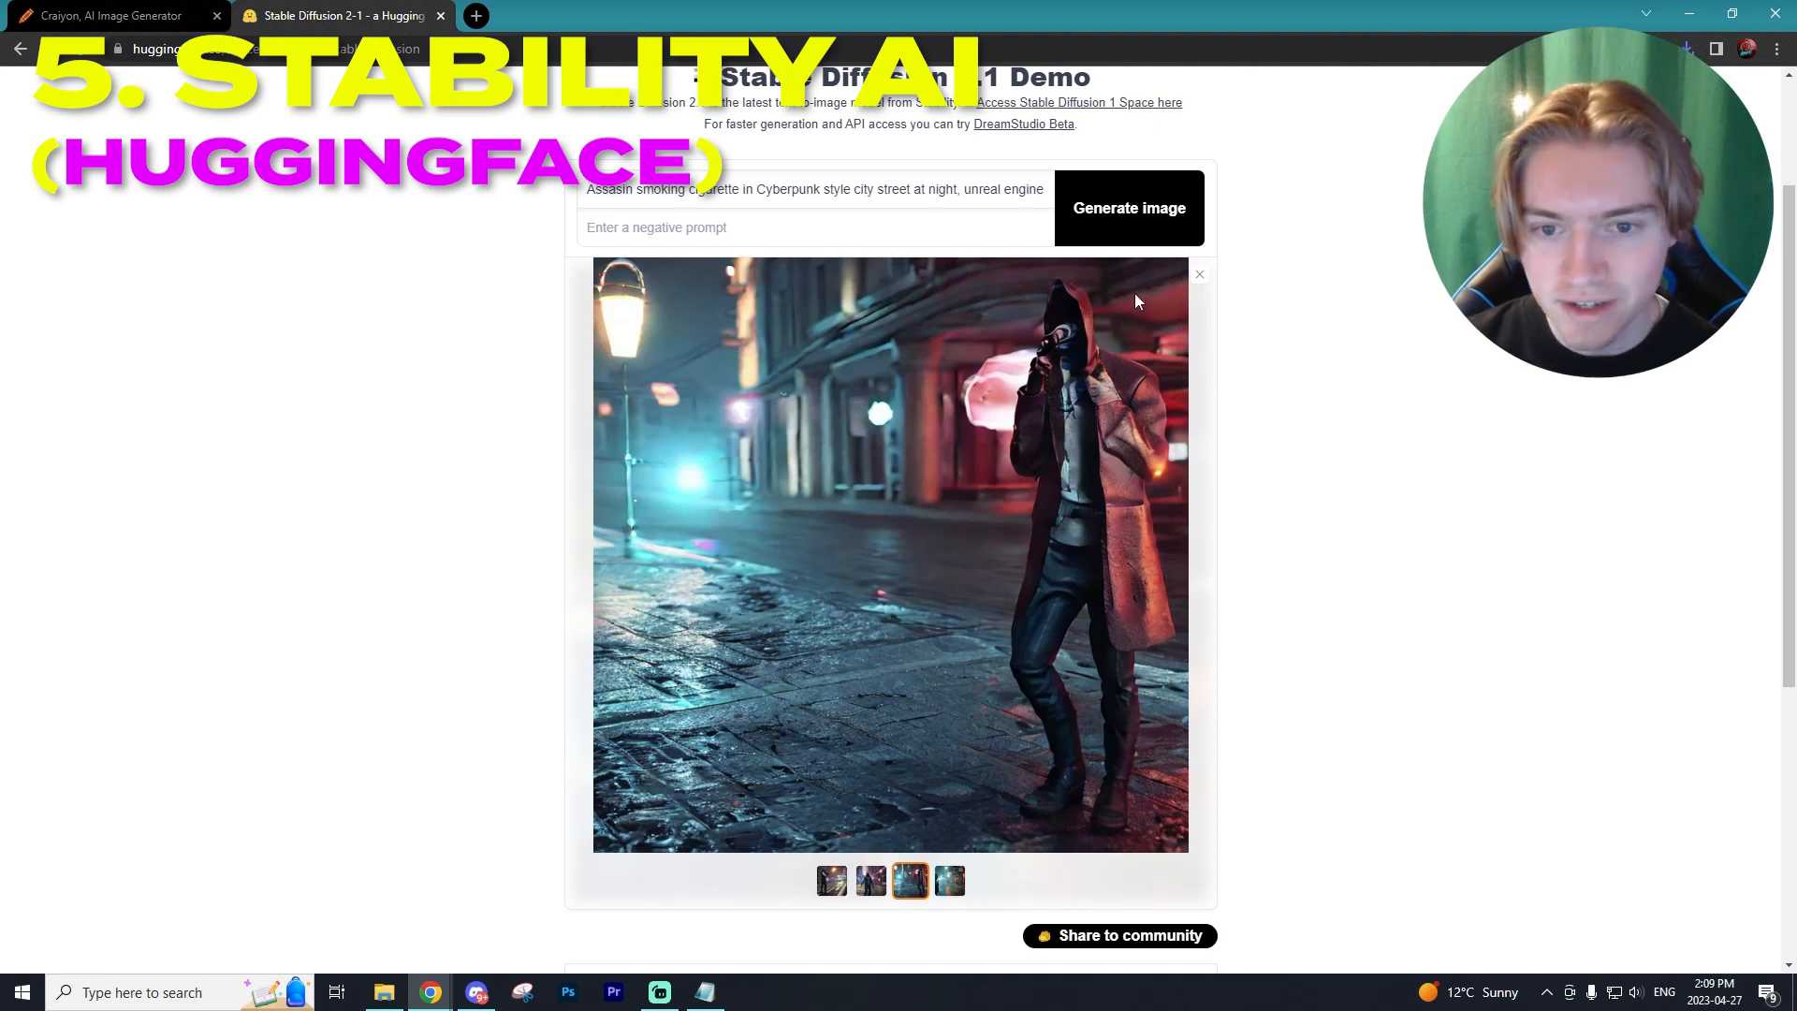
left_click(949, 880)
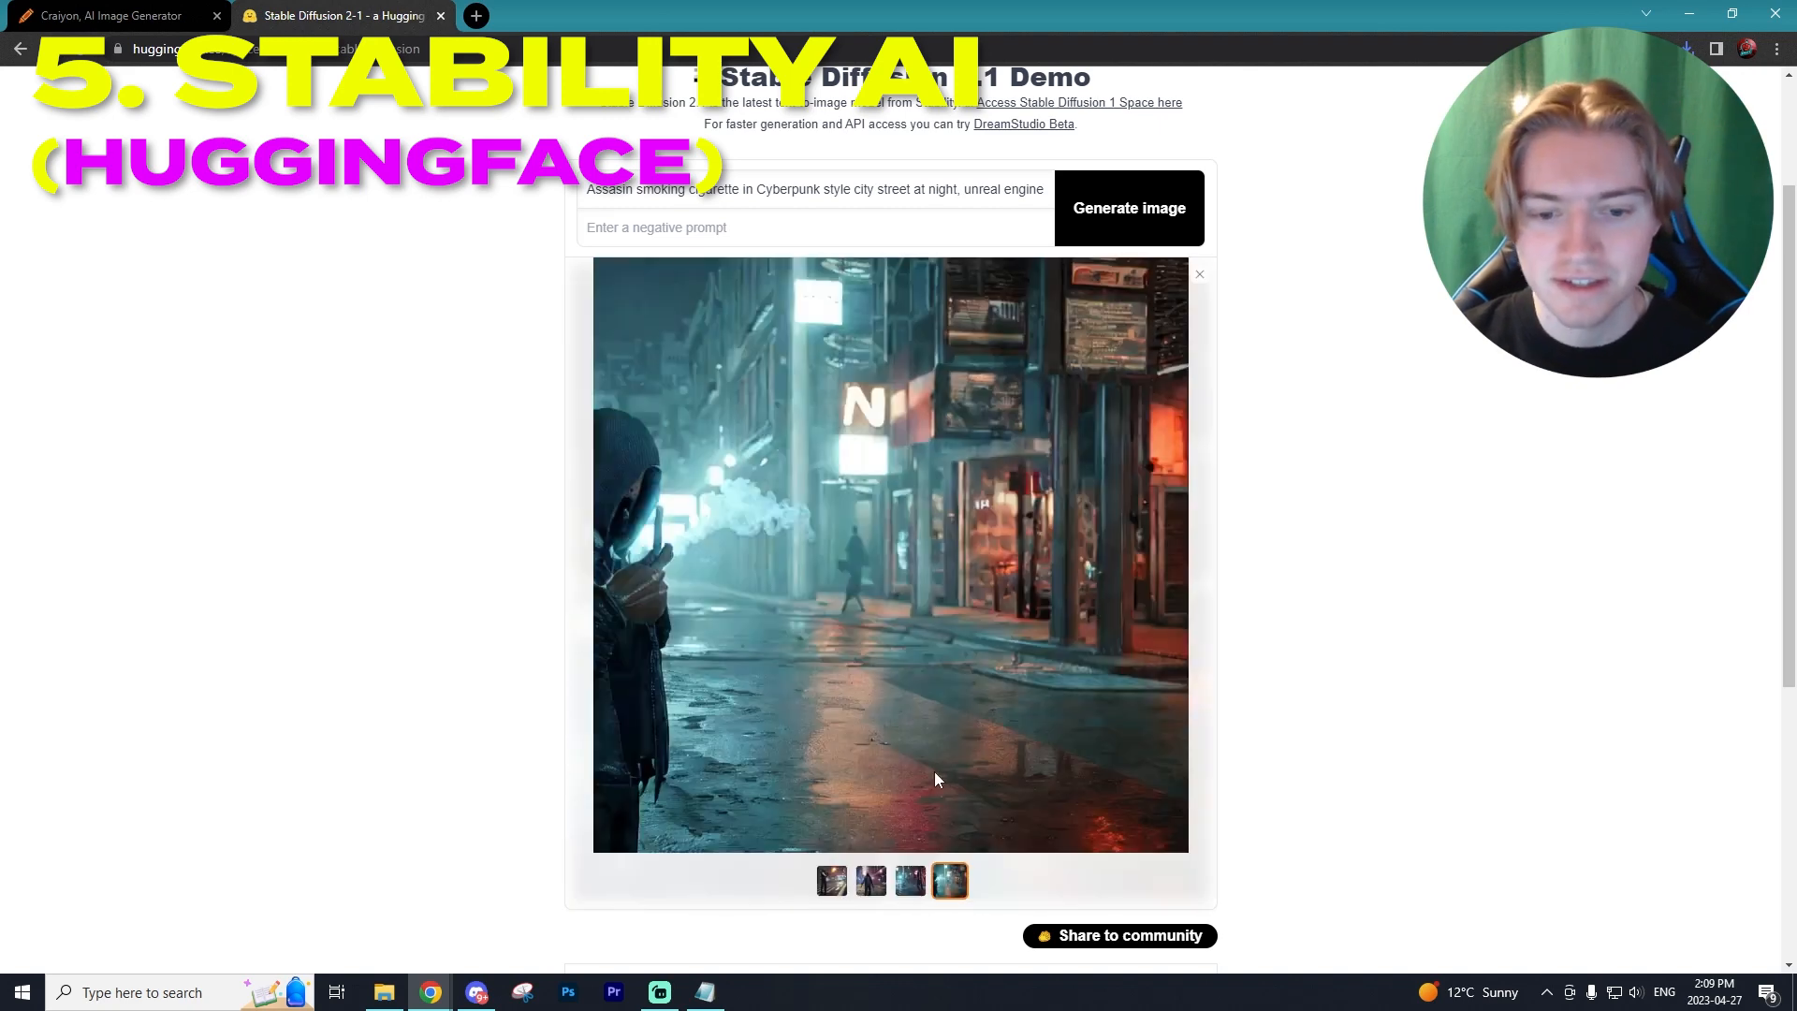
mouse_move(734, 605)
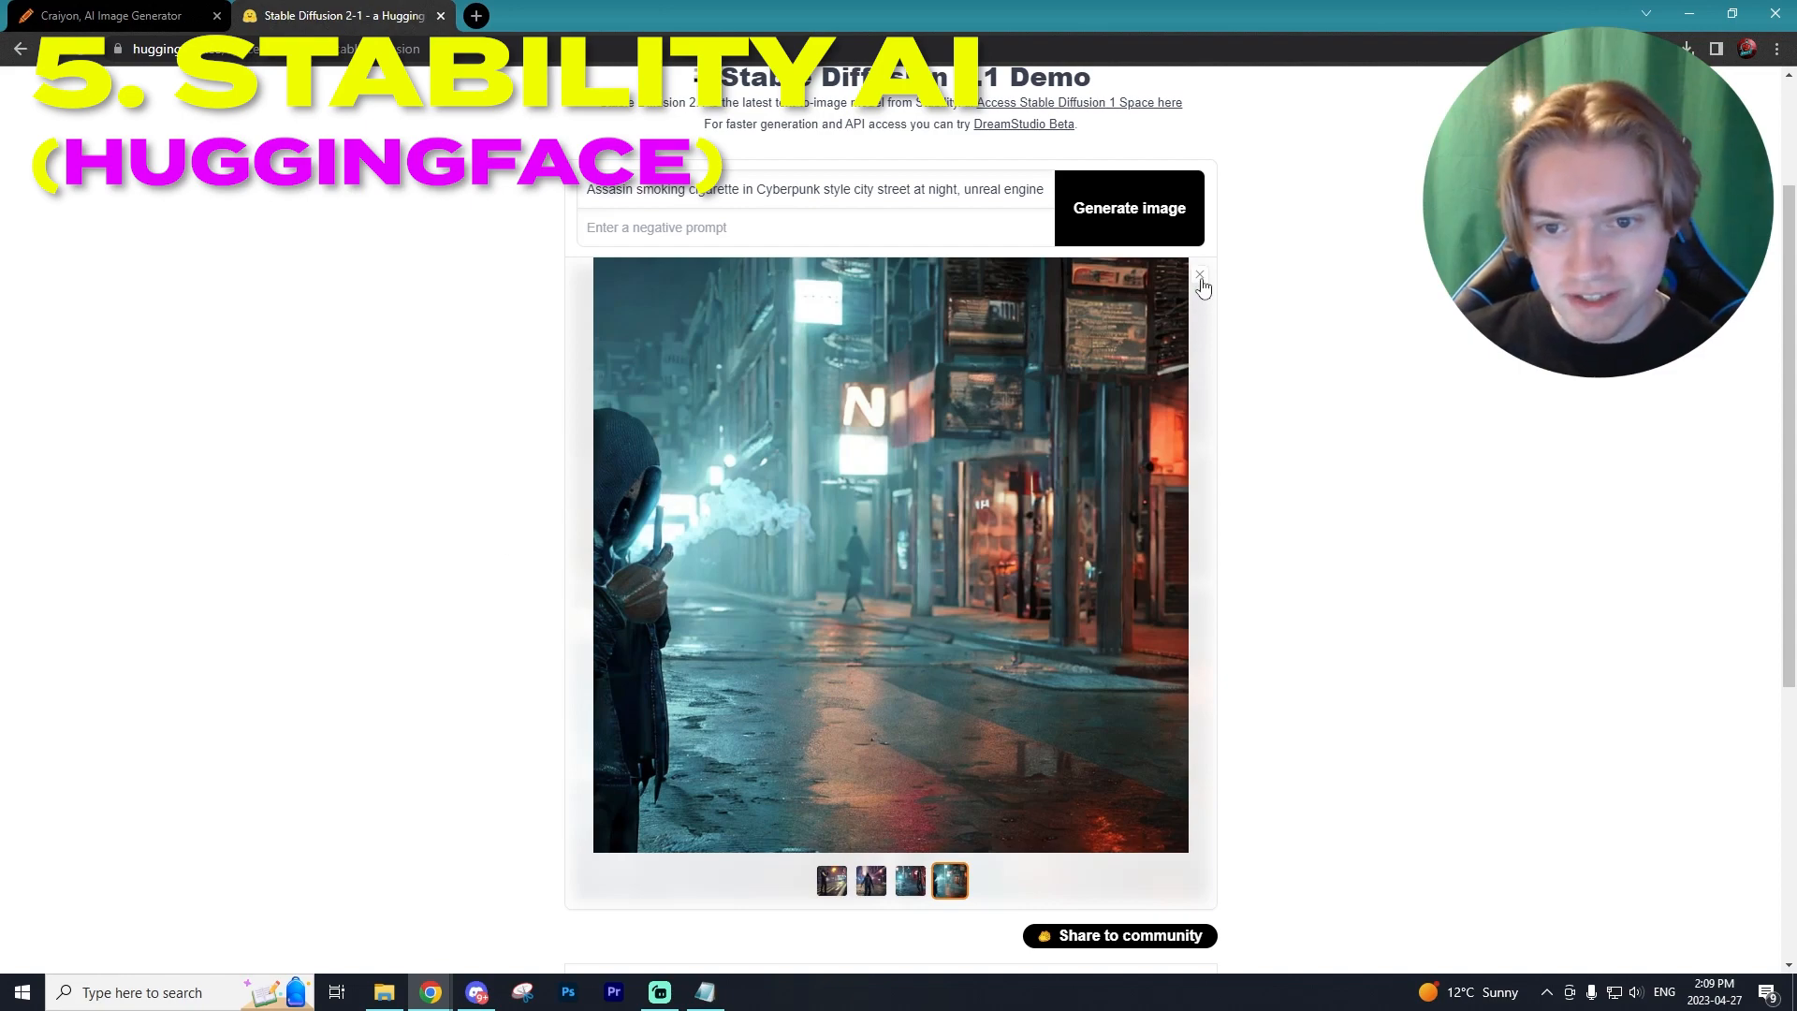
left_click(869, 880)
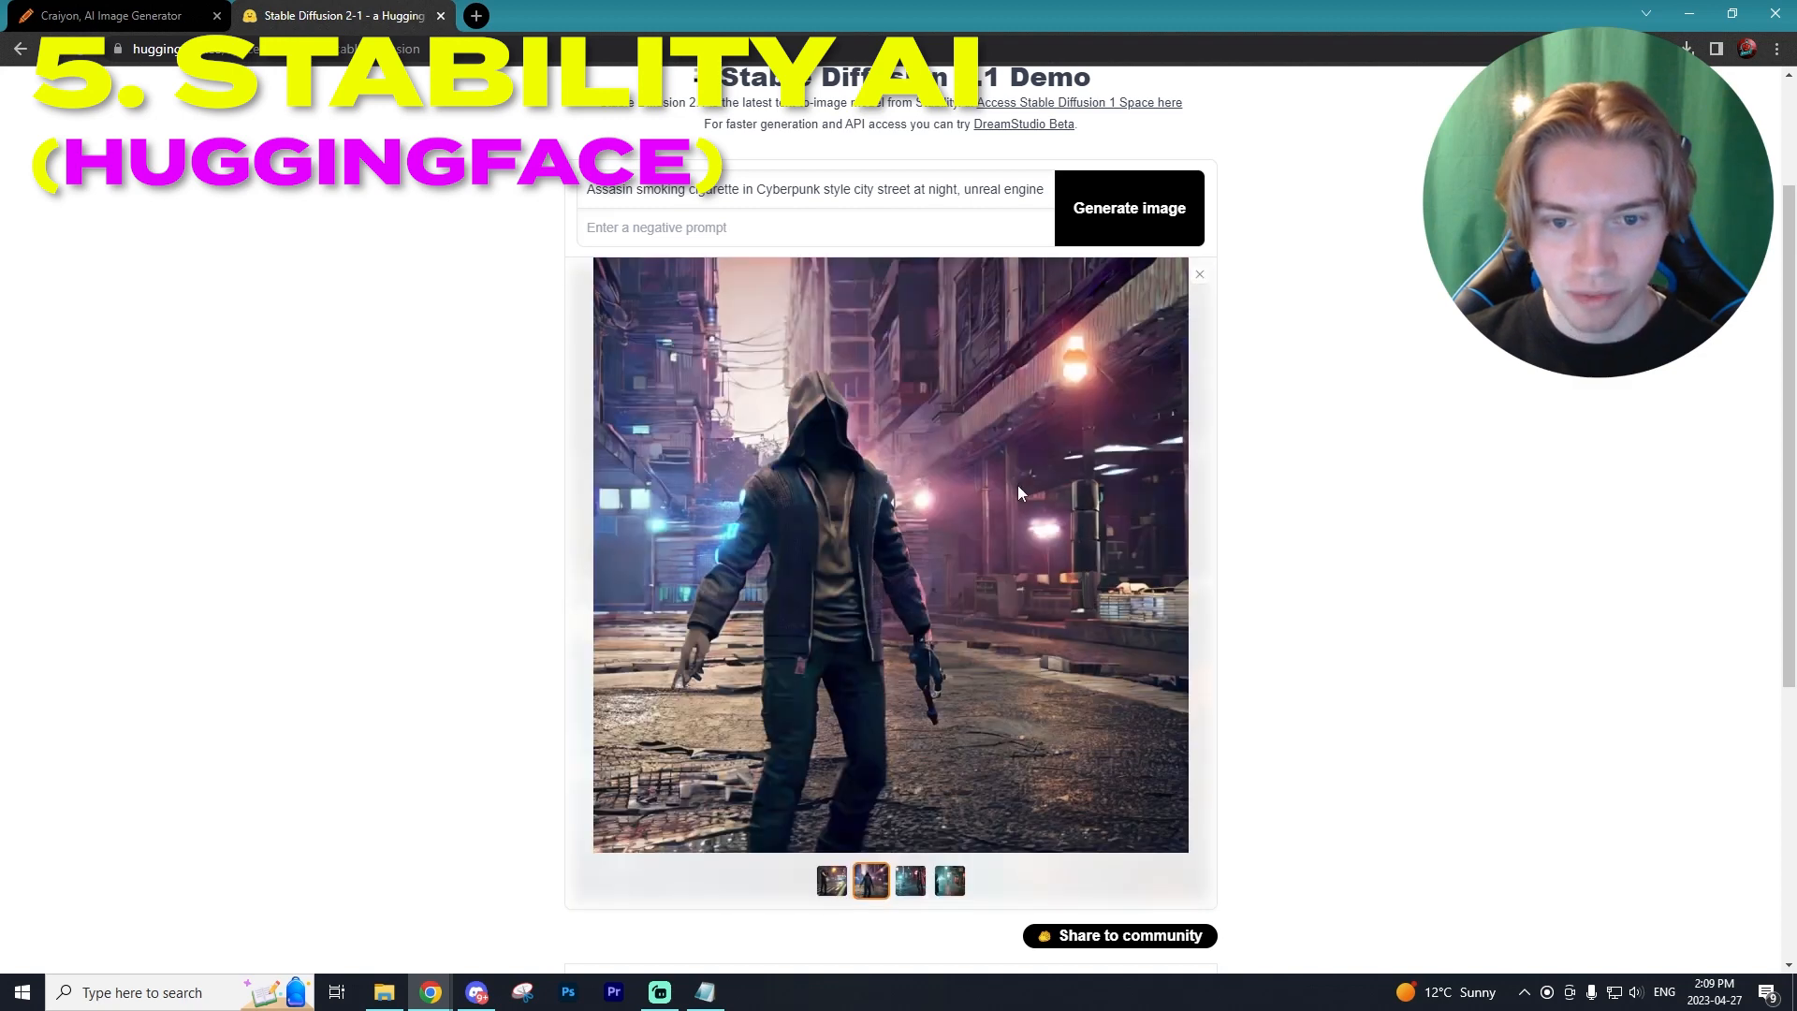
mouse_move(963, 530)
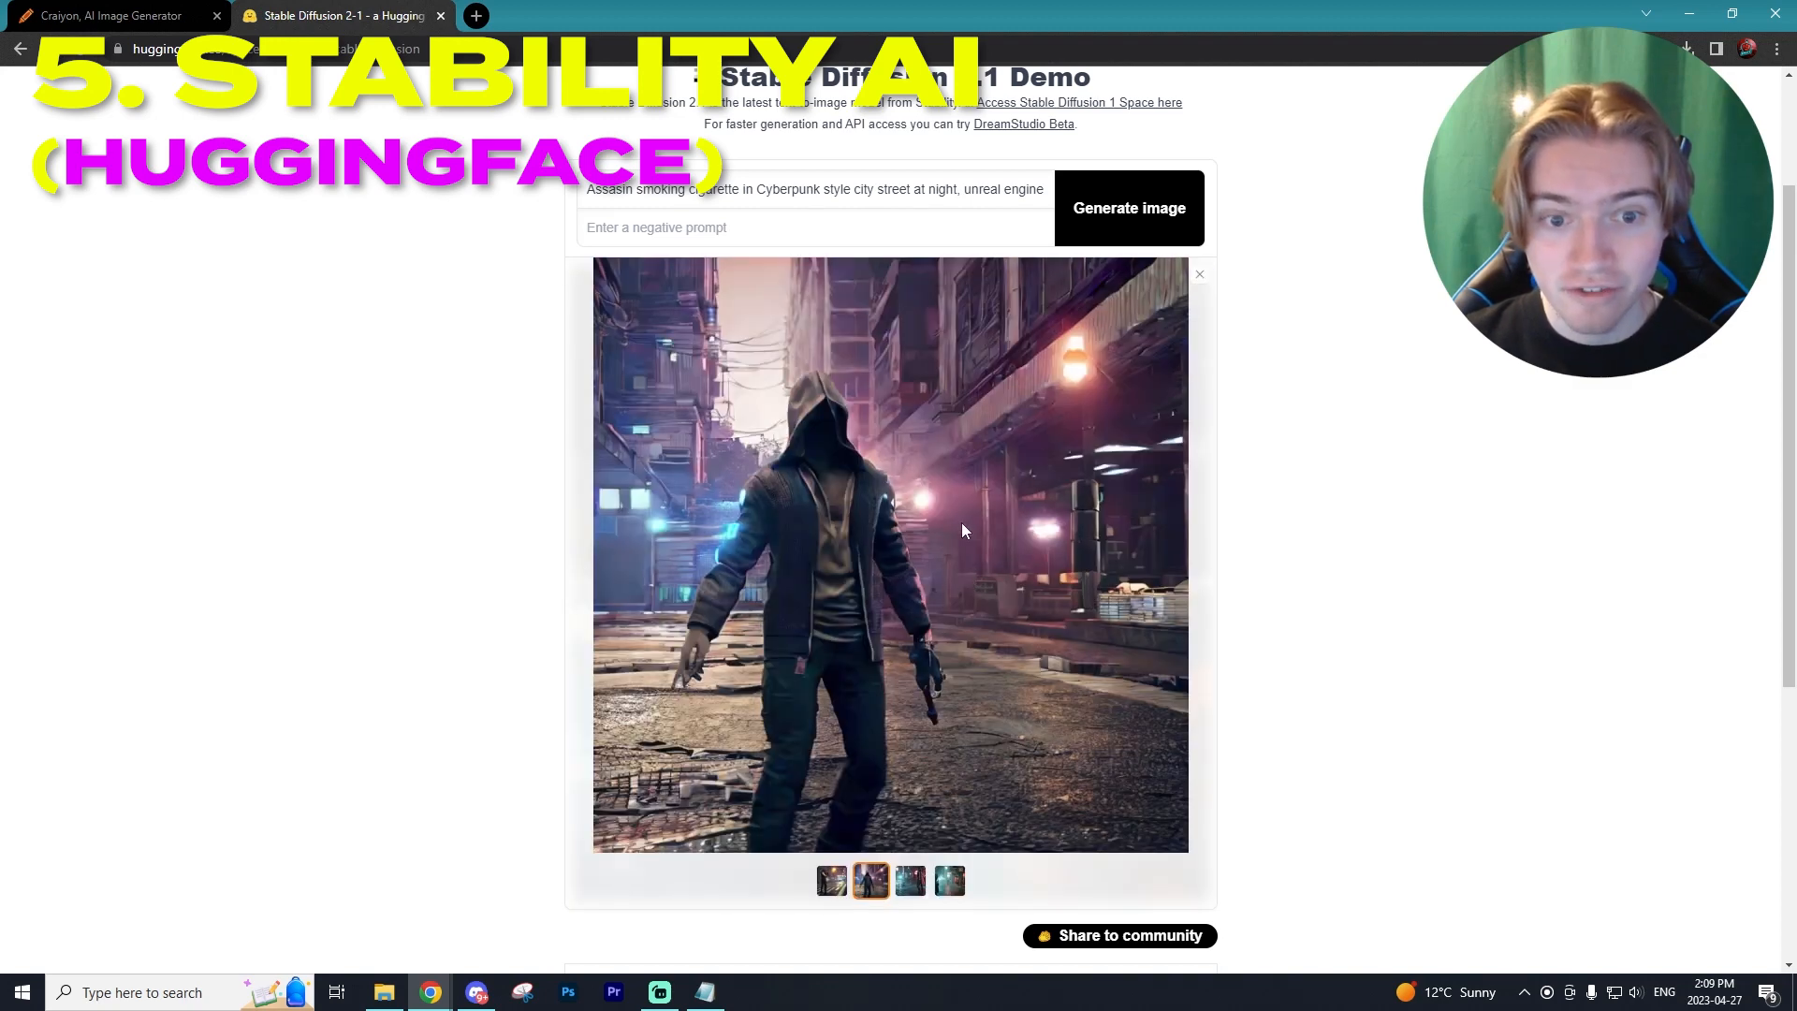
right_click(966, 529)
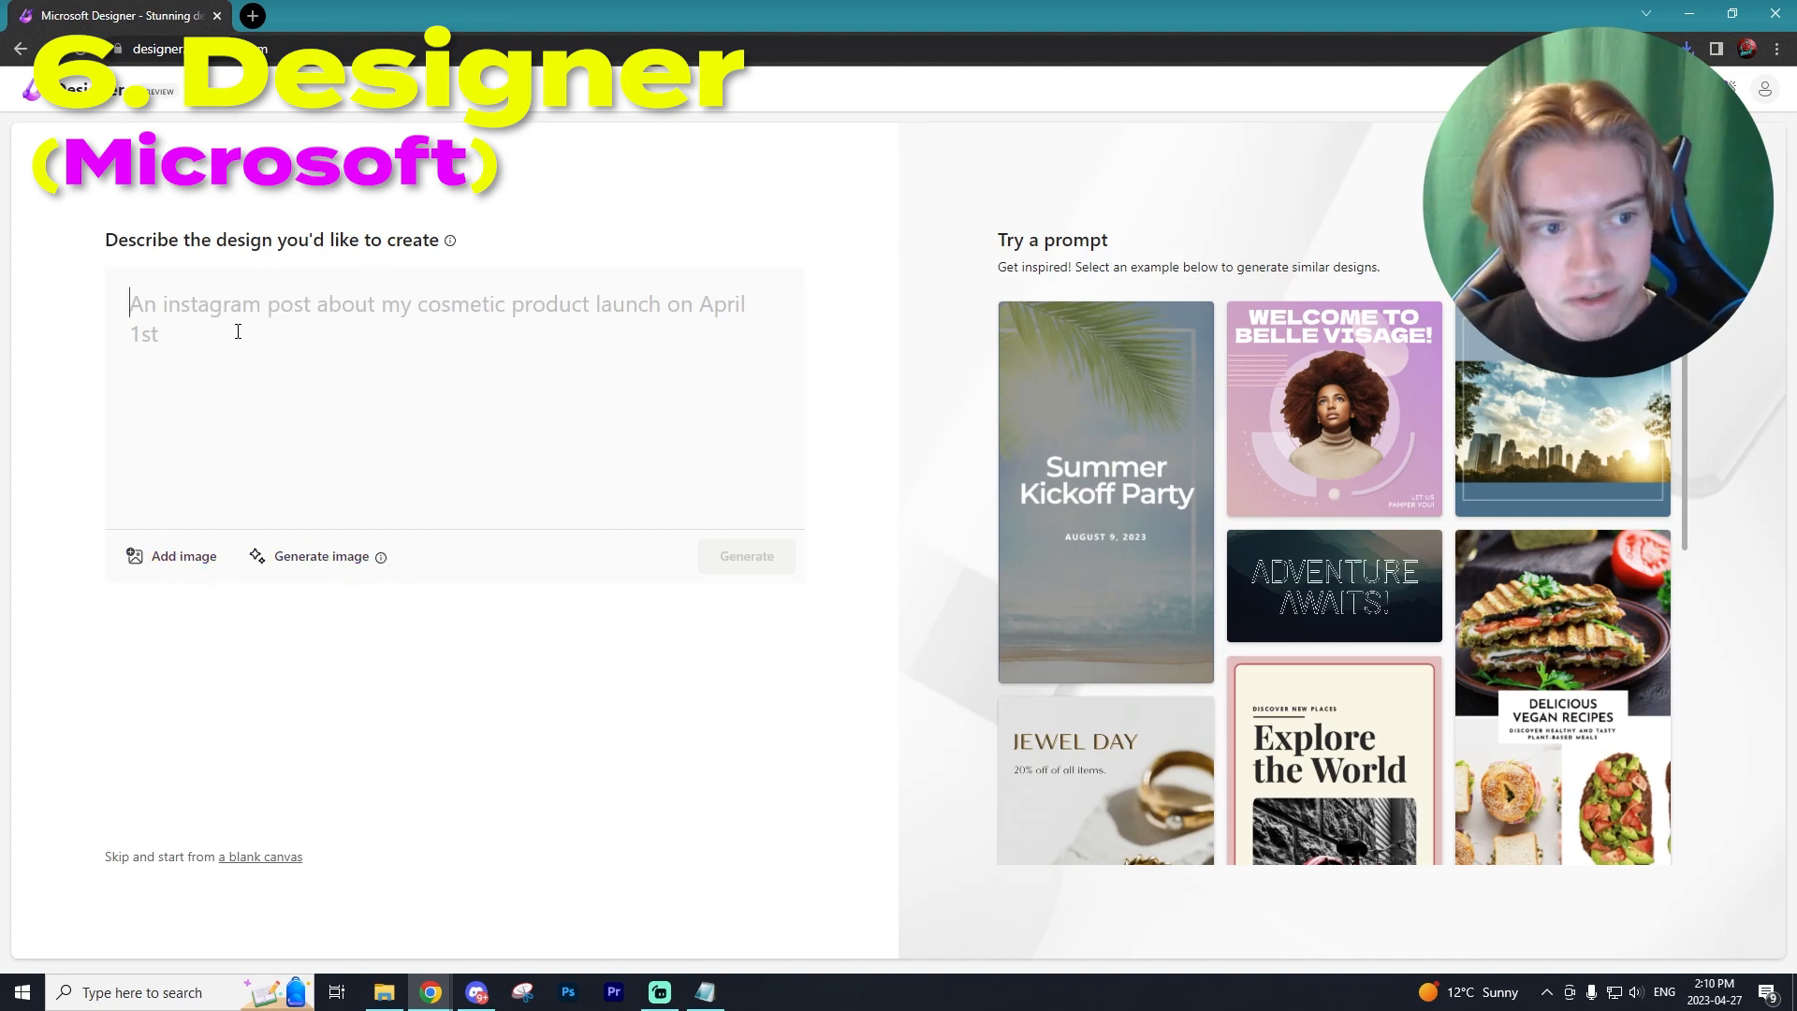
- Enter the assassin smoking cyberpunk prompt in Microsoft Designer and generate images
type("Assasin smoking cigarette in Cyberpunk style city street at night, unreal engine 5, hyper realistic")
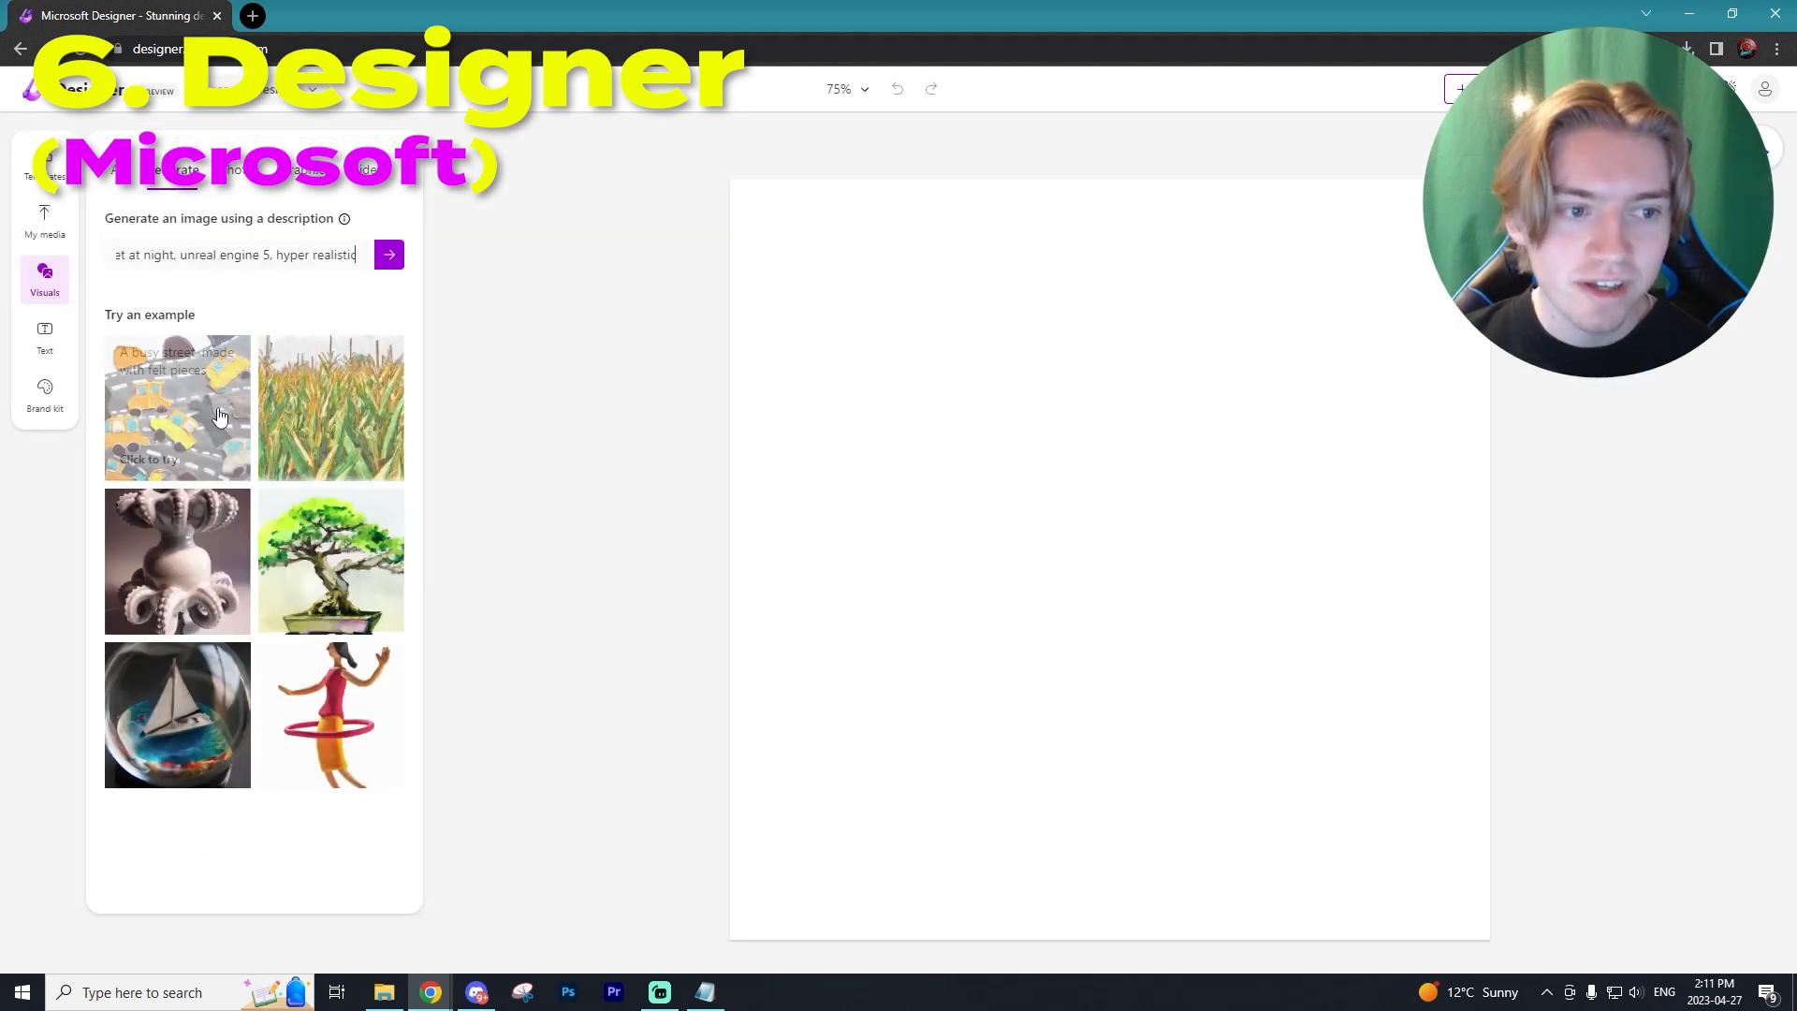
left_click(389, 254)
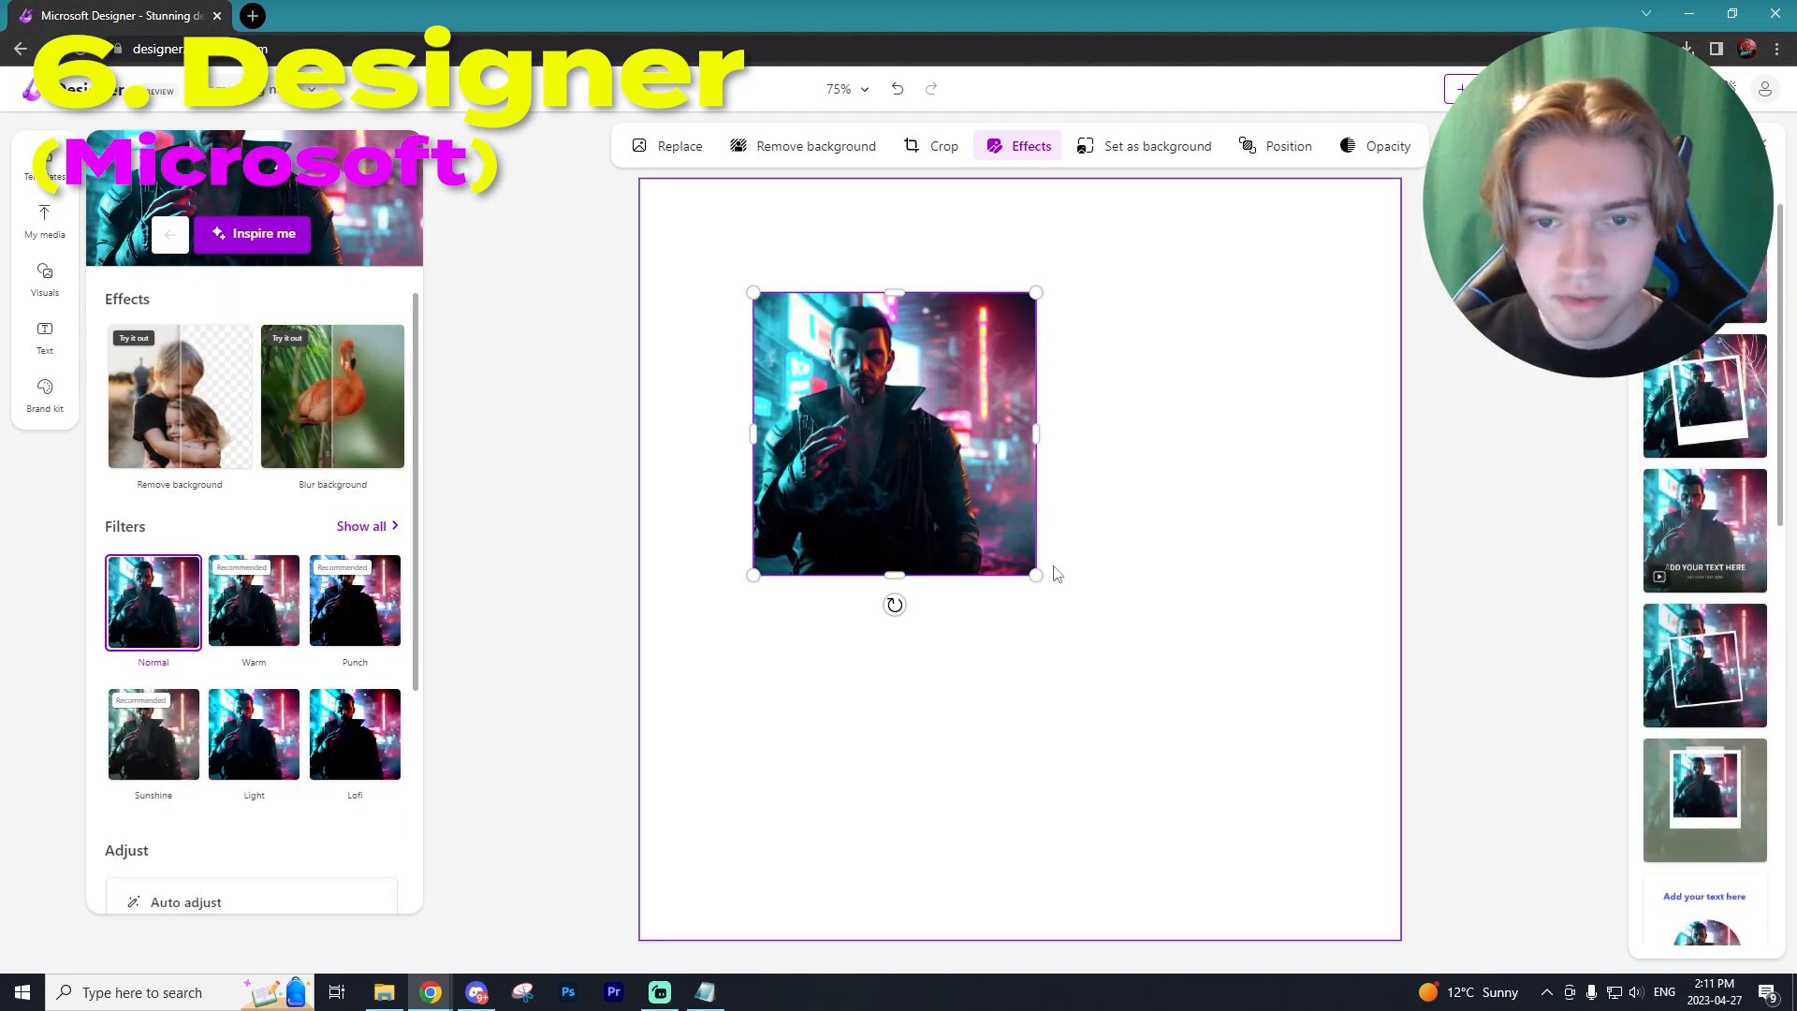
- Enlarge the smoking assassin image on the canvas and cool its colour temperature slightly
left_click_drag(1035, 572, 1327, 868)
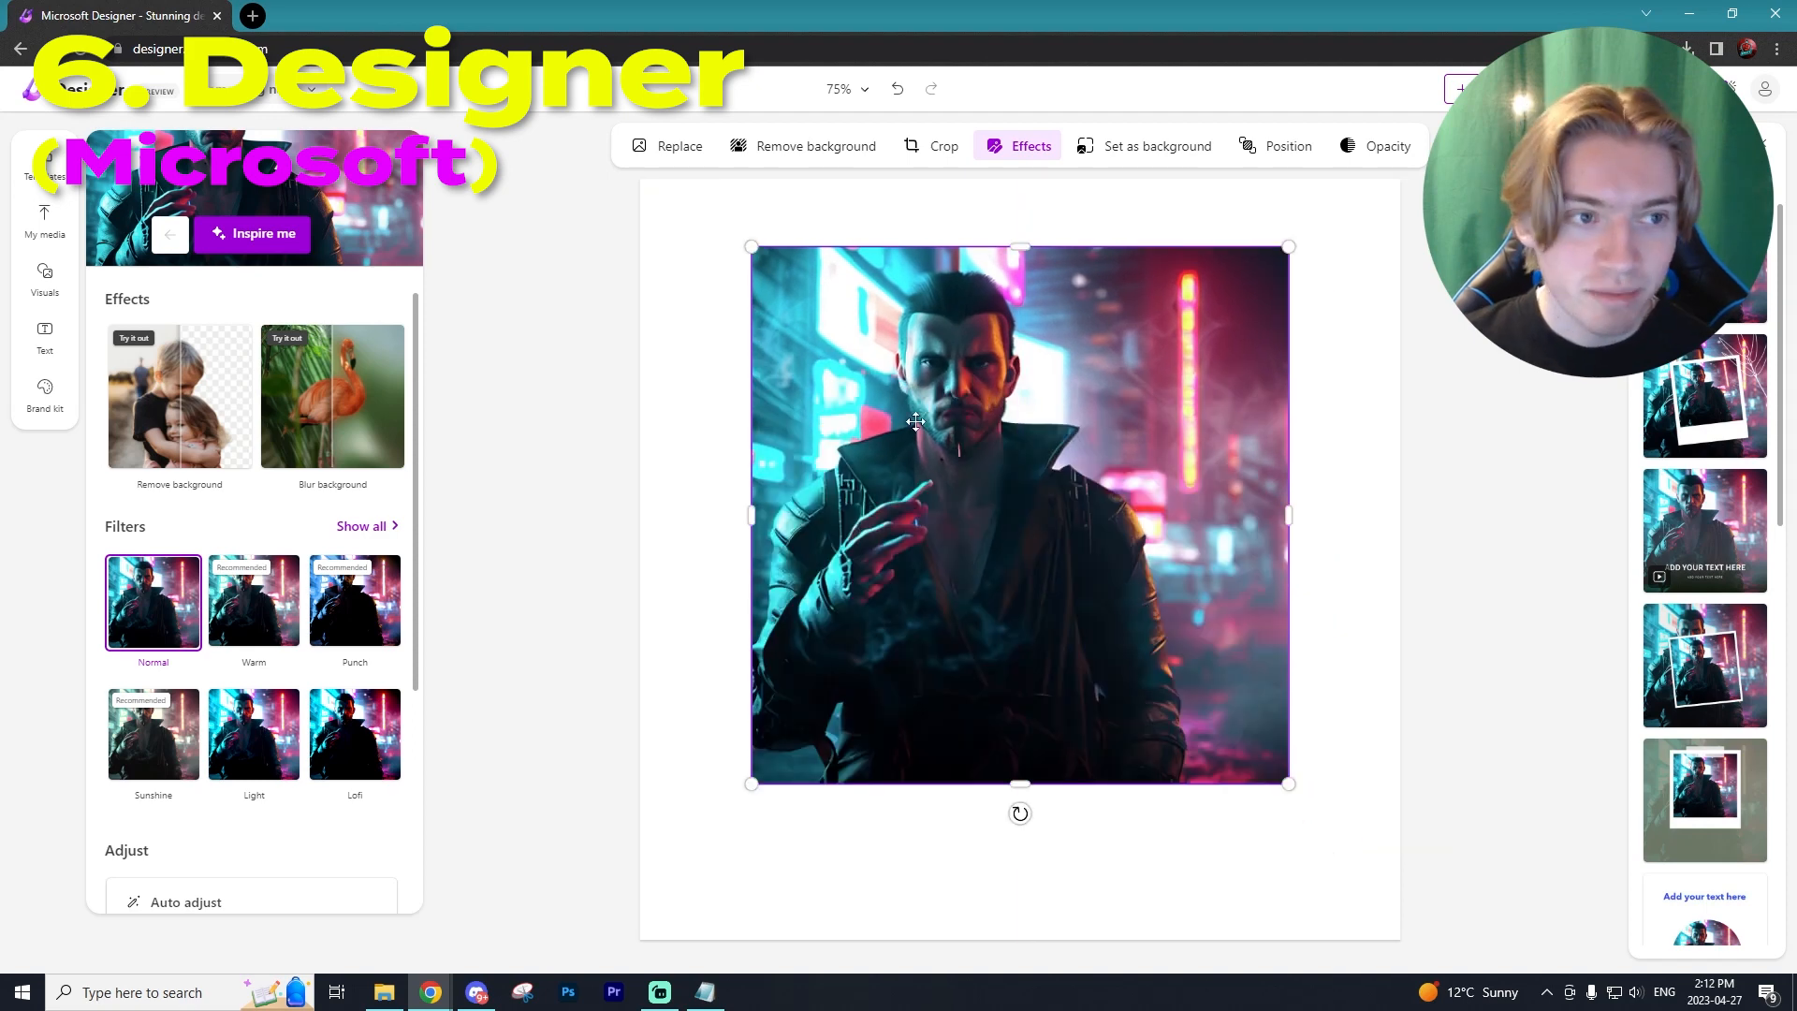
scroll("down", 3)
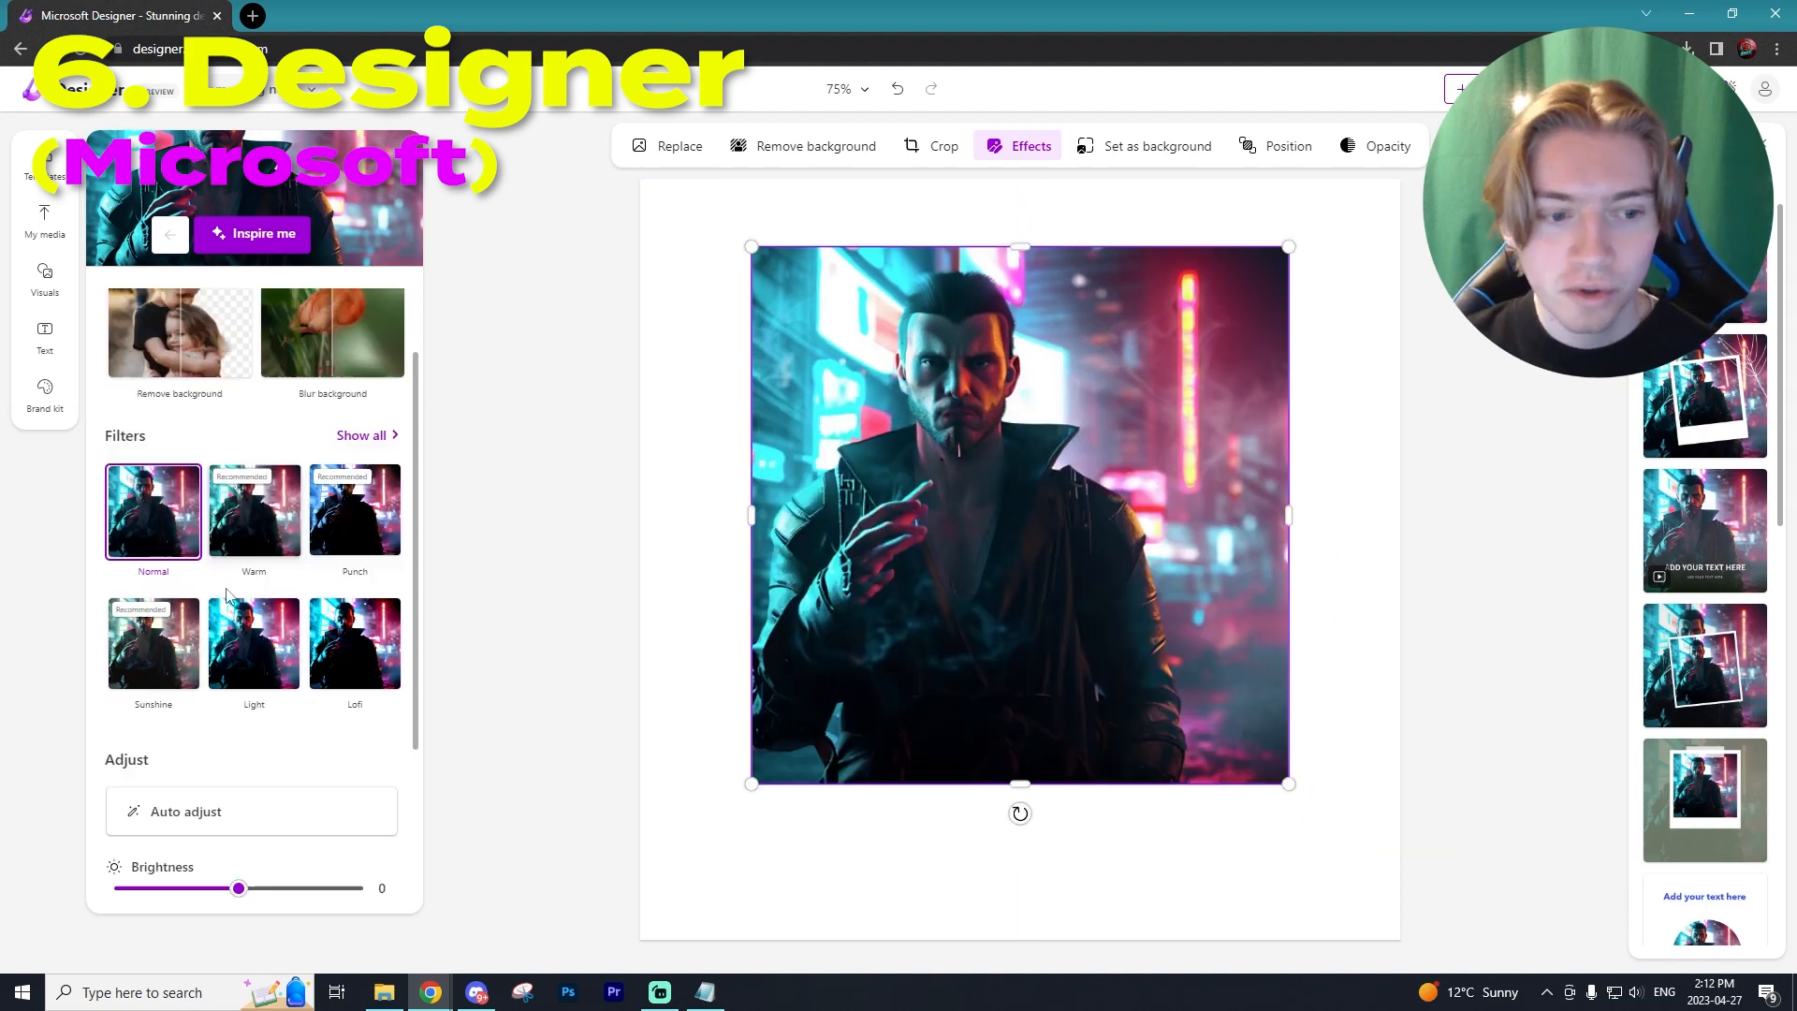
scroll("down", 3)
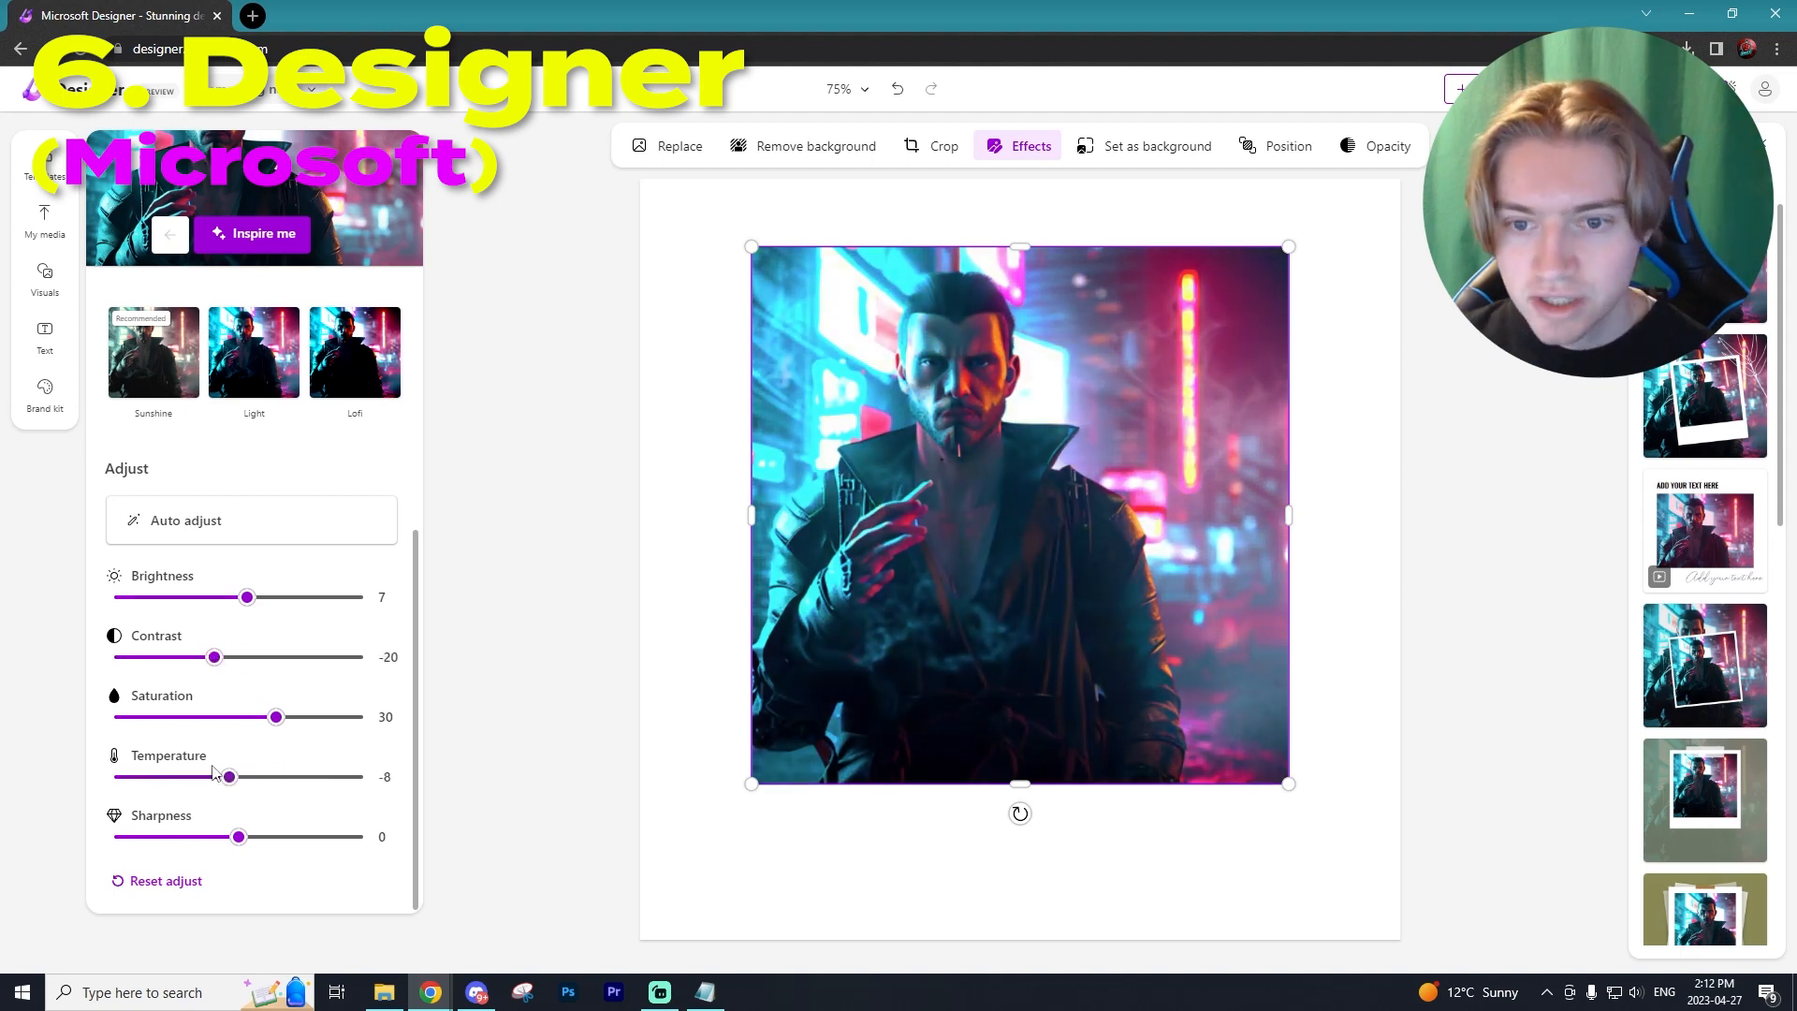
left_click_drag(226, 776, 301, 776)
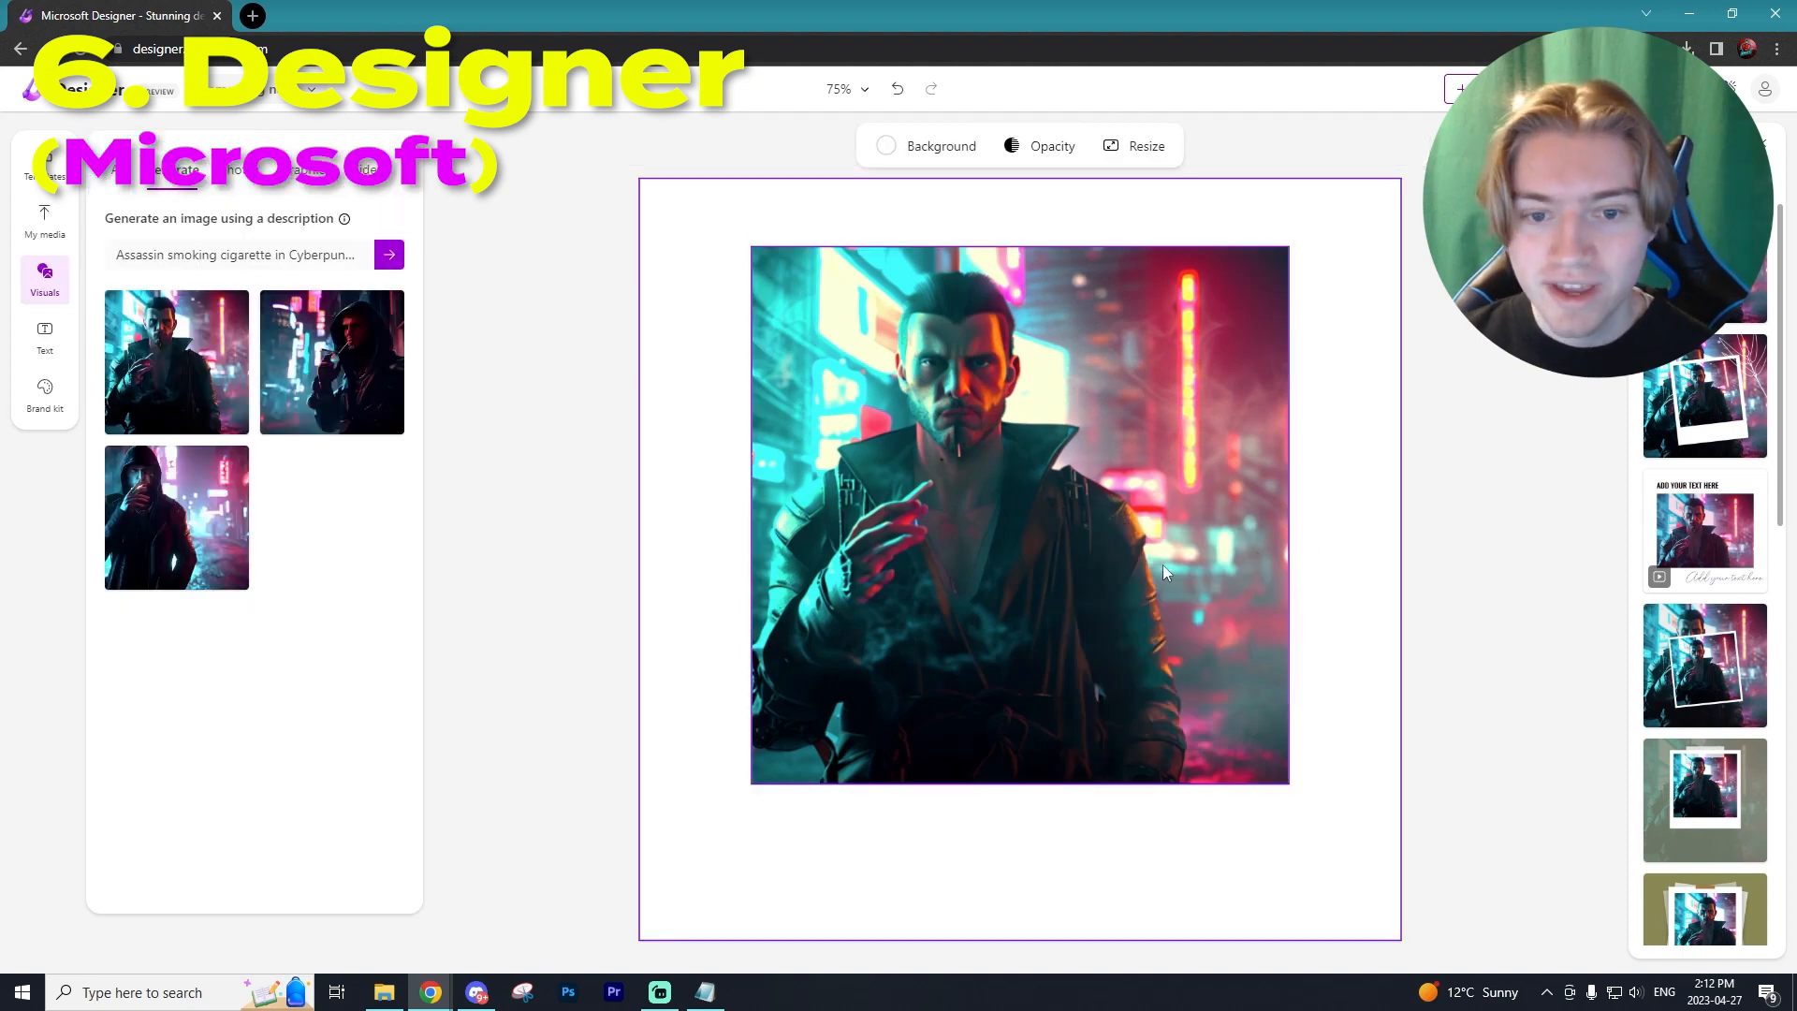
mouse_move(985, 435)
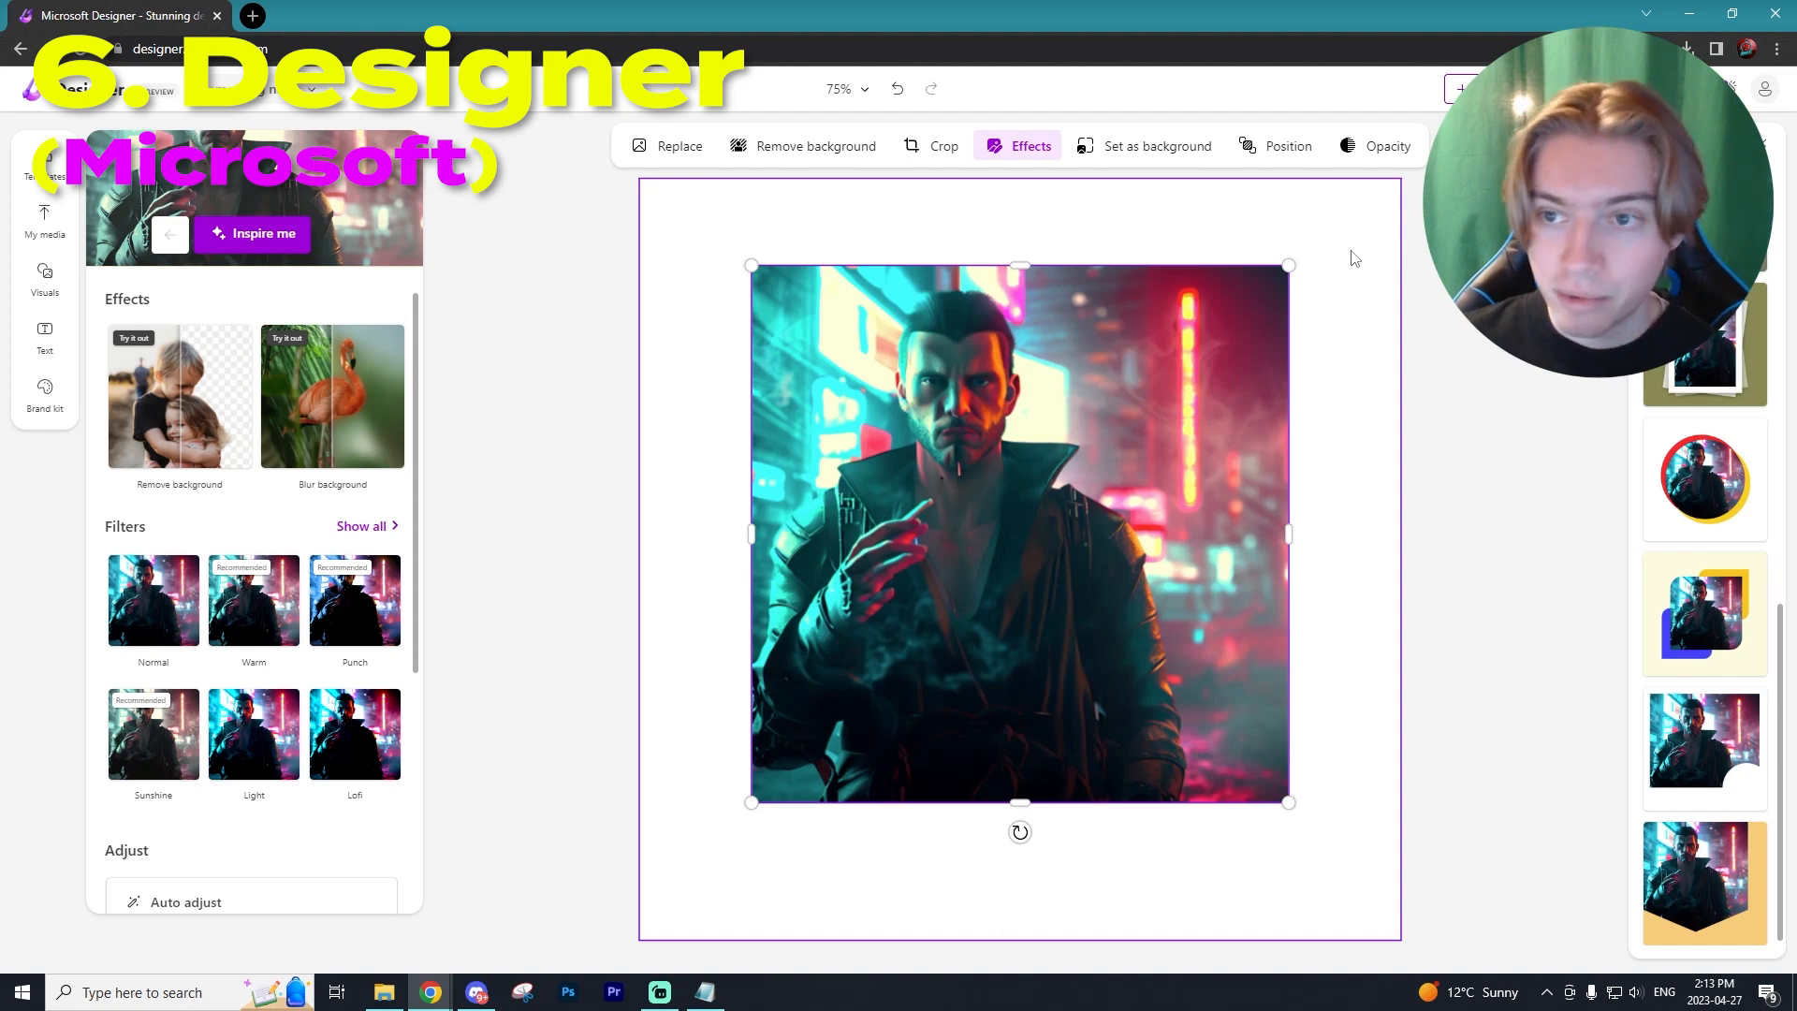
left_click(44, 279)
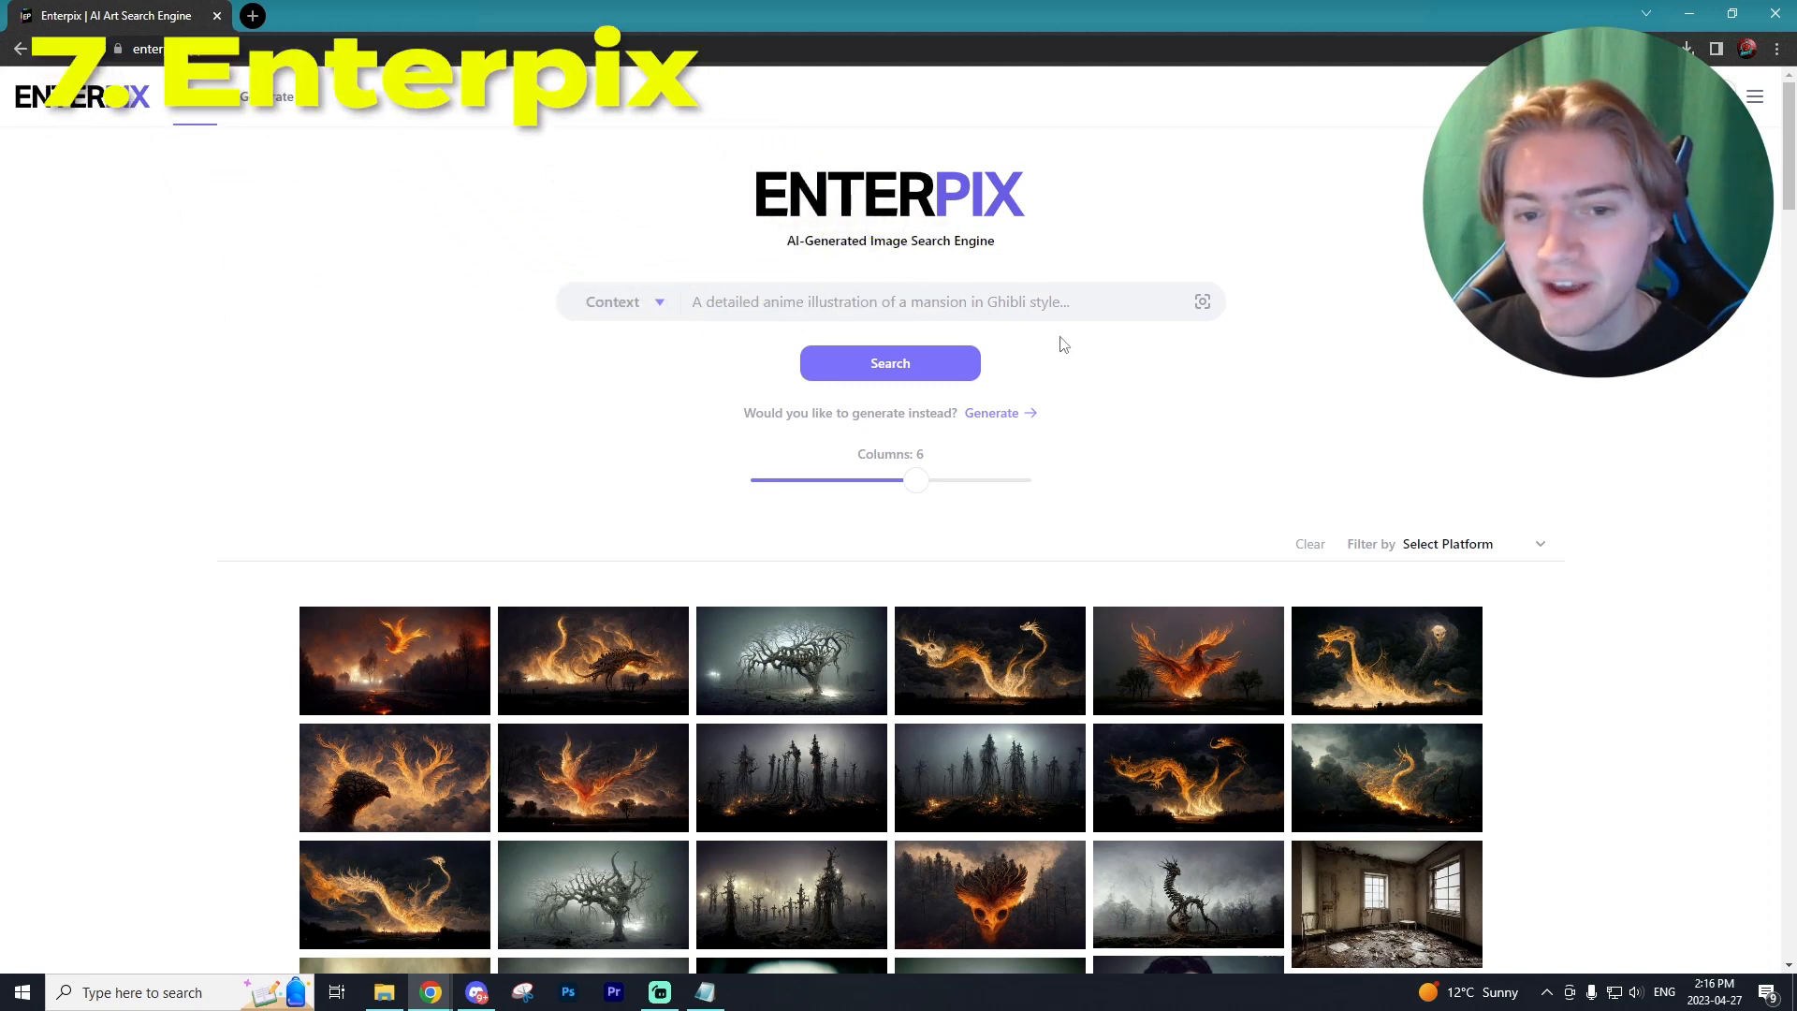
mouse_move(1015, 505)
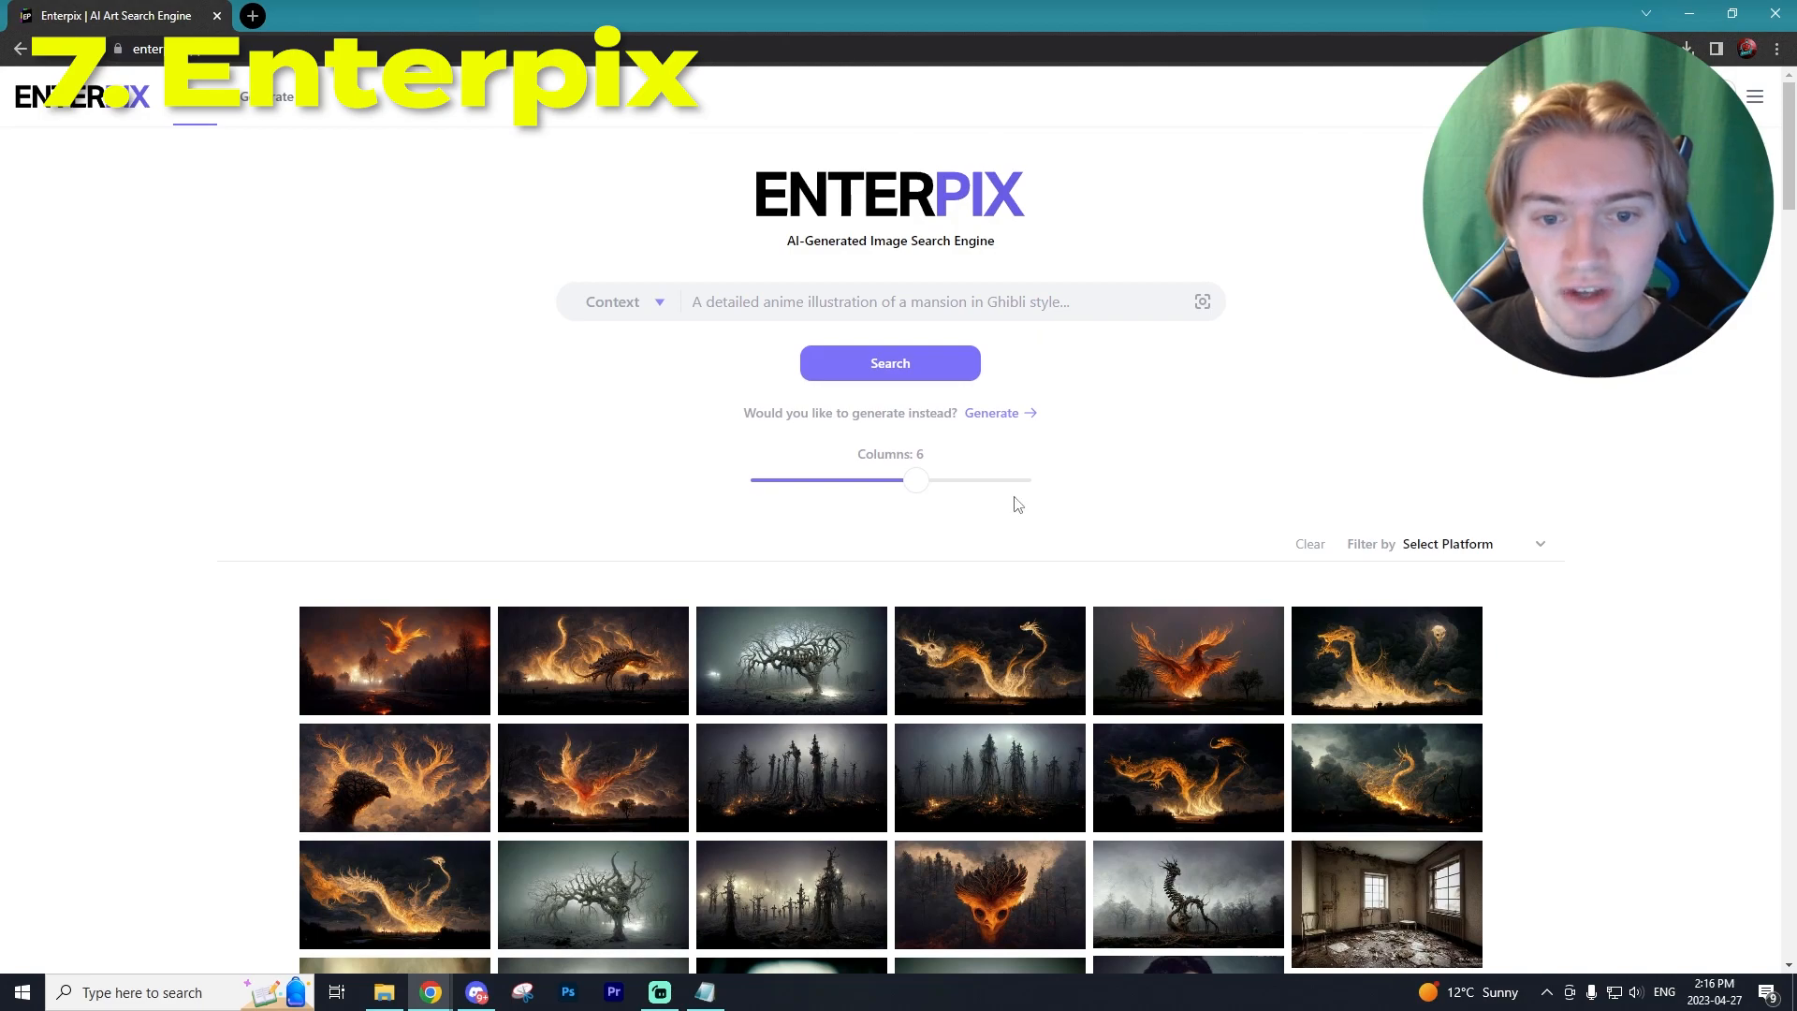
- Scroll the Enterpix gallery, preview the gas-mask figure in a yellow raincoat, then open Generate
scroll("down", 3)
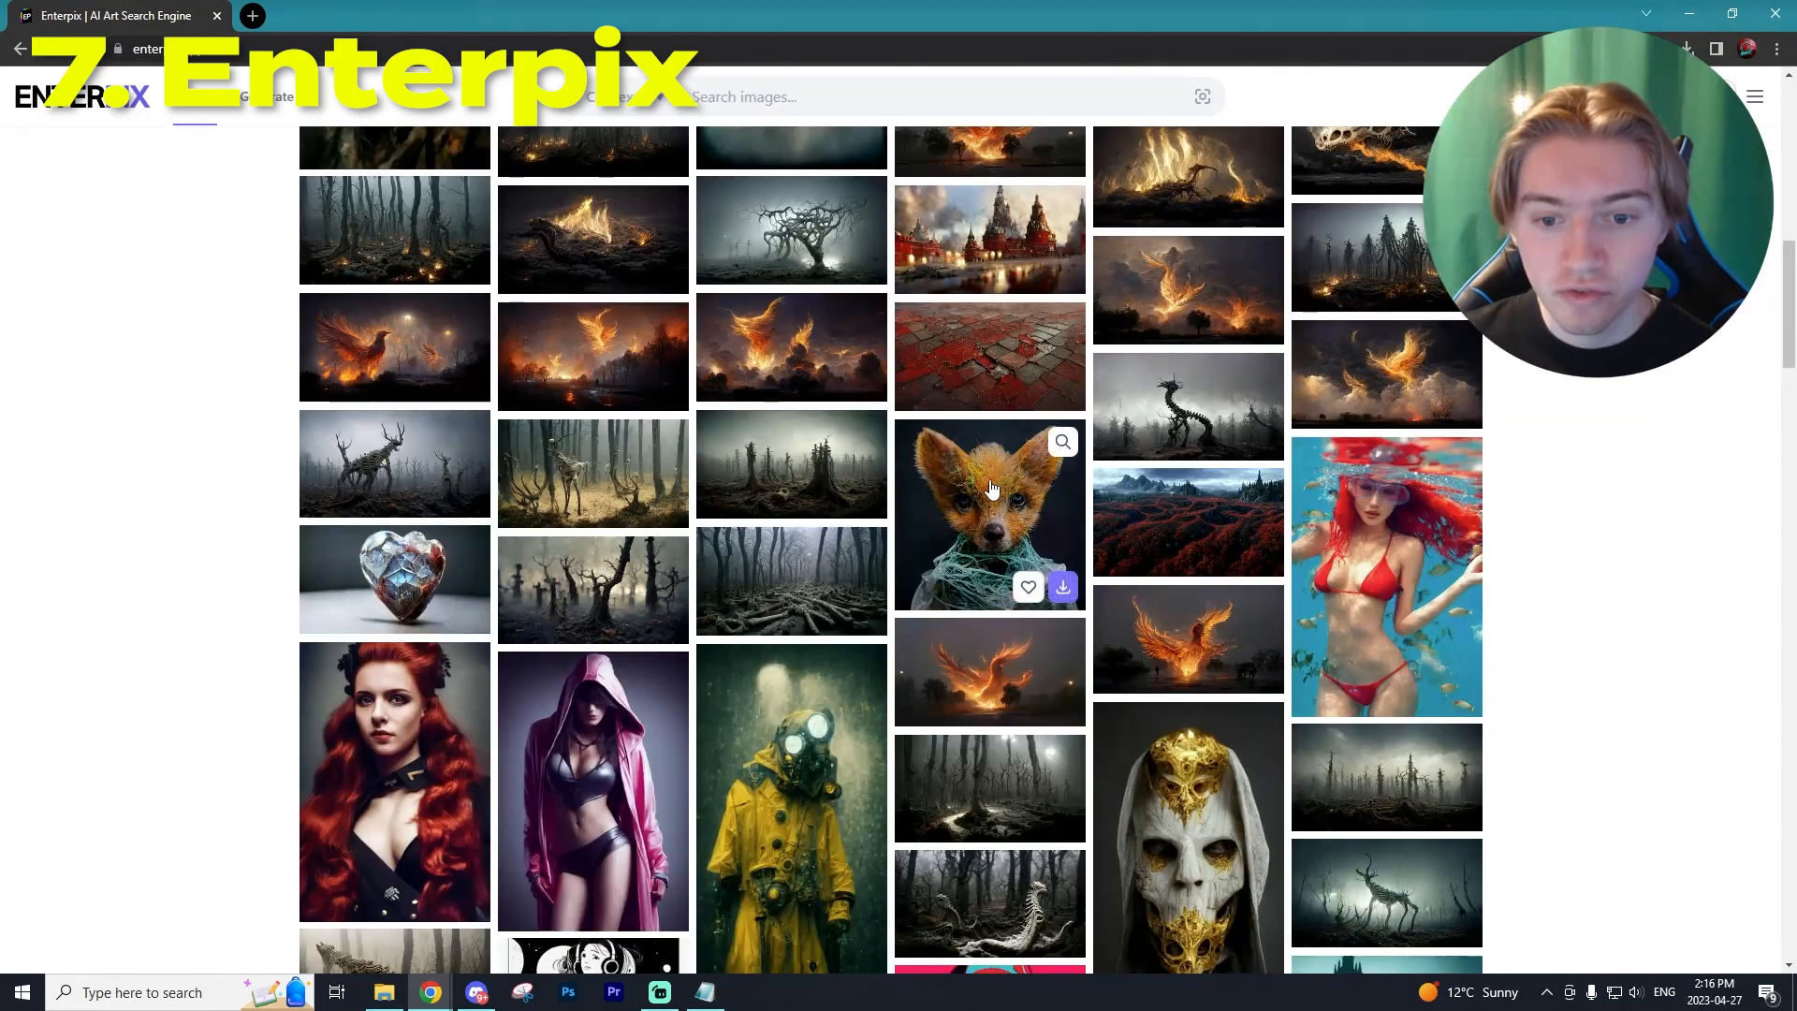
scroll("down", 3)
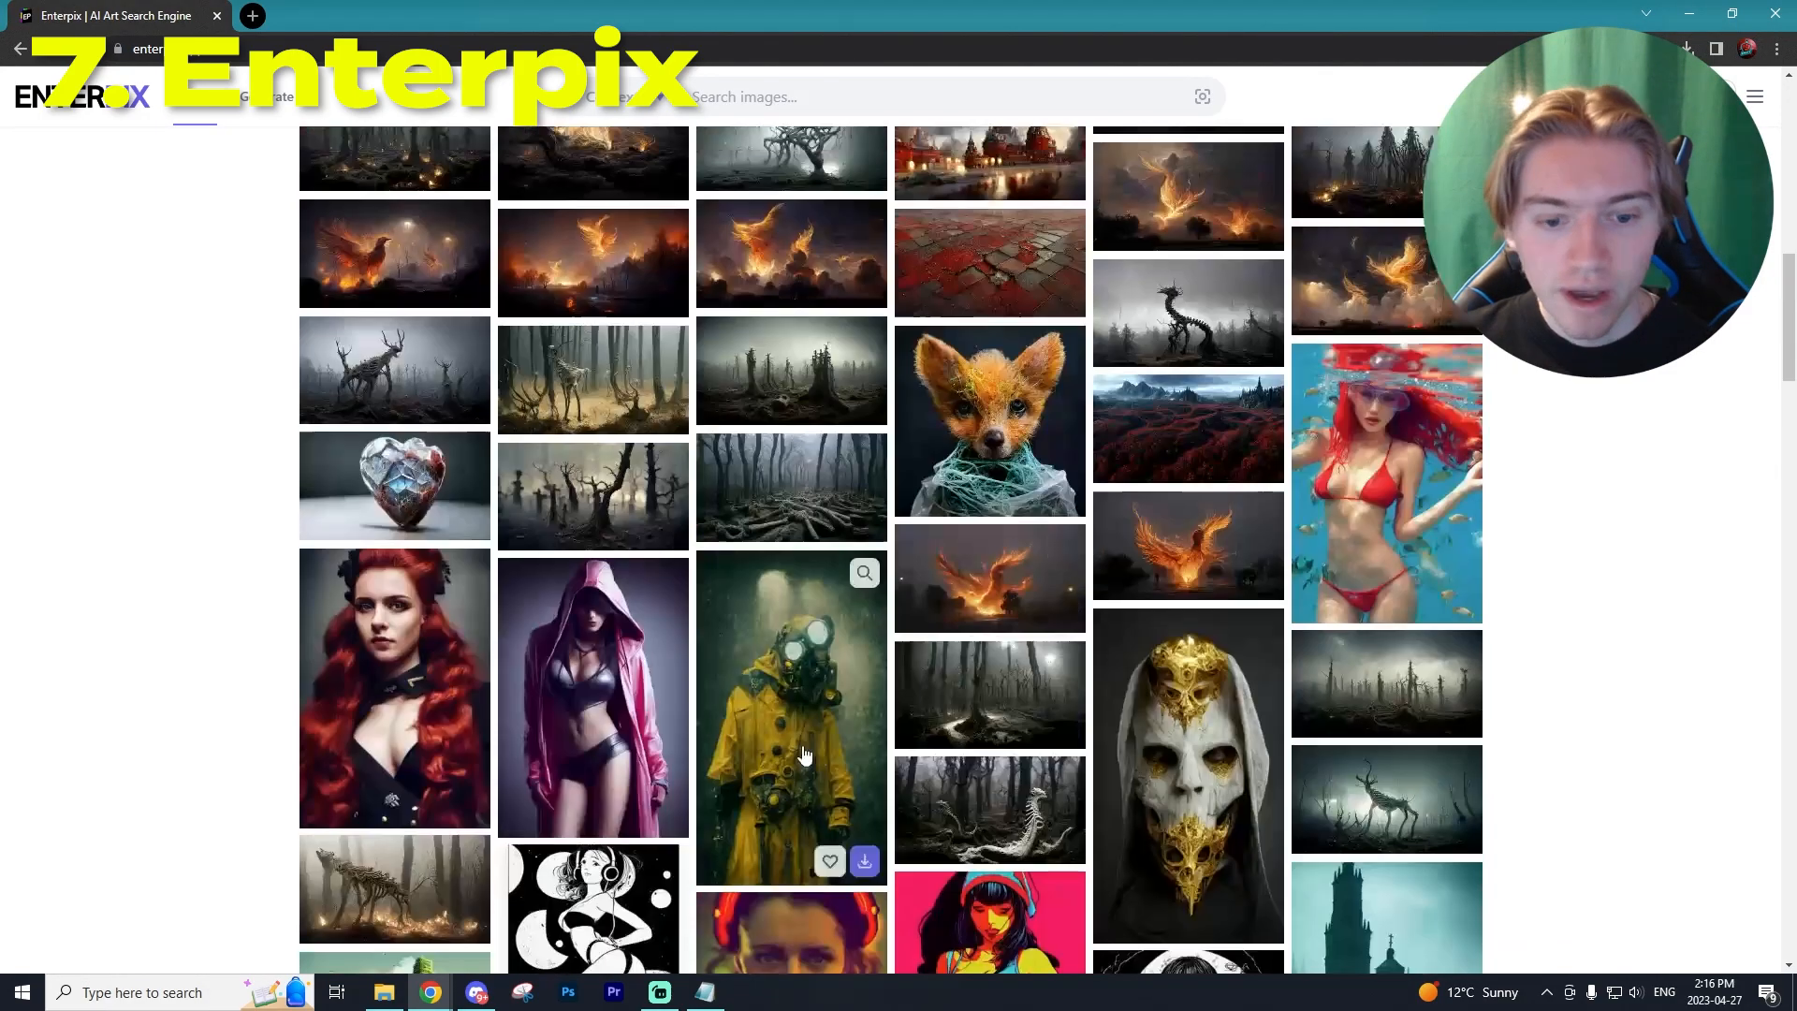
left_click(790, 716)
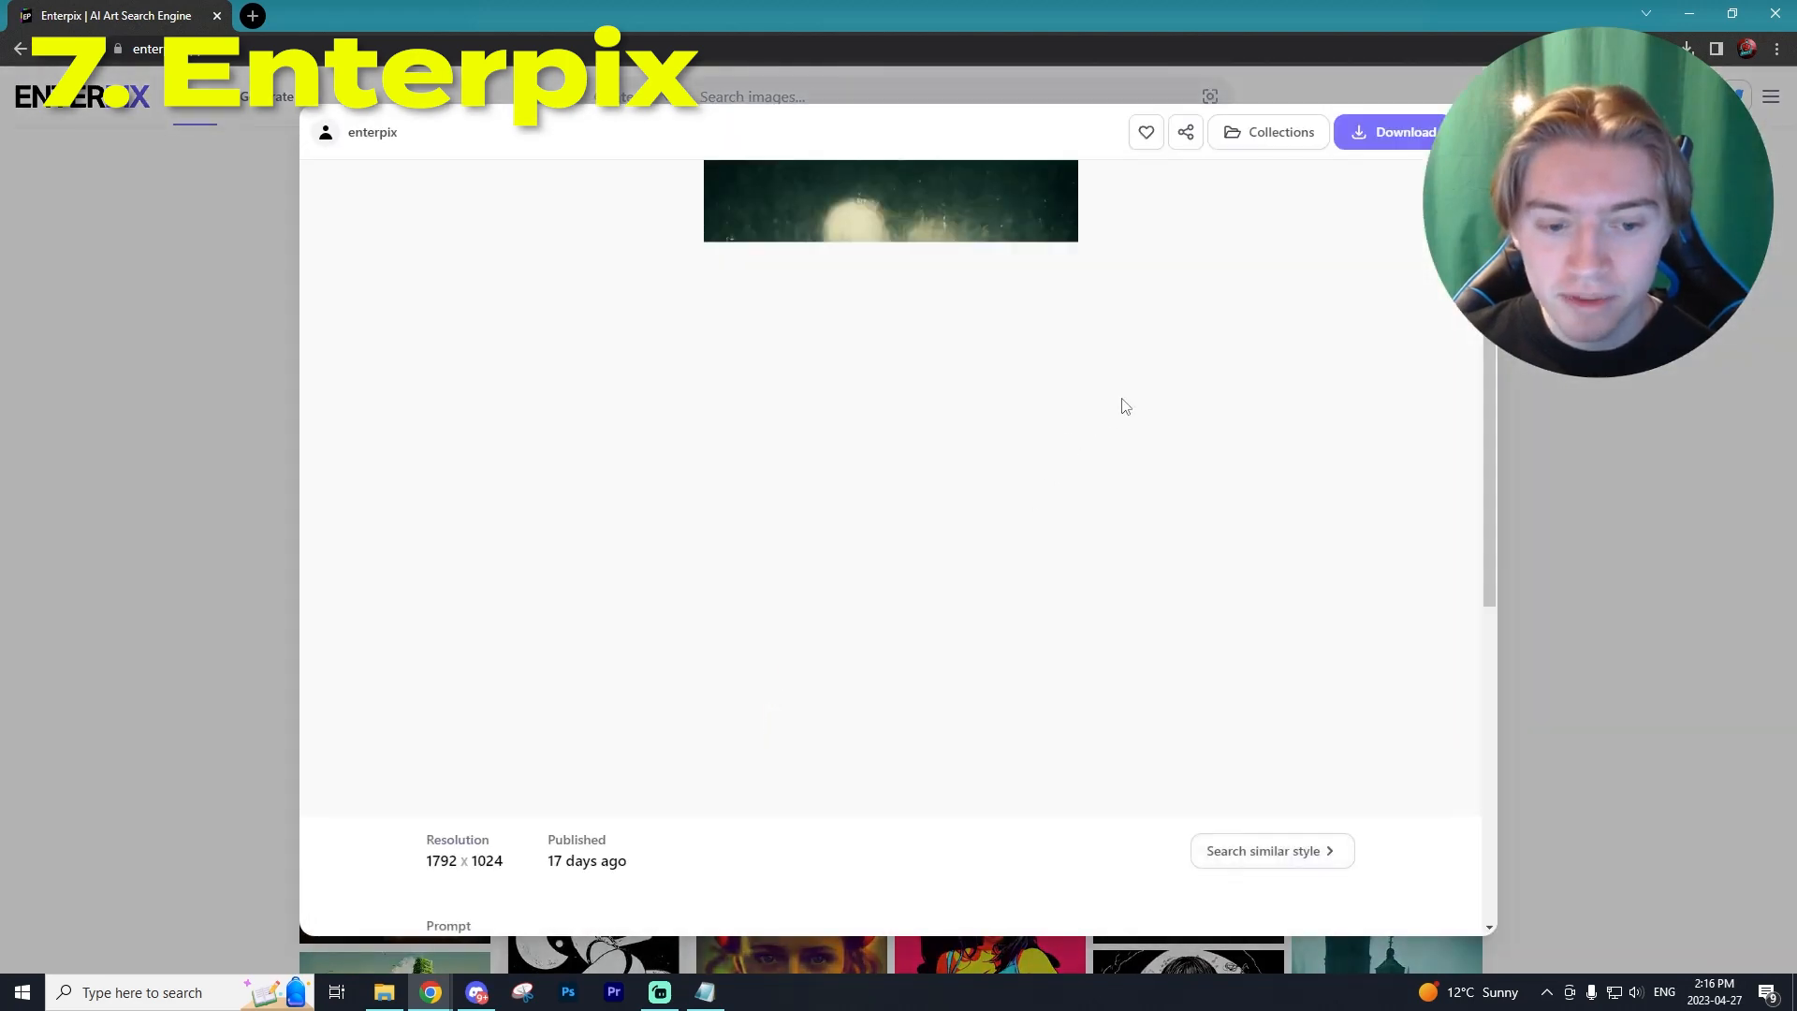
scroll("down", 3)
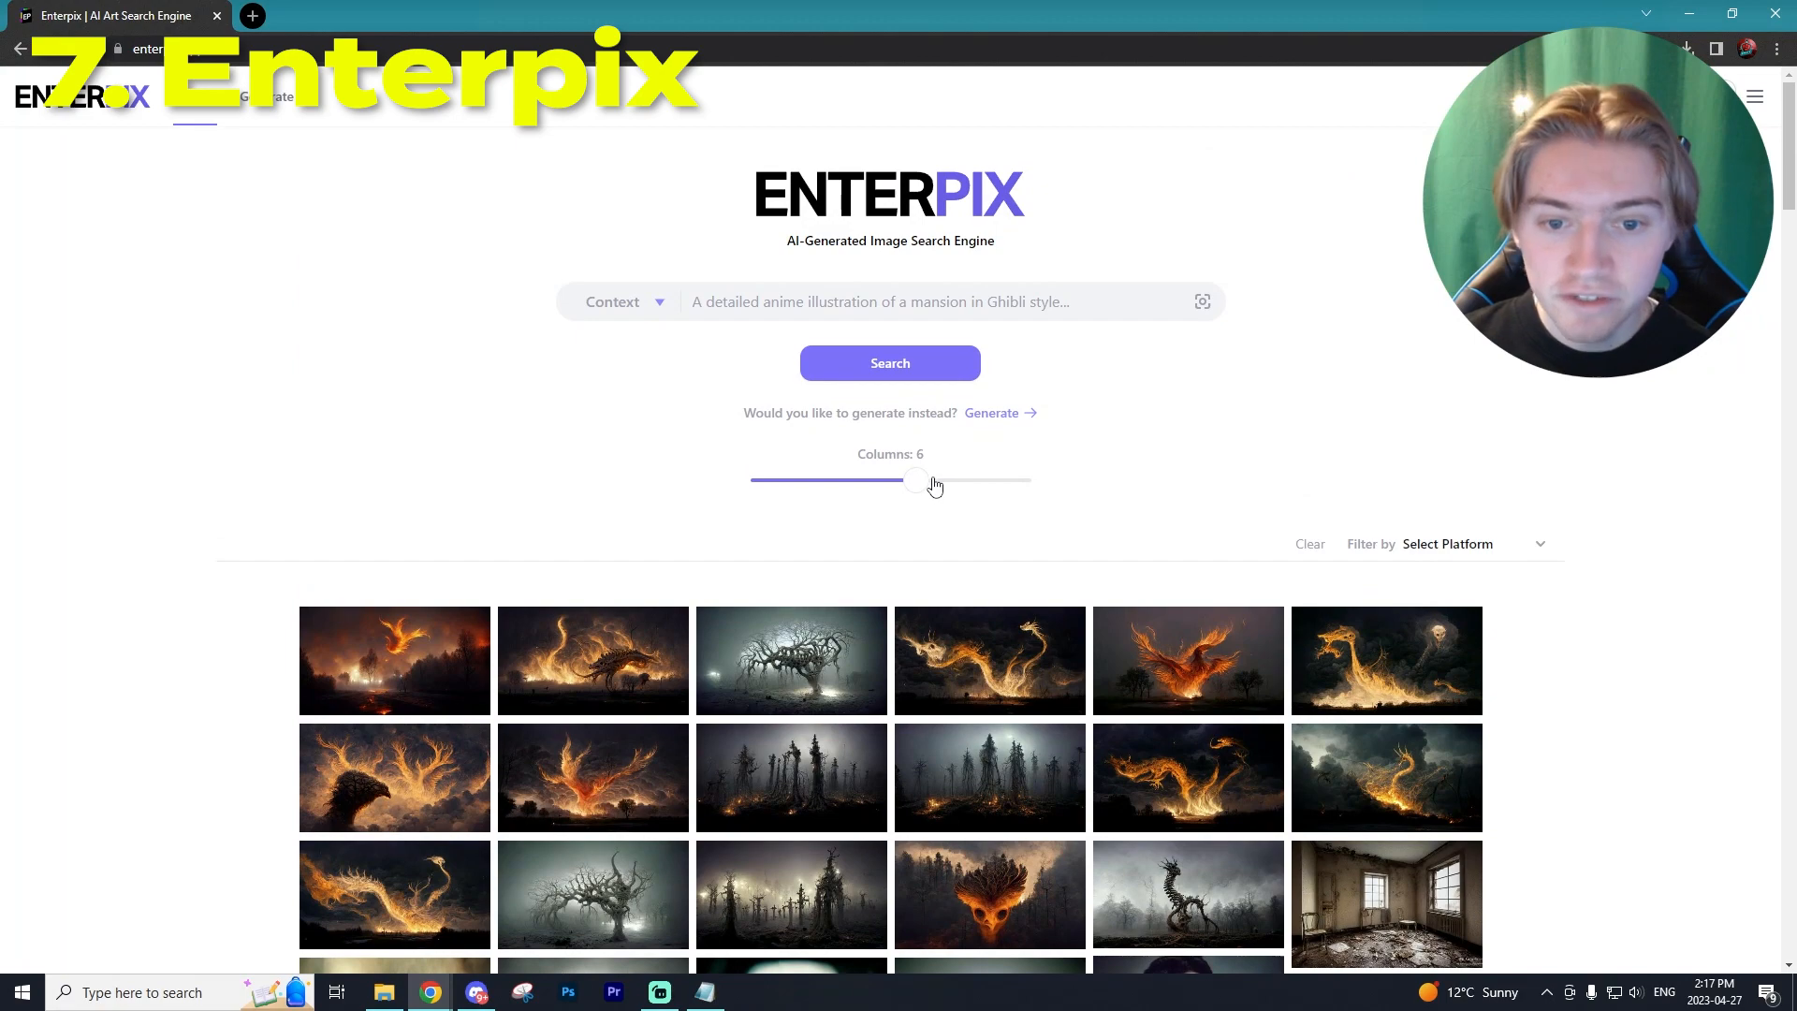
left_click(264, 97)
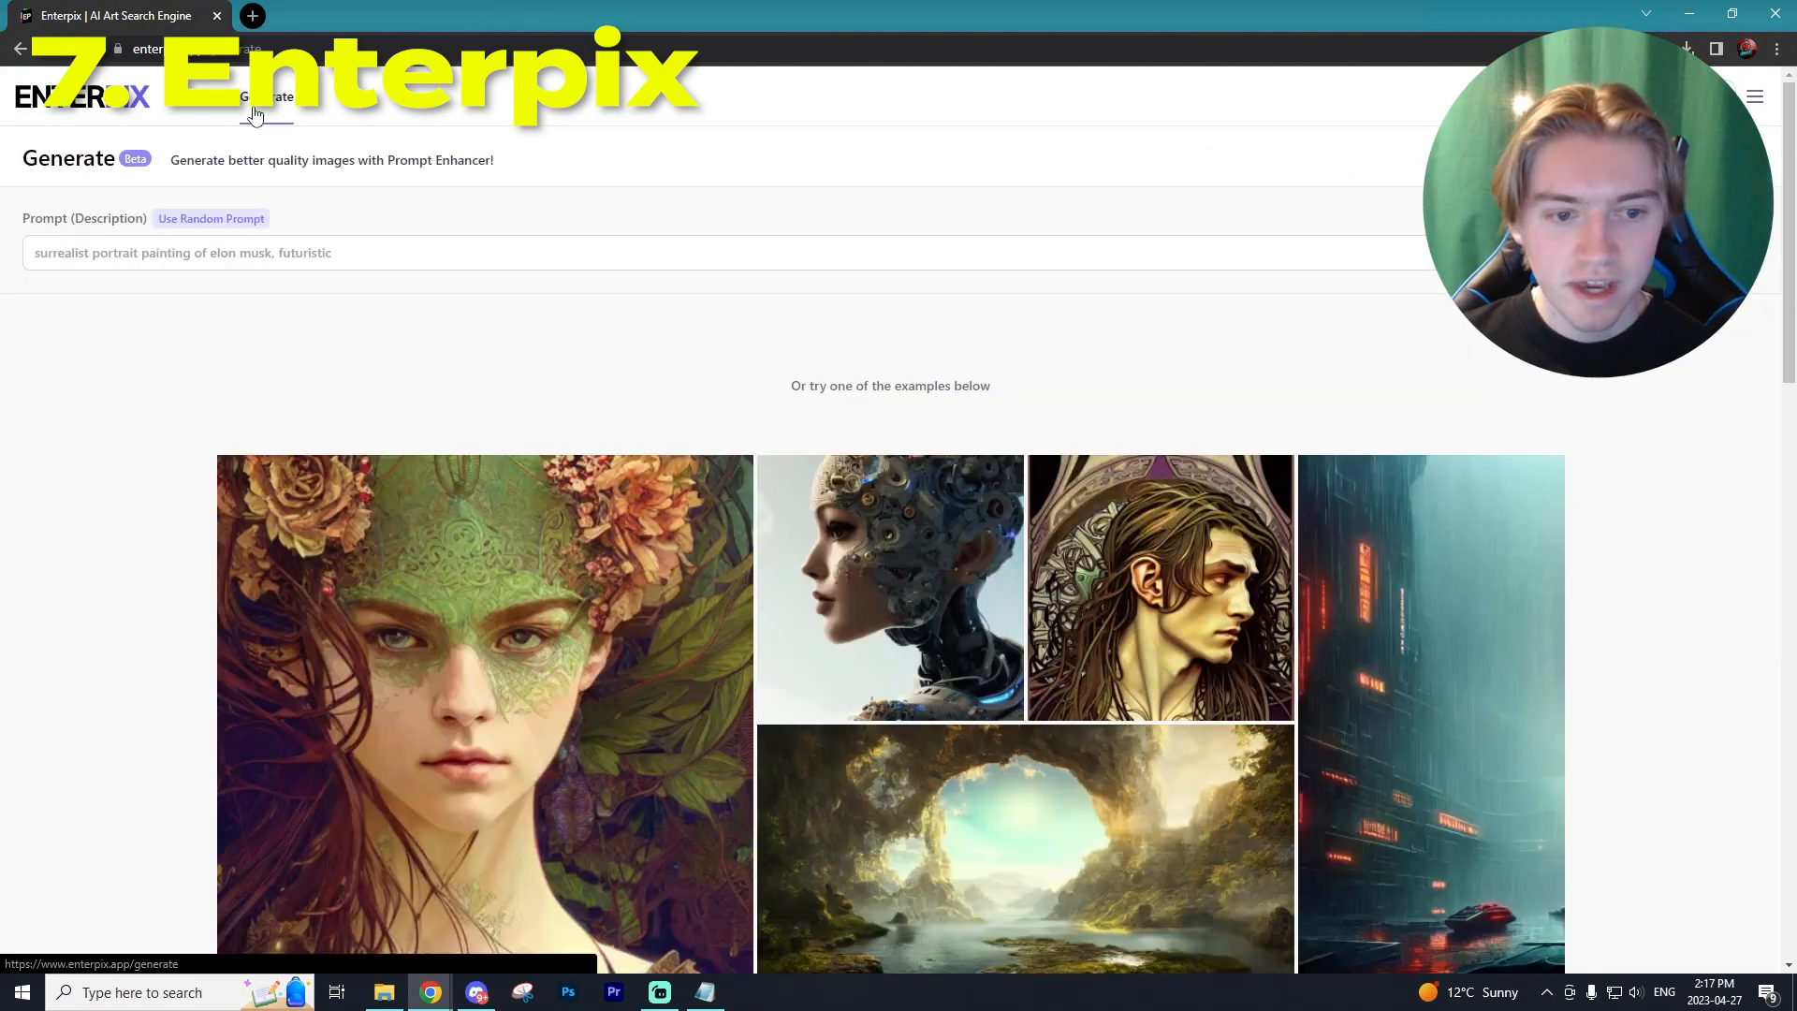
- Type the assassin smoking cigarette cyberpunk prompt into Enterpix's Prompt field
type("Assasin smoking cigarette in Cyberpunk style city street at night, unreal engine 5, hyper realistic")
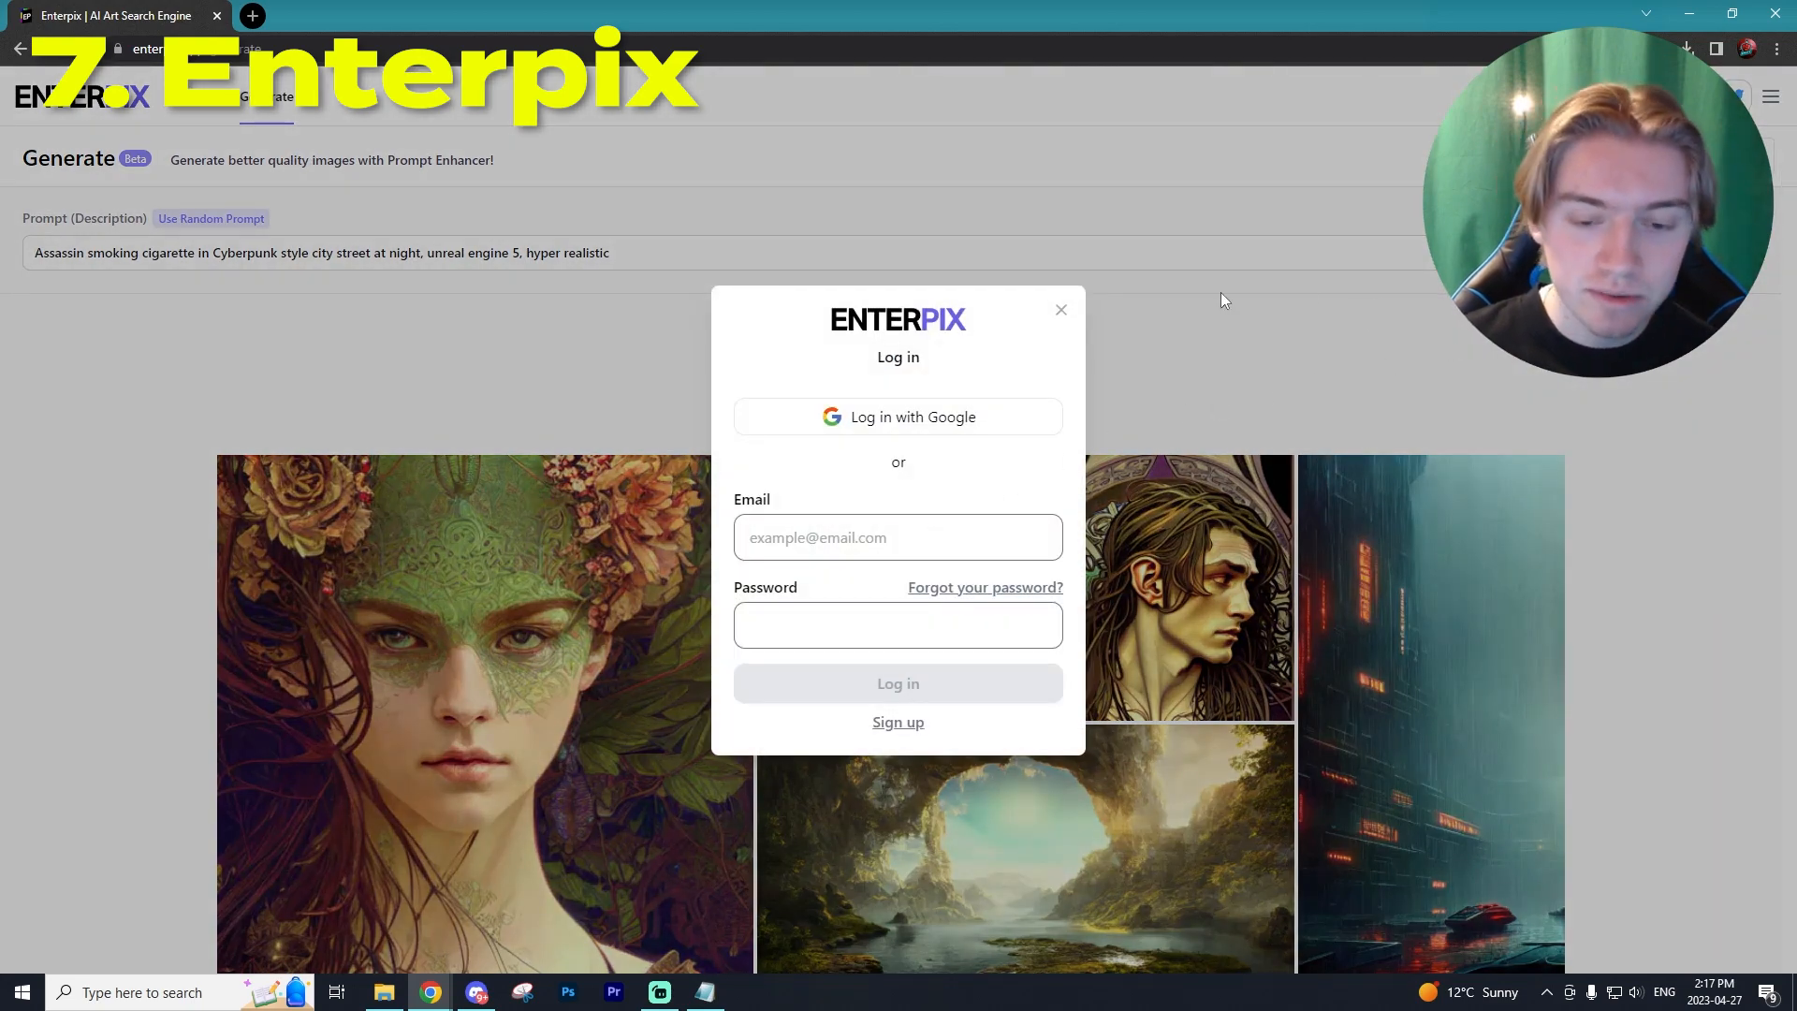
mouse_move(1121, 338)
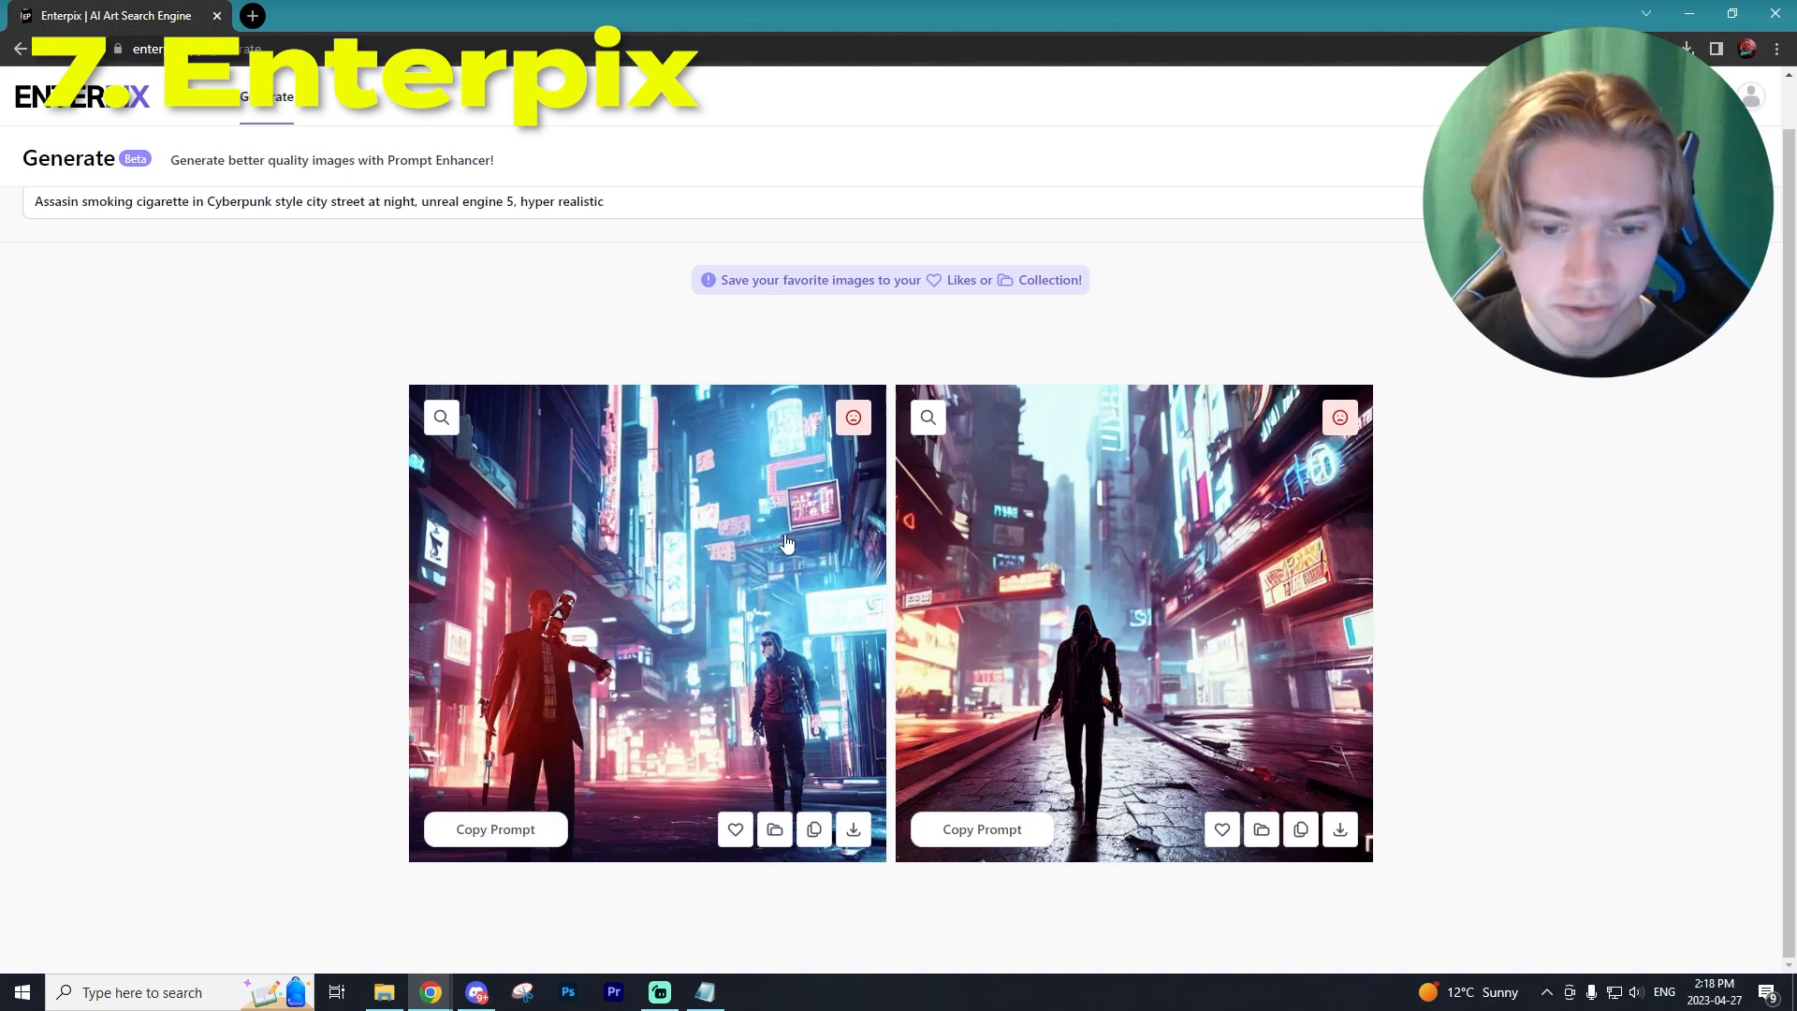
left_click(928, 415)
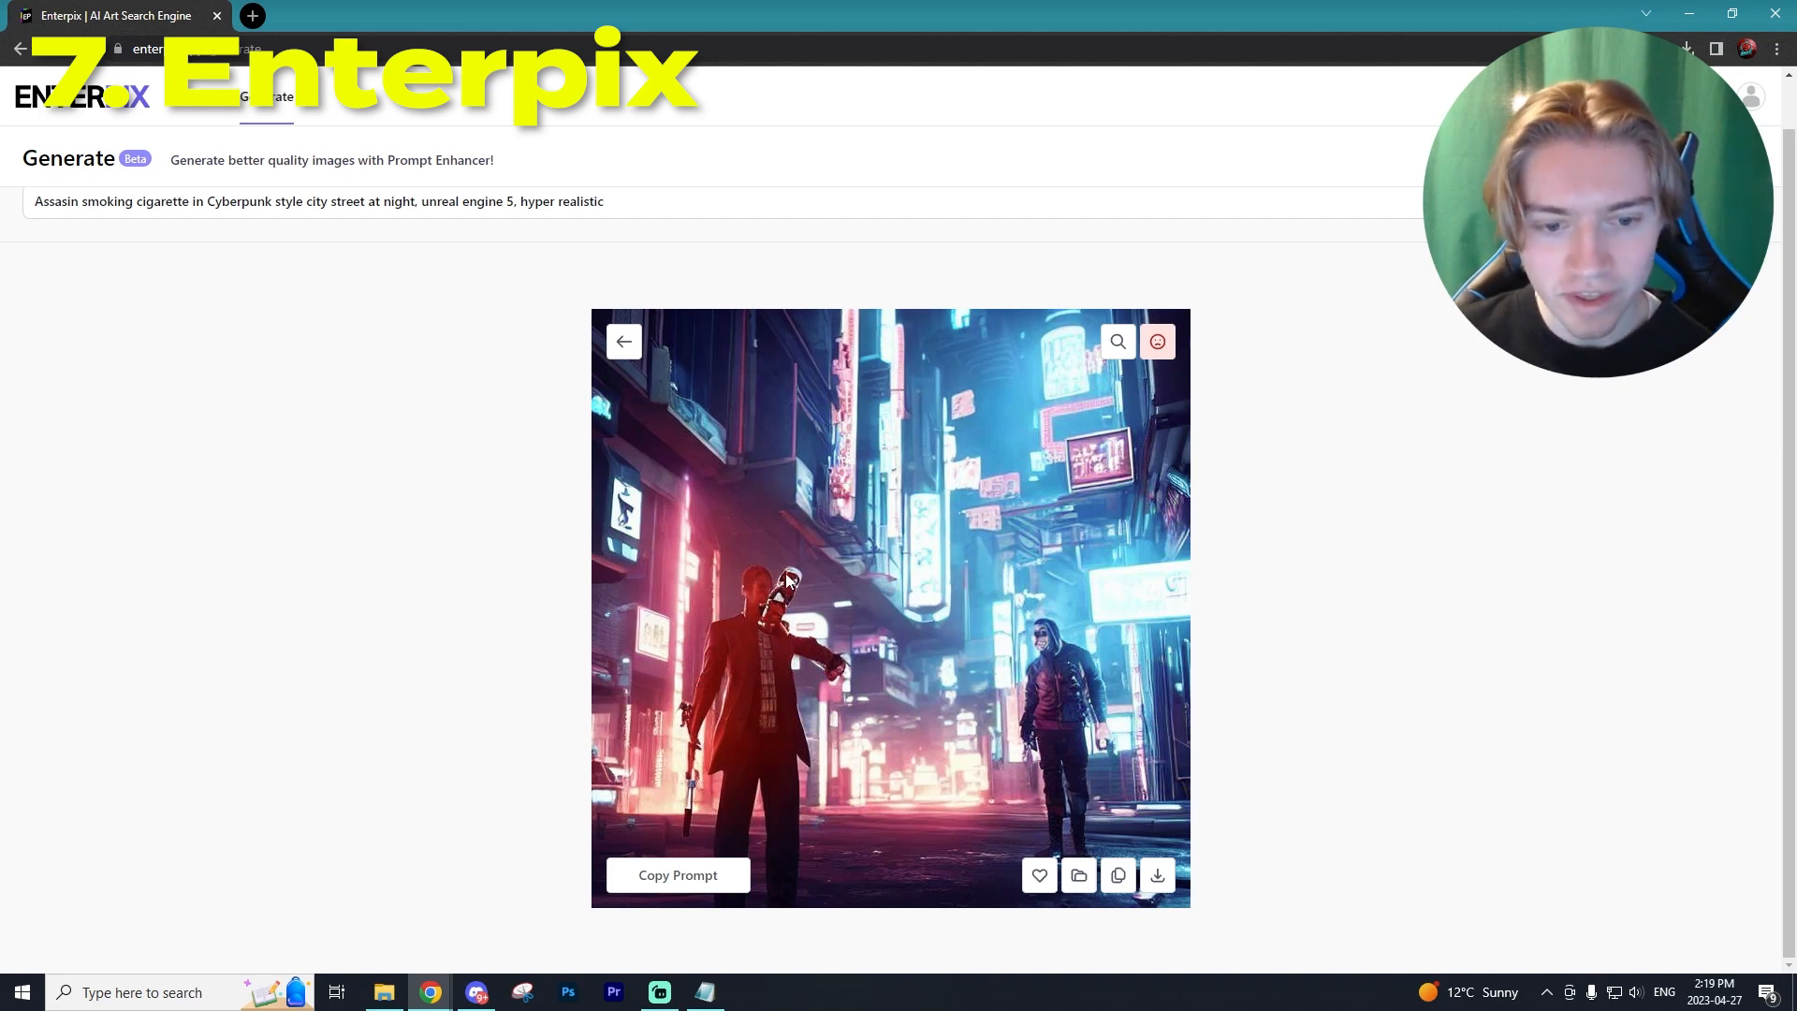
left_click(623, 340)
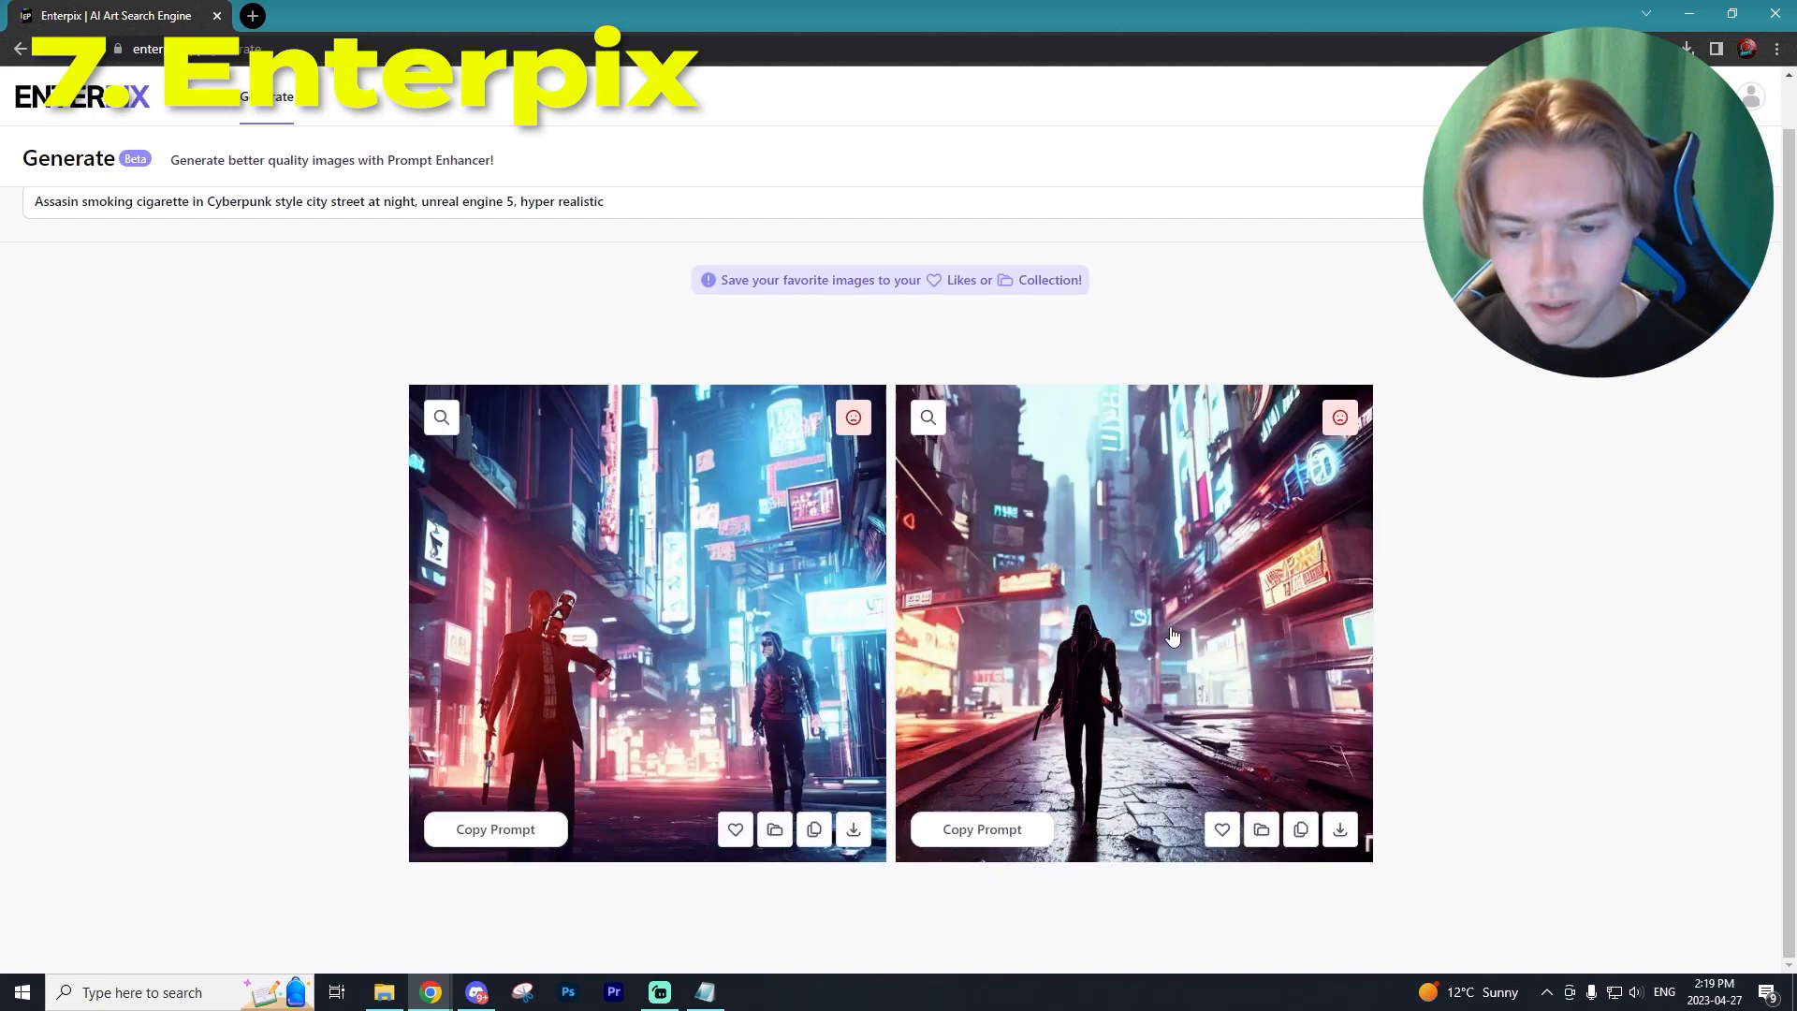